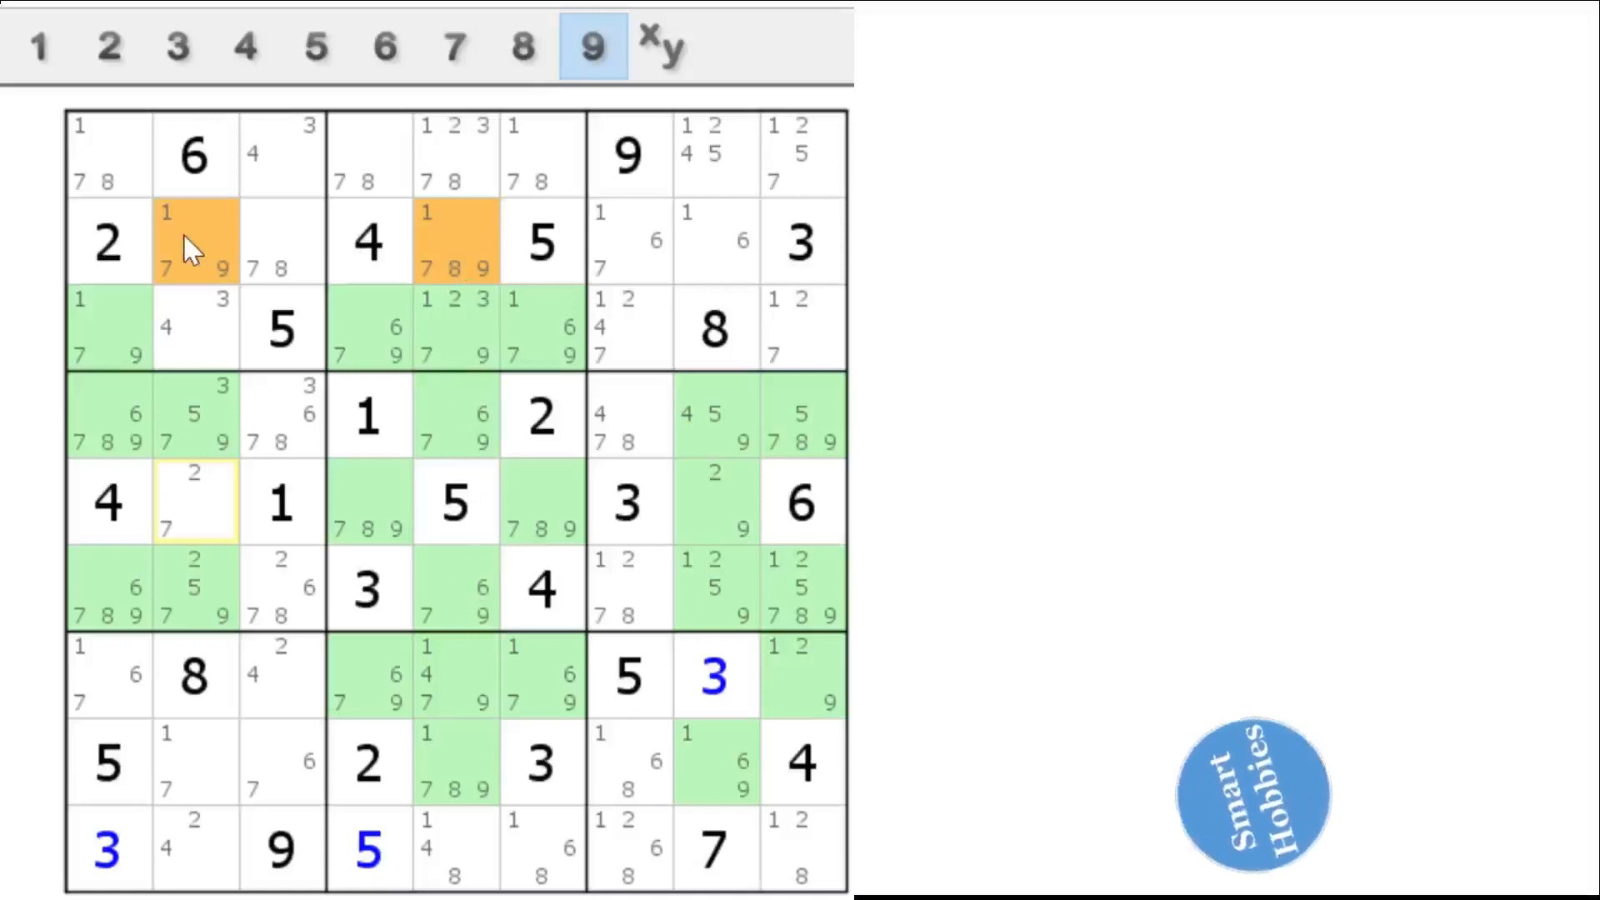
mouse_move(196, 520)
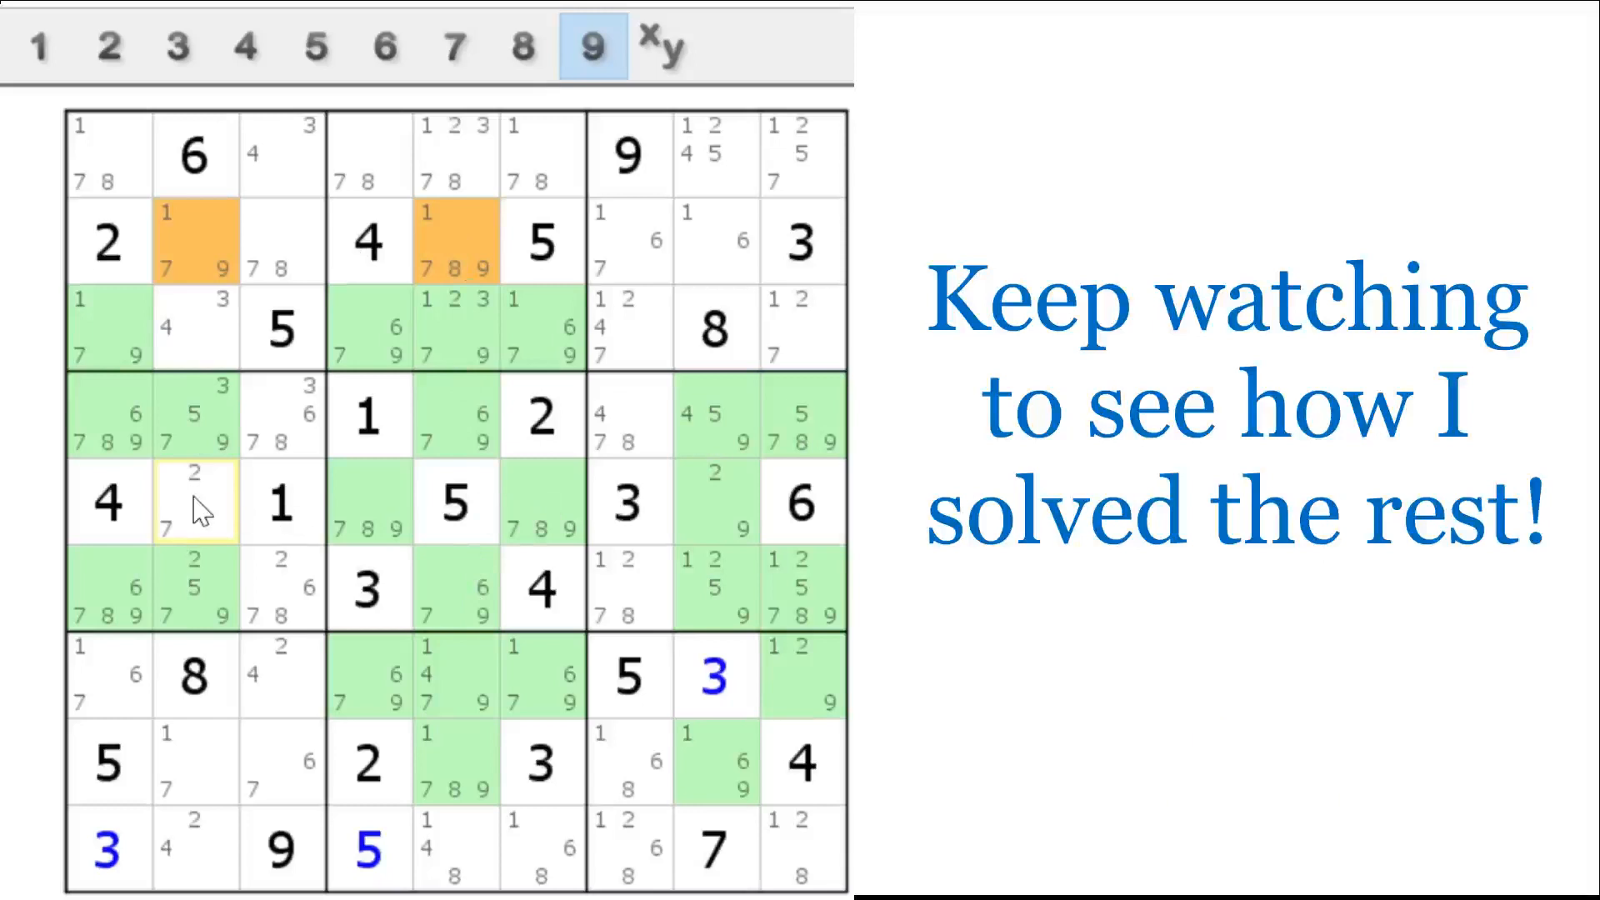
mouse_move(259, 533)
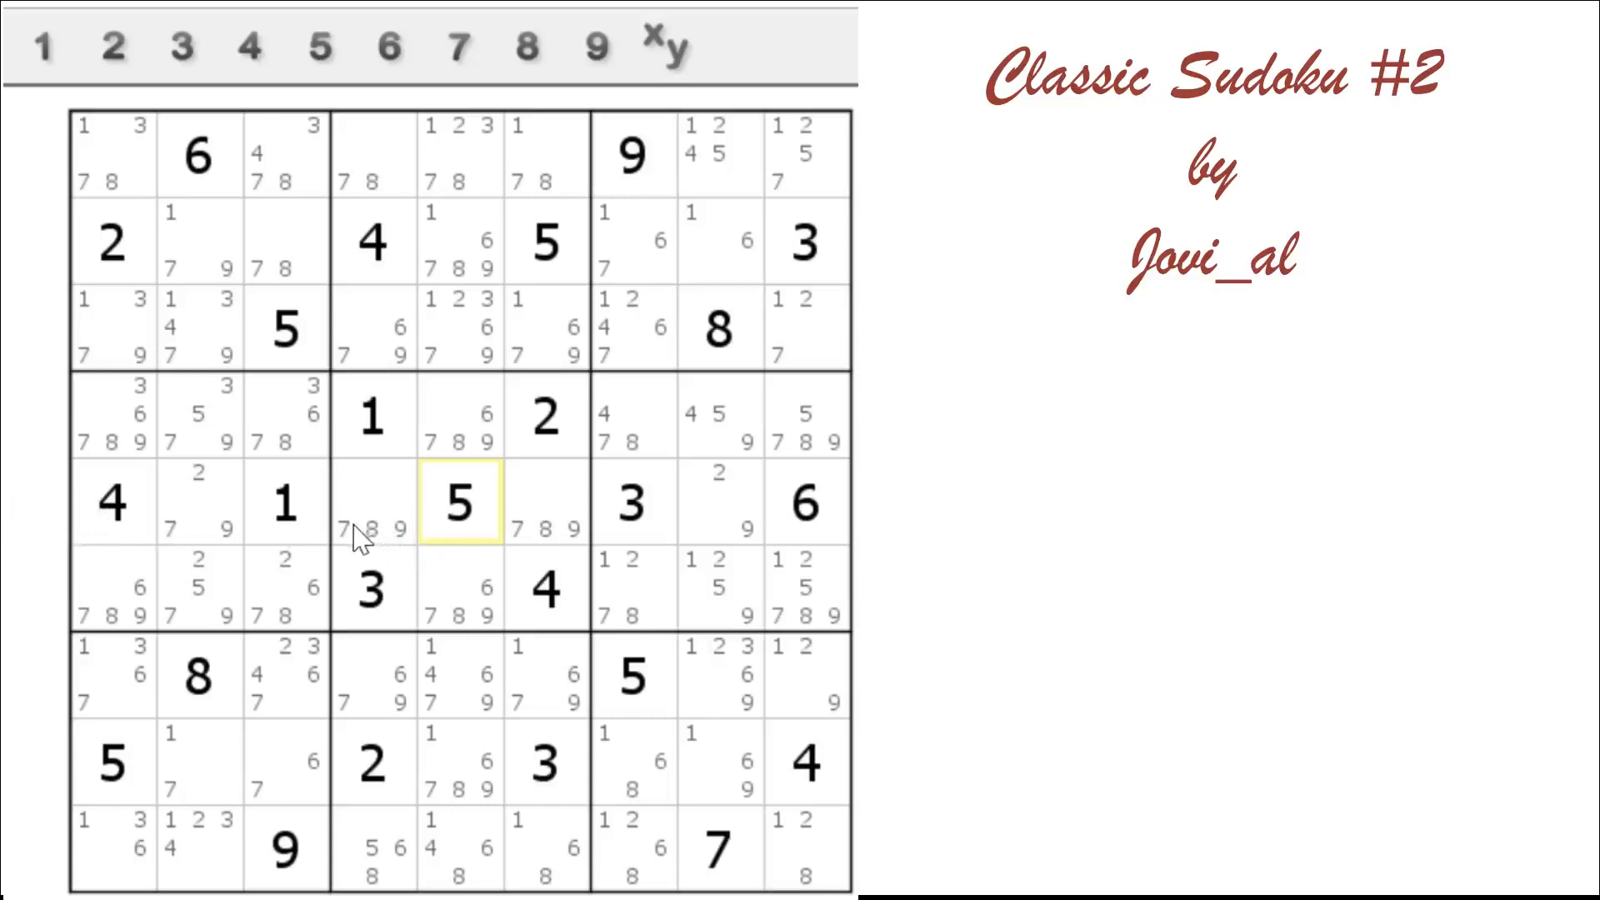
Eliminate candidate 8 beside the central 5 and candidate 6 from r2c5, r7c5 and r8c5
click(548, 499)
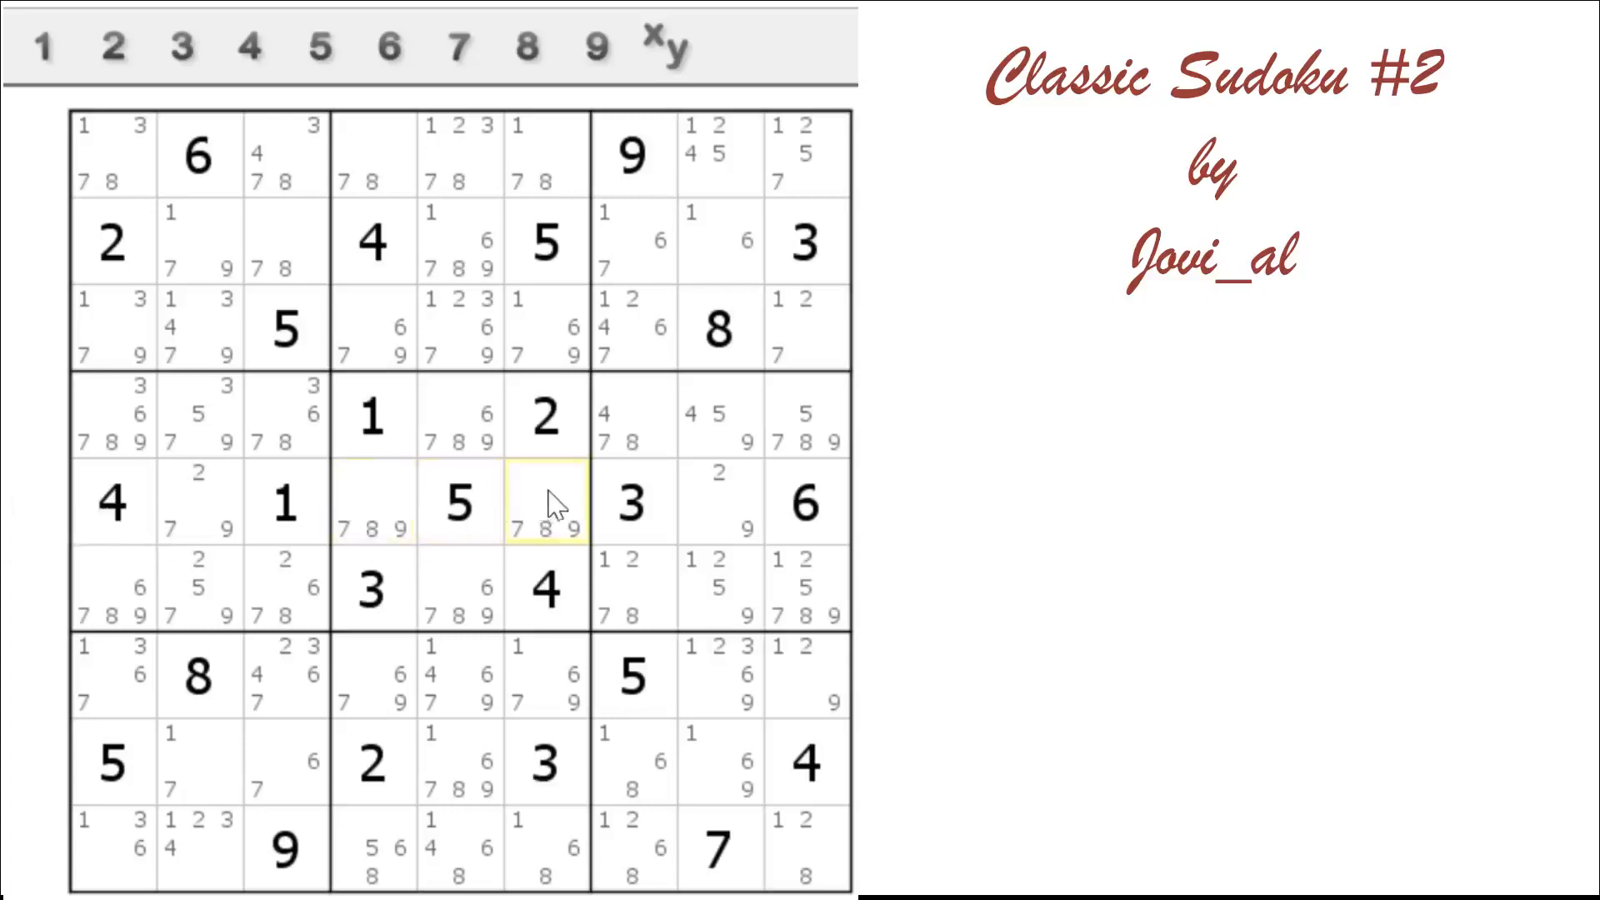
mouse_move(469, 459)
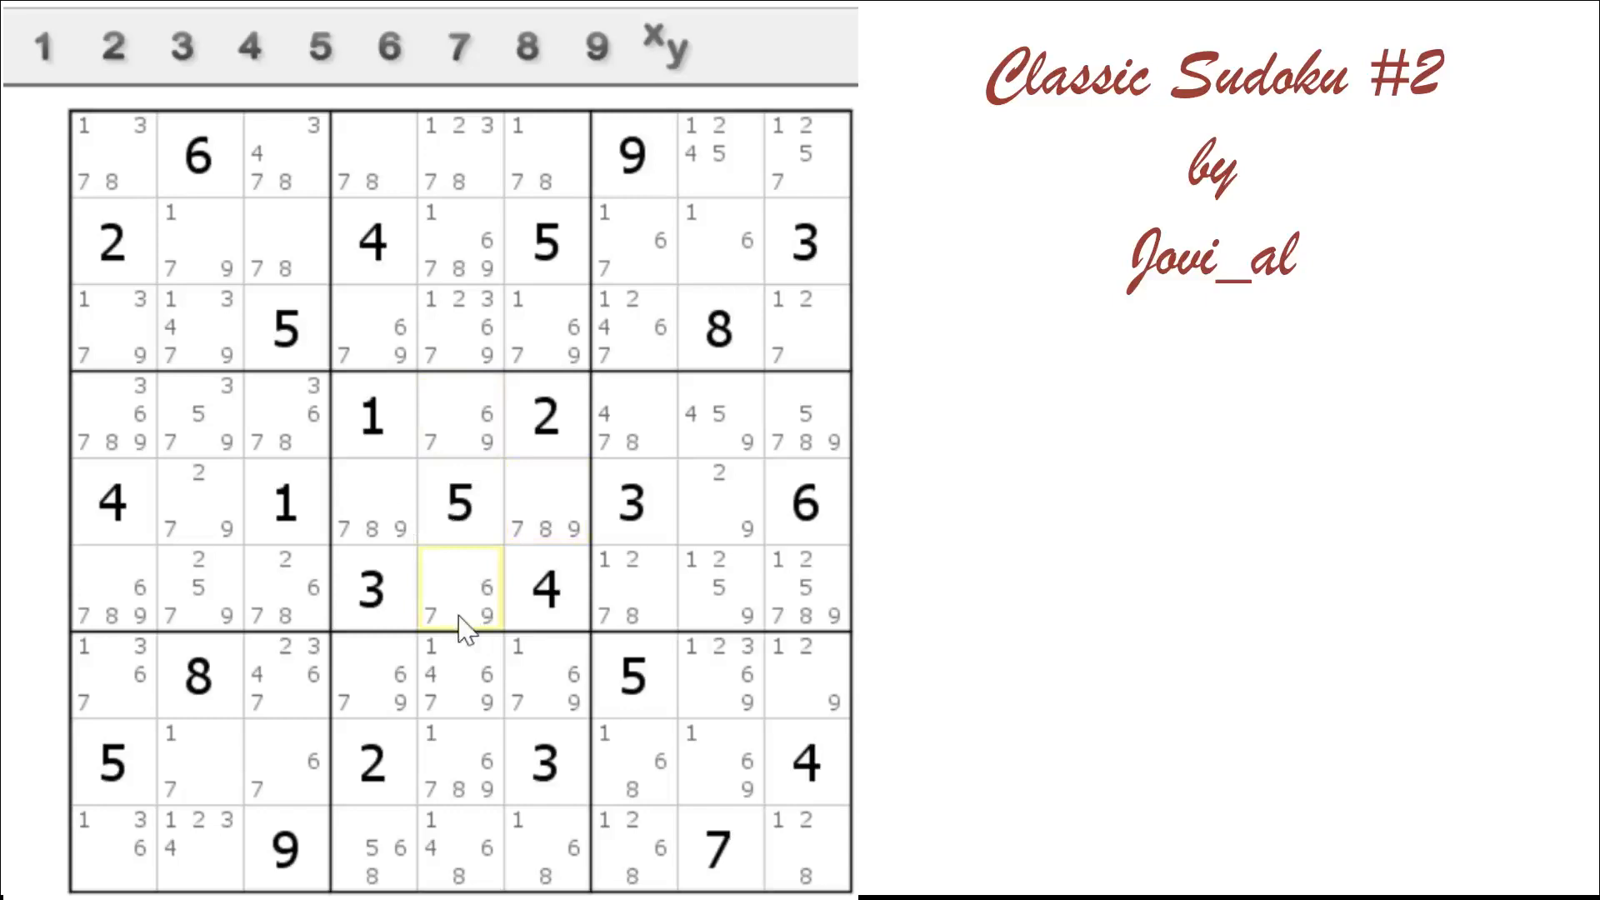
mouse_move(459, 612)
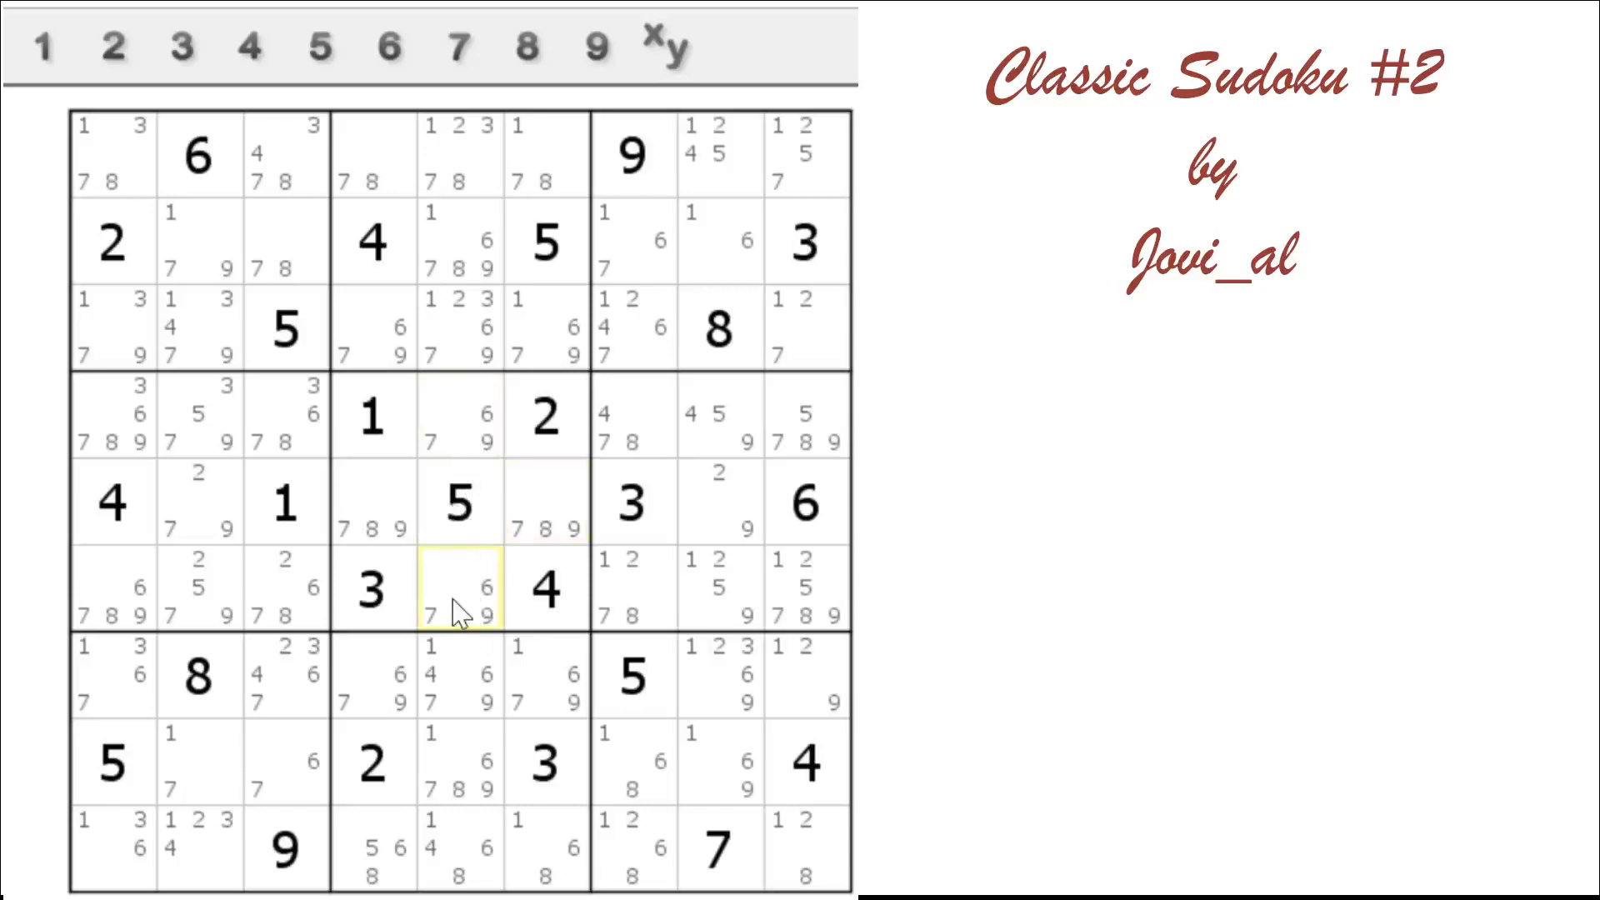
mouse_move(421, 607)
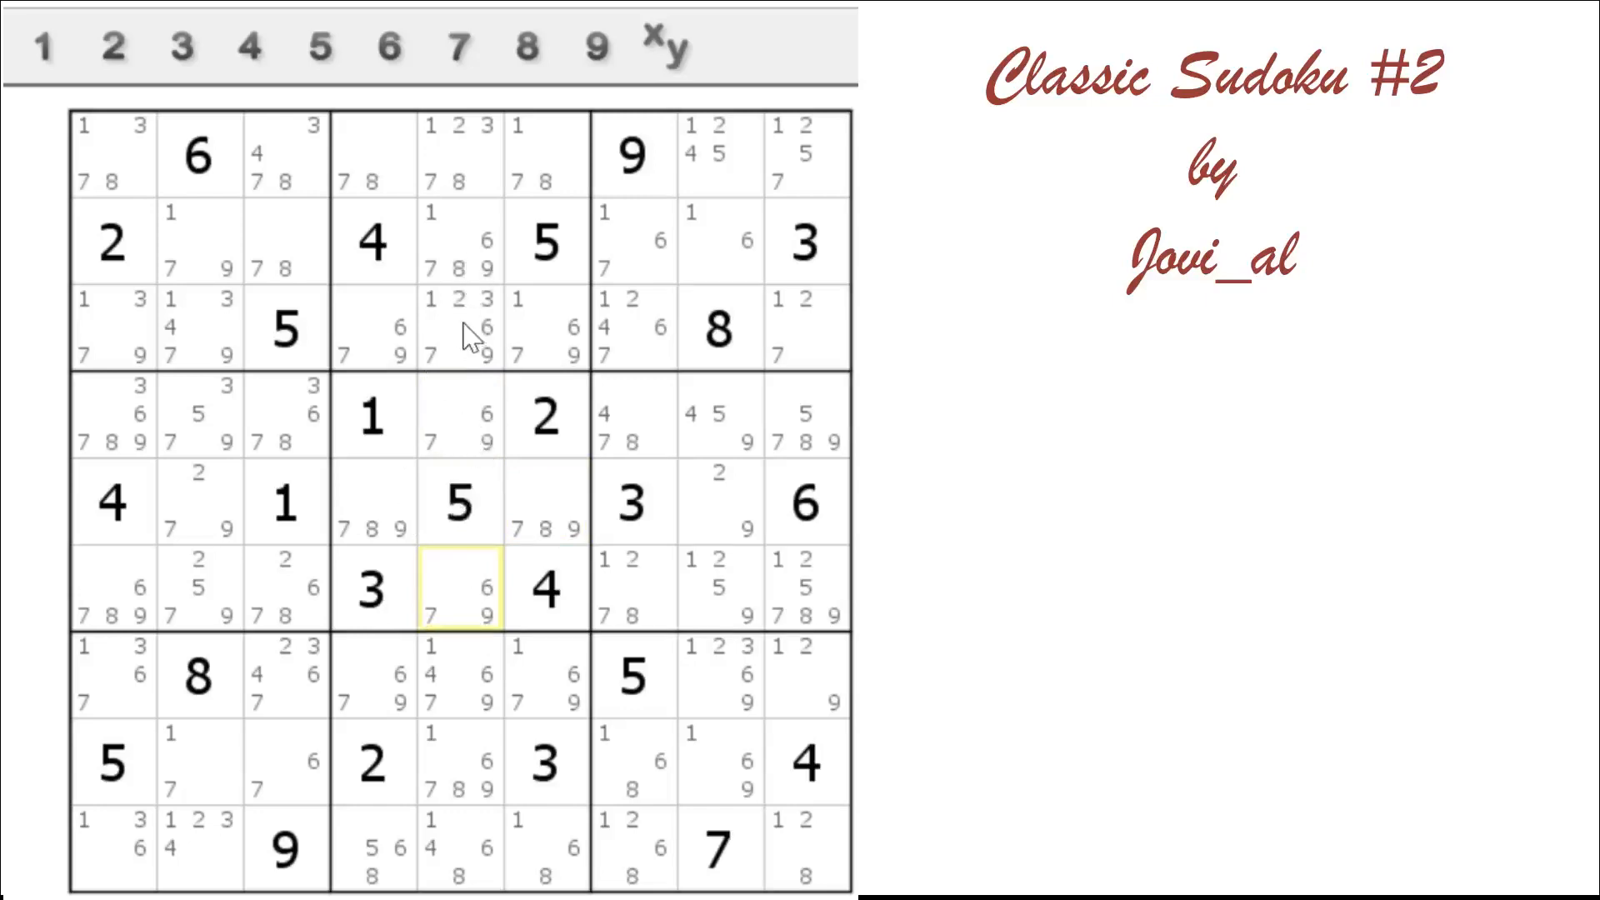
click(459, 328)
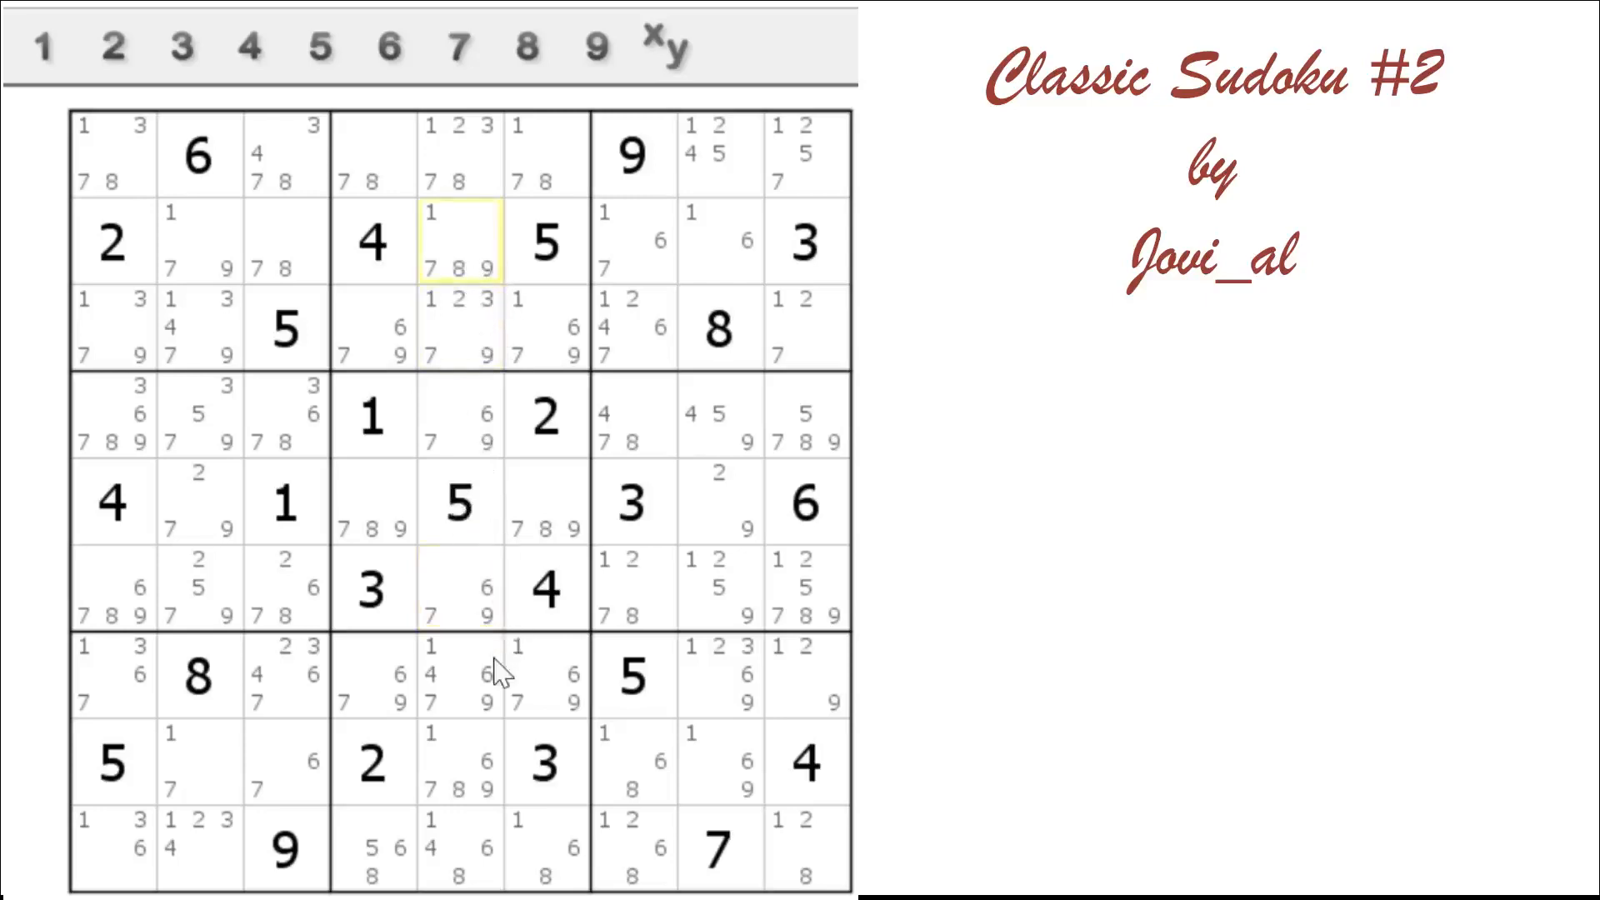
click(459, 763)
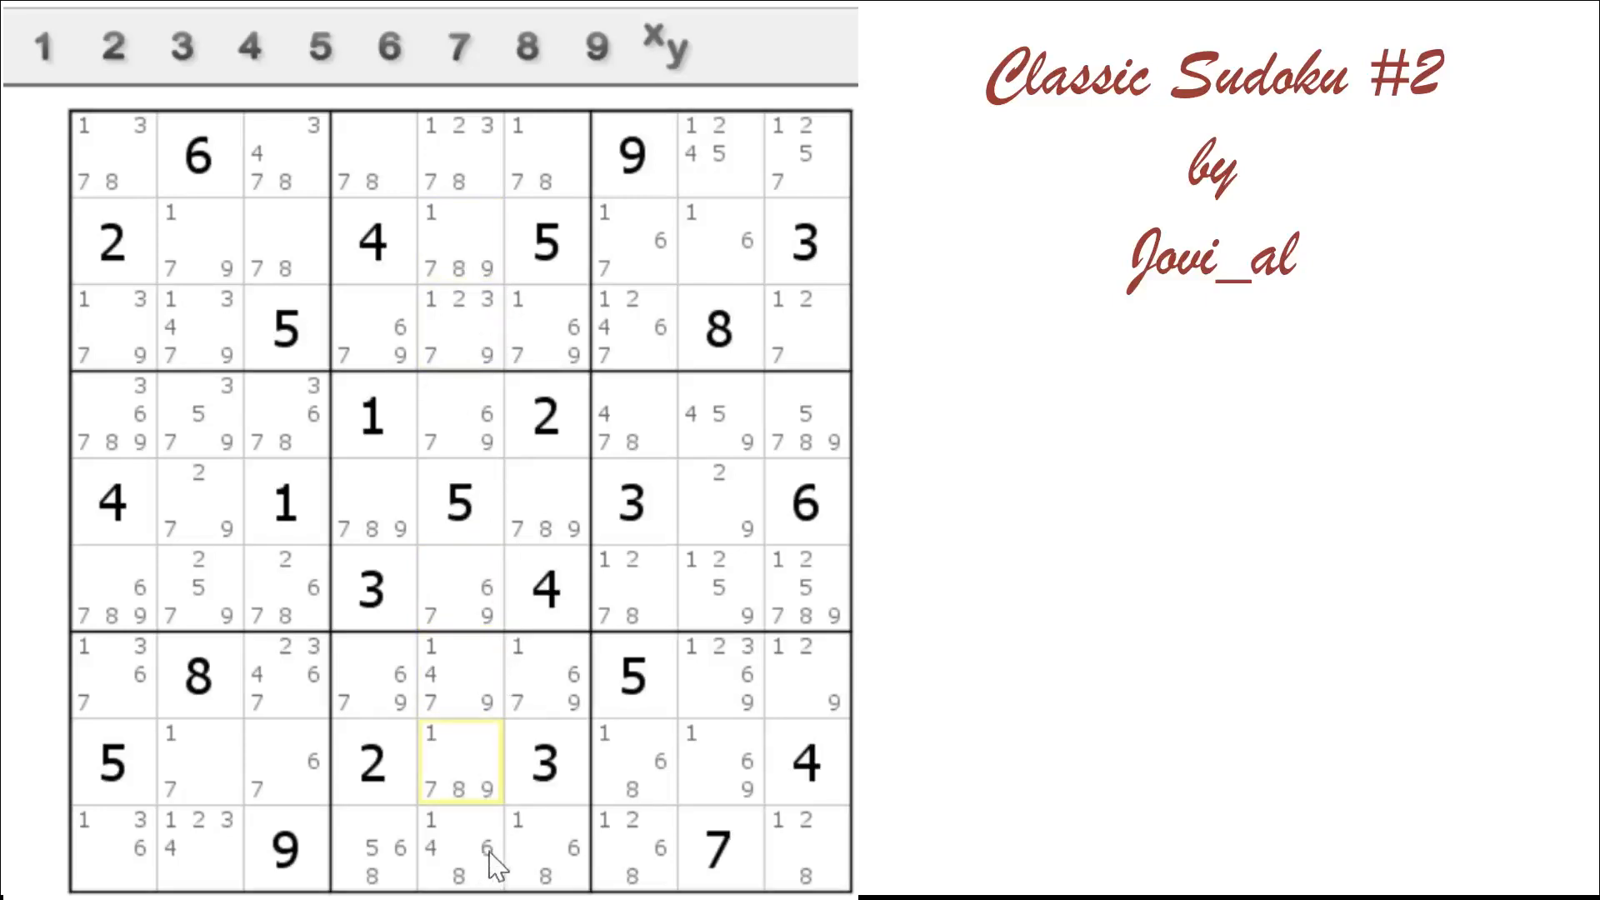
click(460, 851)
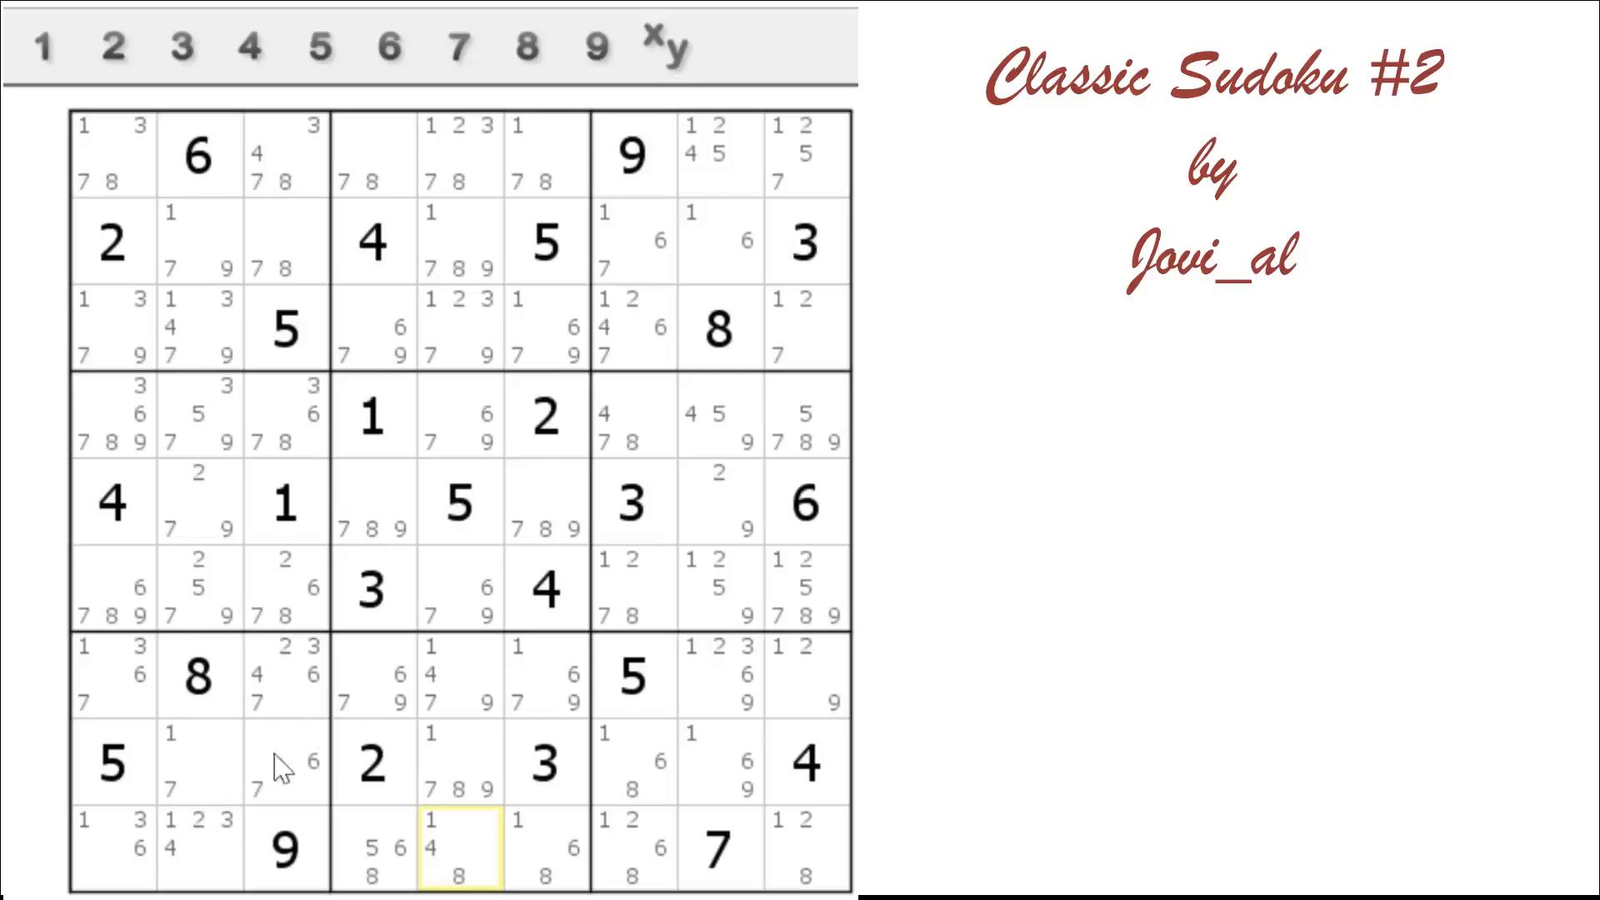
mouse_move(133, 750)
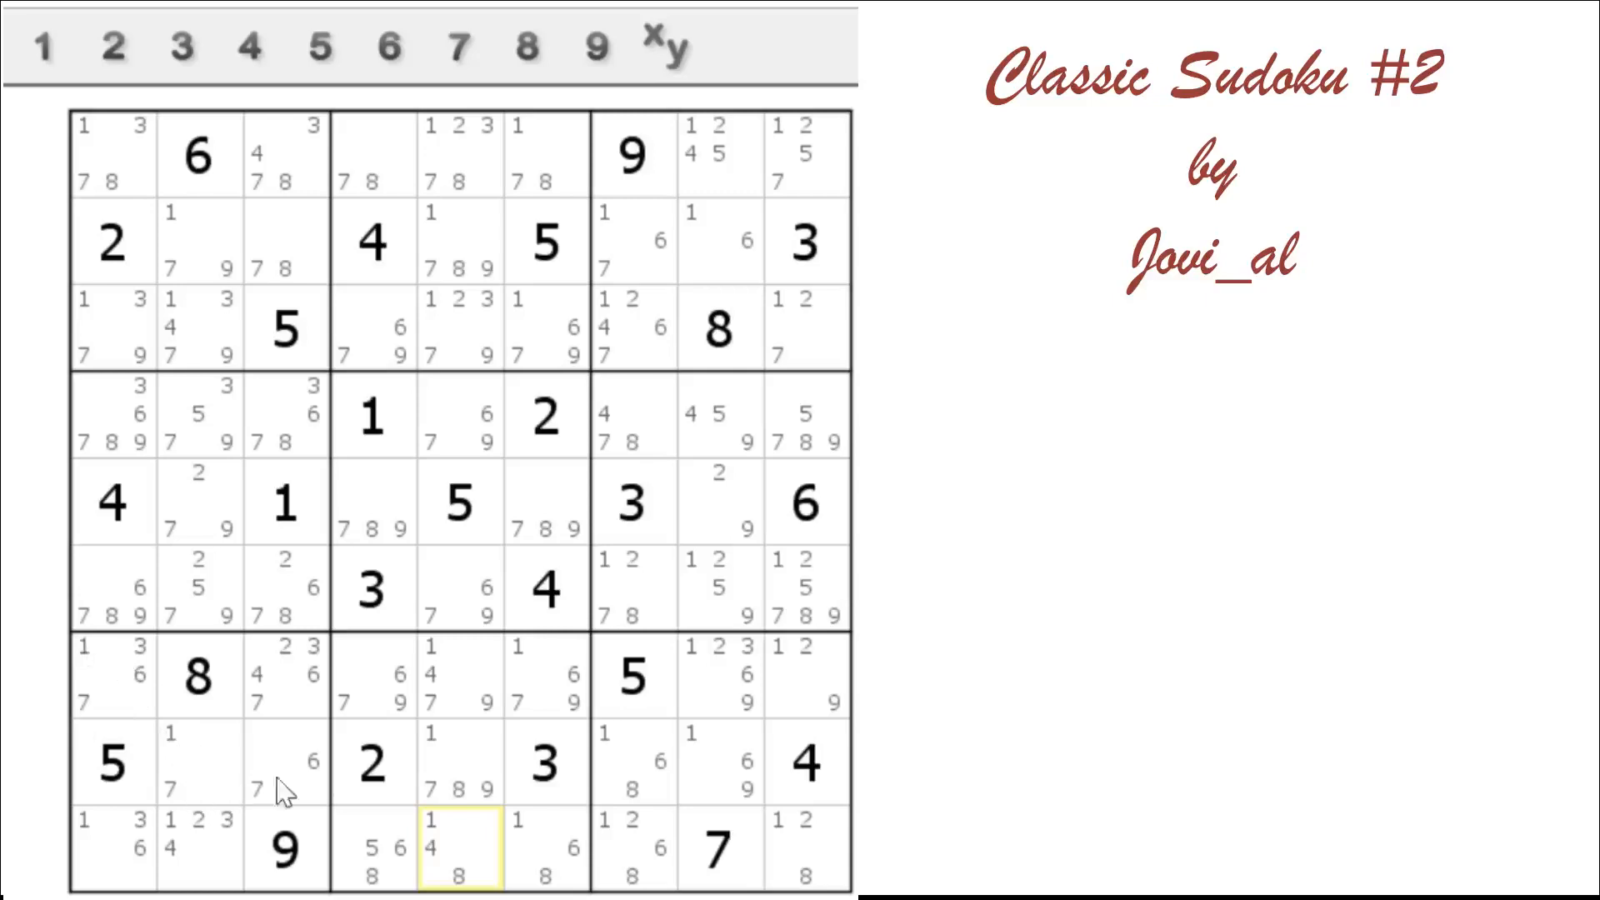
mouse_move(115, 701)
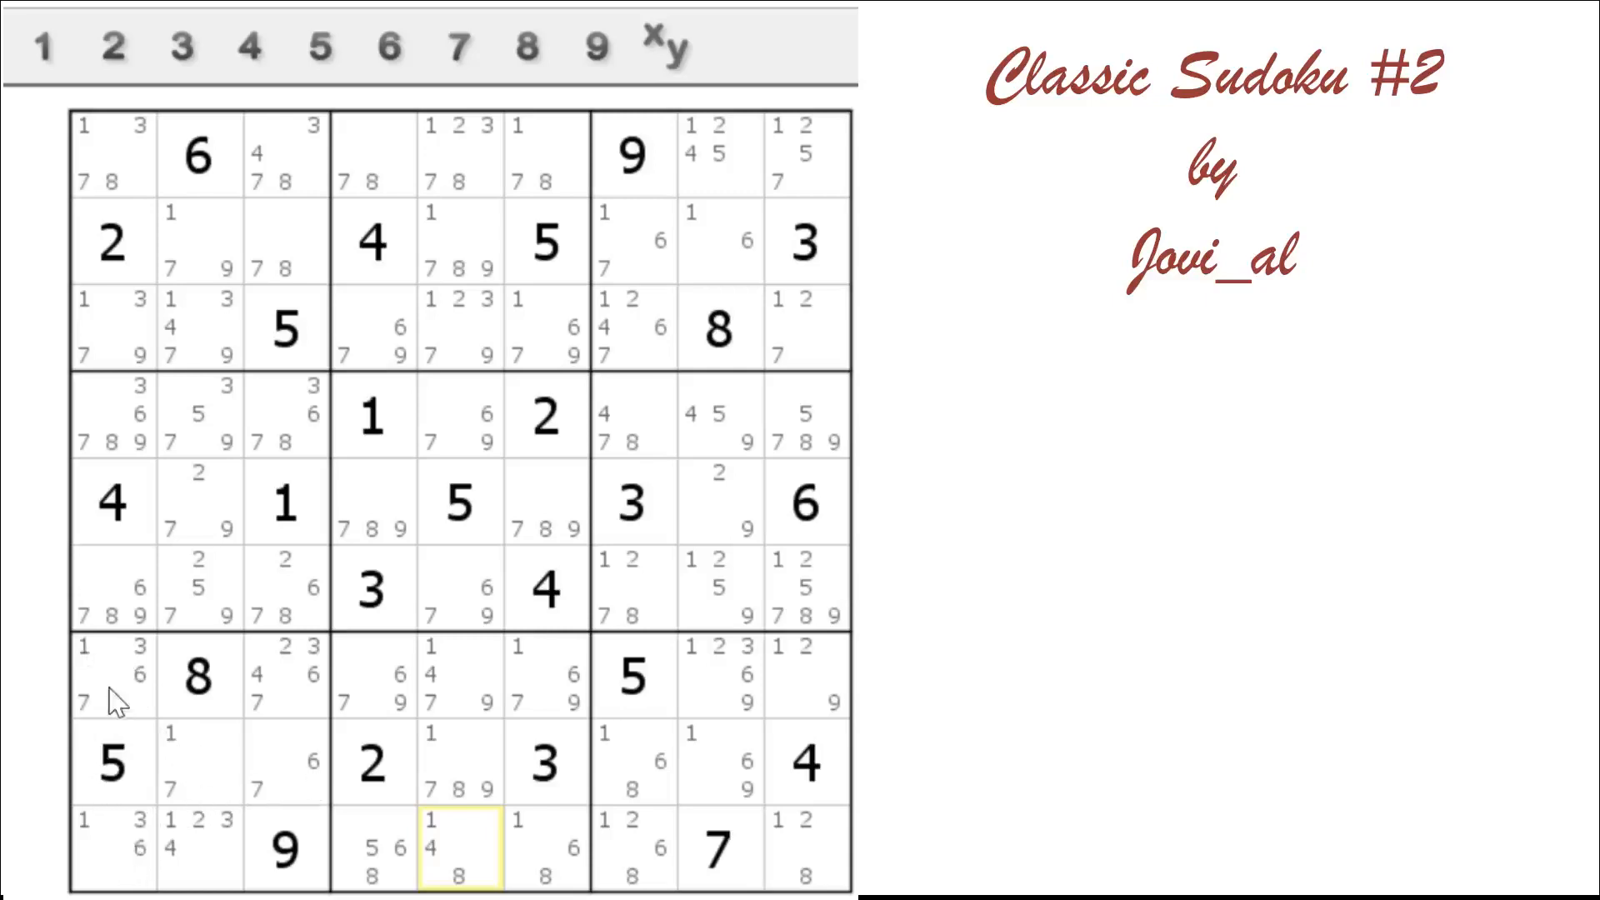
Mark the 1-3-6-7 quad cells and strip 1, 3, 6, 7 from r9c2 and r9c3, leaving 2 and 4
click(113, 676)
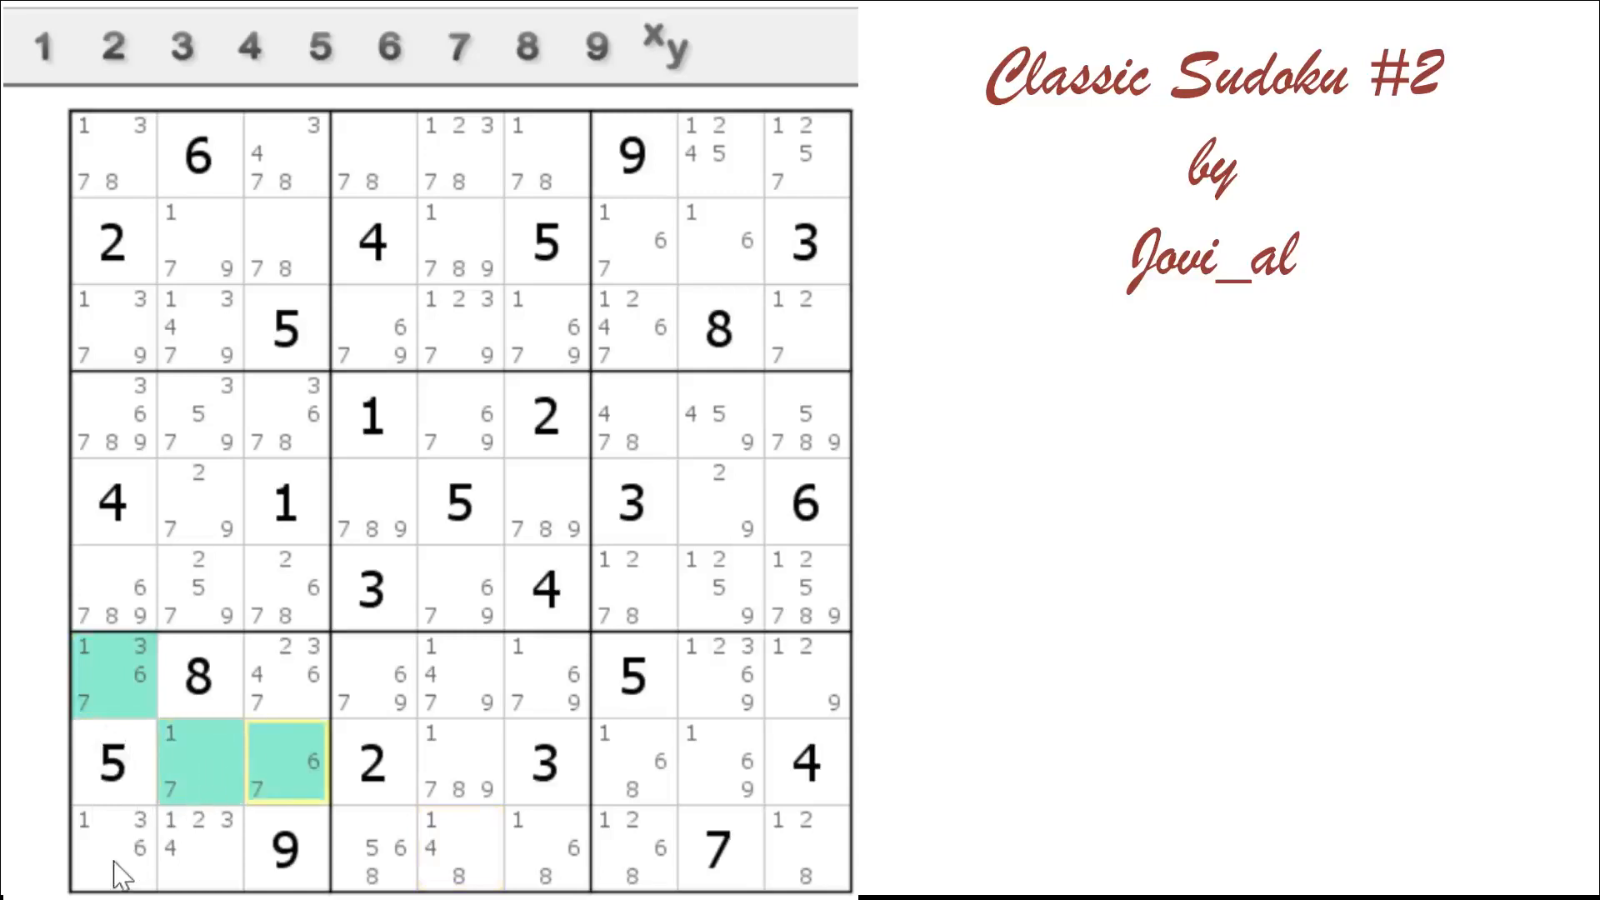
click(113, 850)
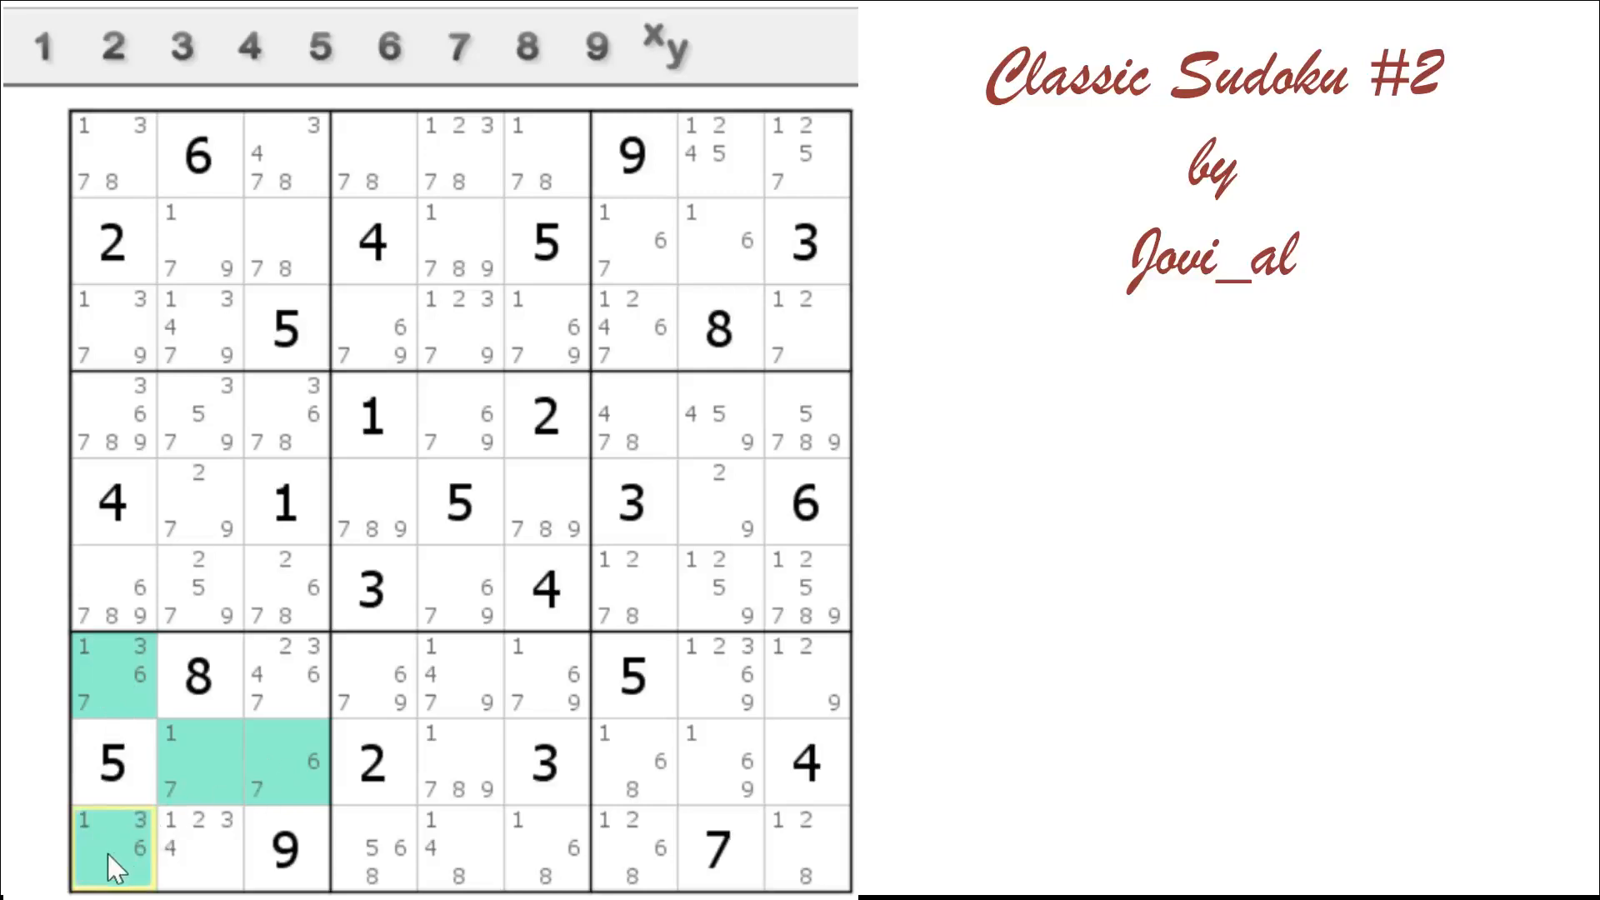
click(197, 846)
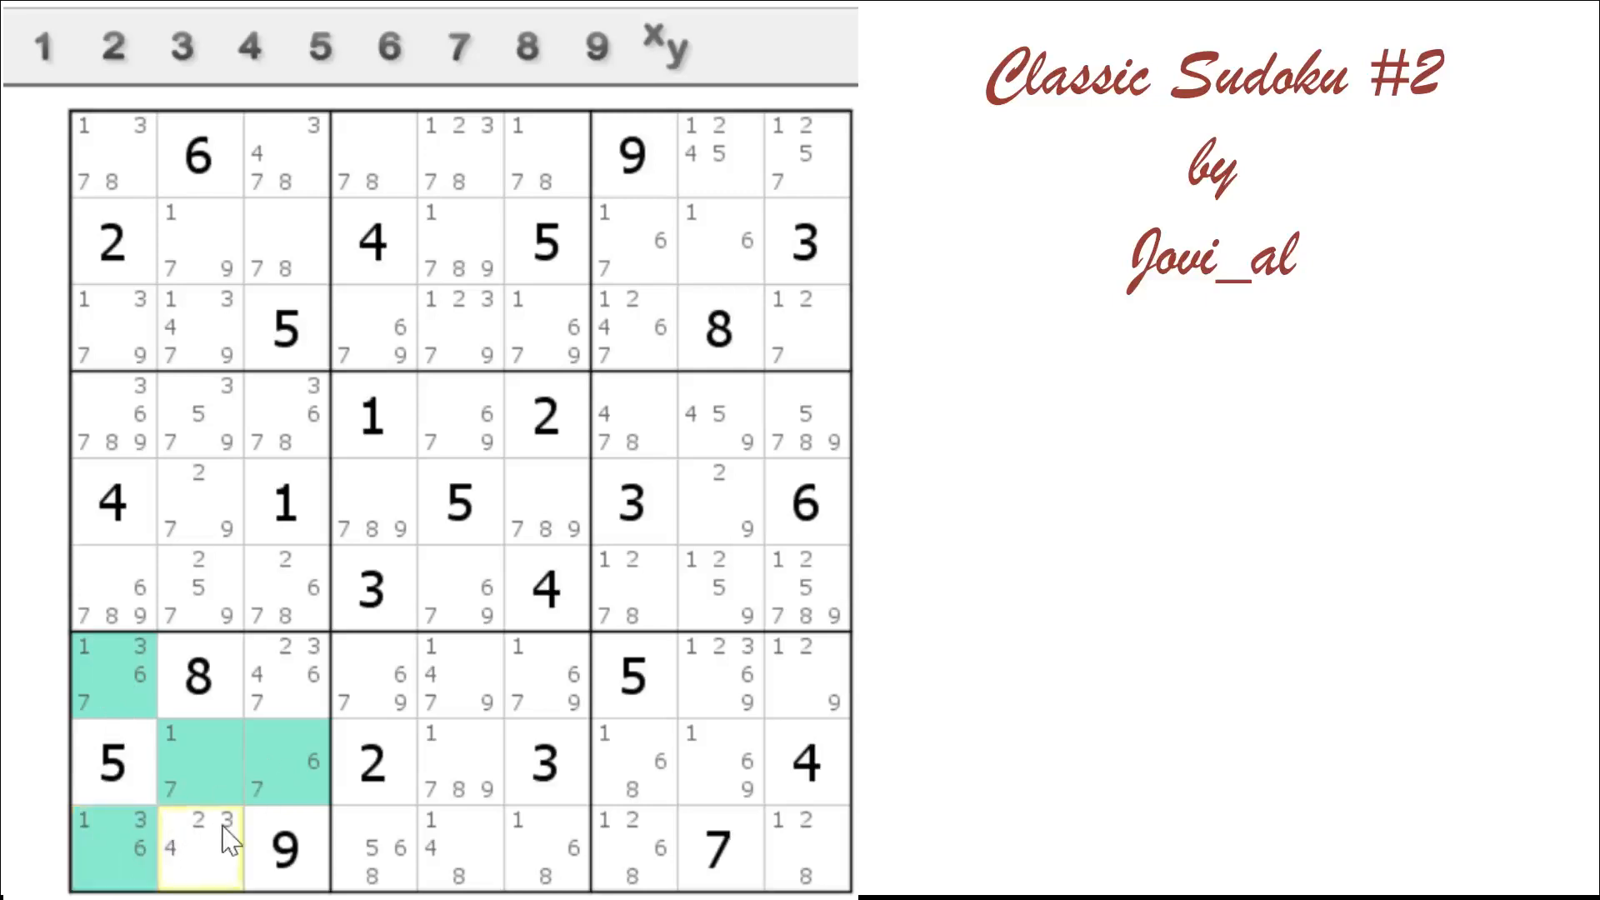
click(229, 845)
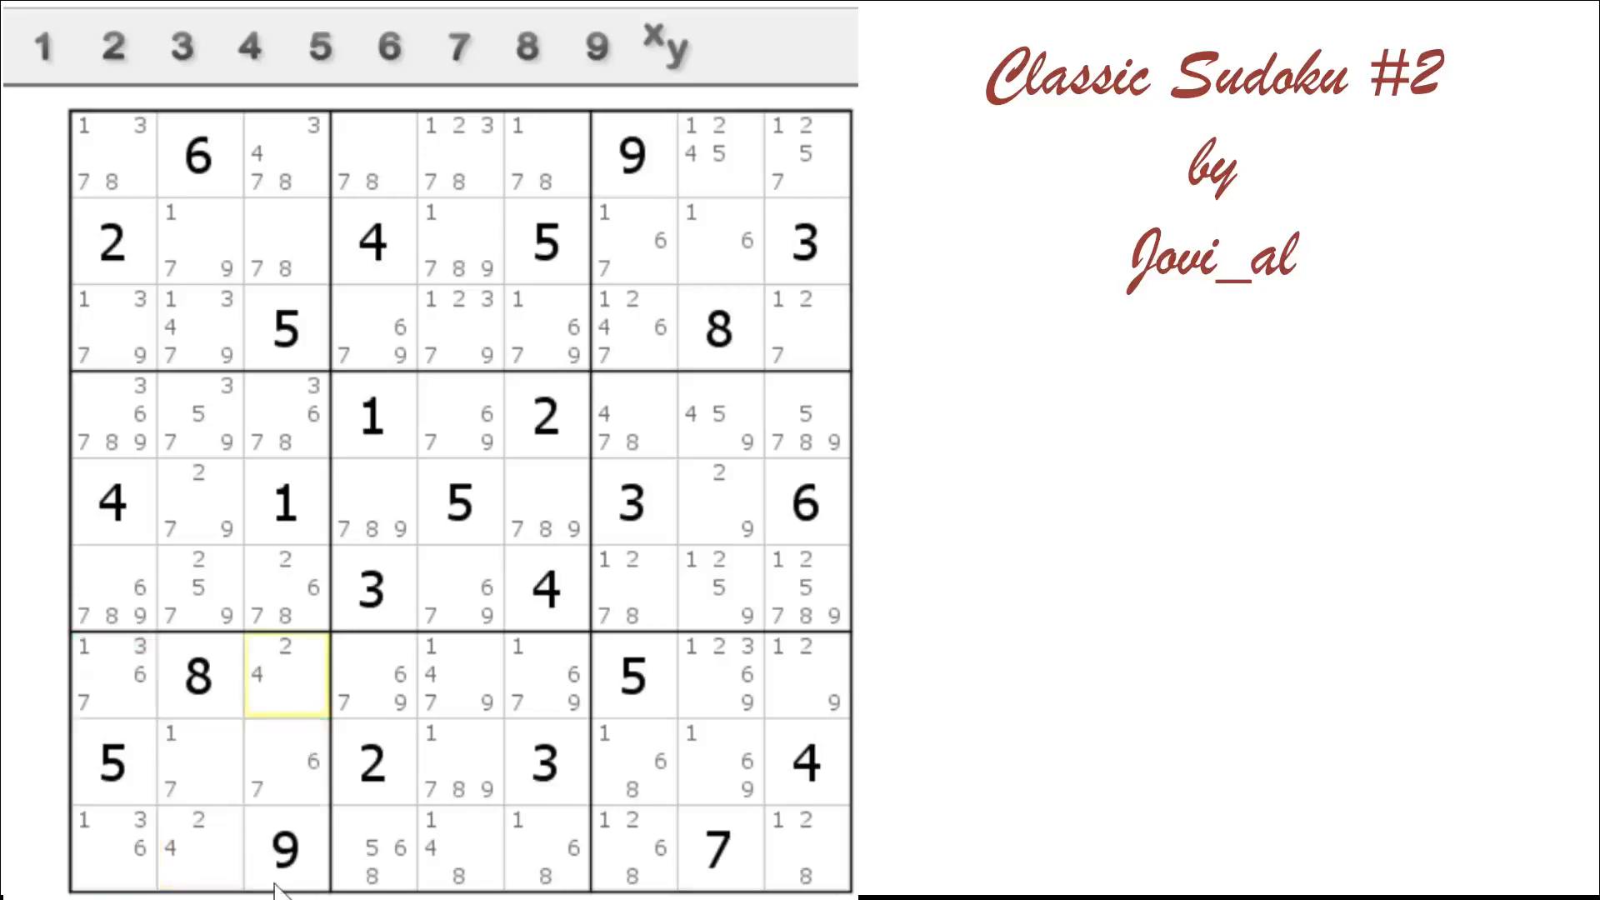
mouse_move(207, 867)
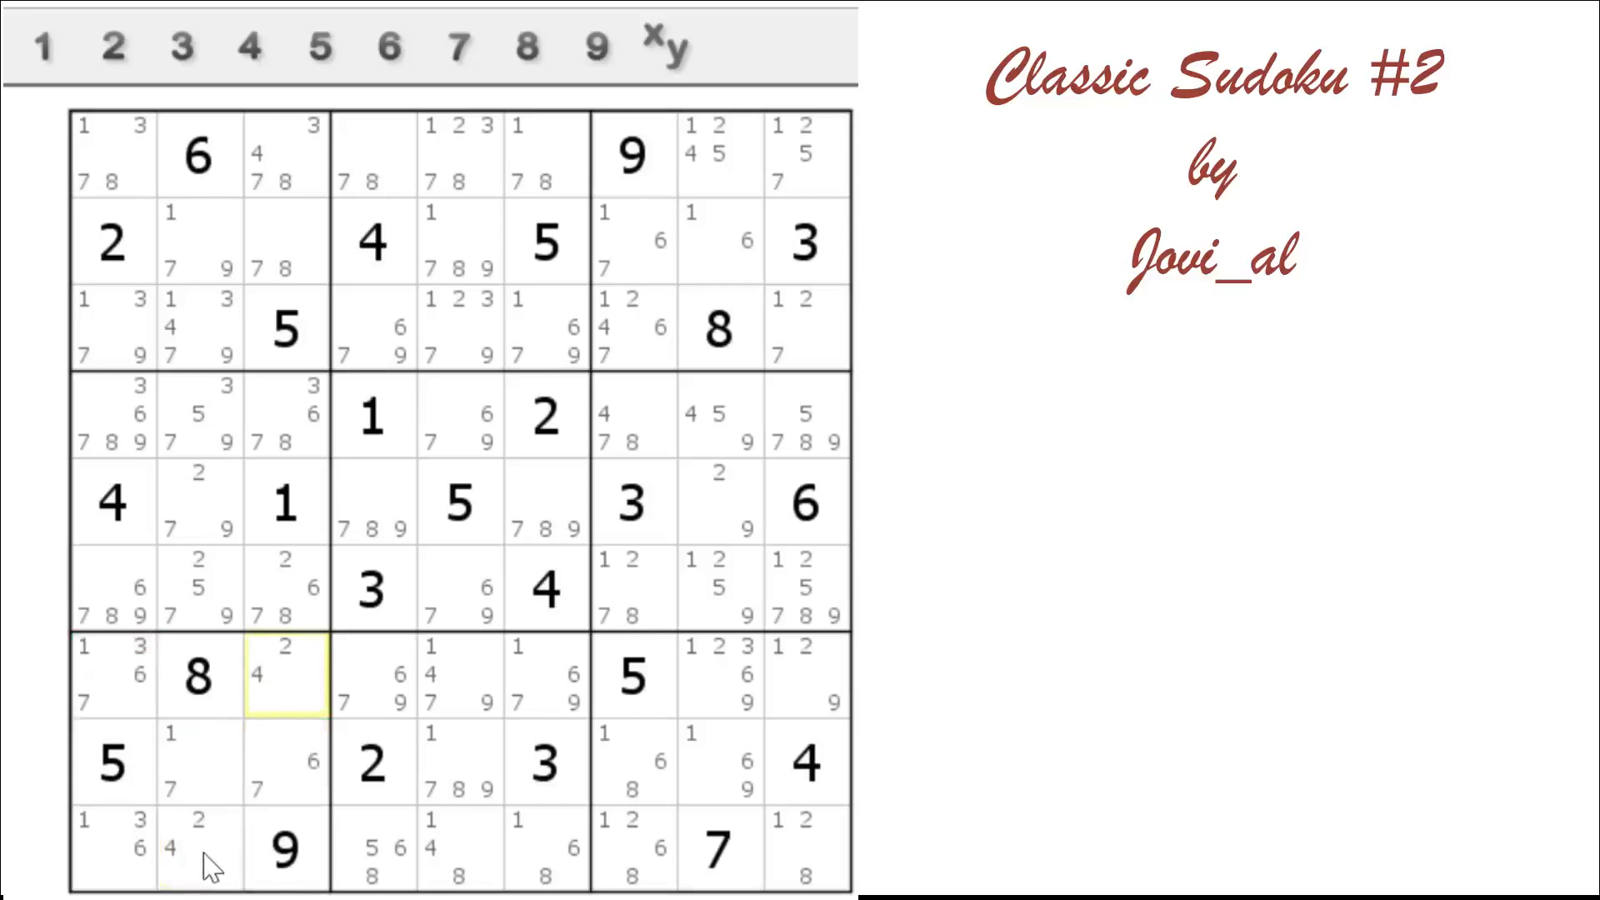
mouse_move(224, 847)
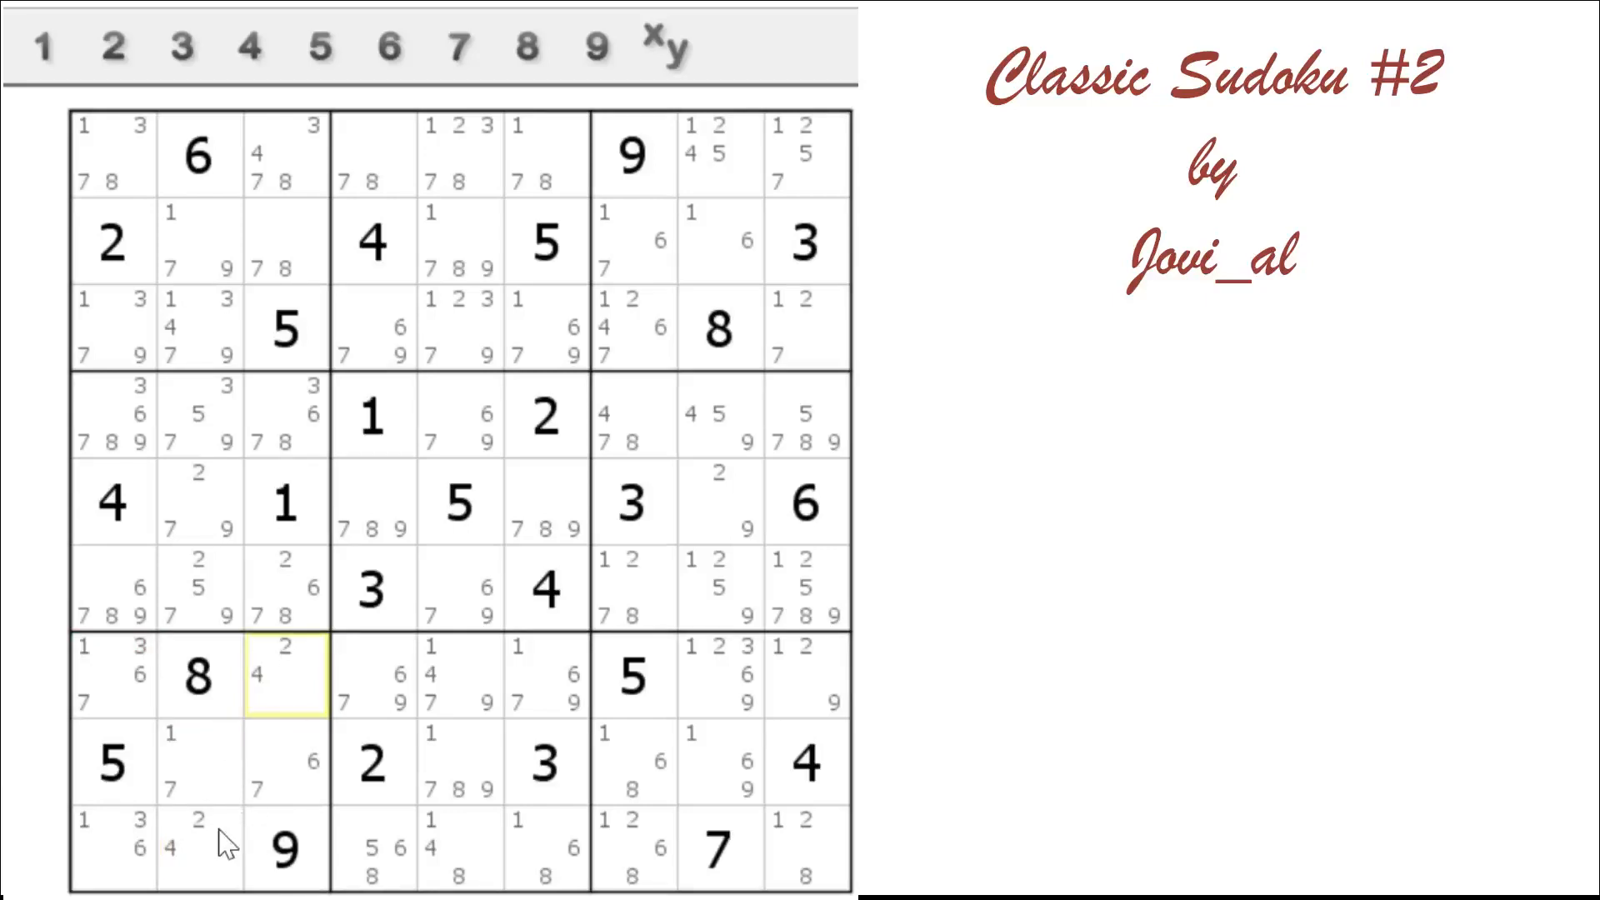
mouse_move(126, 690)
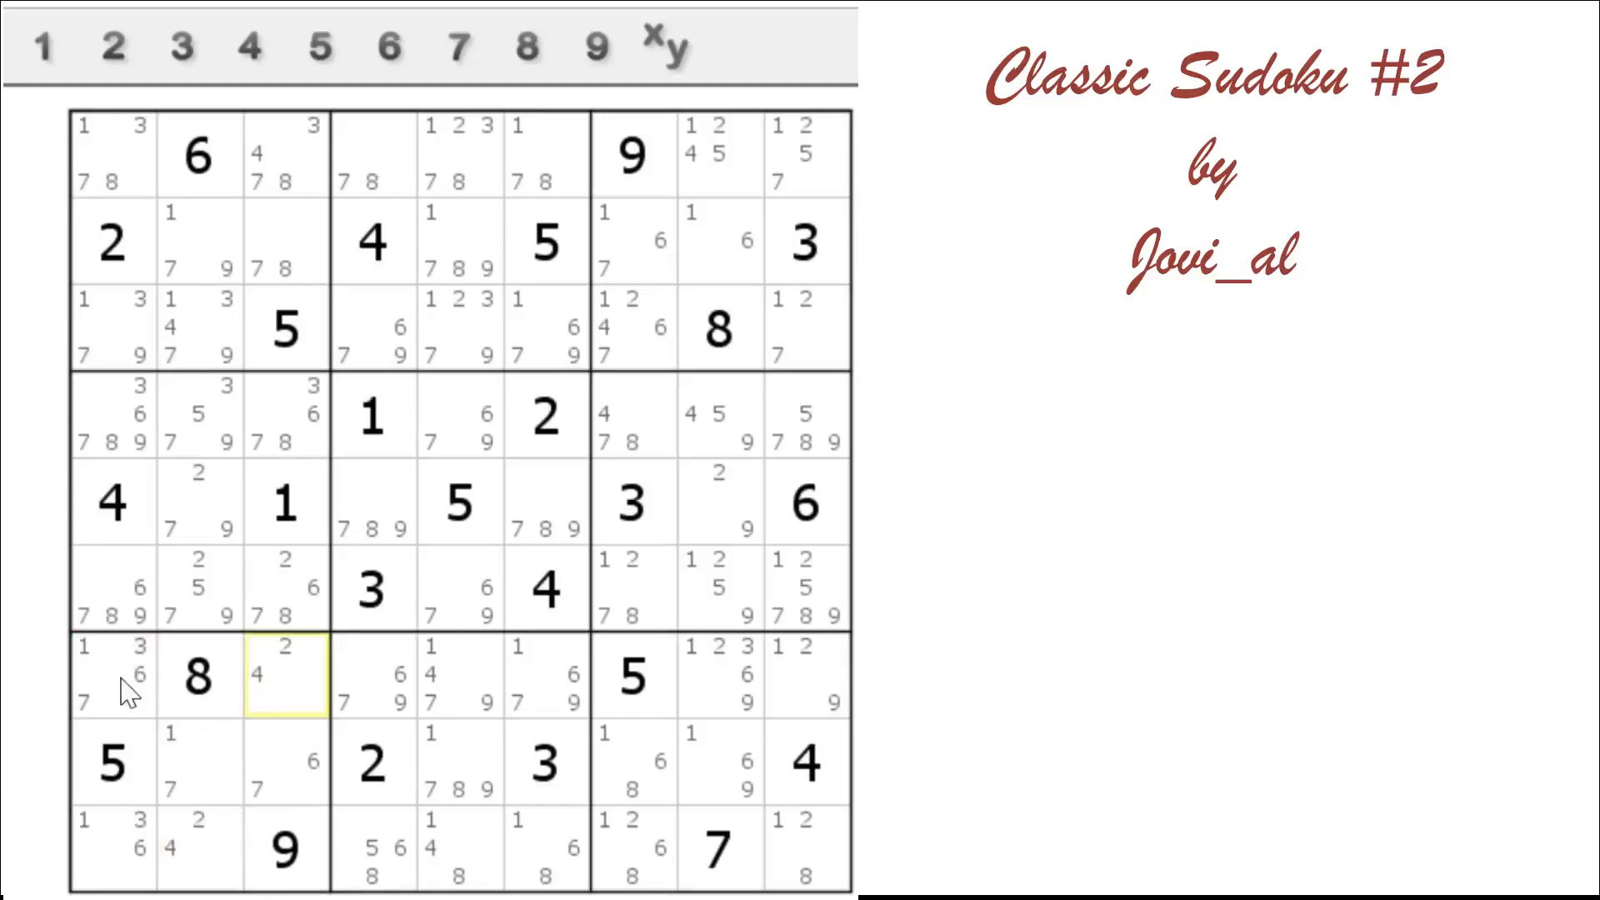
mouse_move(204, 799)
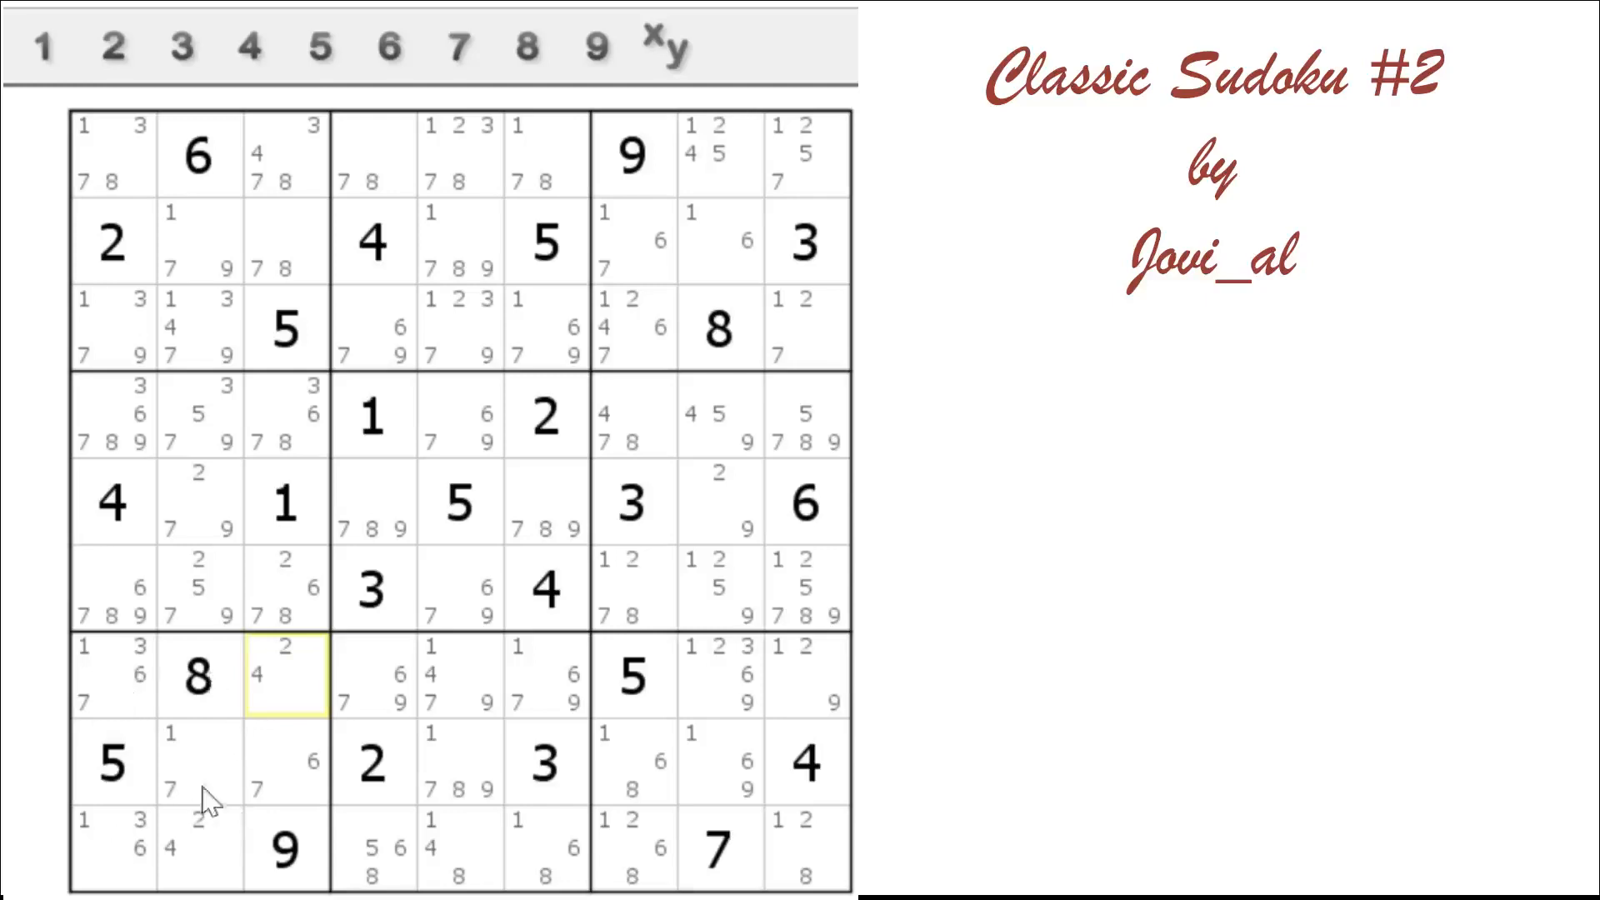
mouse_move(199, 872)
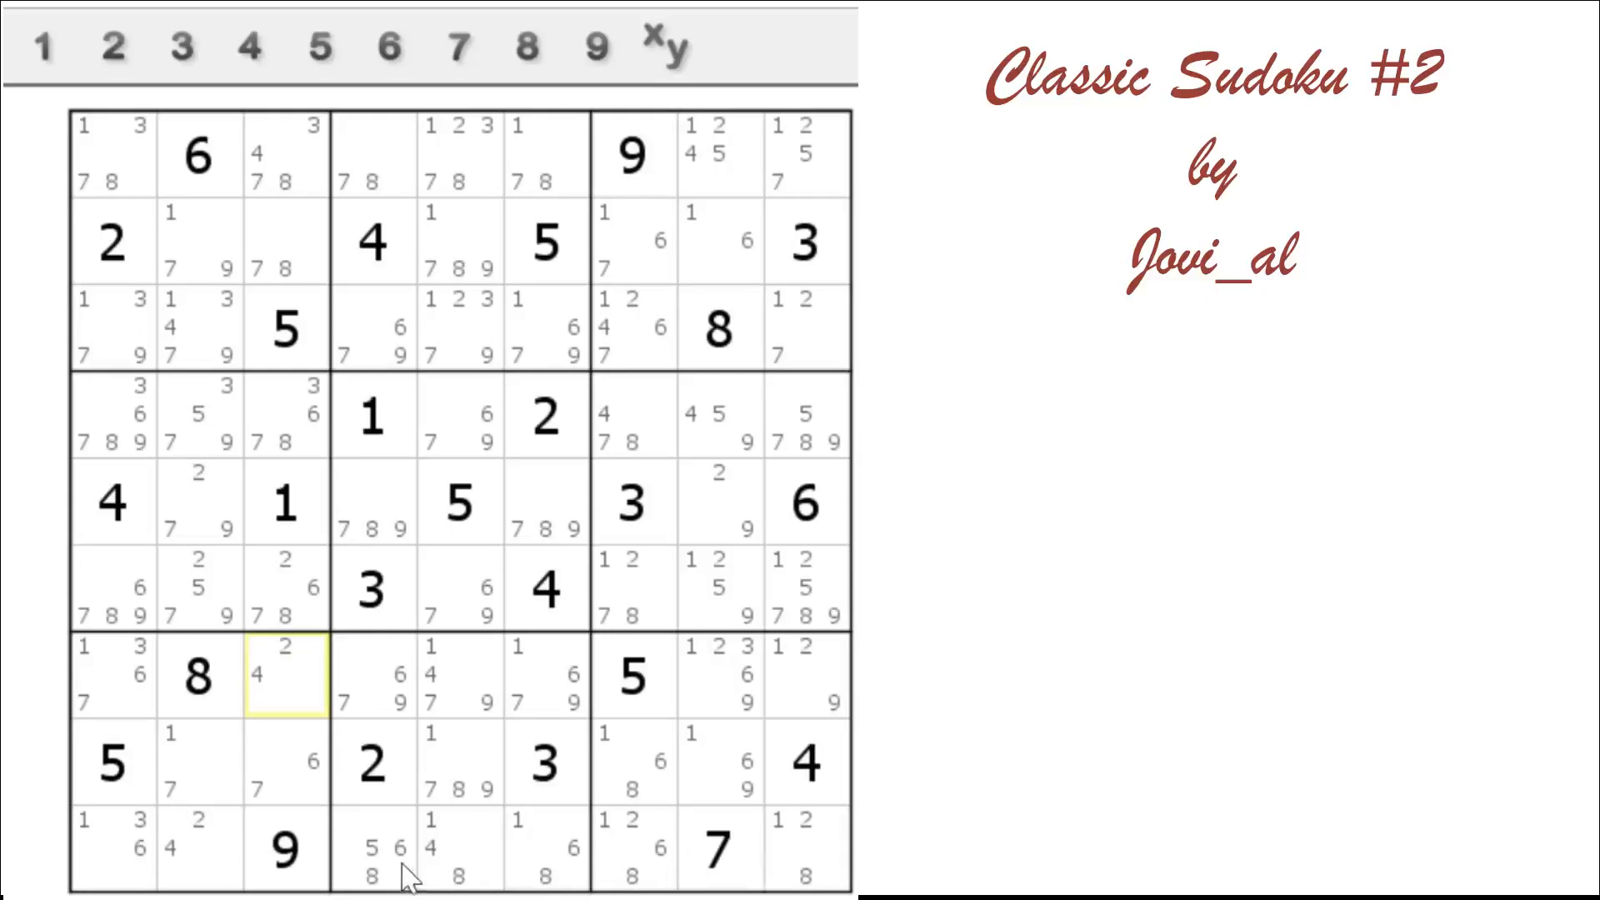
mouse_move(378, 867)
text(5)
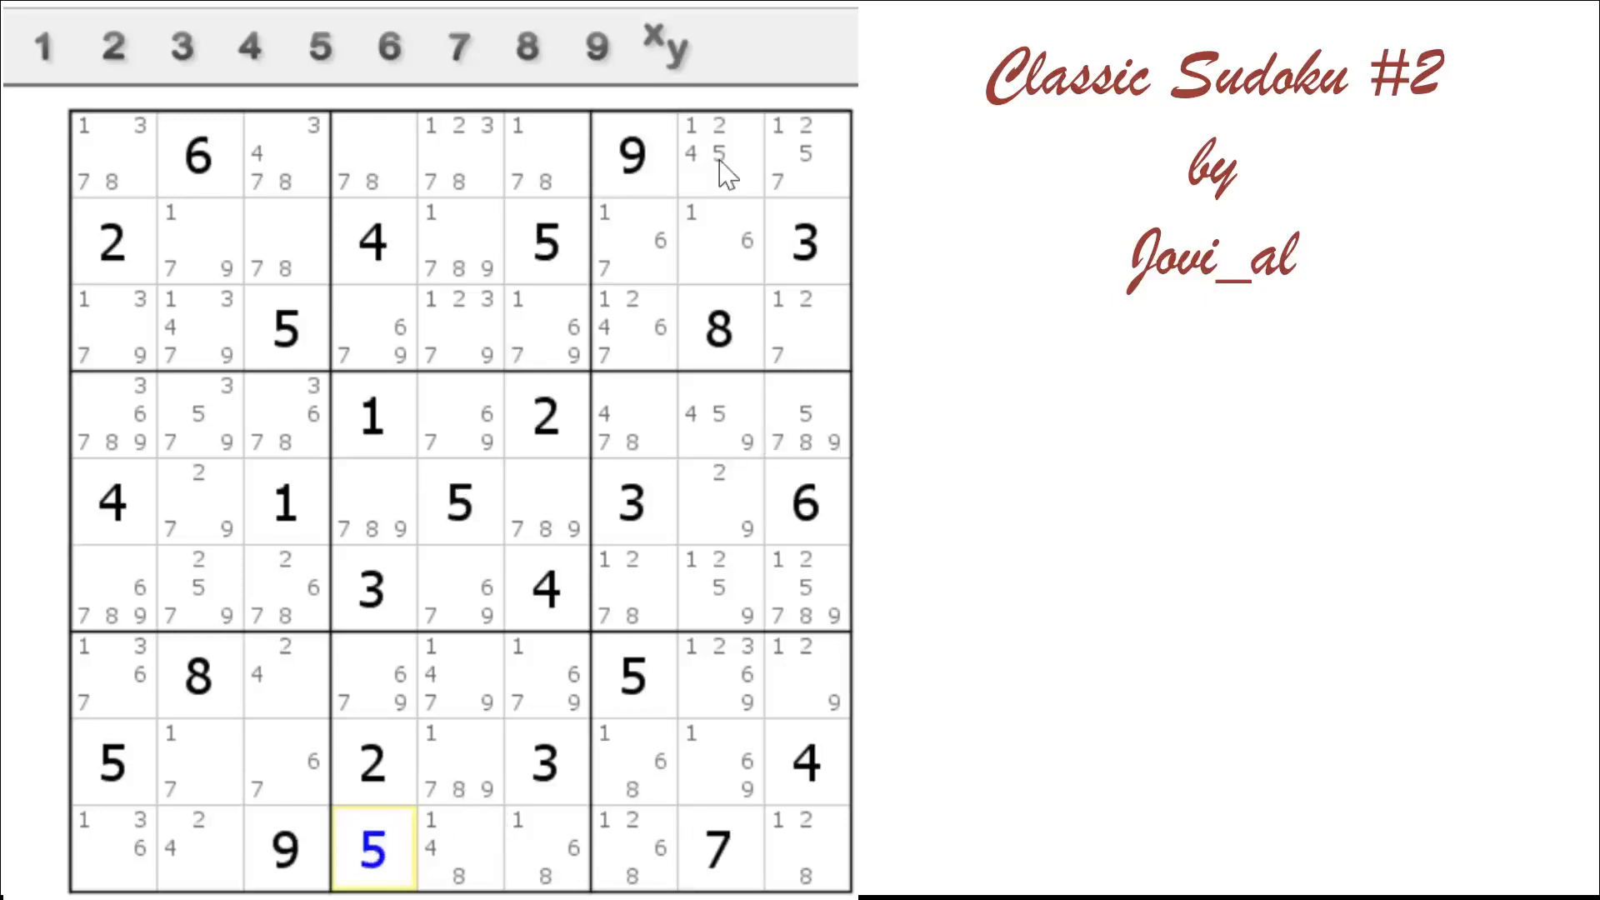
mouse_move(689, 500)
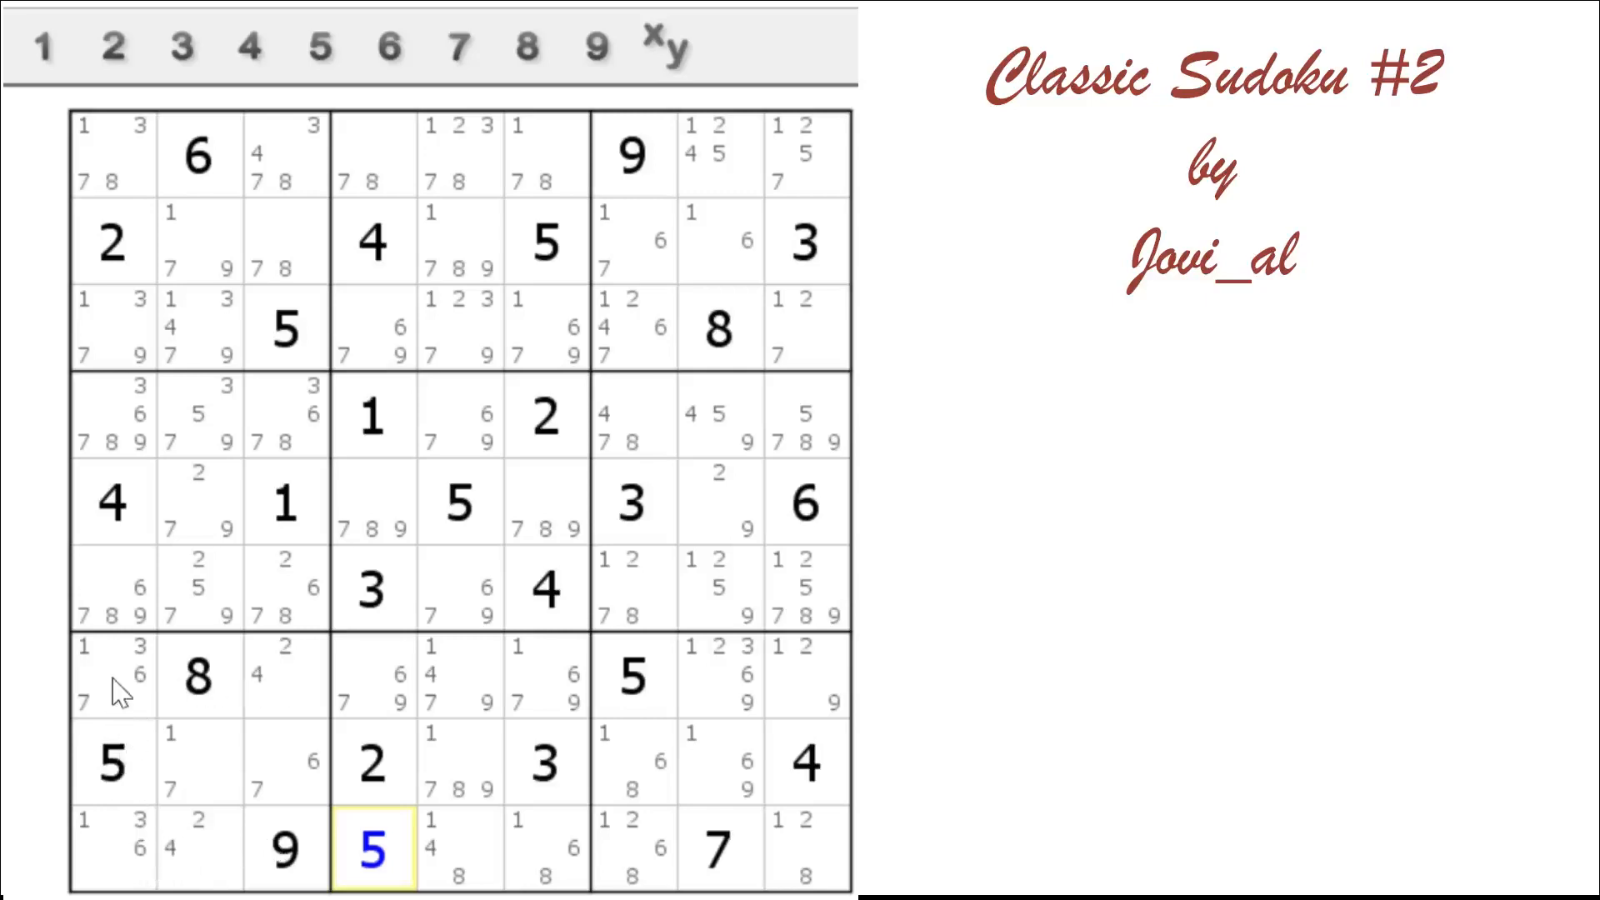
Clear candidate 3 from column 1 and place 3 in row 7 column 8
click(112, 416)
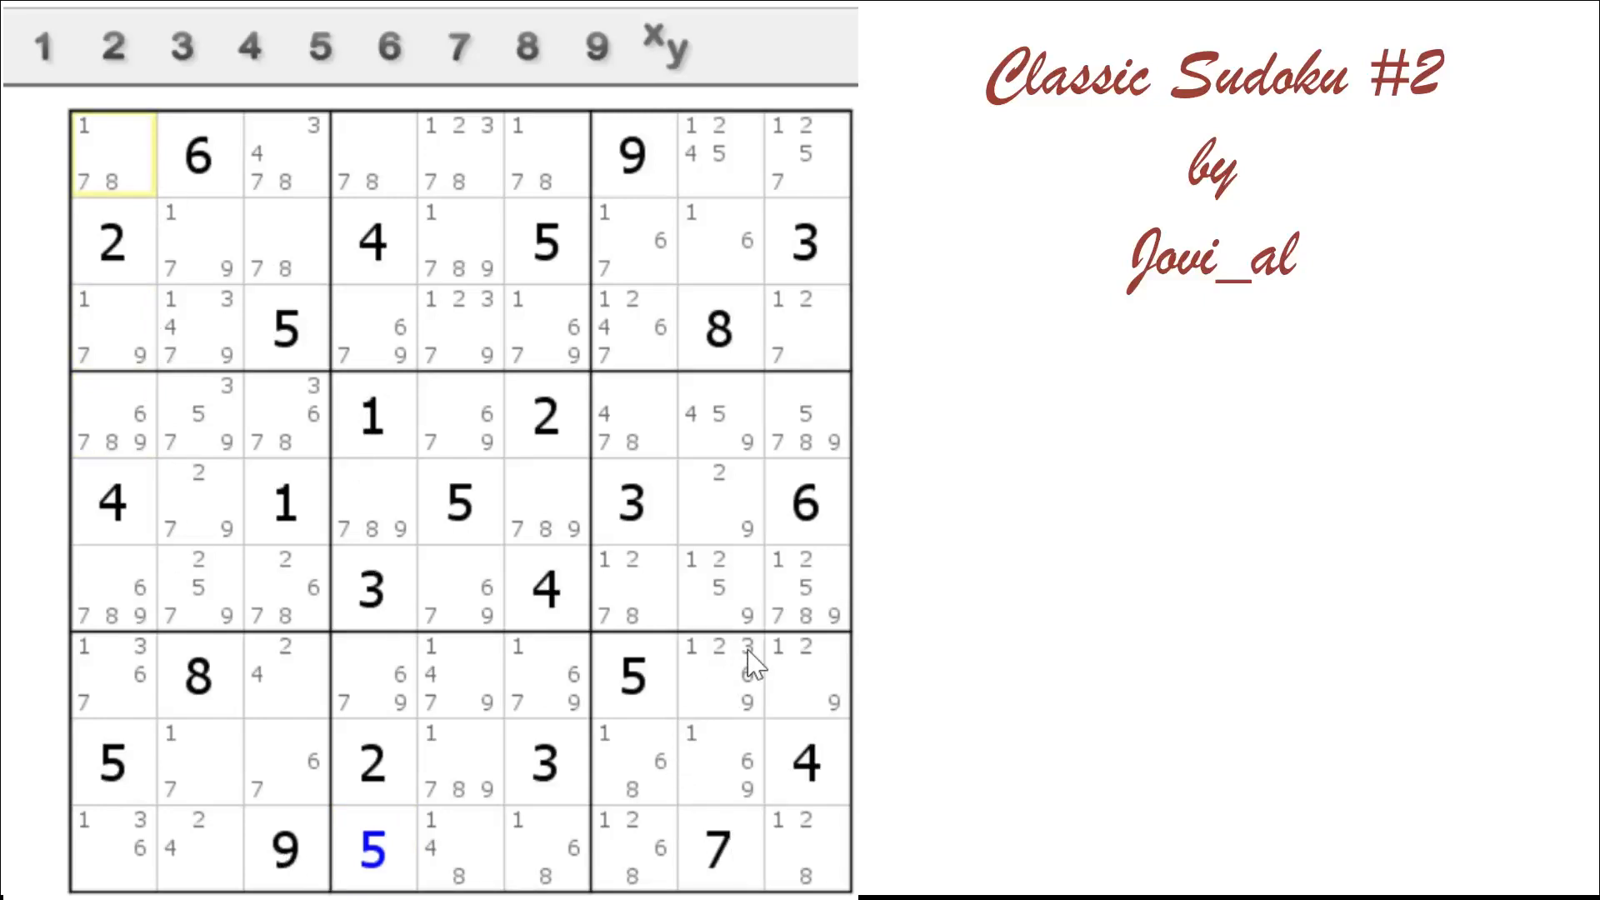
click(719, 679)
text(3)
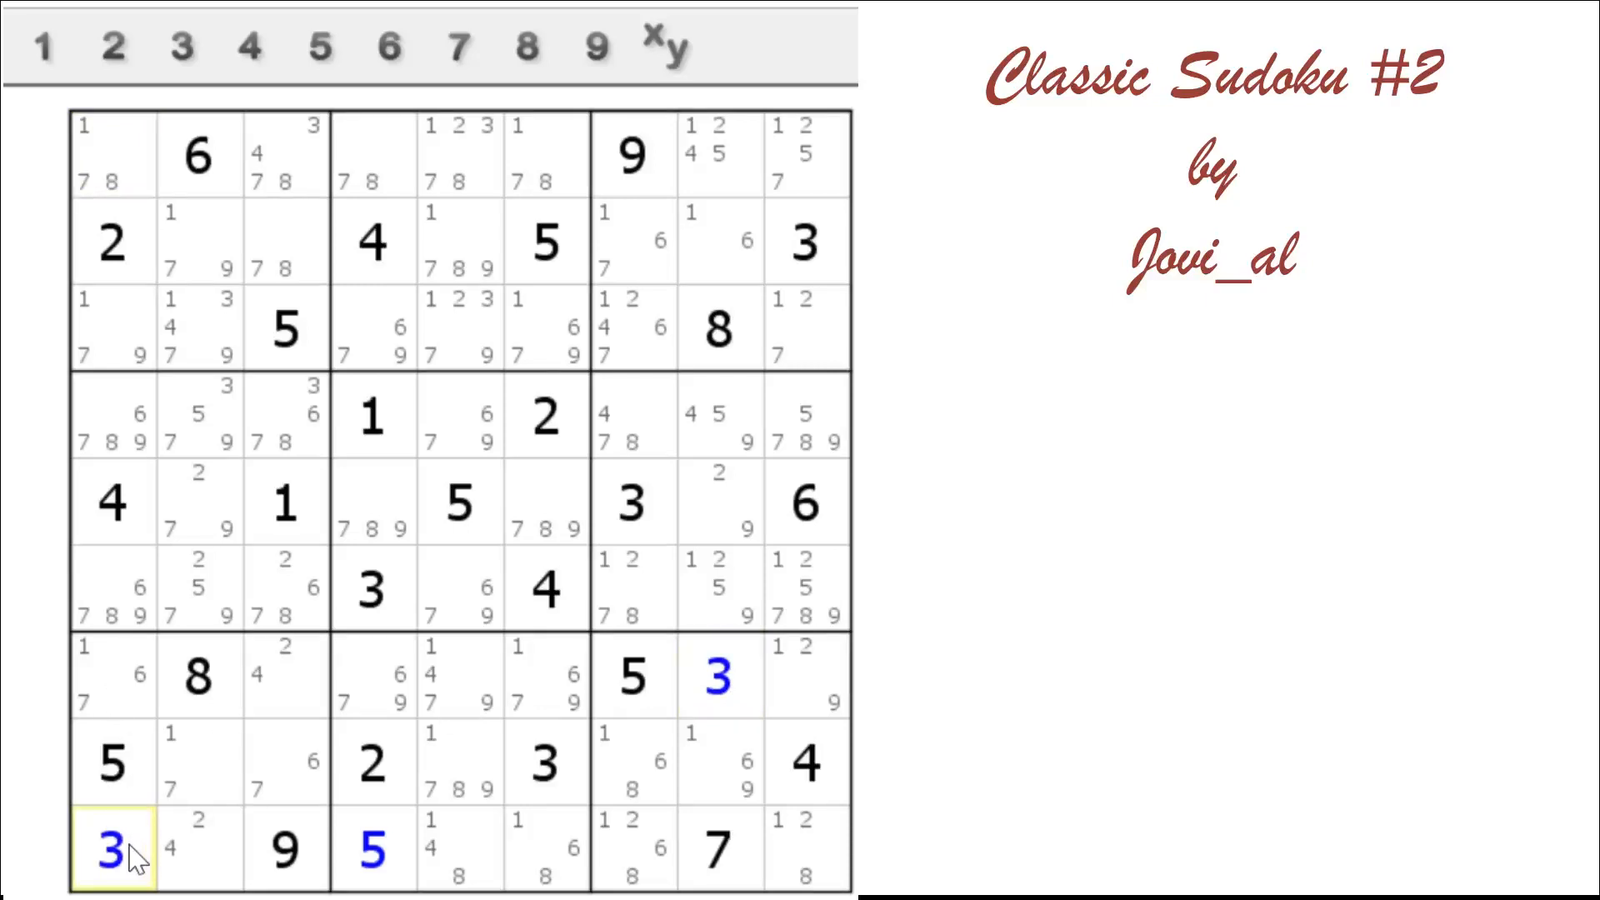
mouse_move(122, 286)
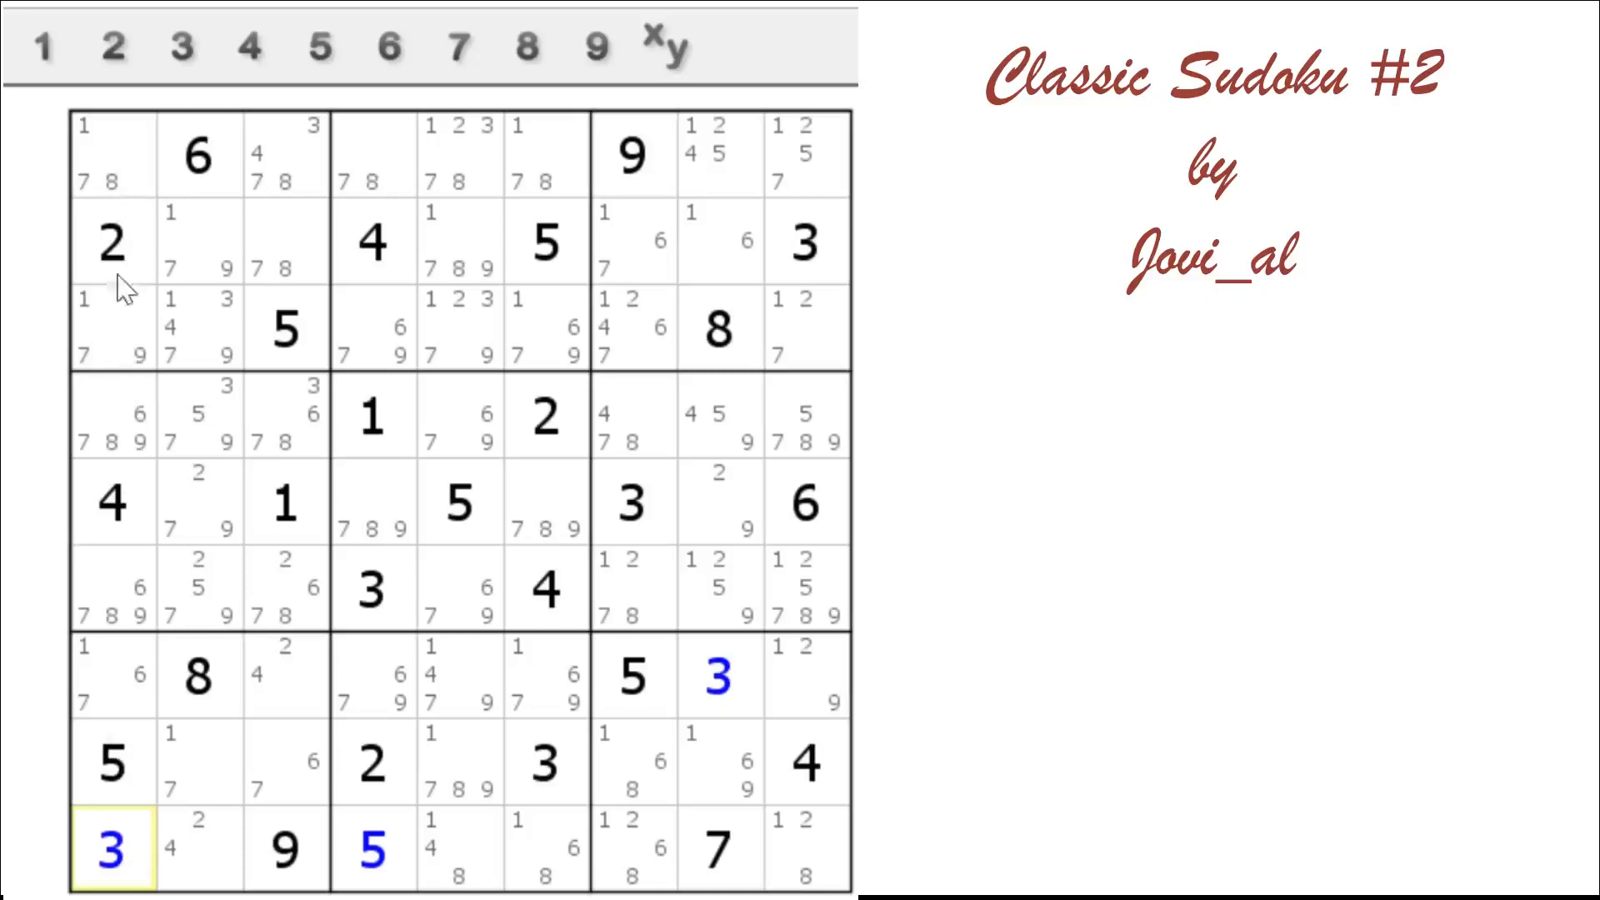
click(112, 153)
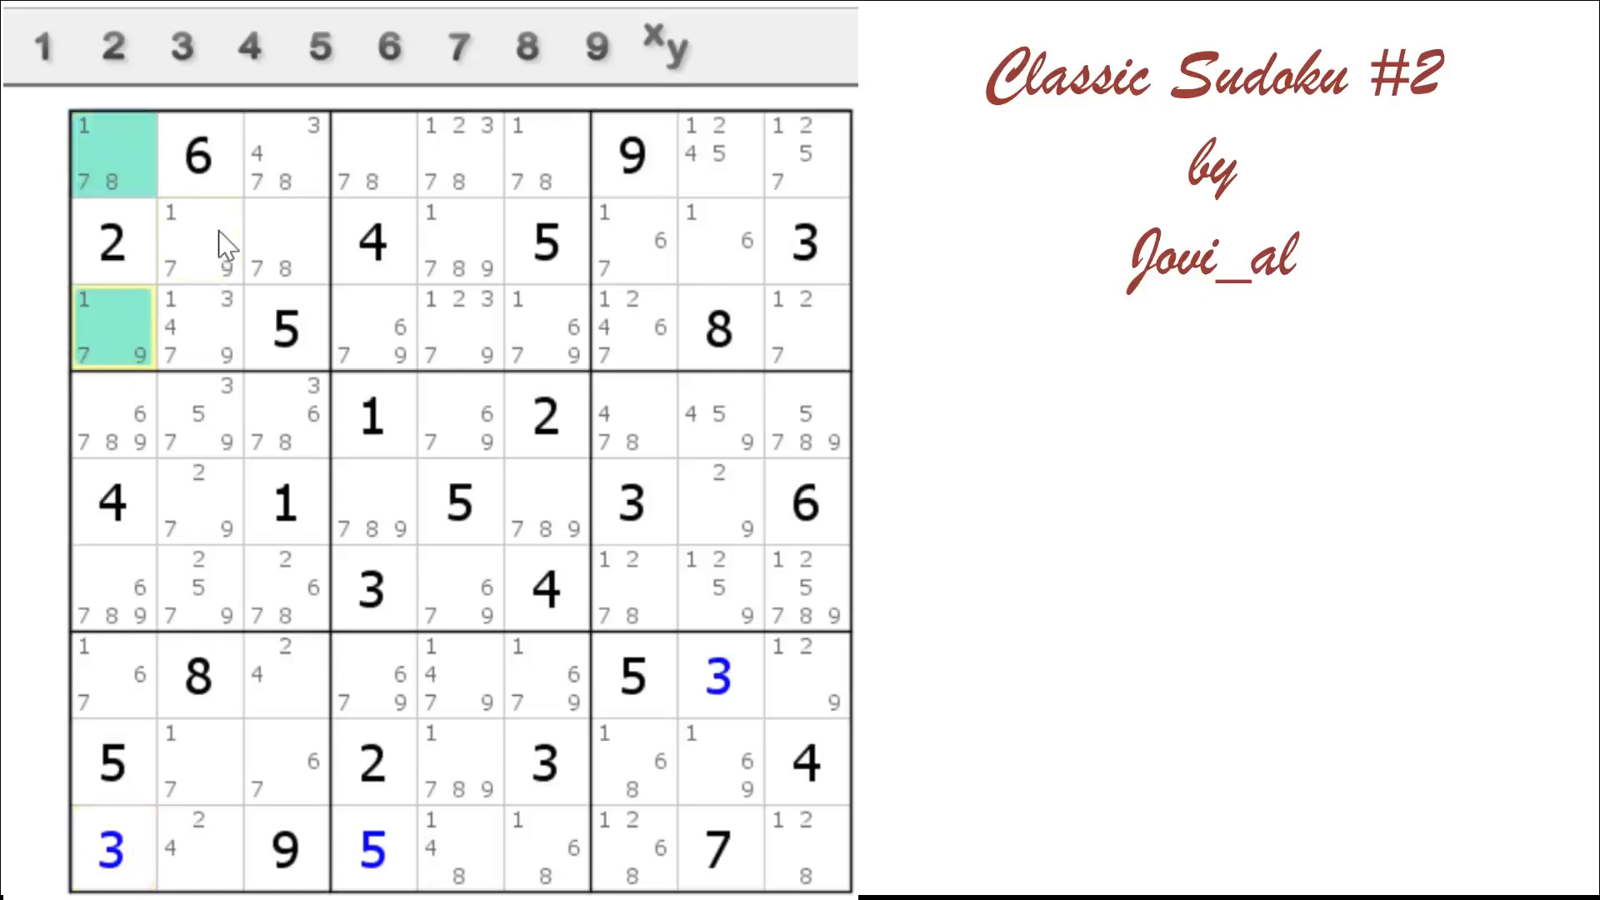
click(286, 242)
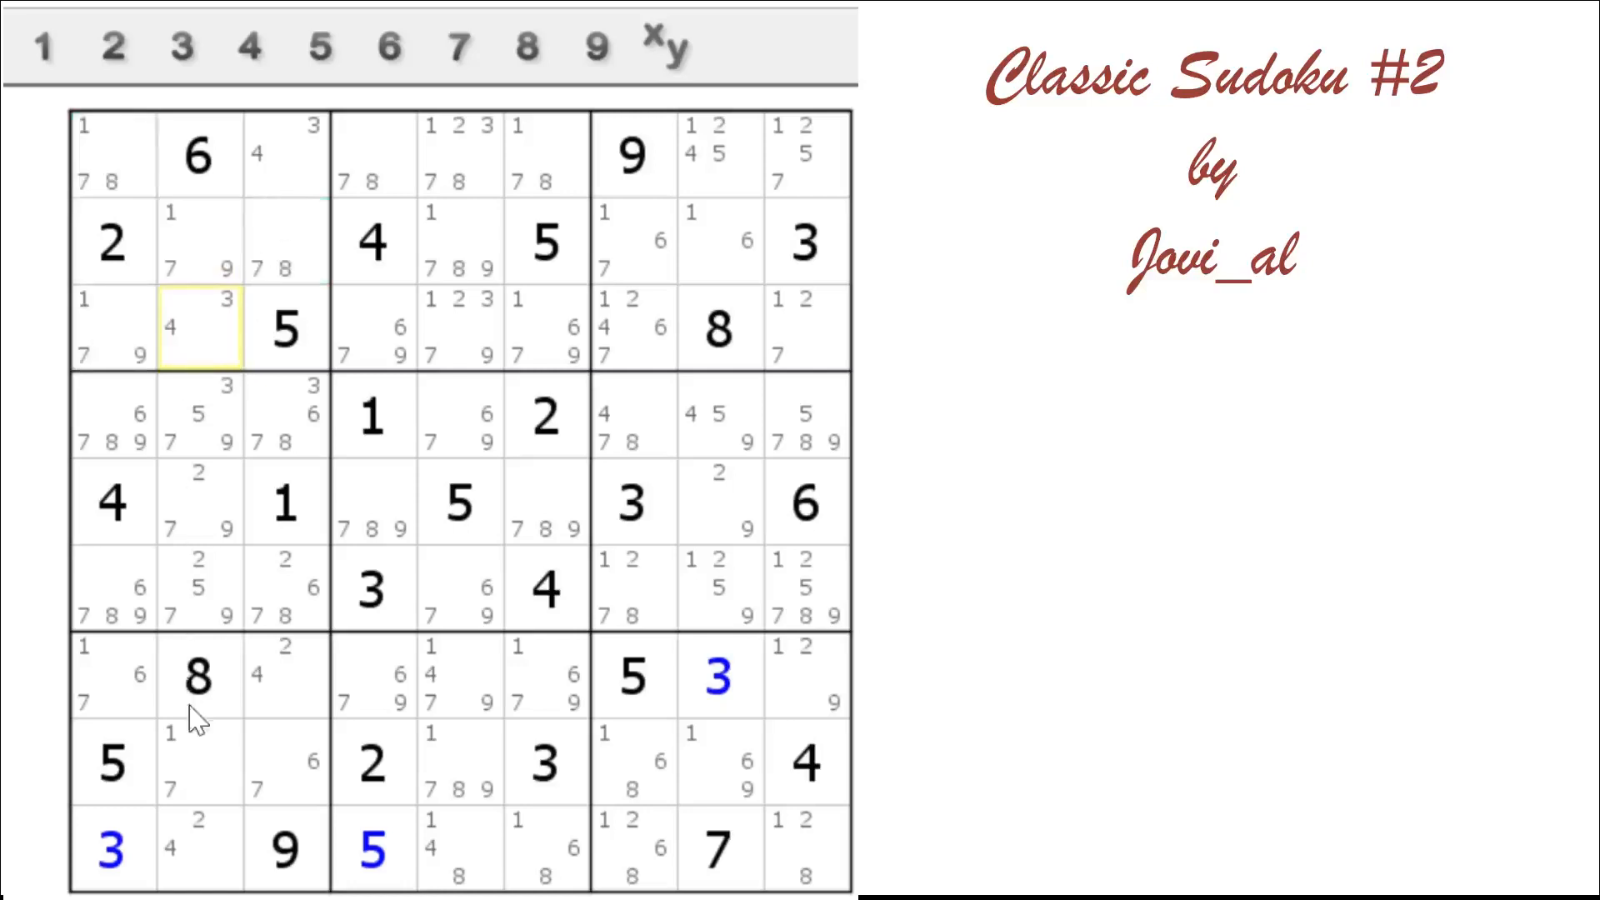
mouse_move(209, 322)
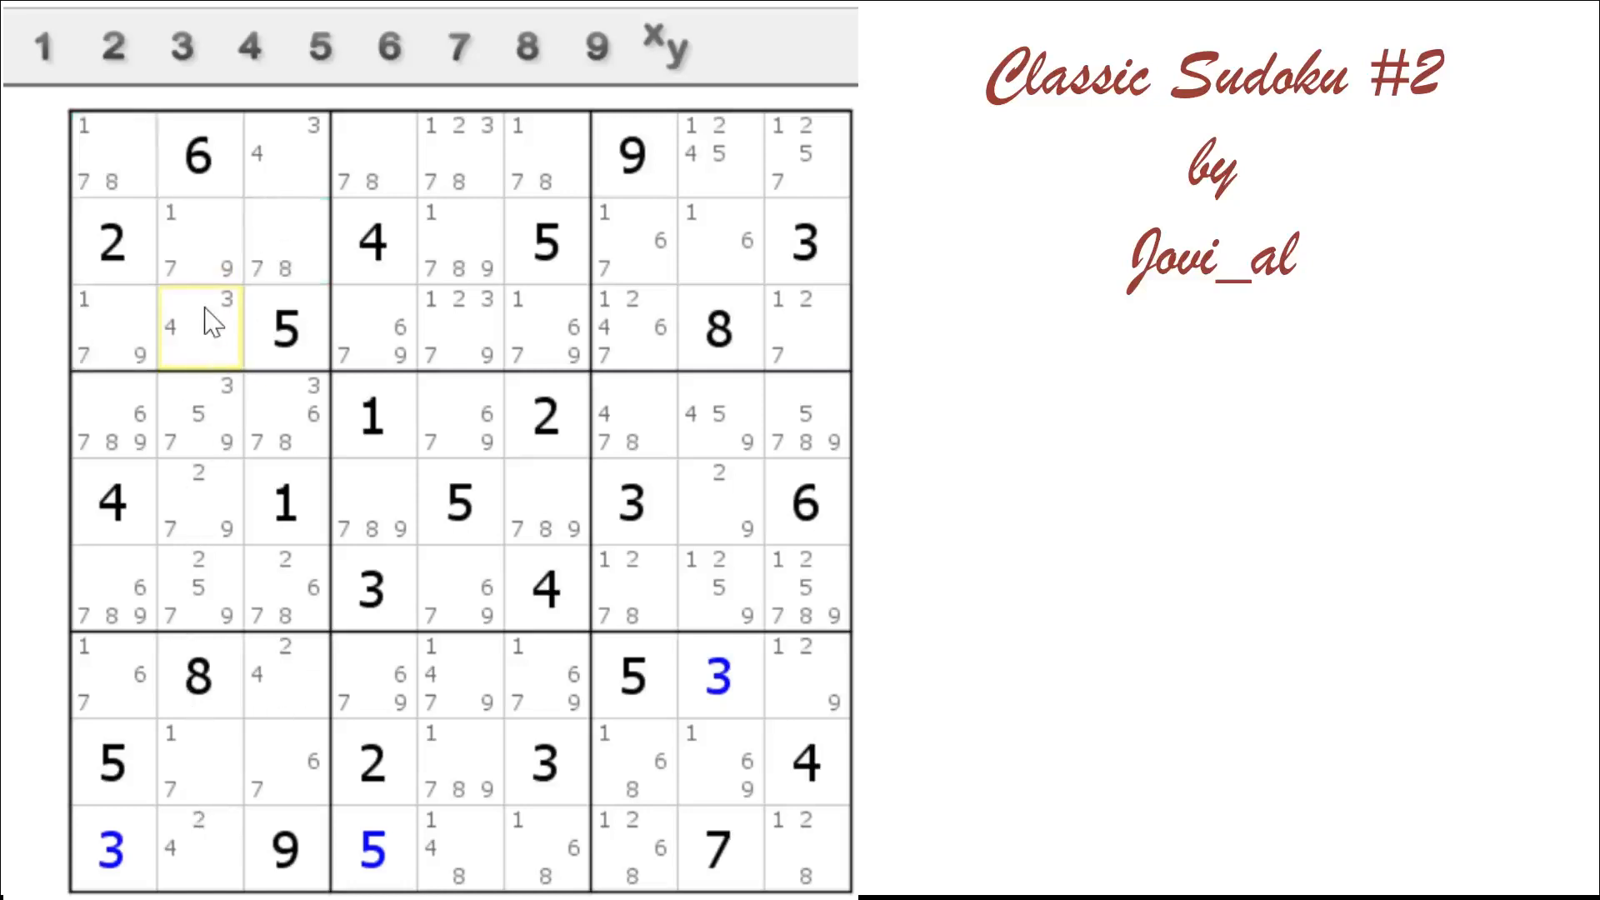
mouse_move(196, 341)
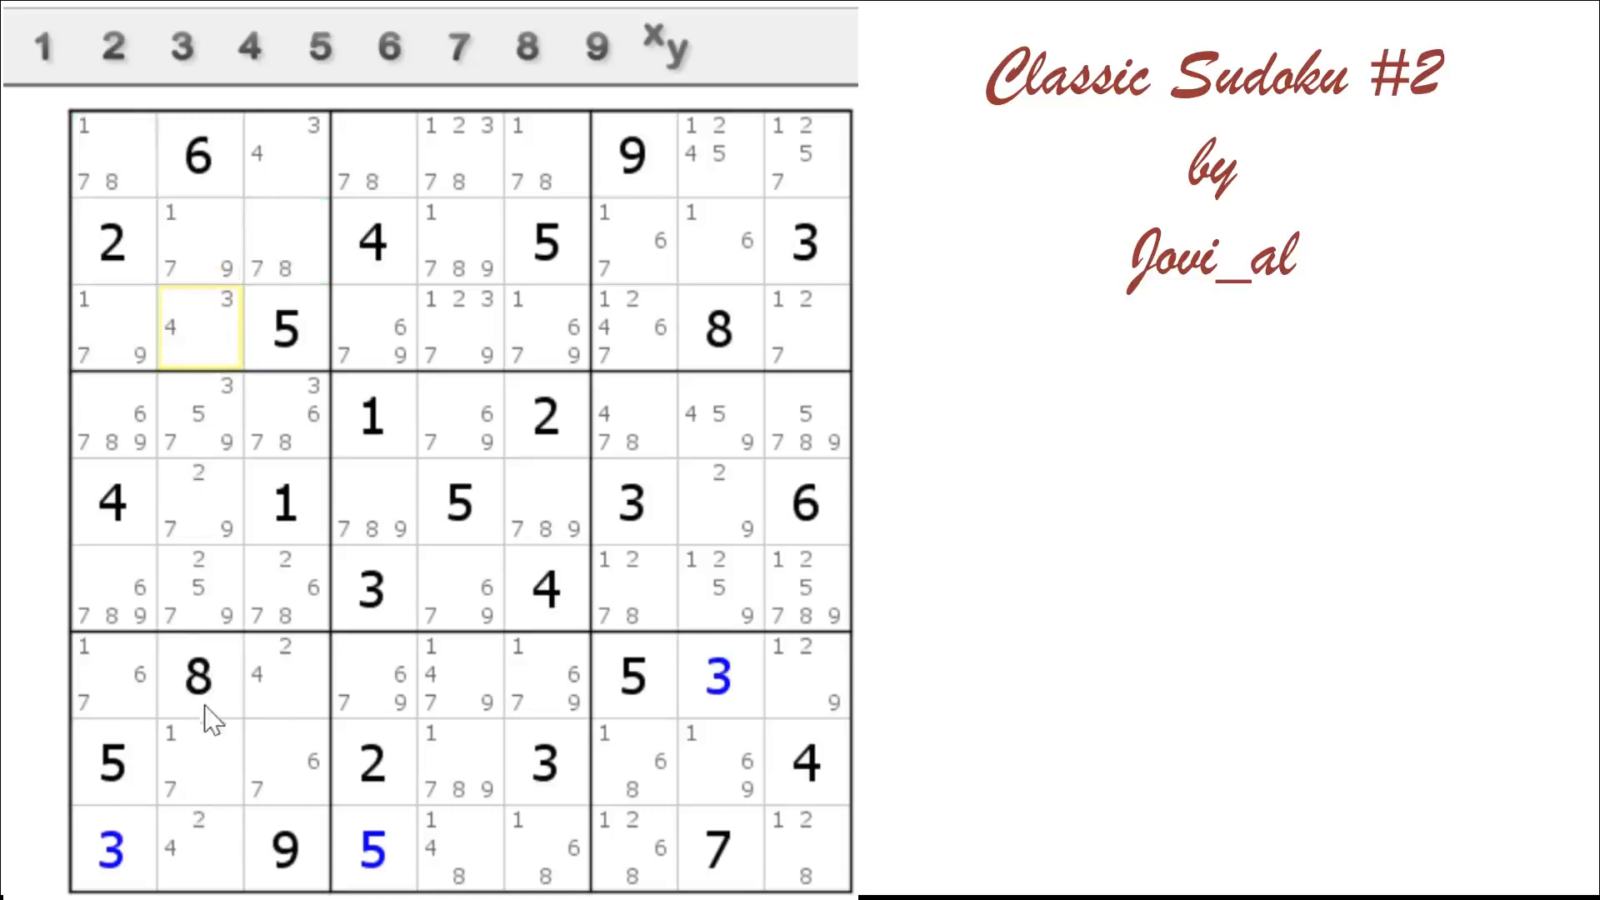
mouse_move(254, 415)
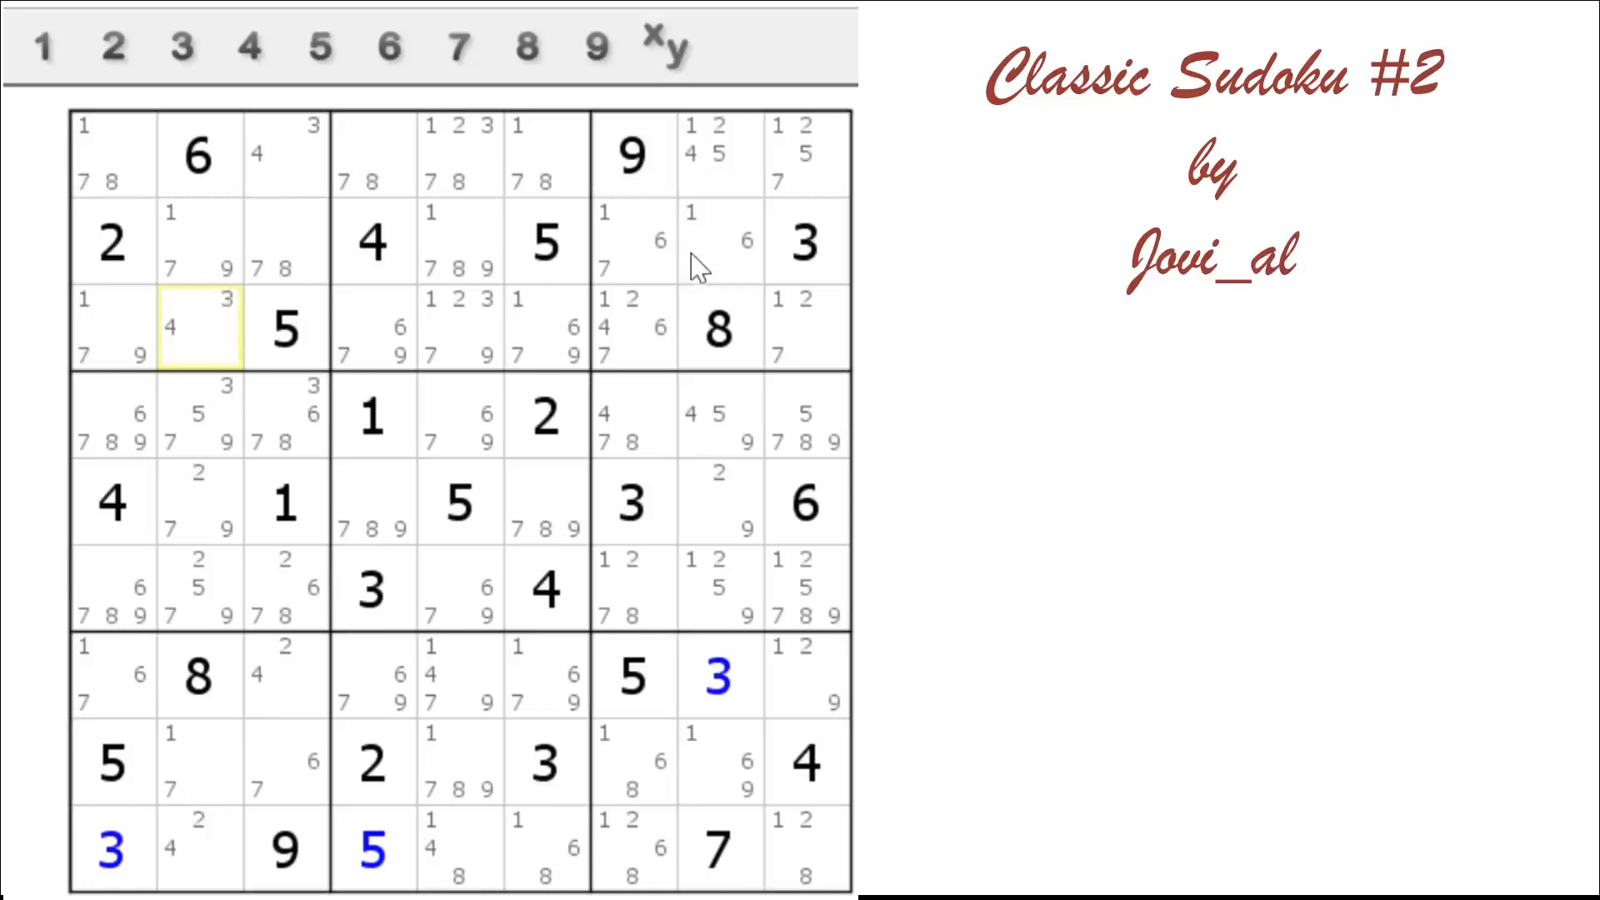
mouse_move(681, 264)
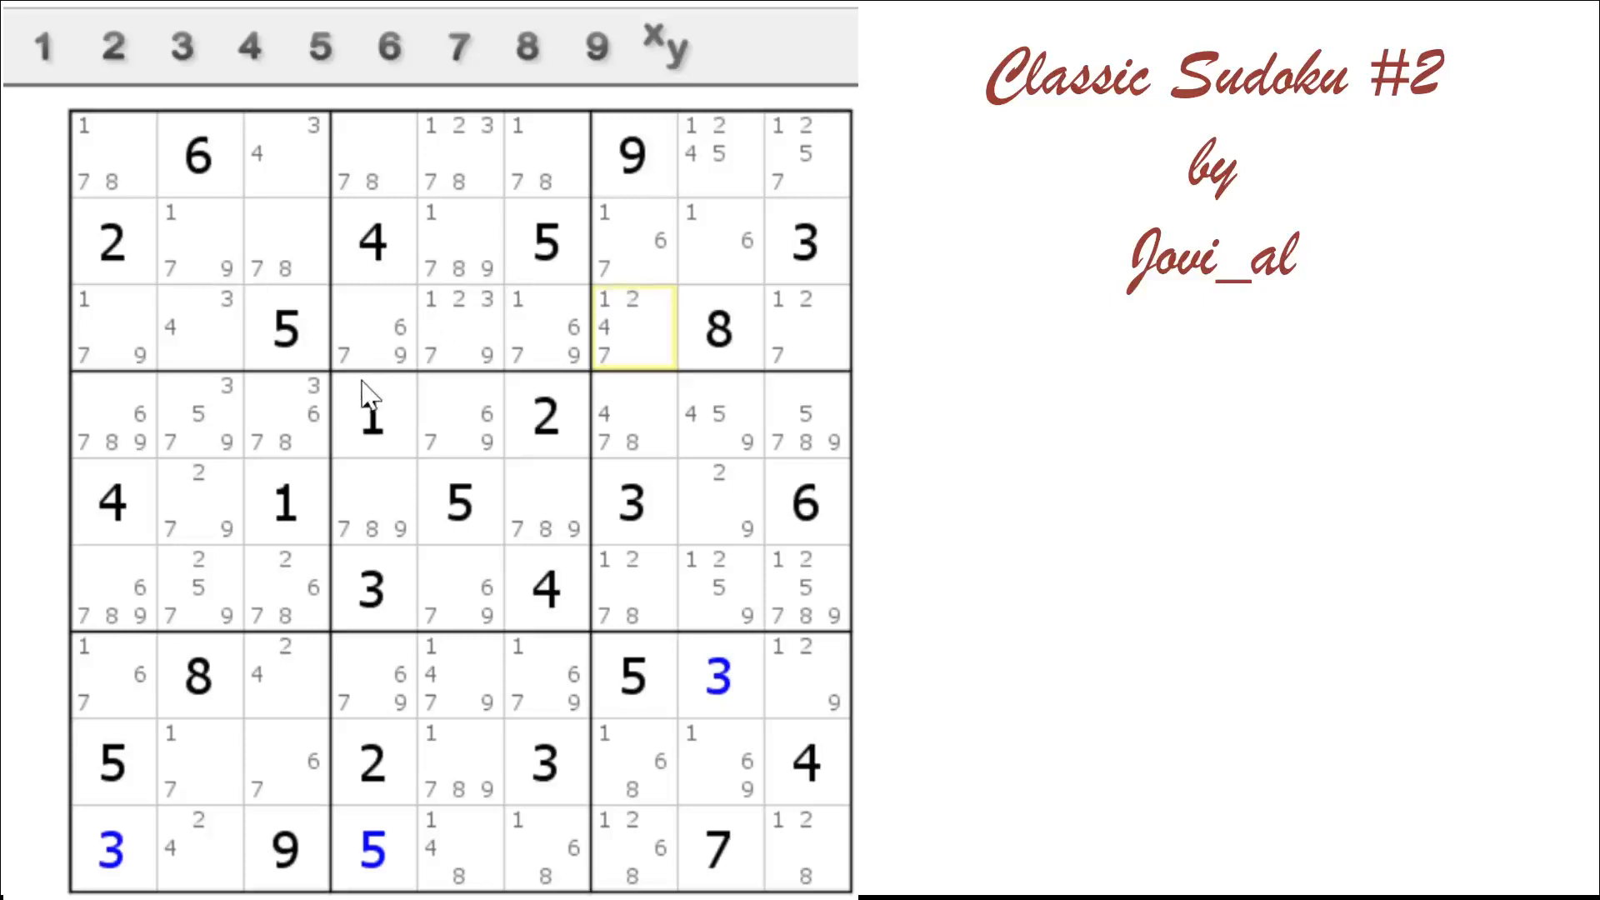
mouse_move(368, 398)
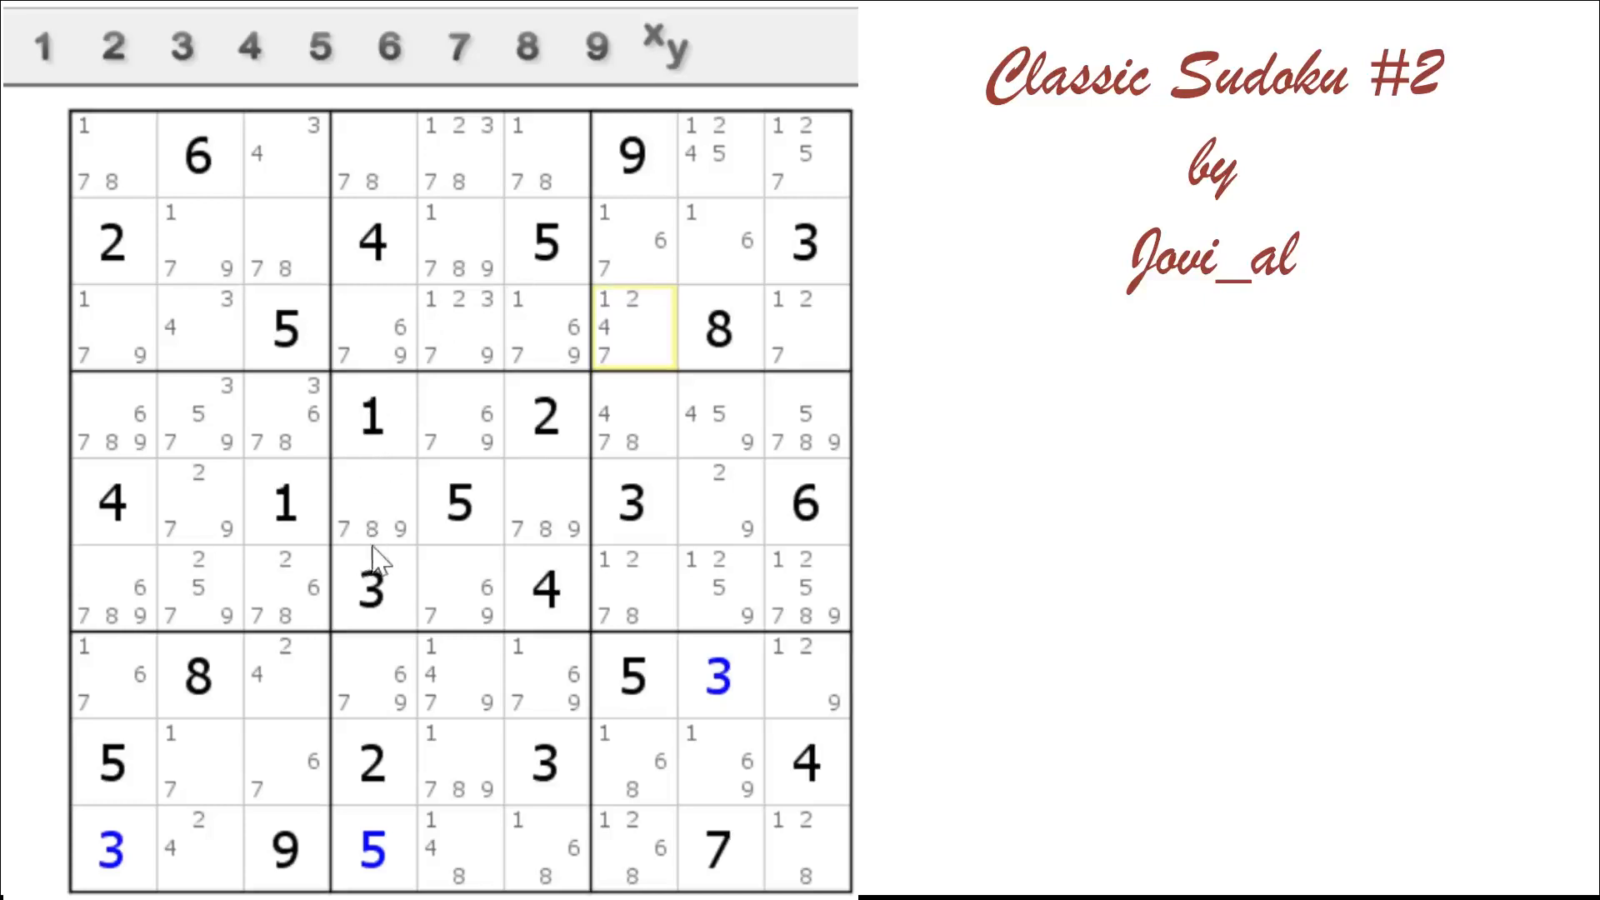
mouse_move(346, 692)
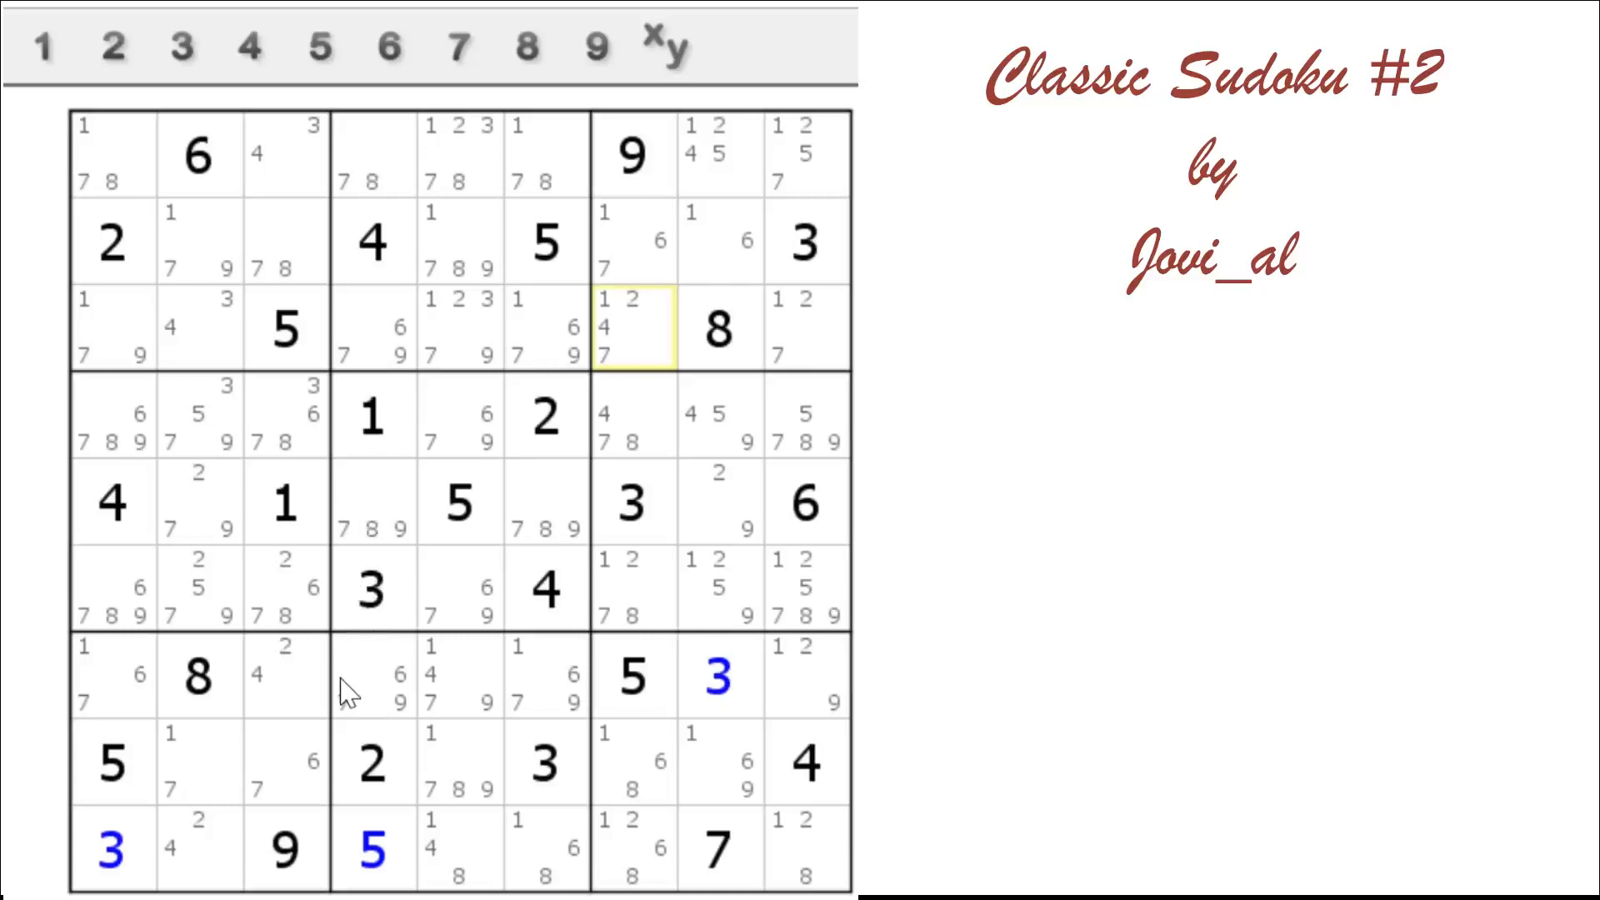
mouse_move(327, 727)
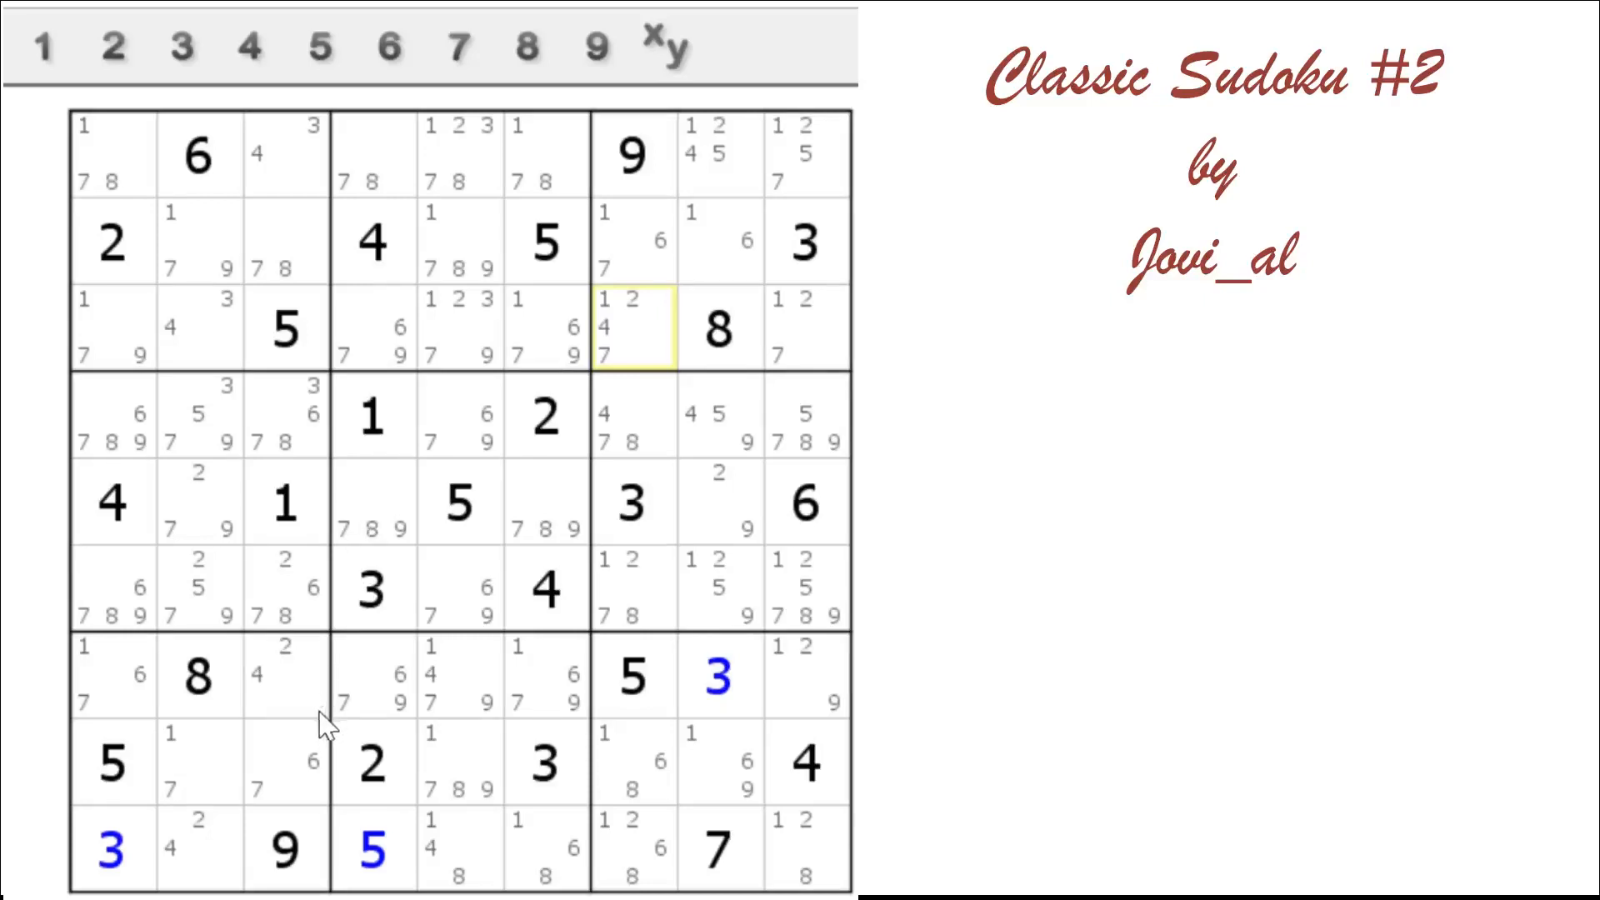
mouse_move(296, 719)
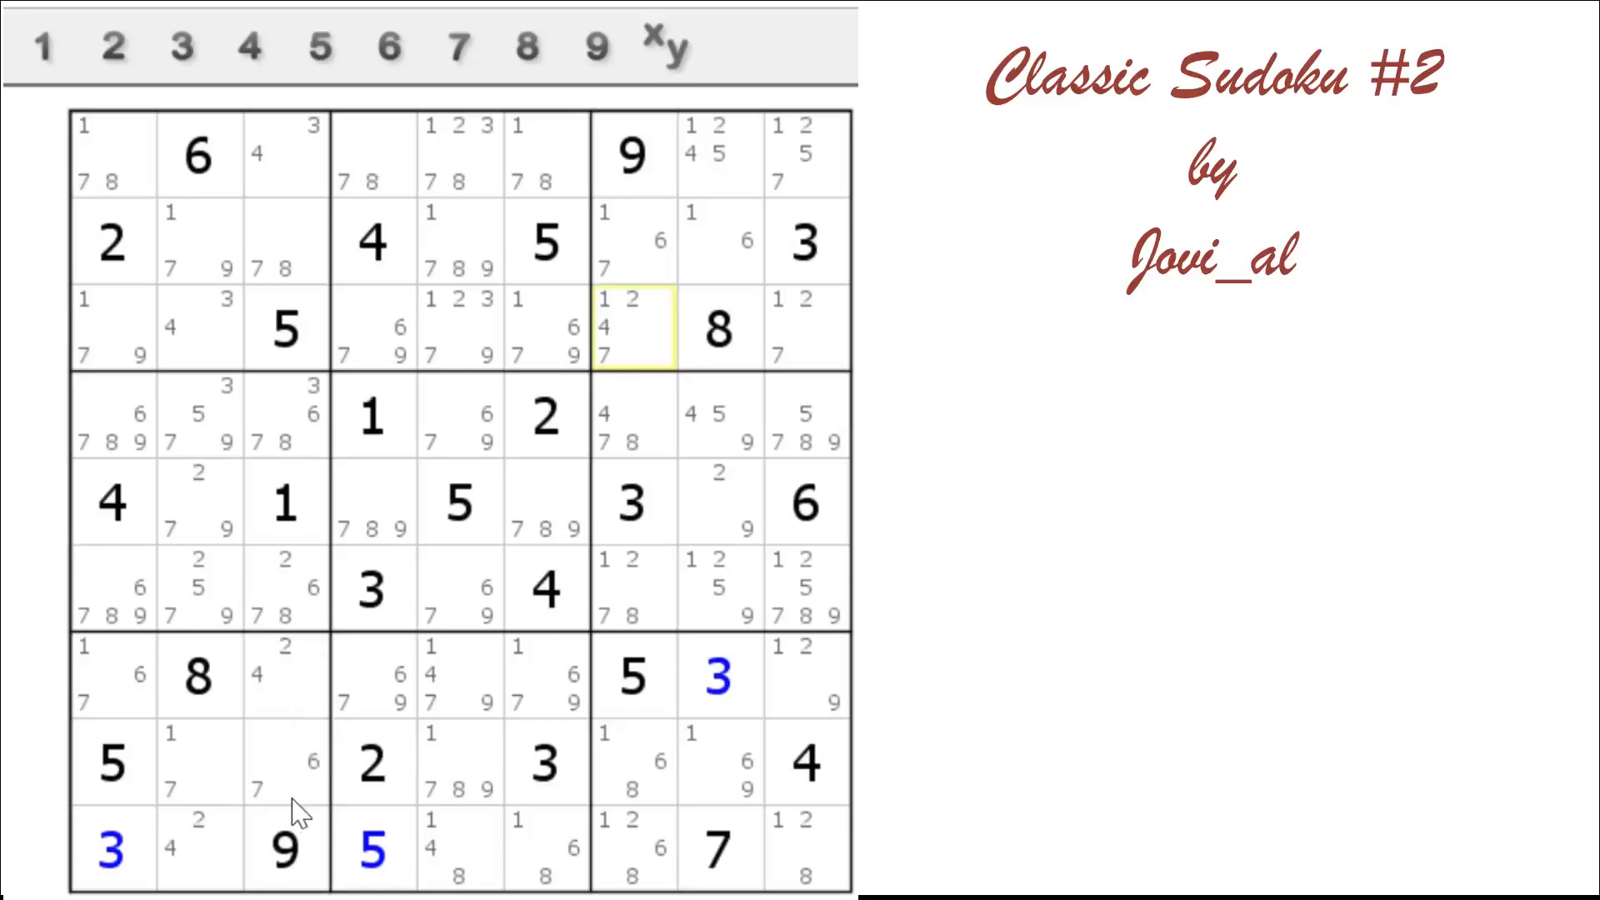
mouse_move(273, 875)
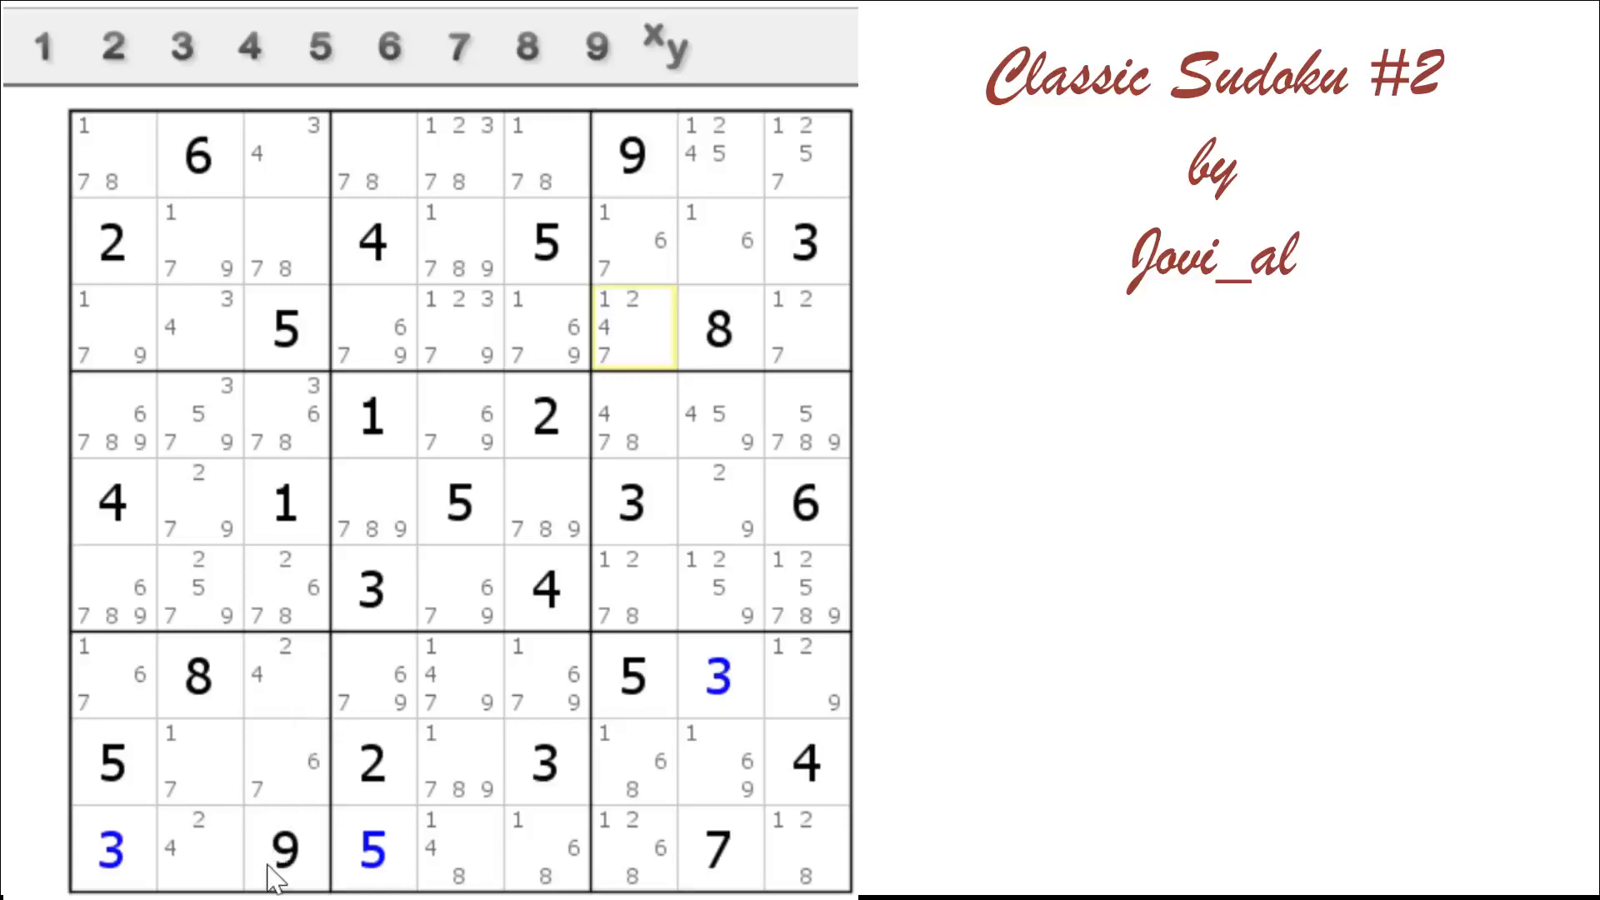
Turn on candidate highlighting for digit 1 from the number bar
click(45, 46)
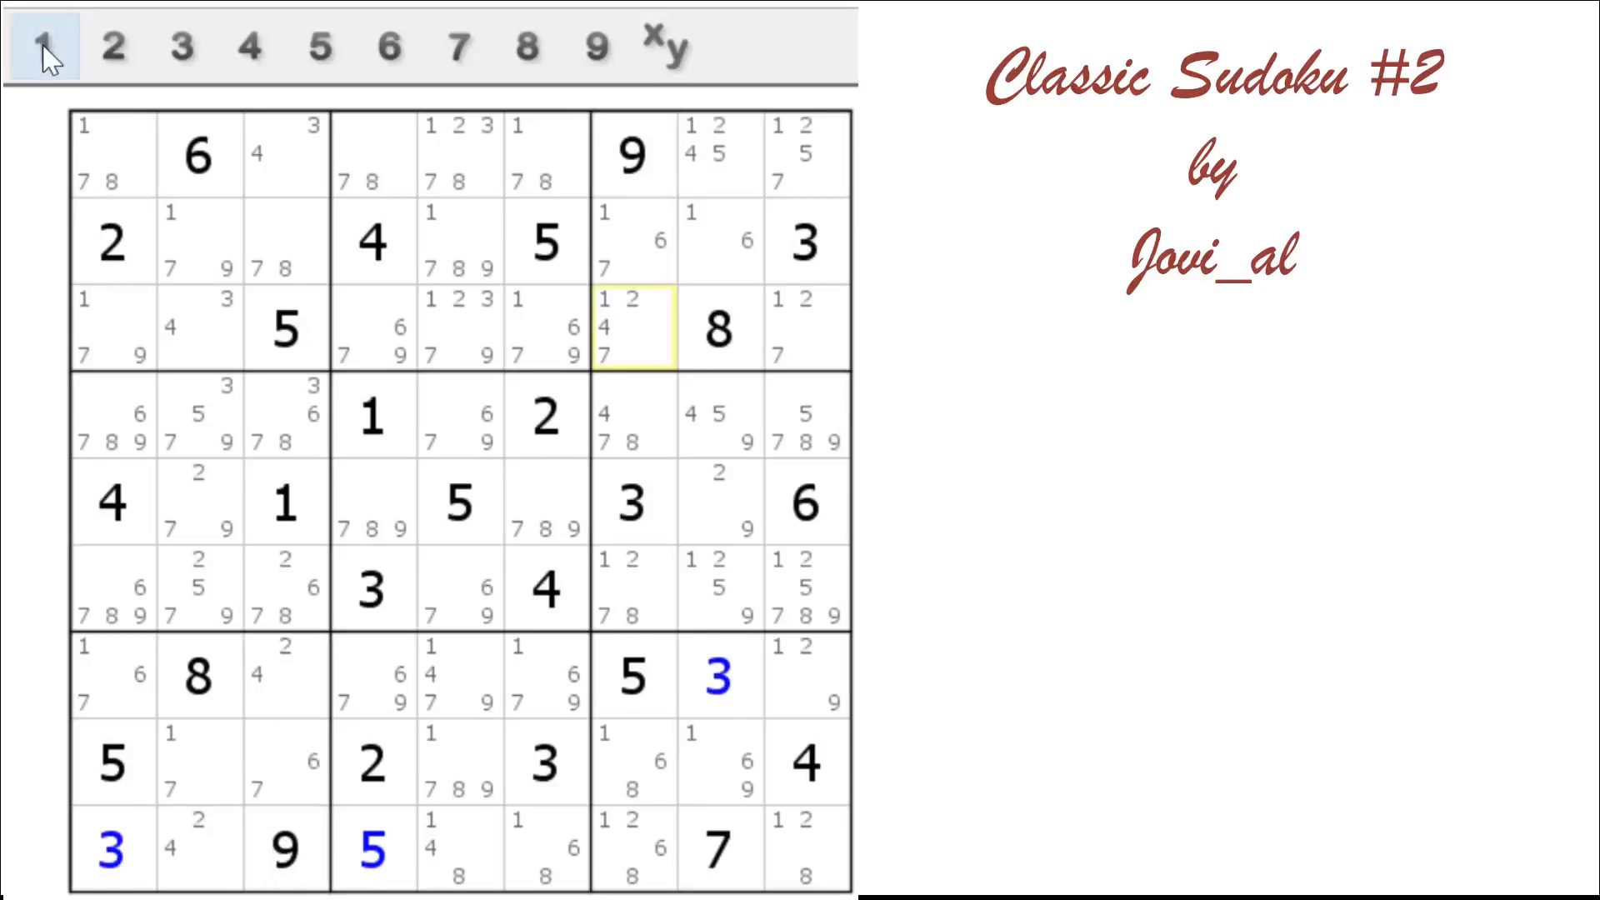
click(45, 46)
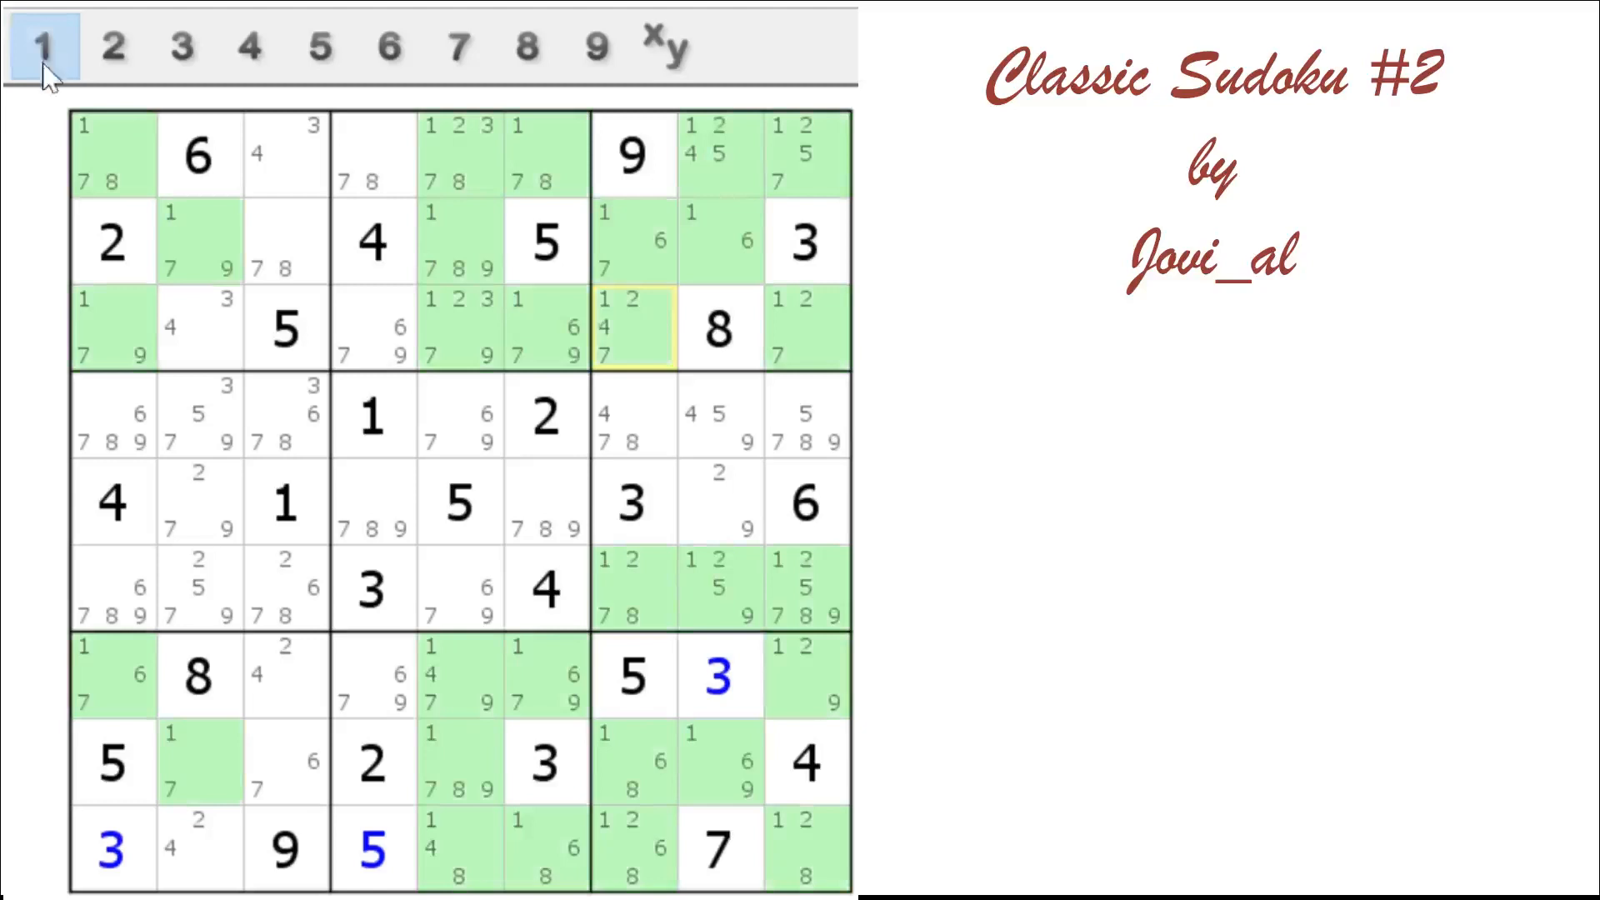
mouse_move(31, 368)
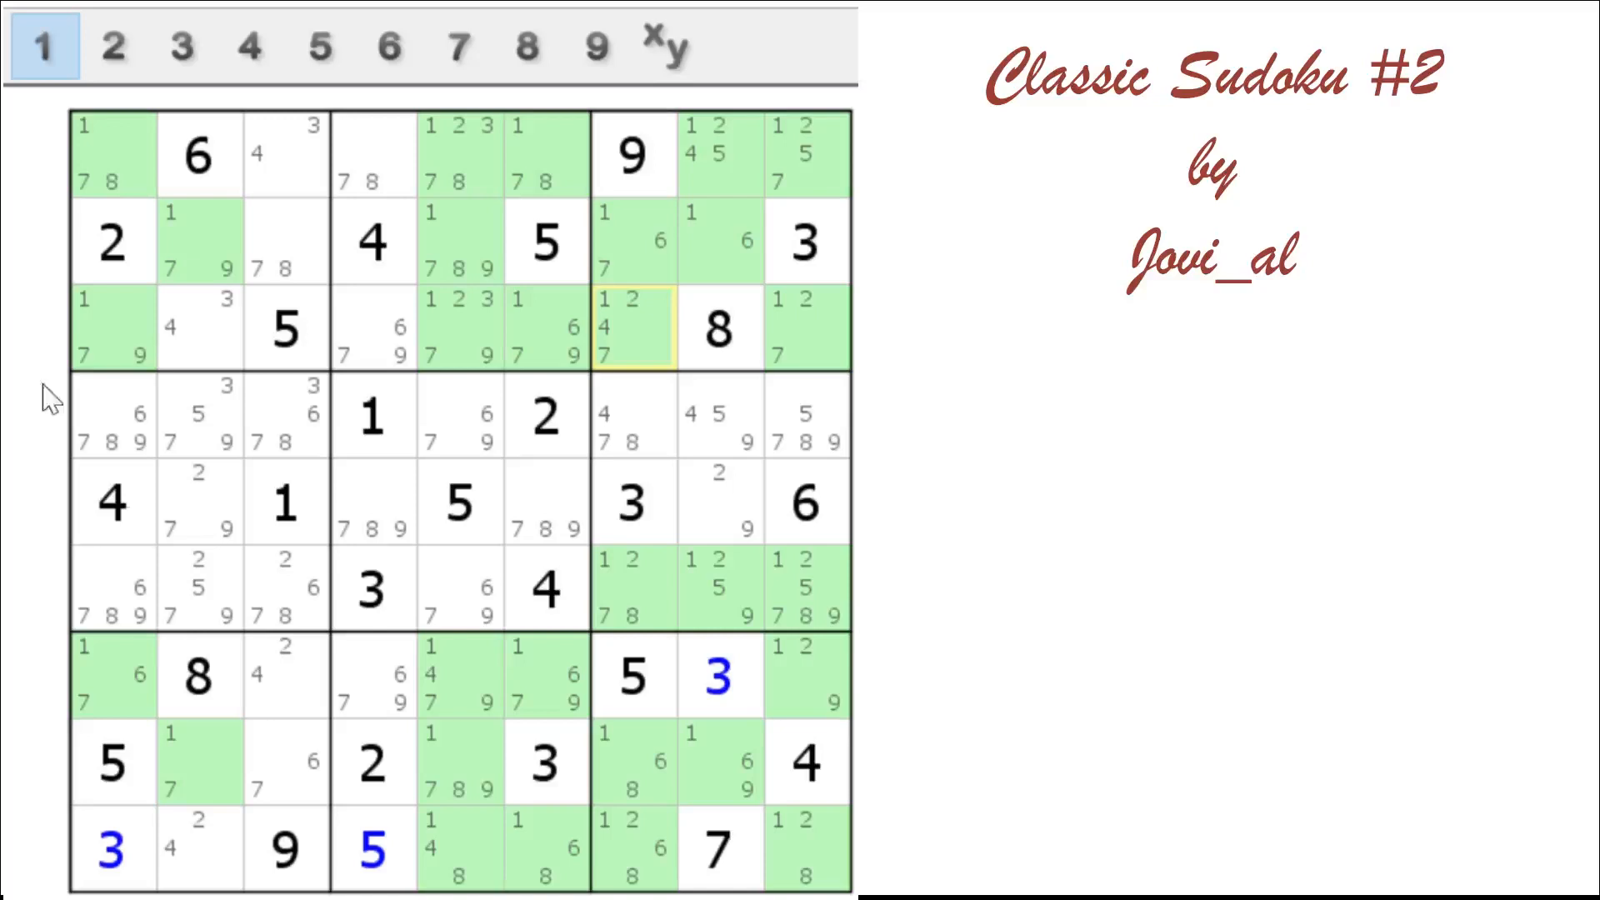
mouse_move(413, 580)
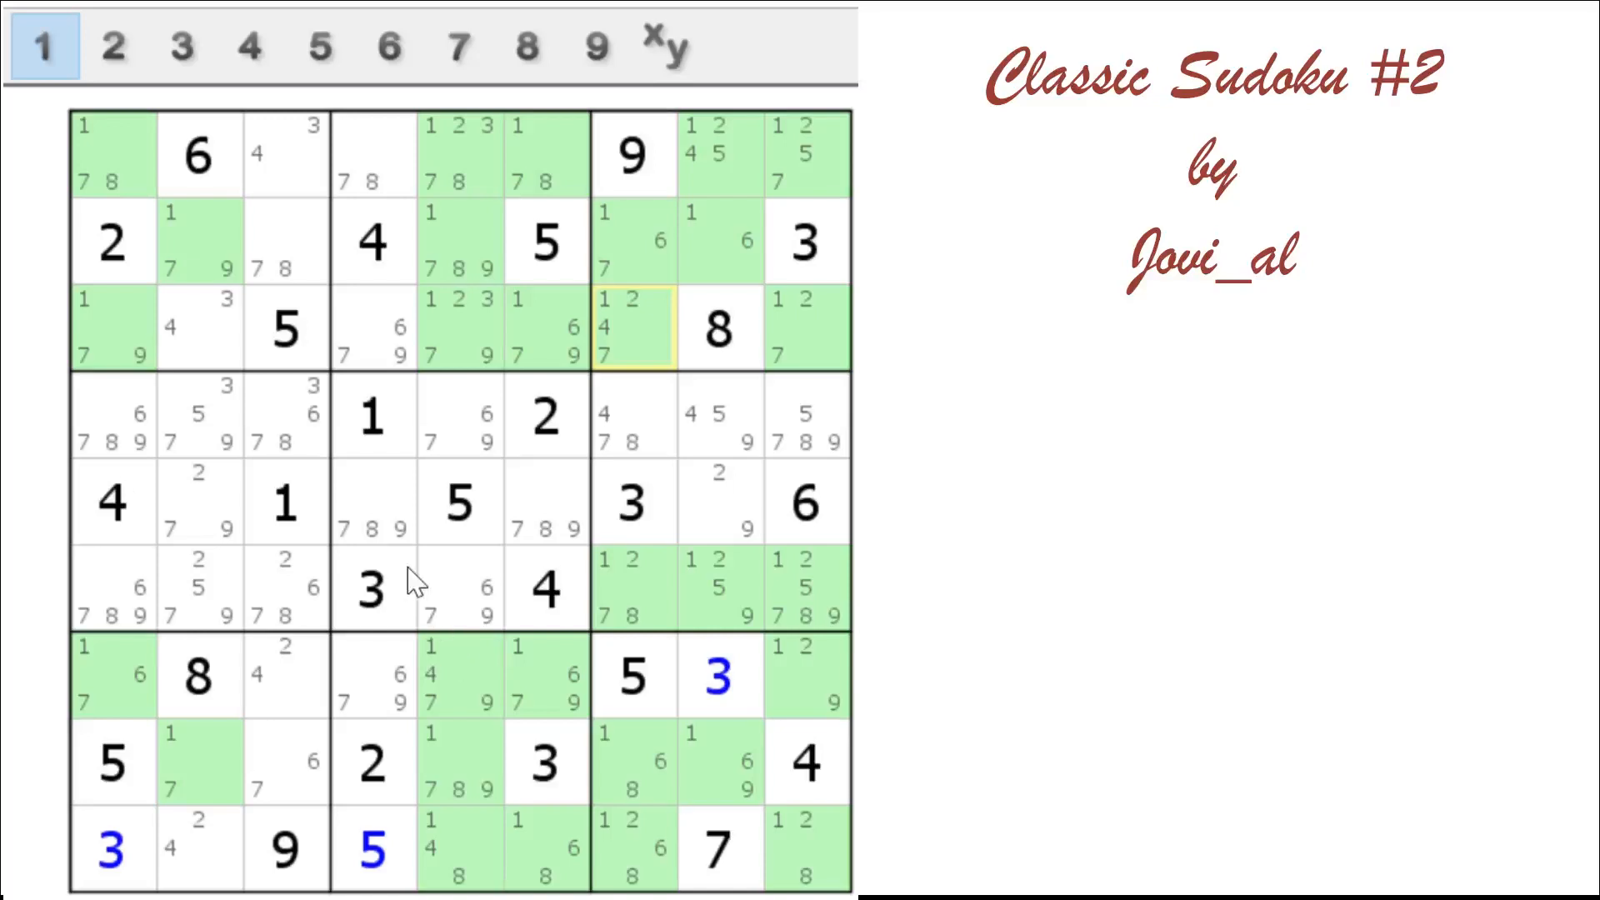
mouse_move(172, 326)
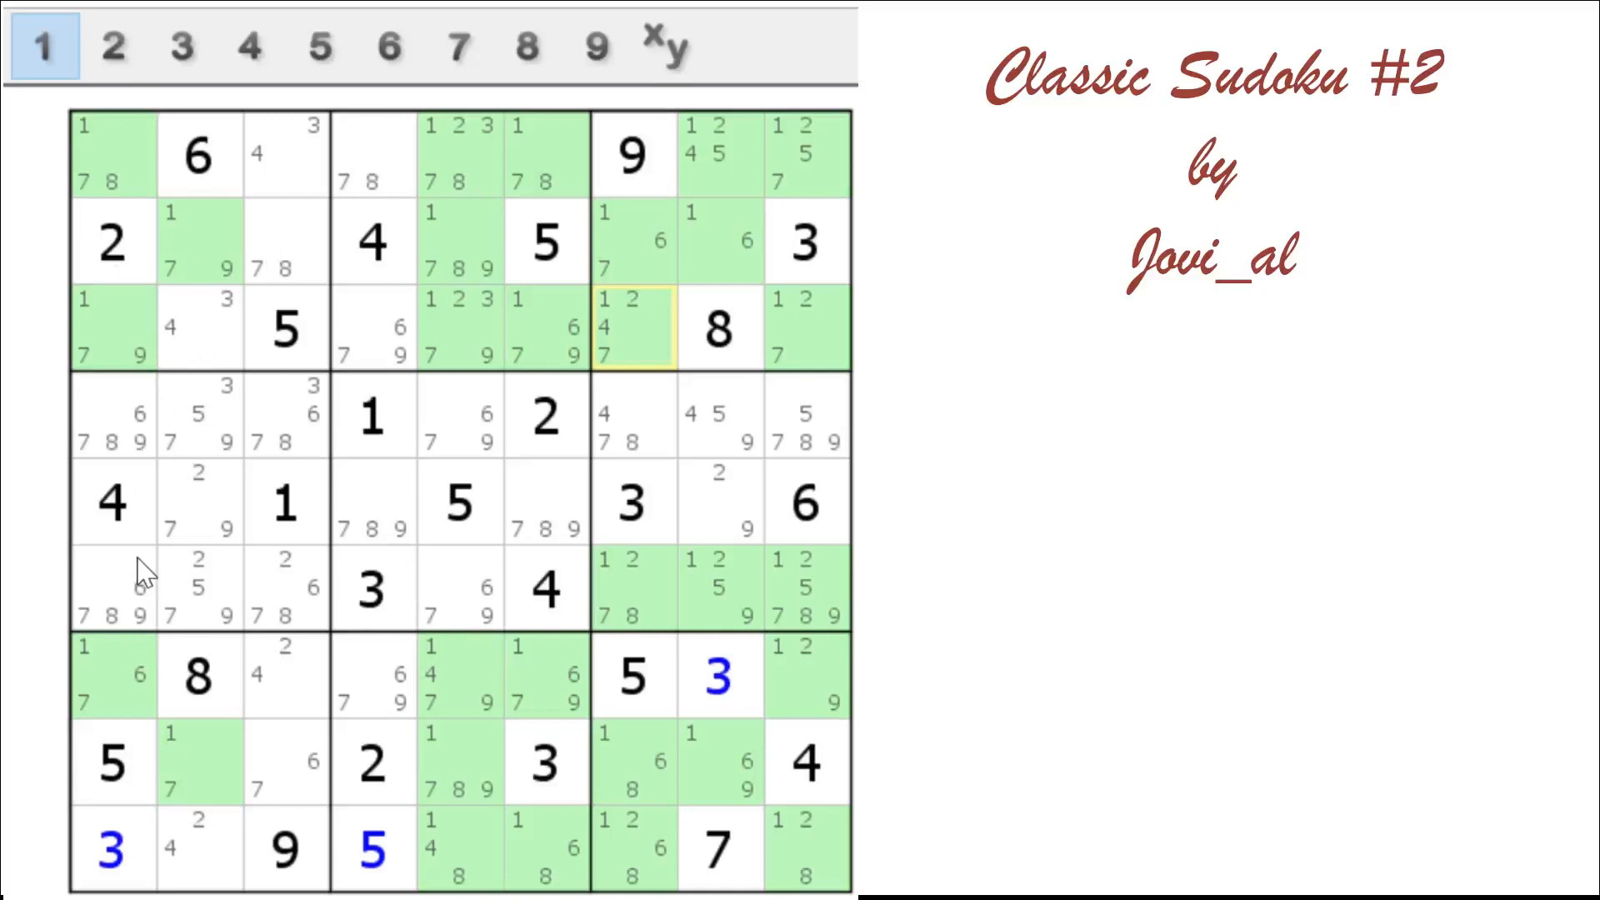
Switch the highlighting to digit 2
click(113, 46)
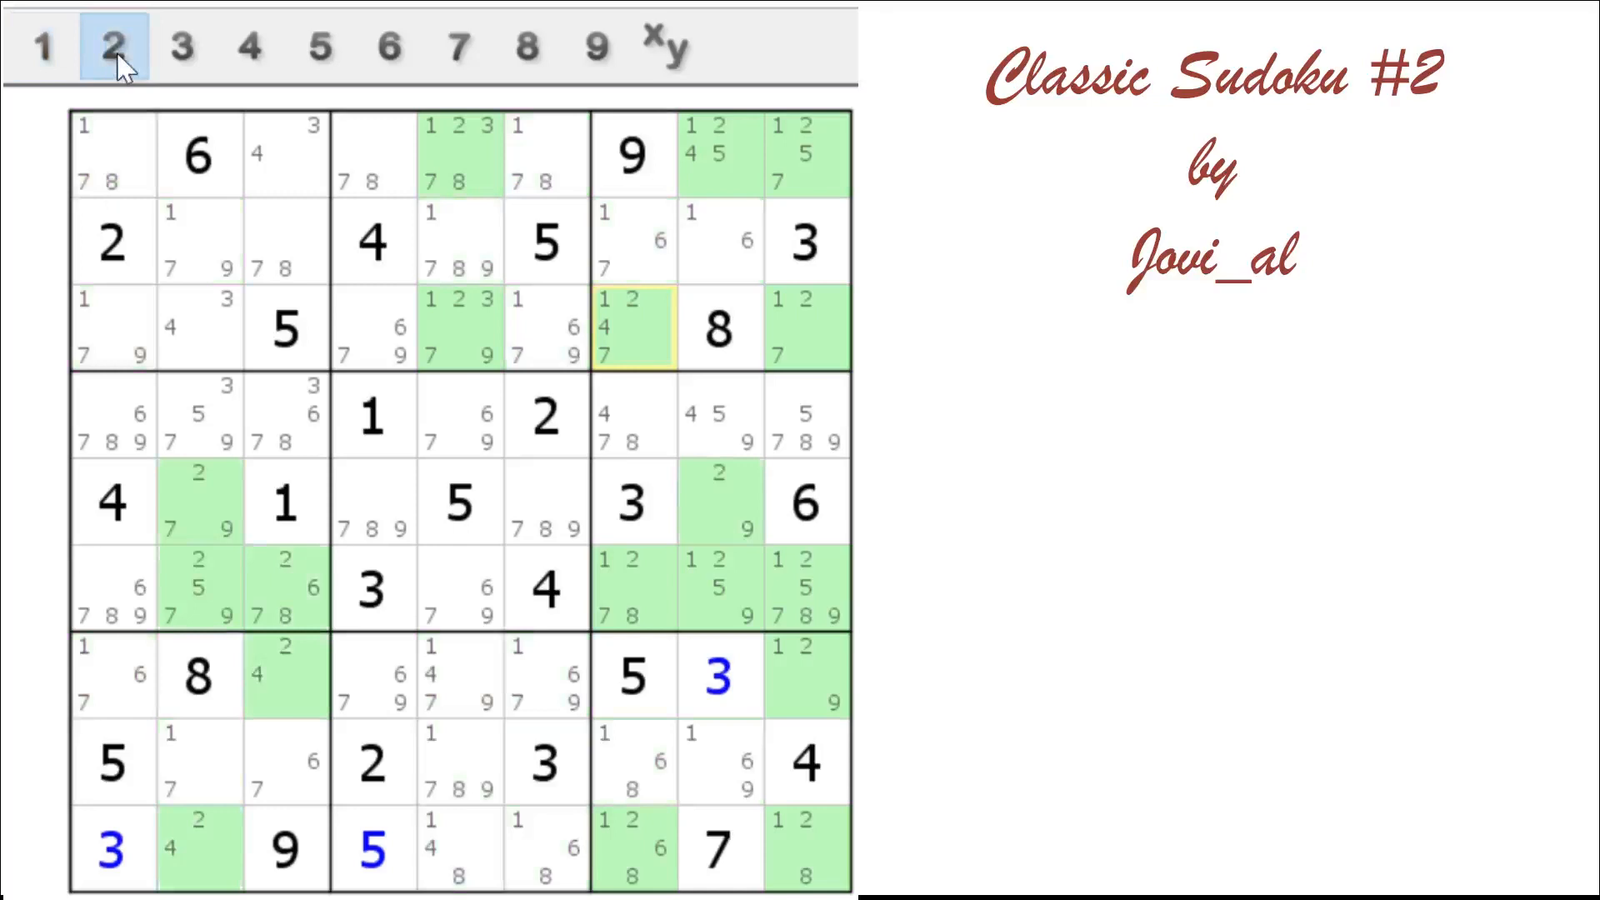
mouse_move(245, 530)
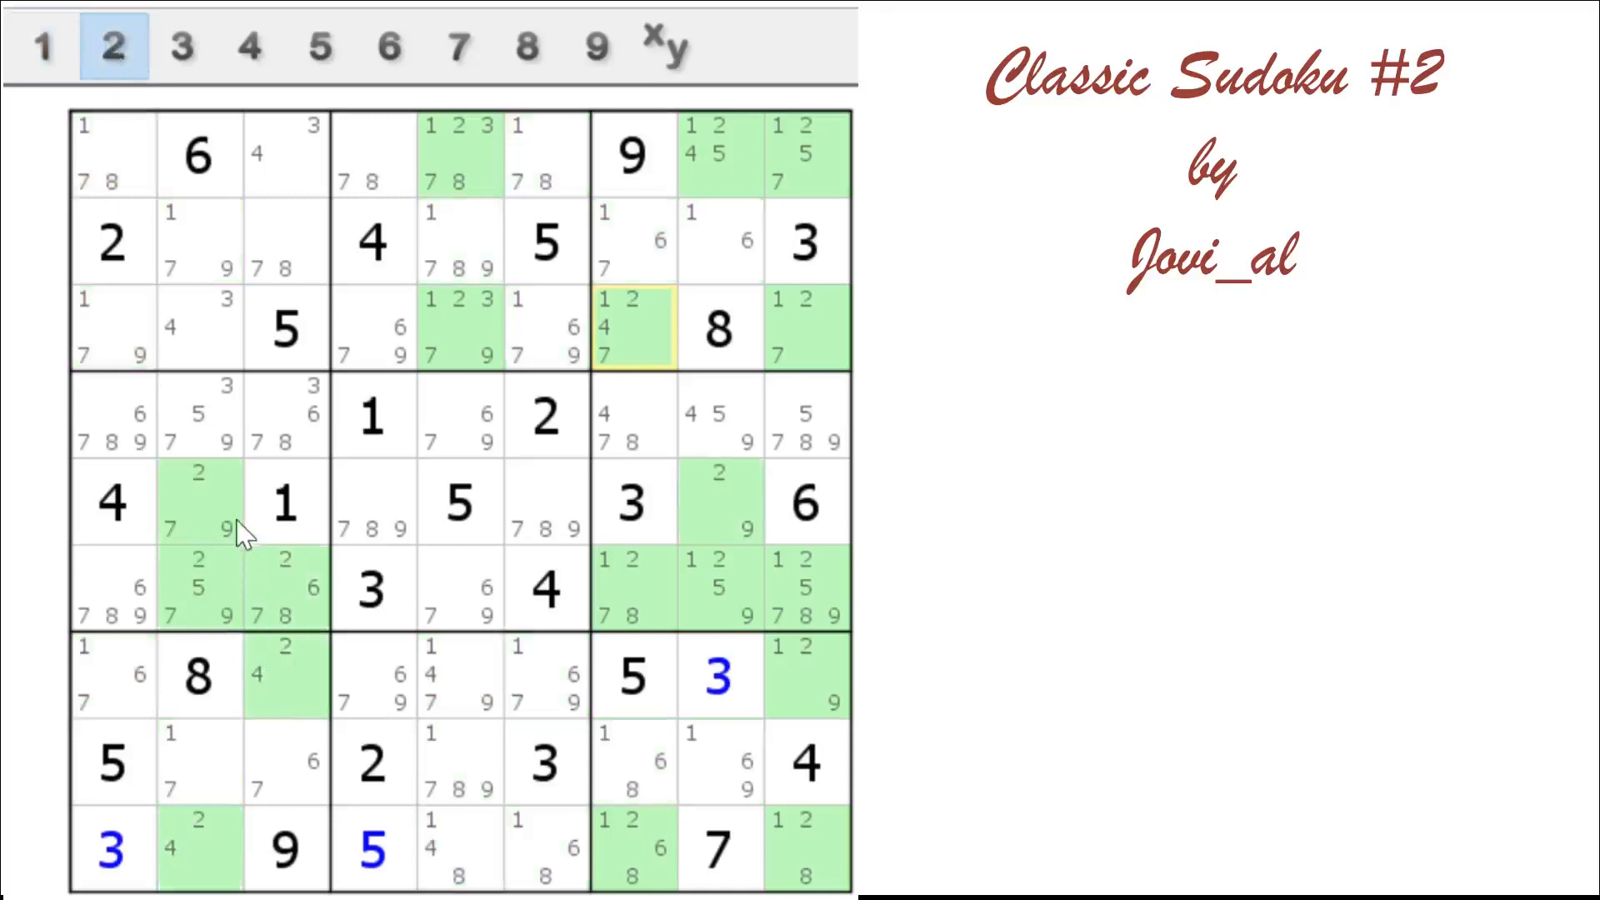
mouse_move(617, 515)
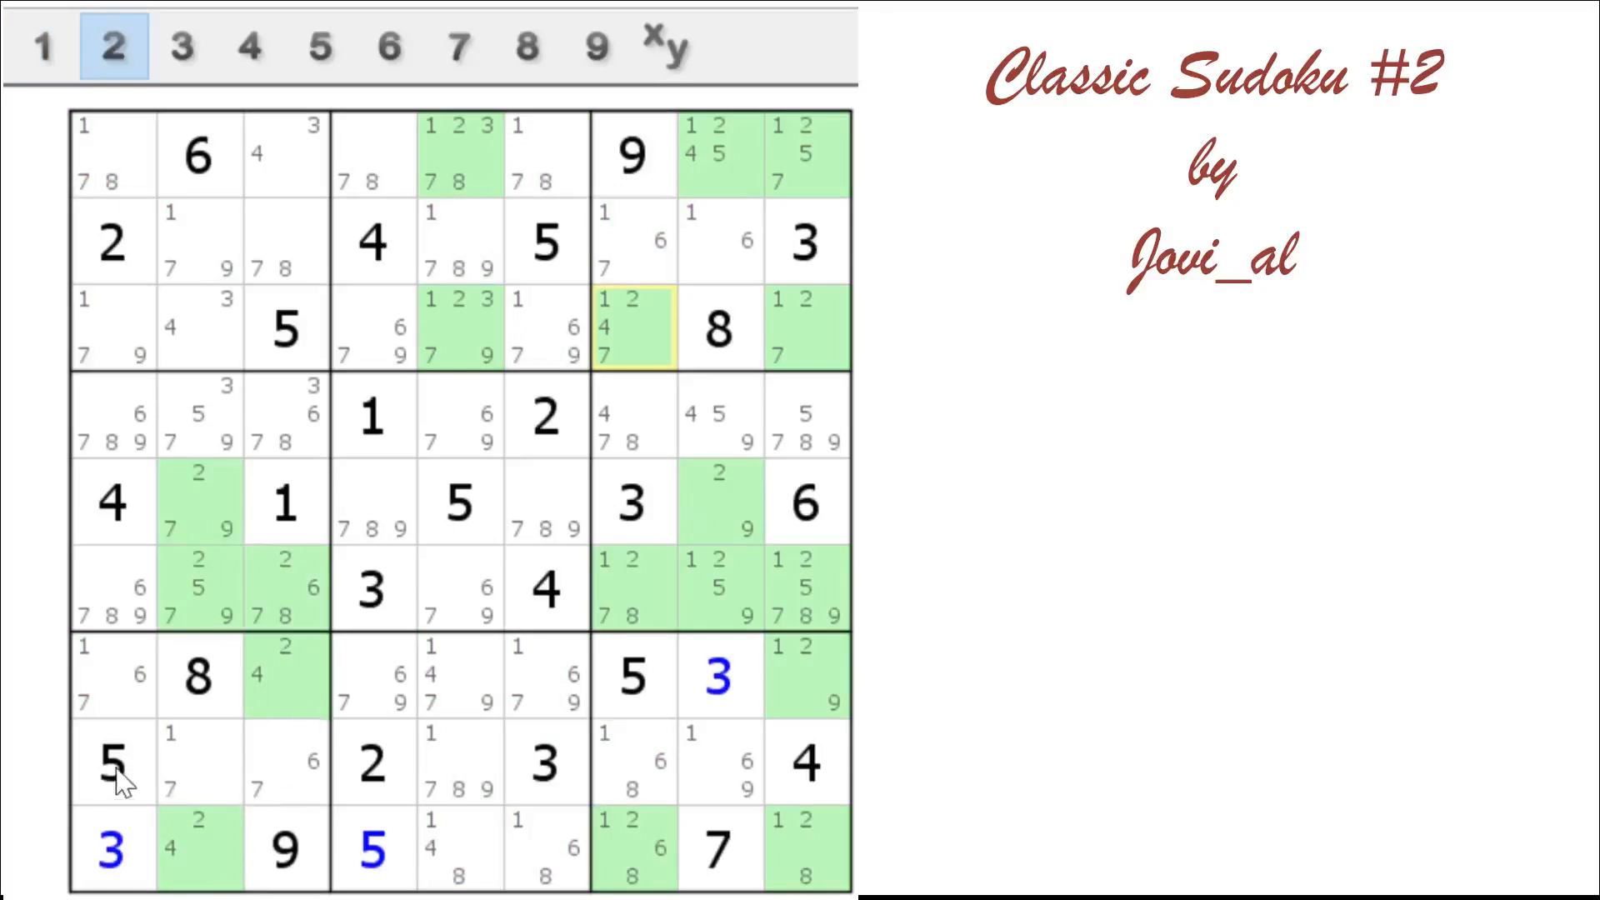
mouse_move(289, 714)
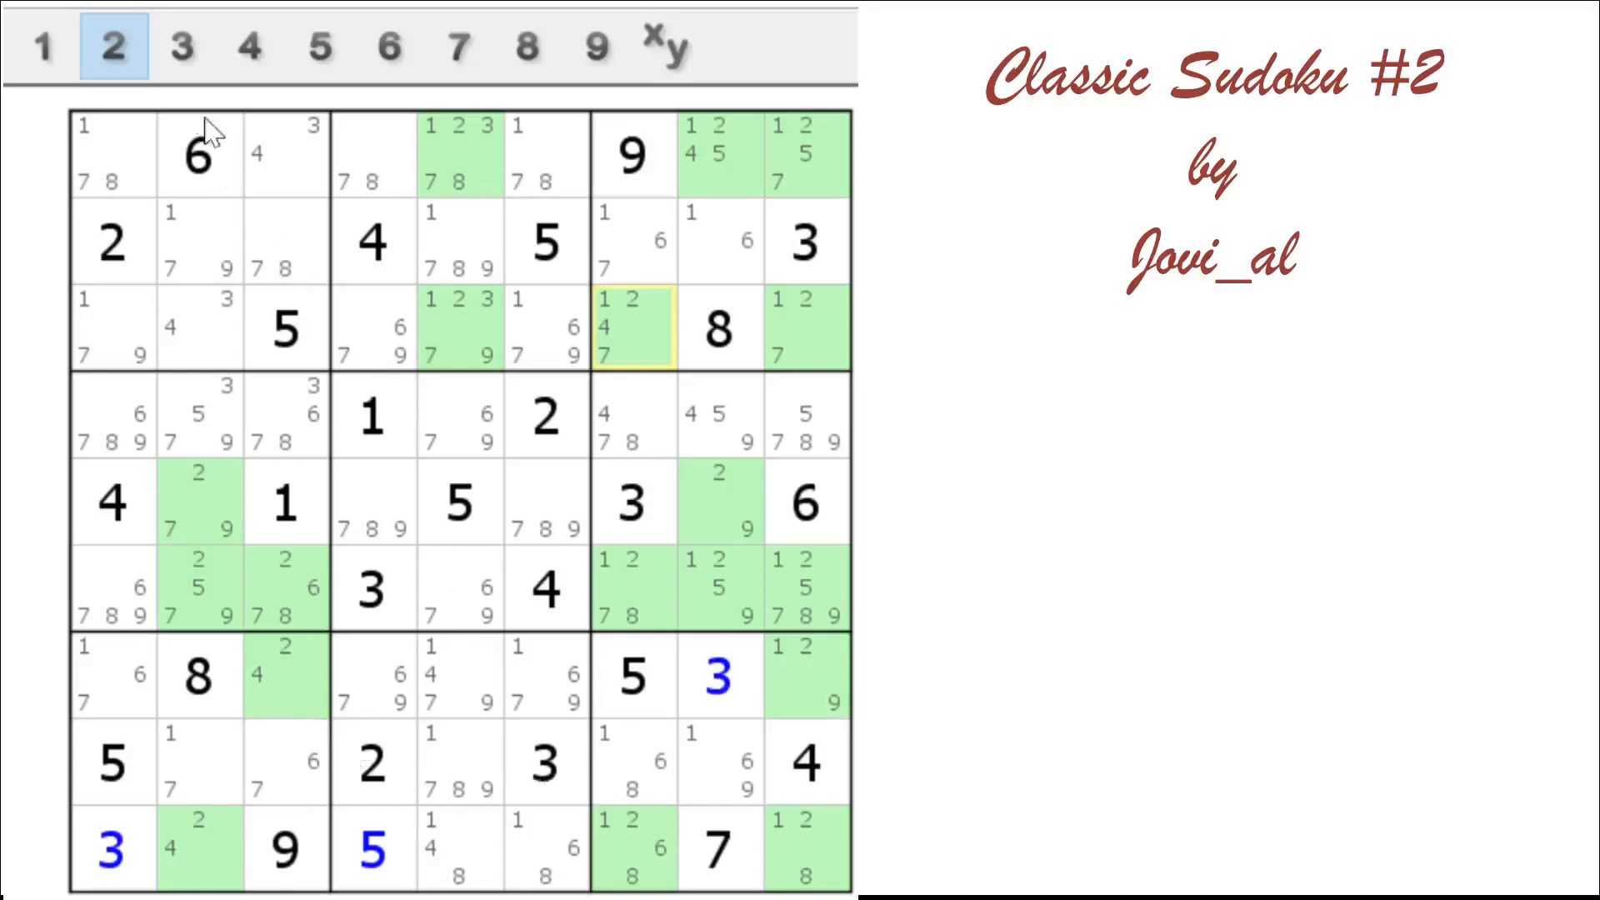
Step the highlighting through digits 3 and 4, ending on digit 5
click(181, 46)
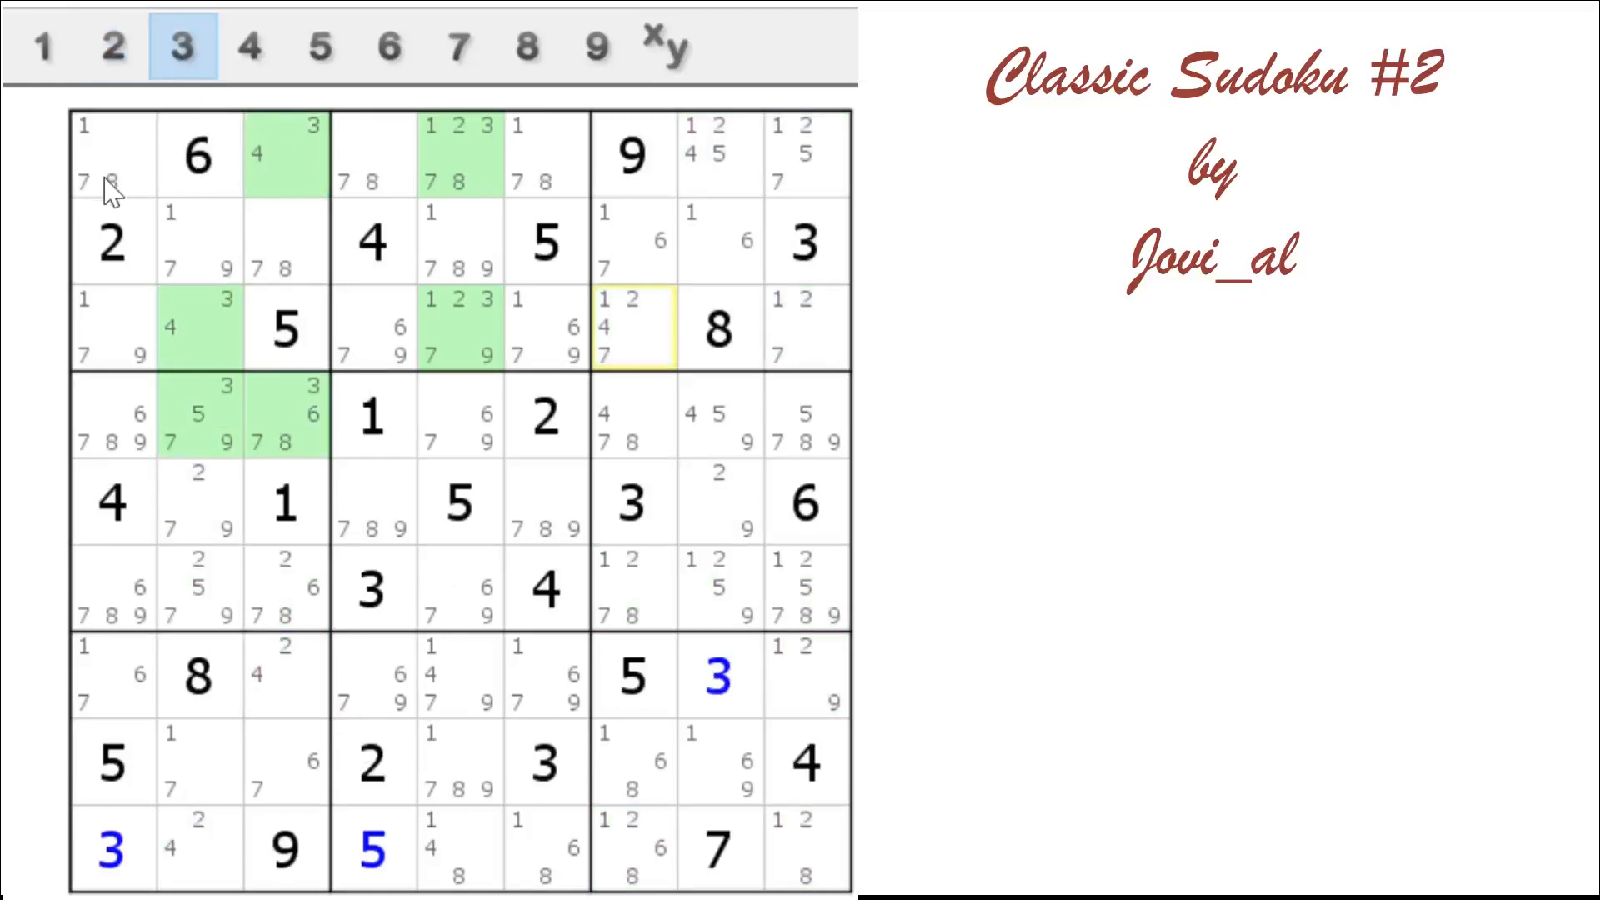
click(250, 47)
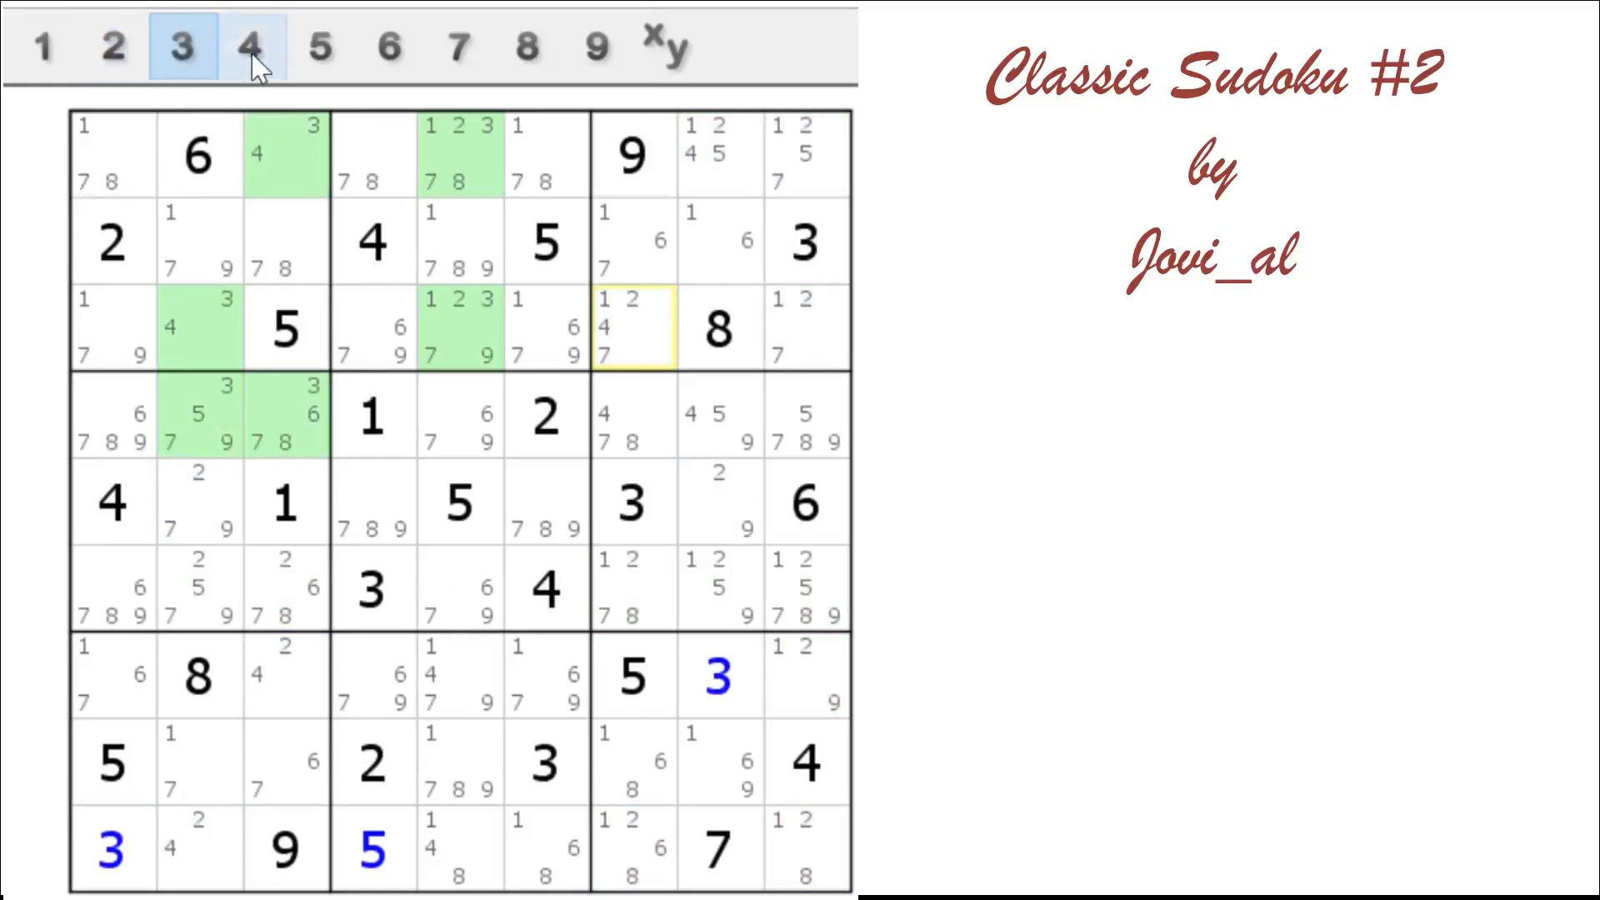
click(251, 47)
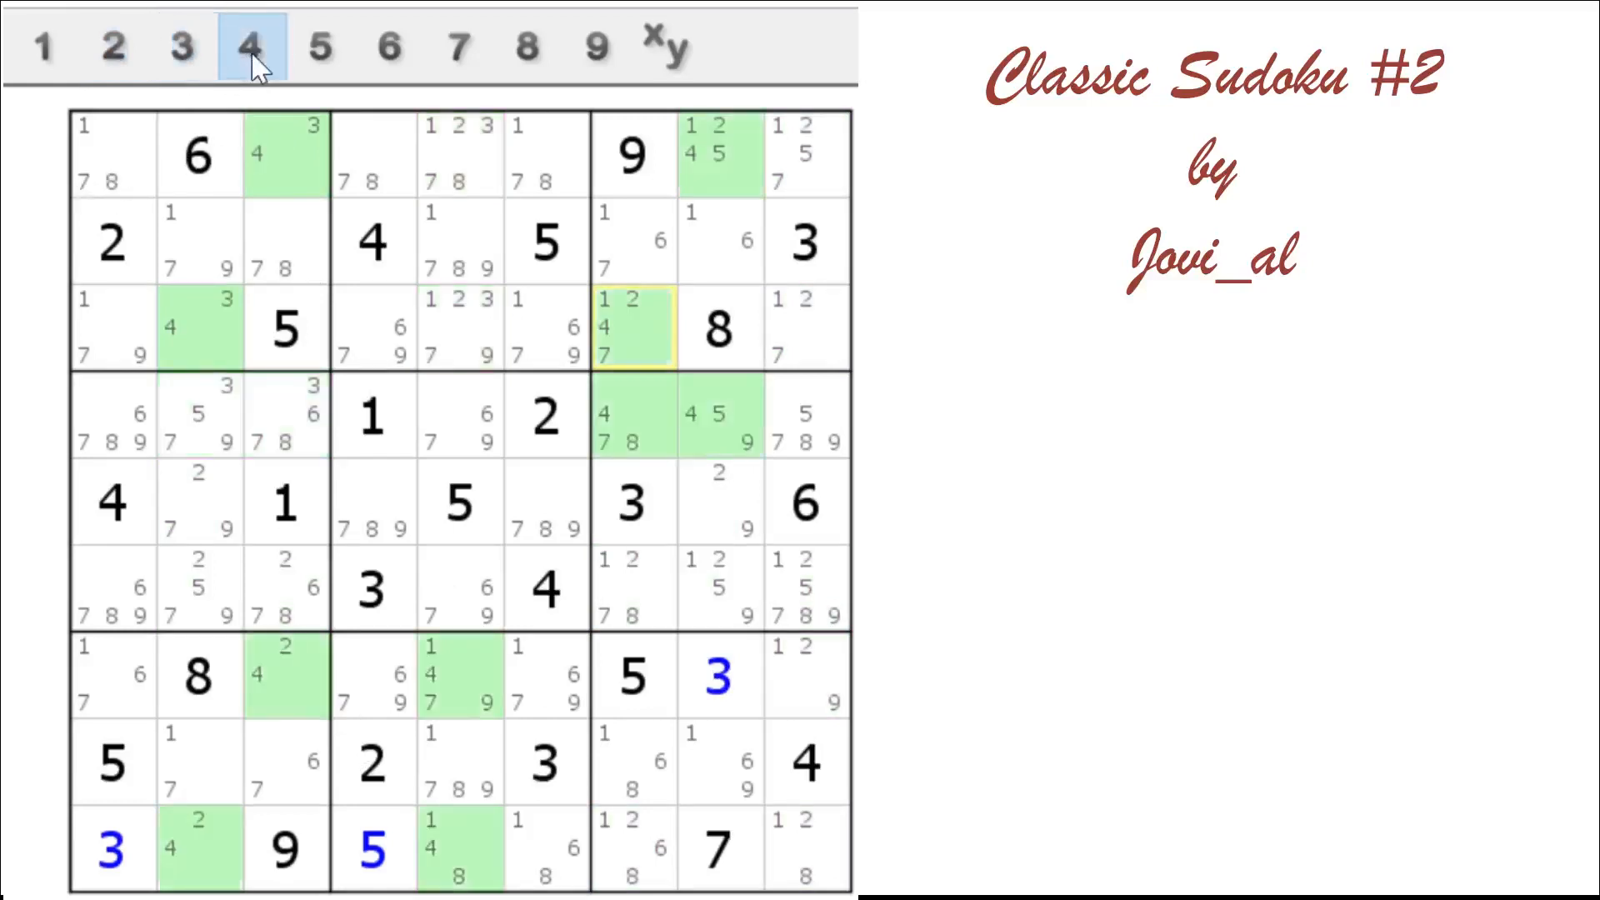
click(319, 47)
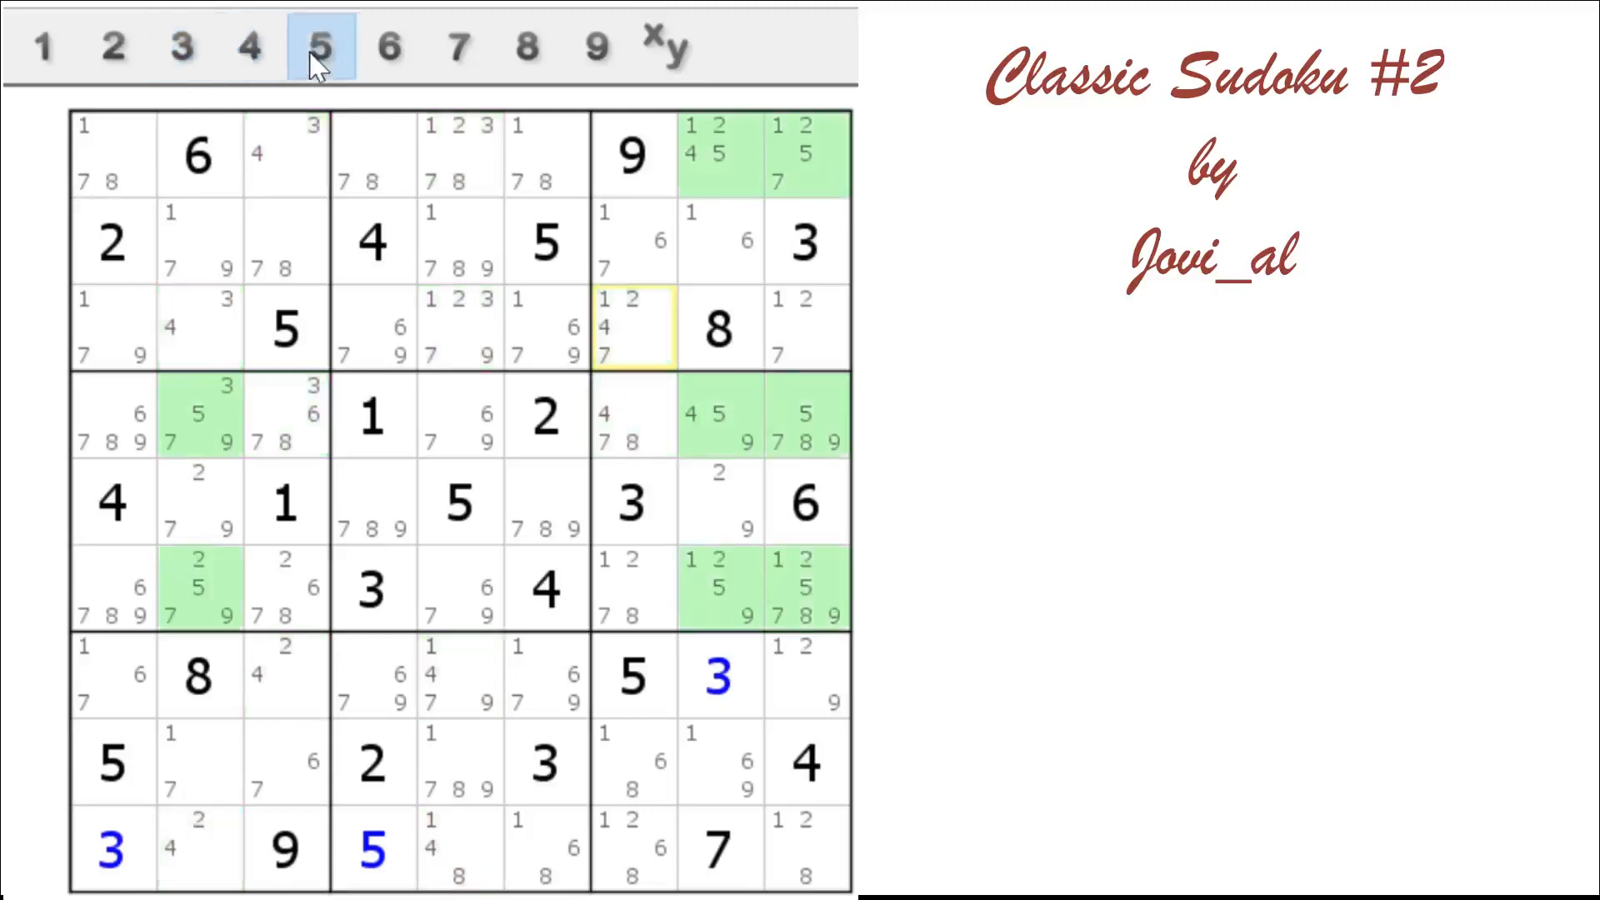
mouse_move(730, 183)
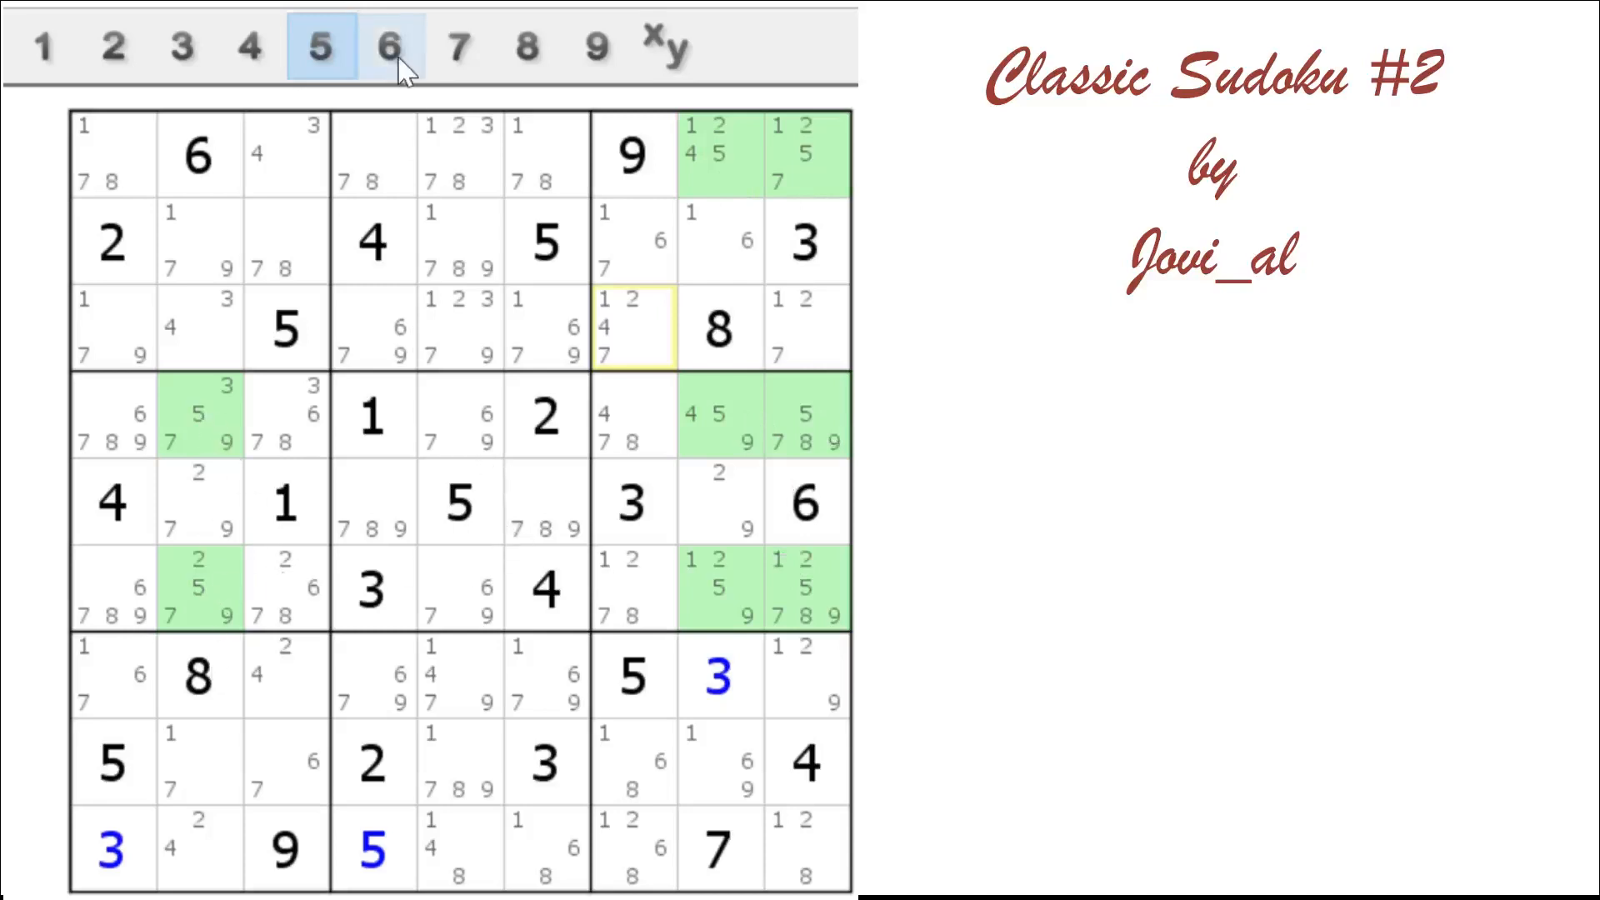
Switch the highlighting to digit 6
click(391, 46)
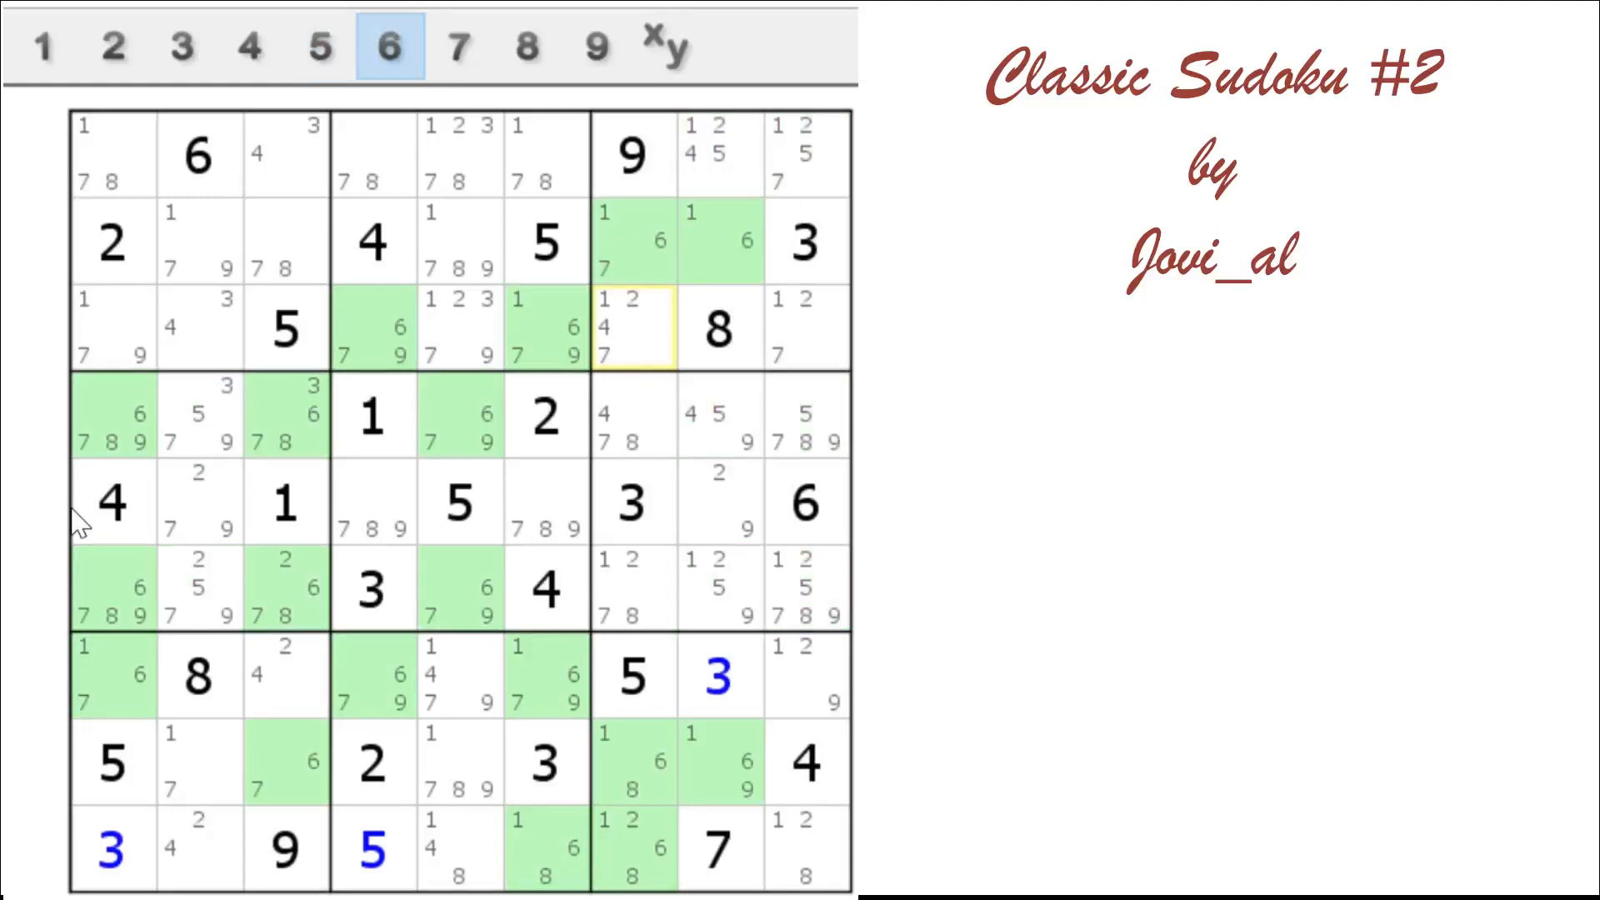
mouse_move(379, 344)
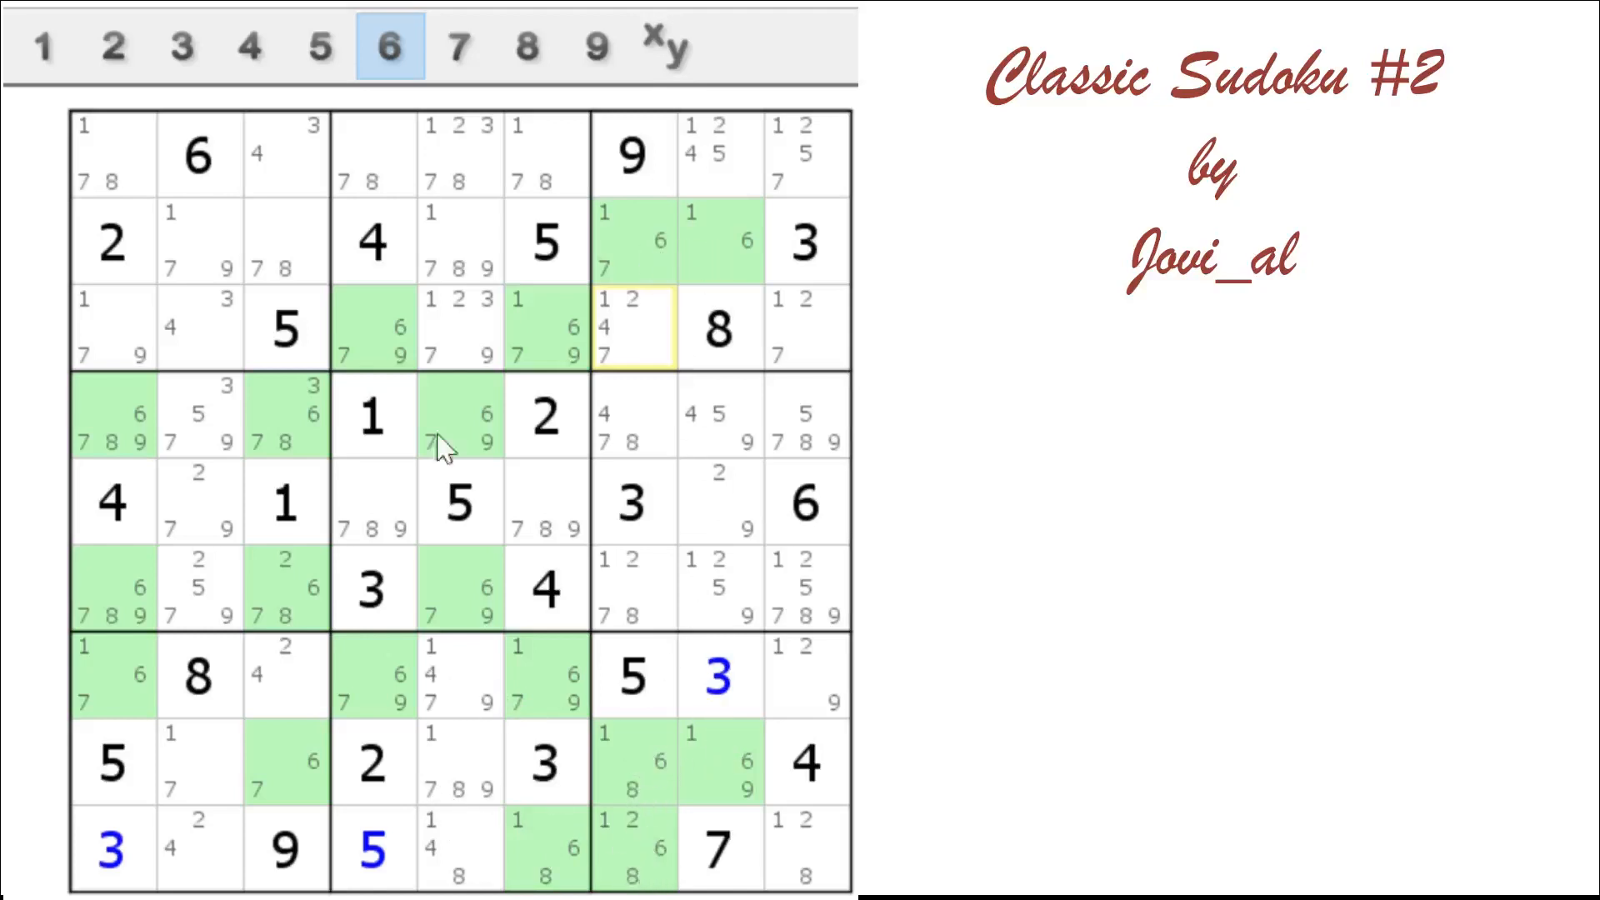
Switch the highlighting to digit 7
click(458, 47)
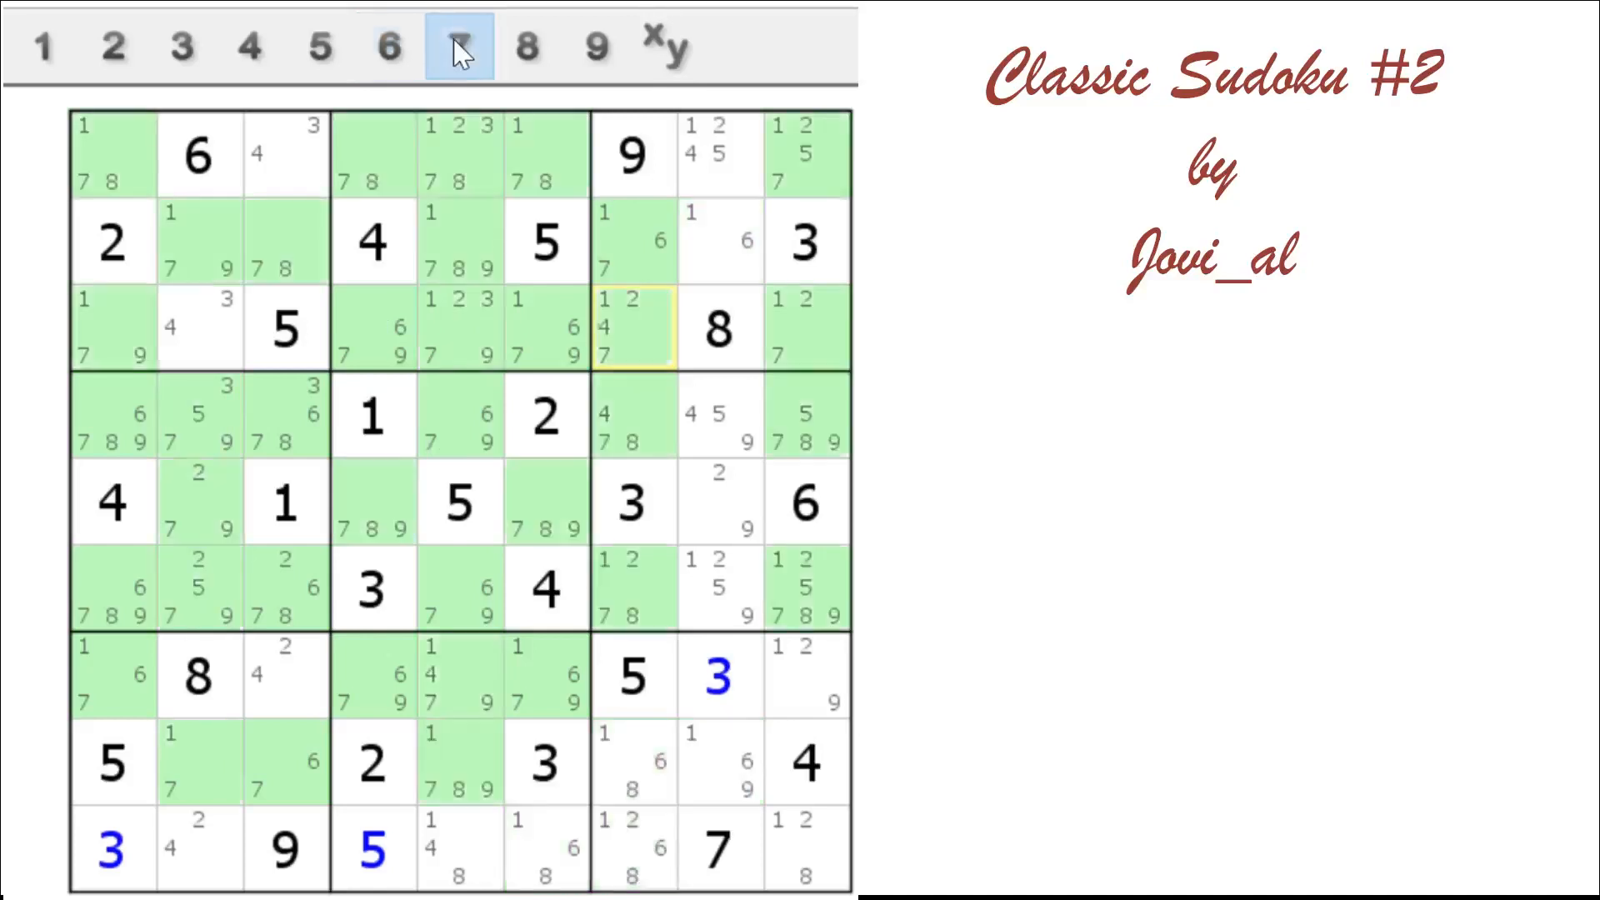
mouse_move(492, 498)
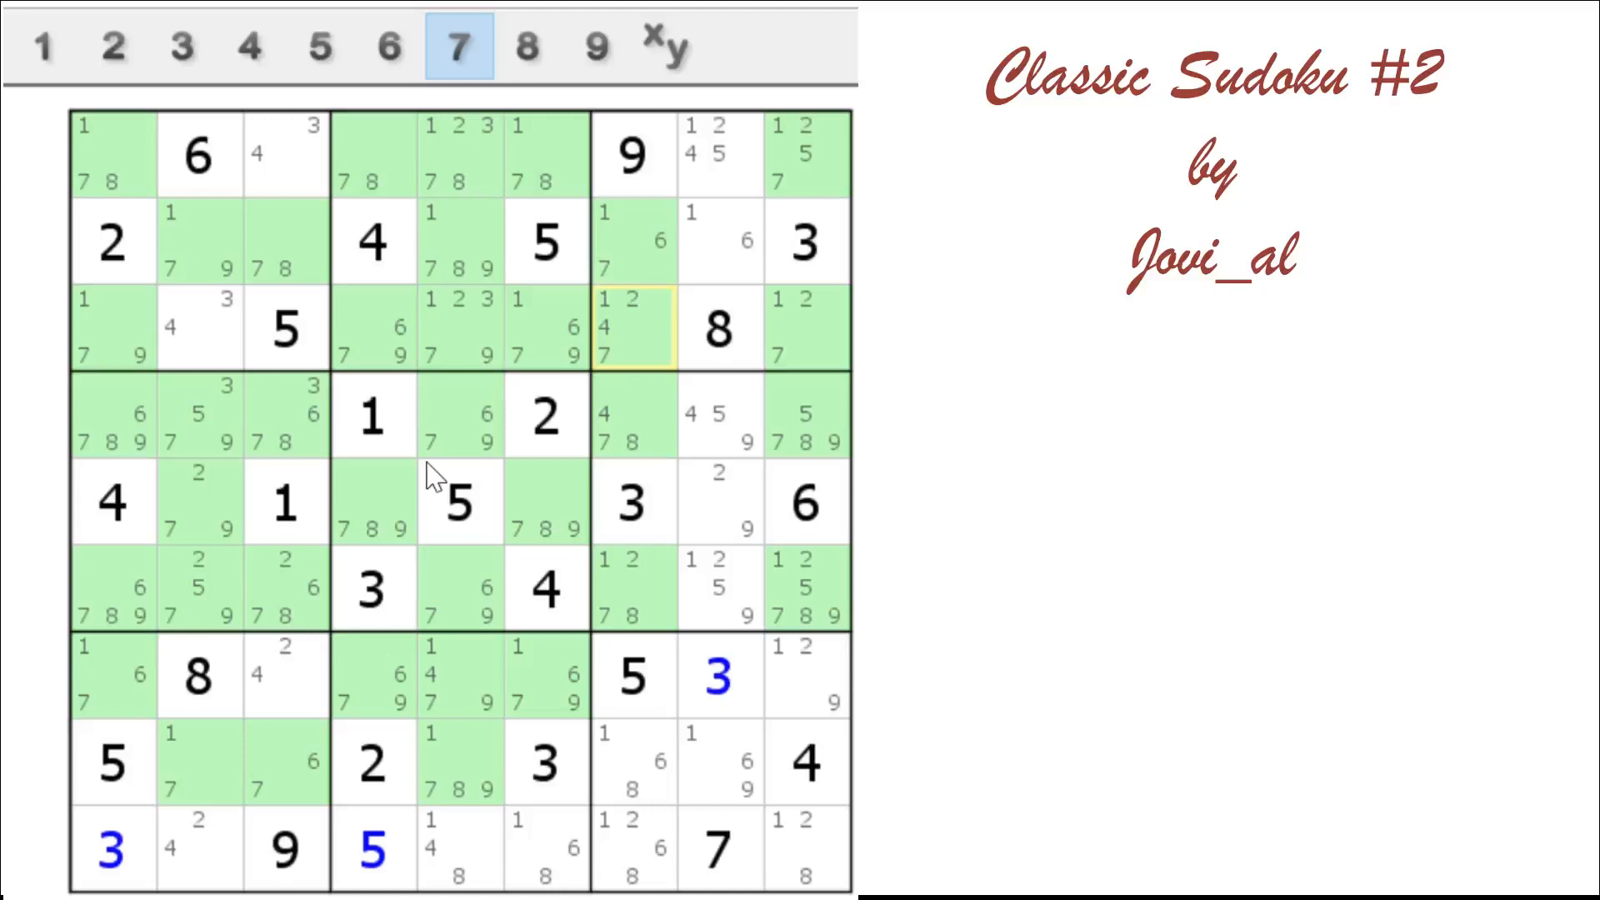
mouse_move(168, 694)
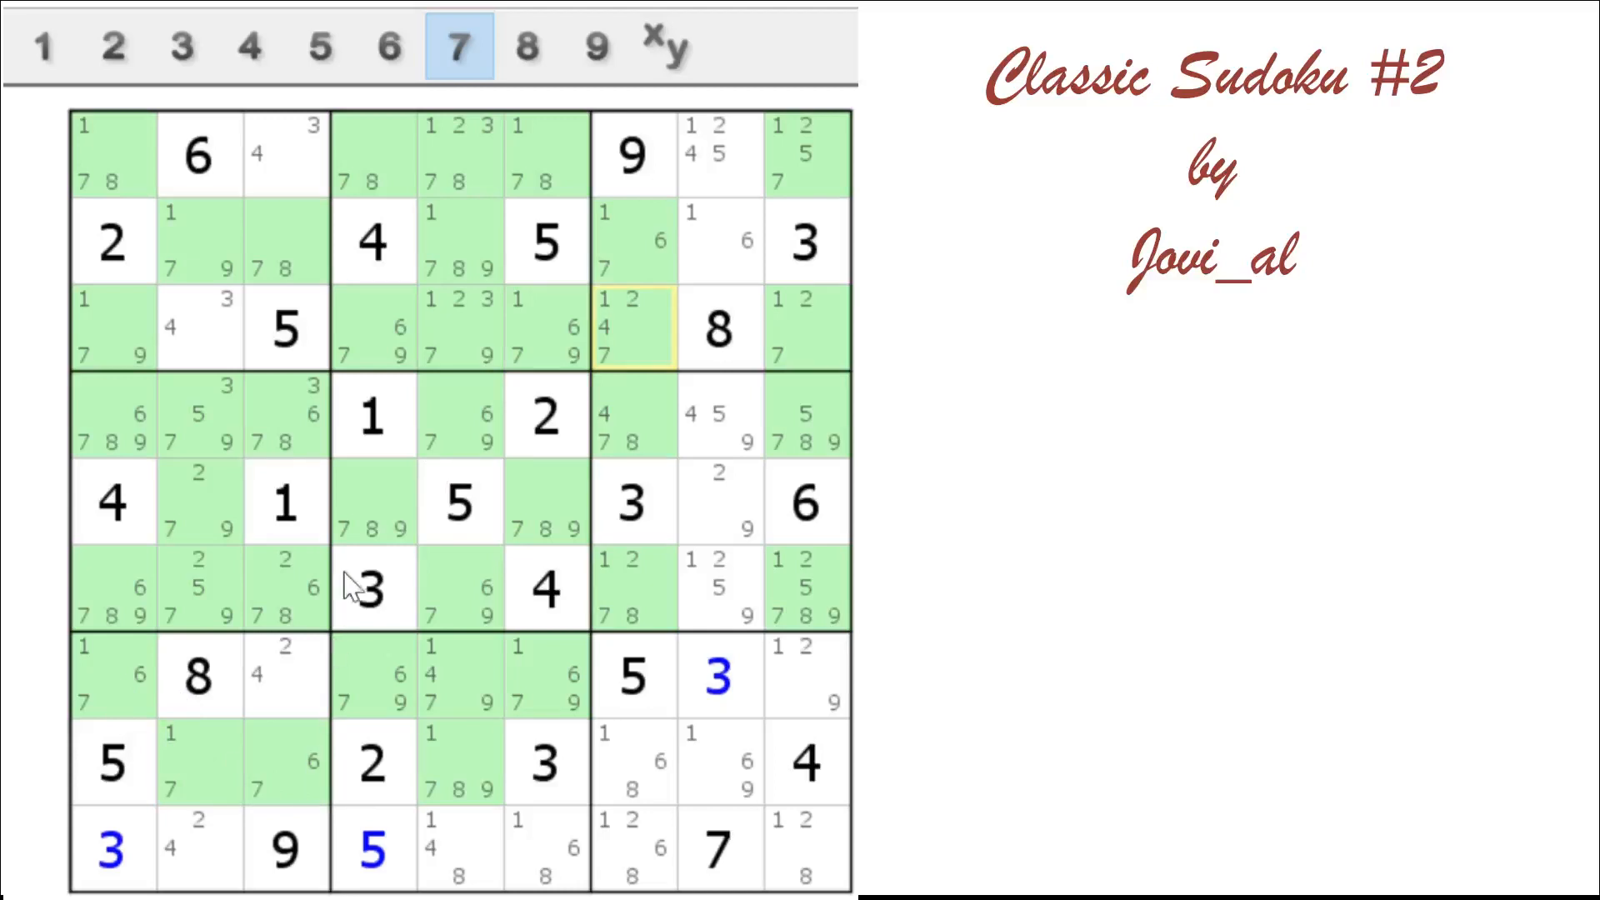
mouse_move(520, 241)
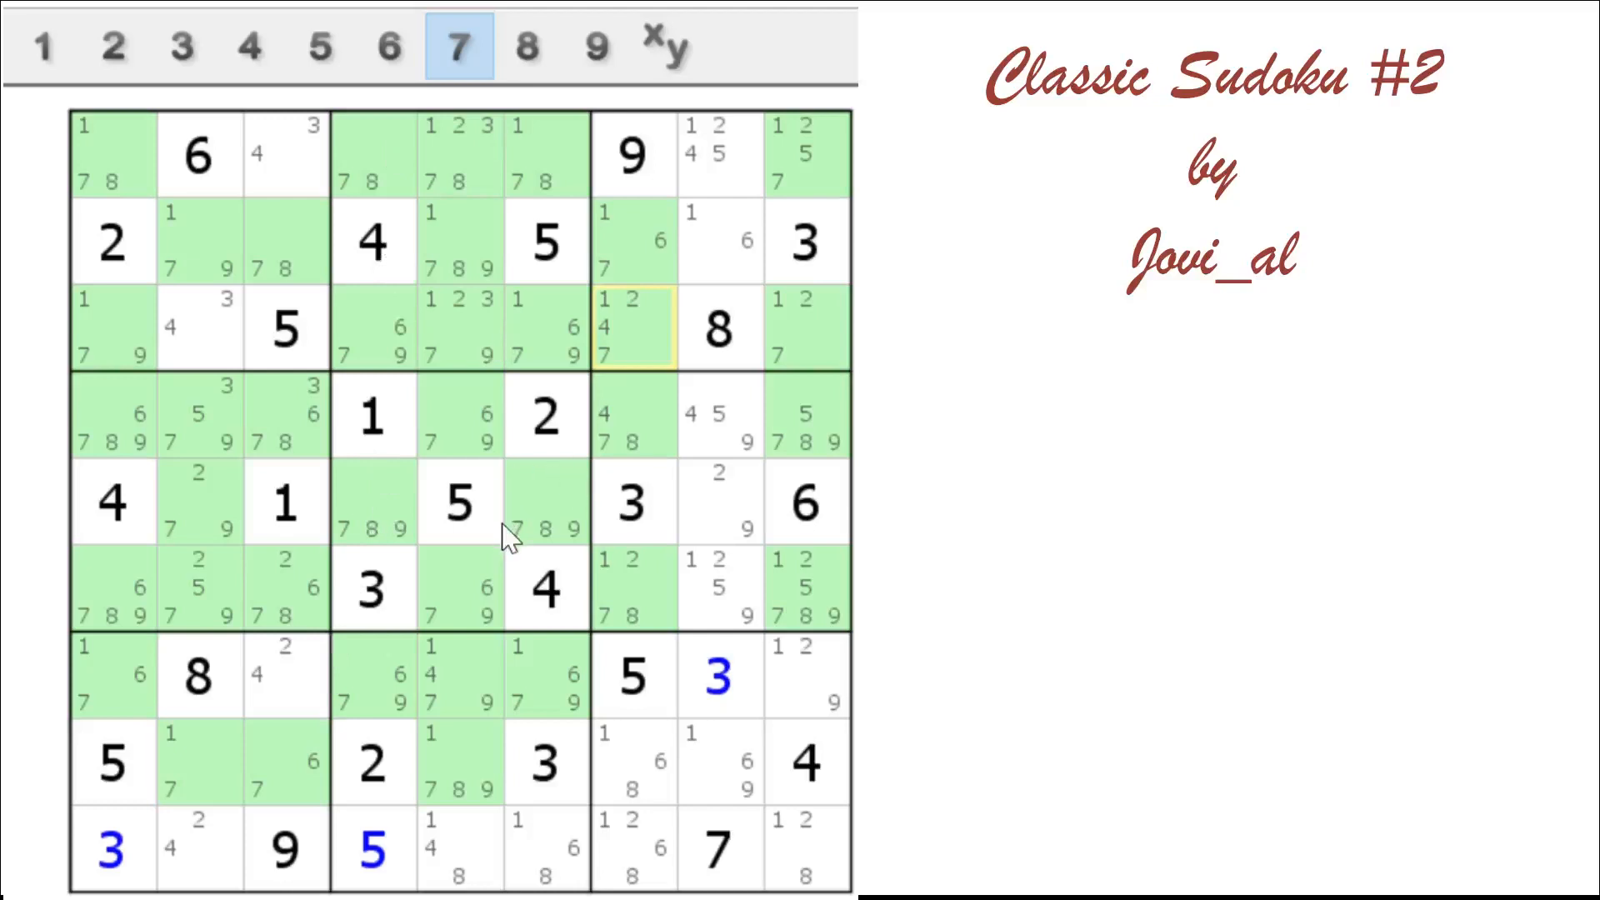
mouse_move(478, 526)
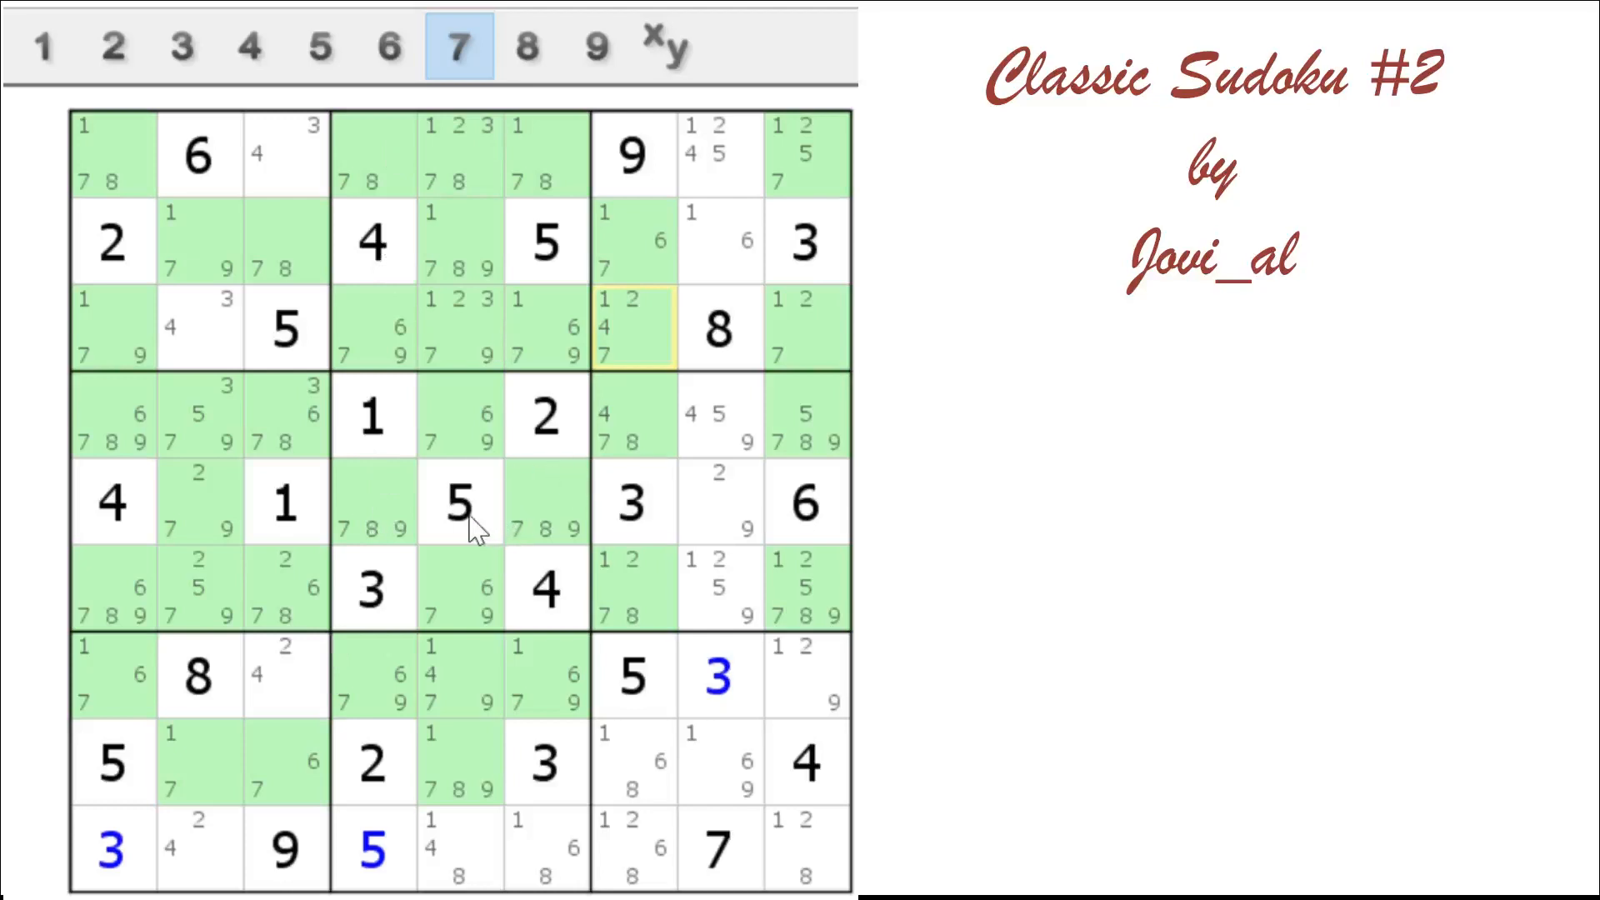
click(526, 47)
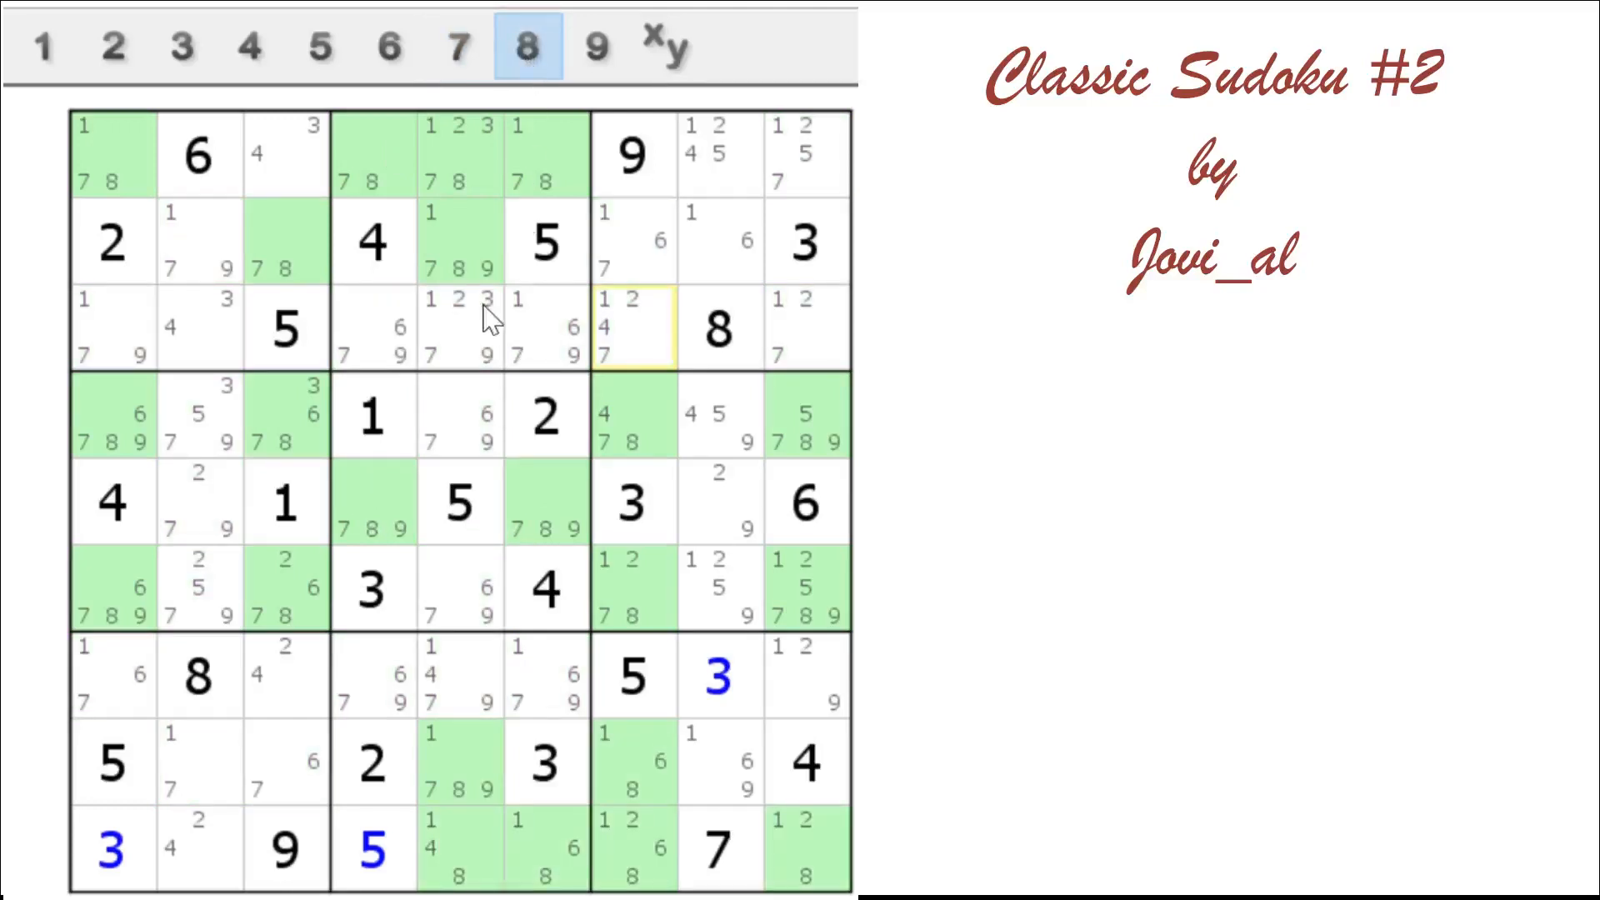
mouse_move(472, 326)
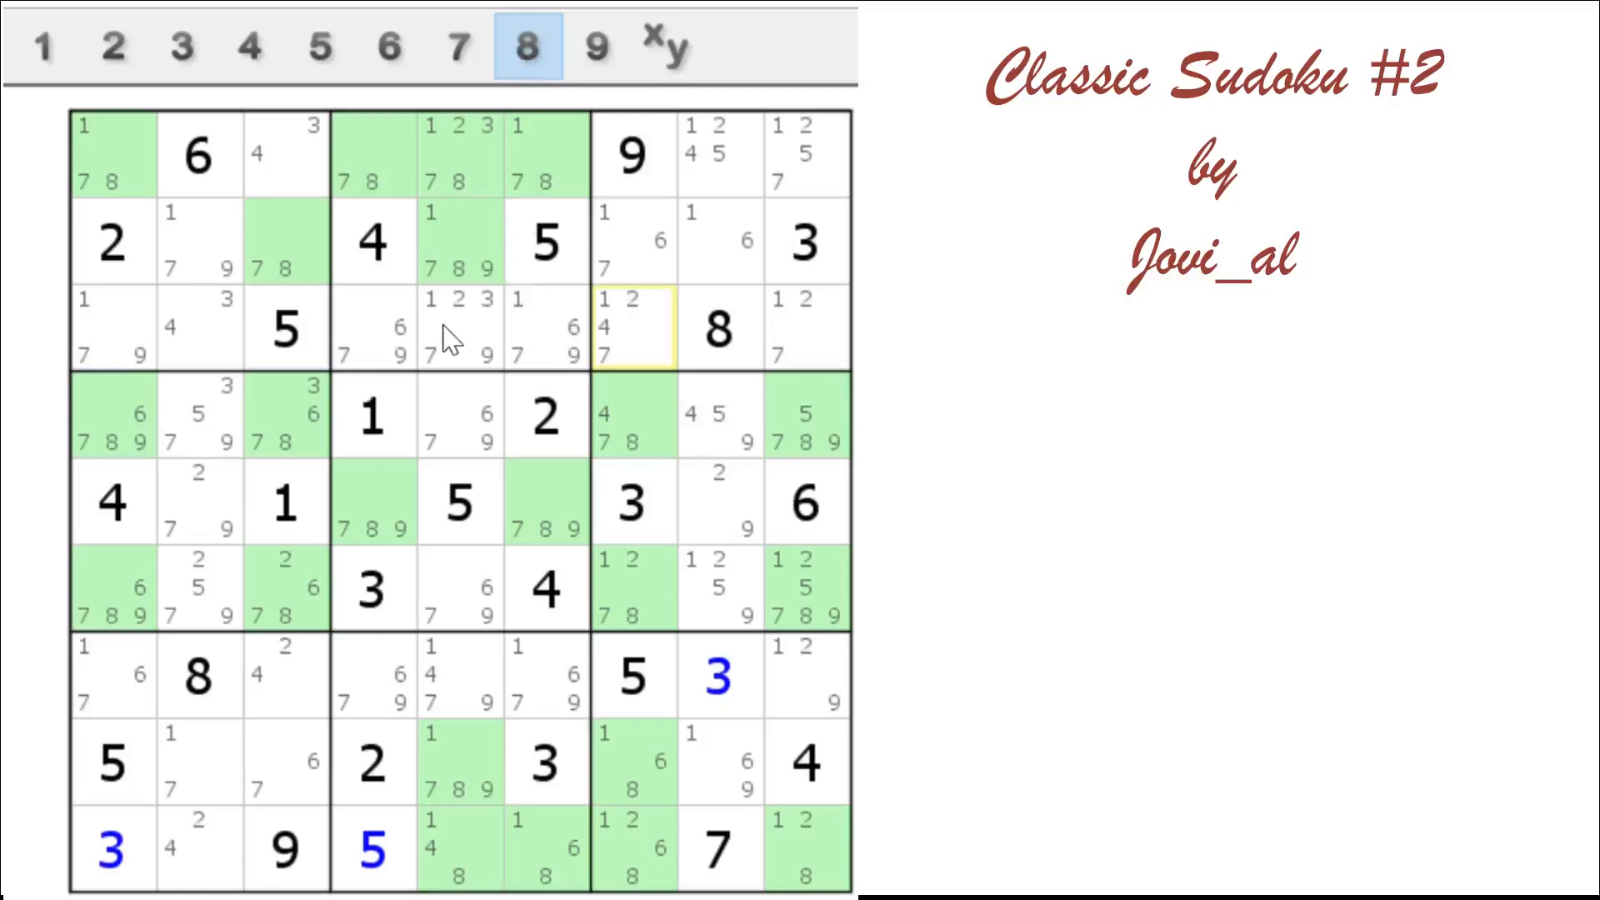
mouse_move(674, 772)
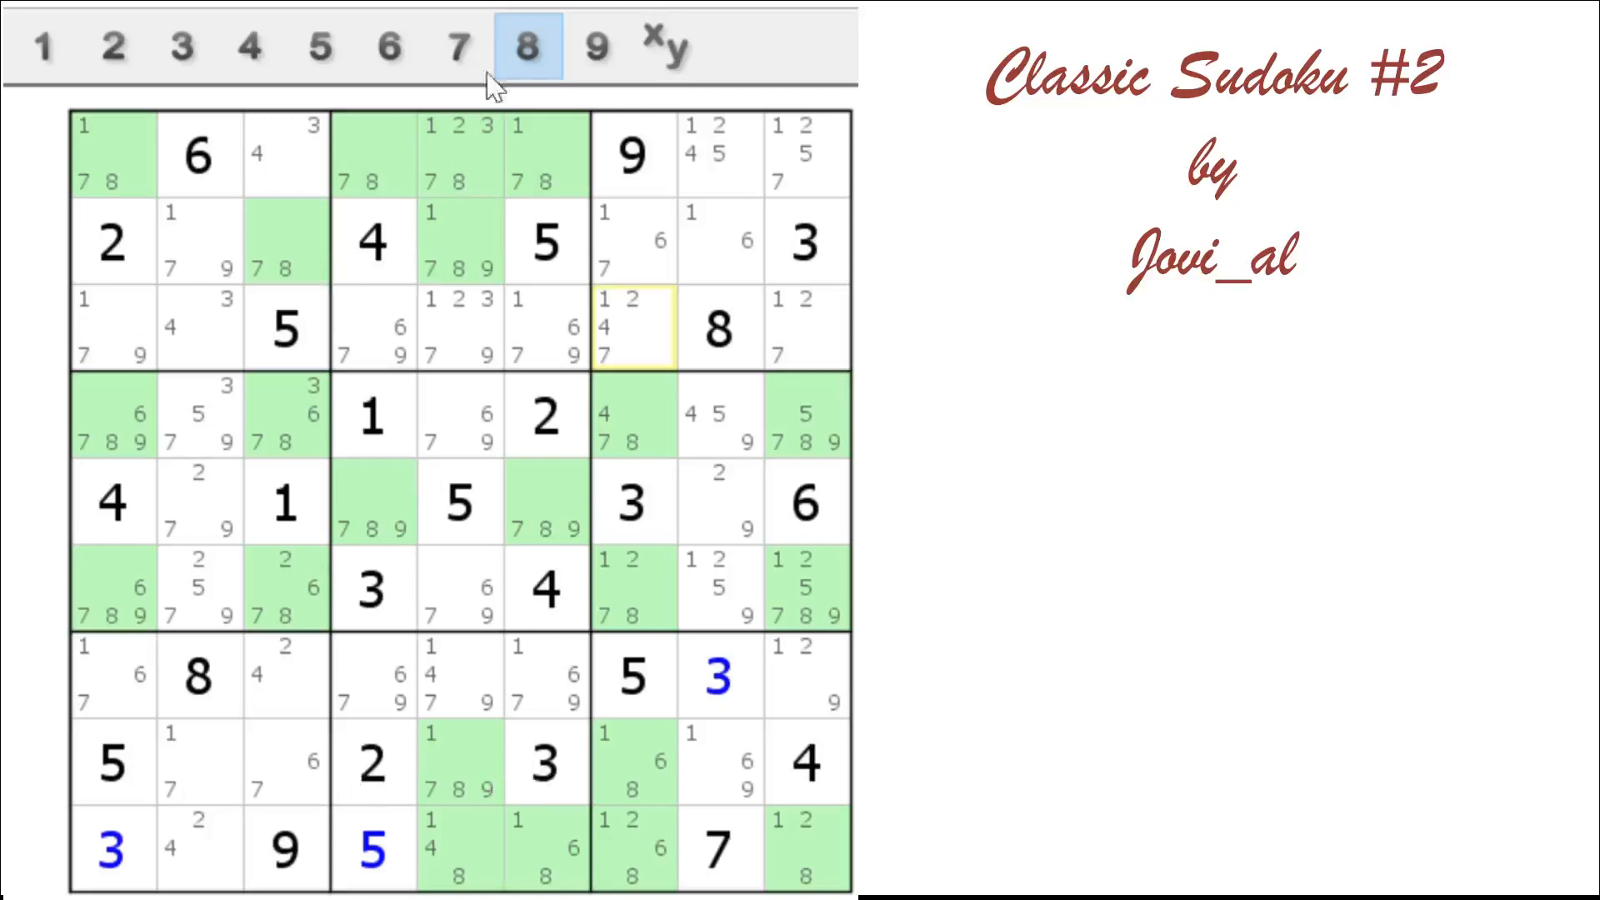
Switch the highlighting to digit 9
click(595, 46)
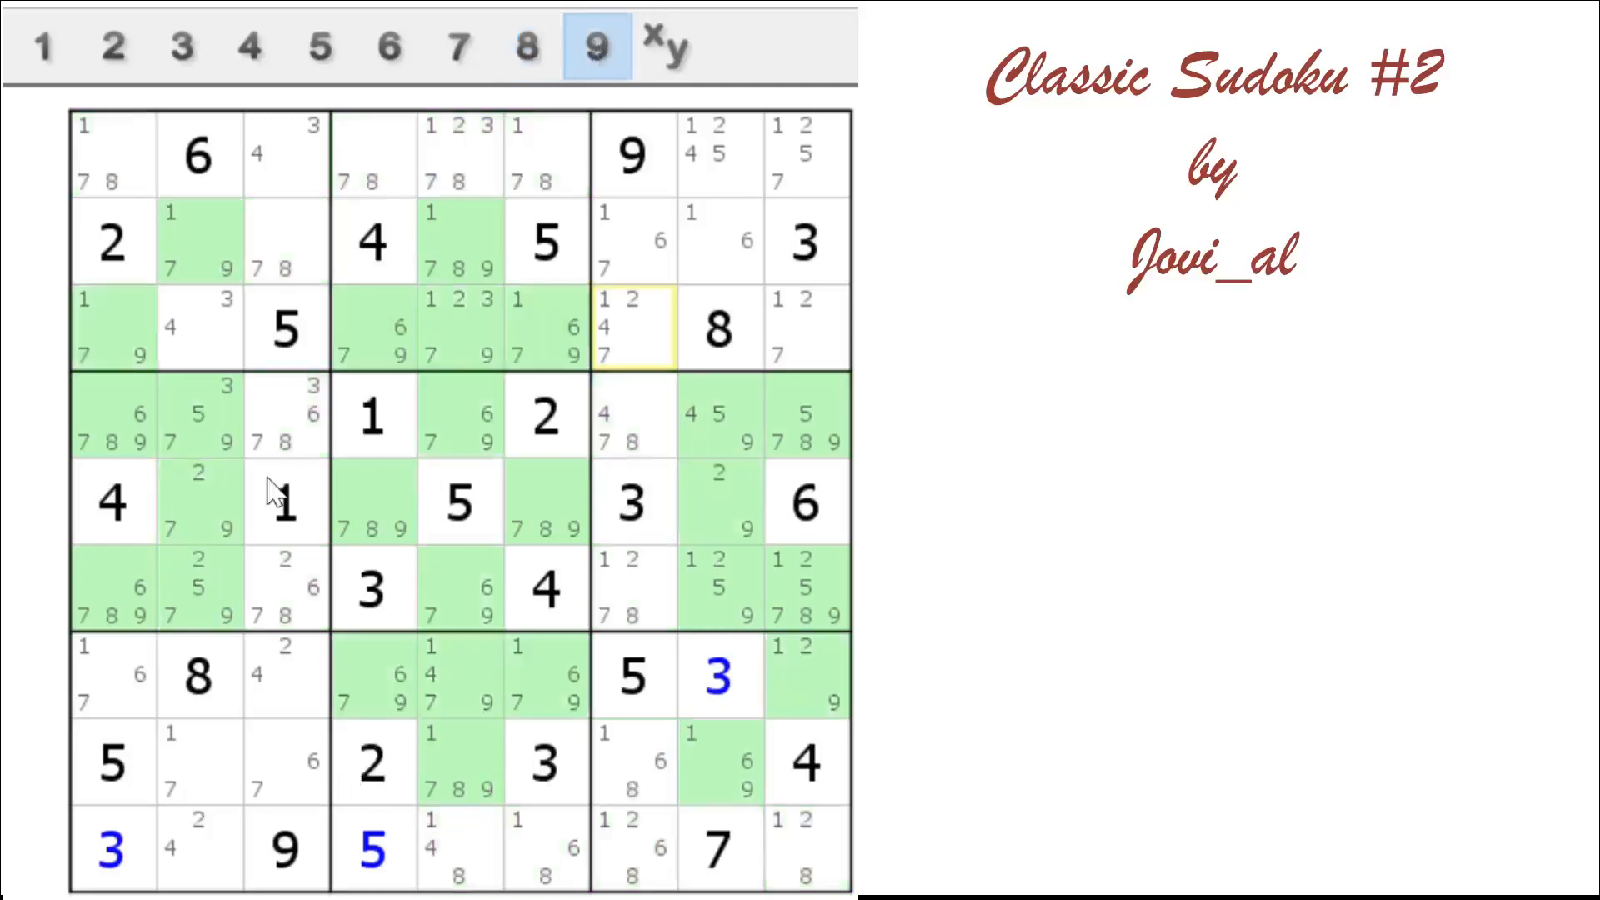
mouse_move(309, 551)
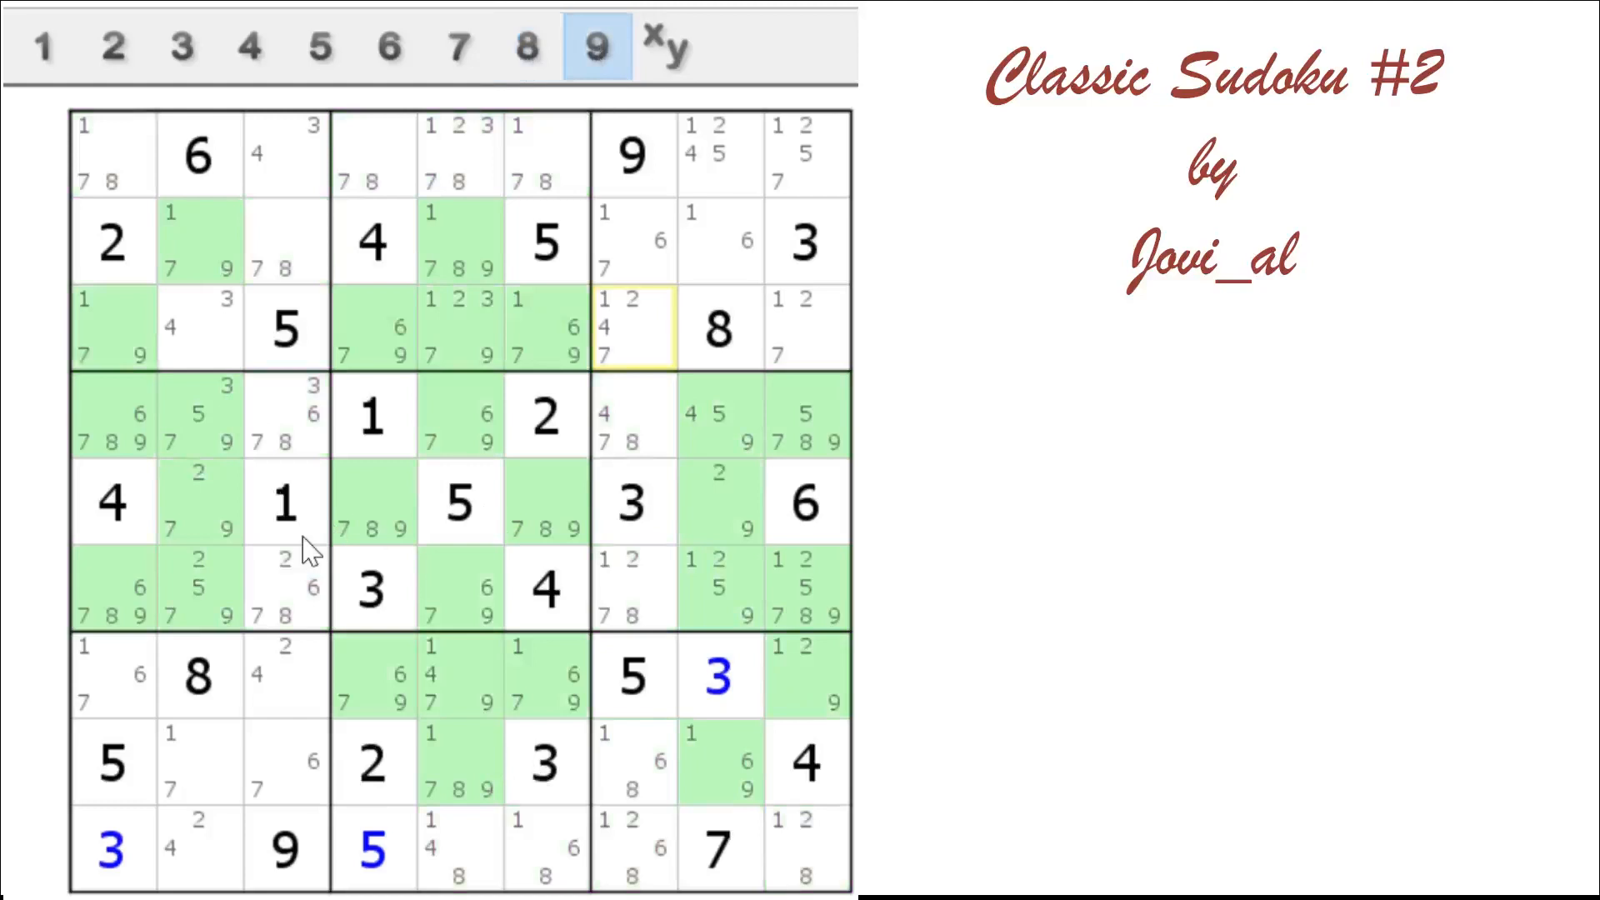
mouse_move(464, 260)
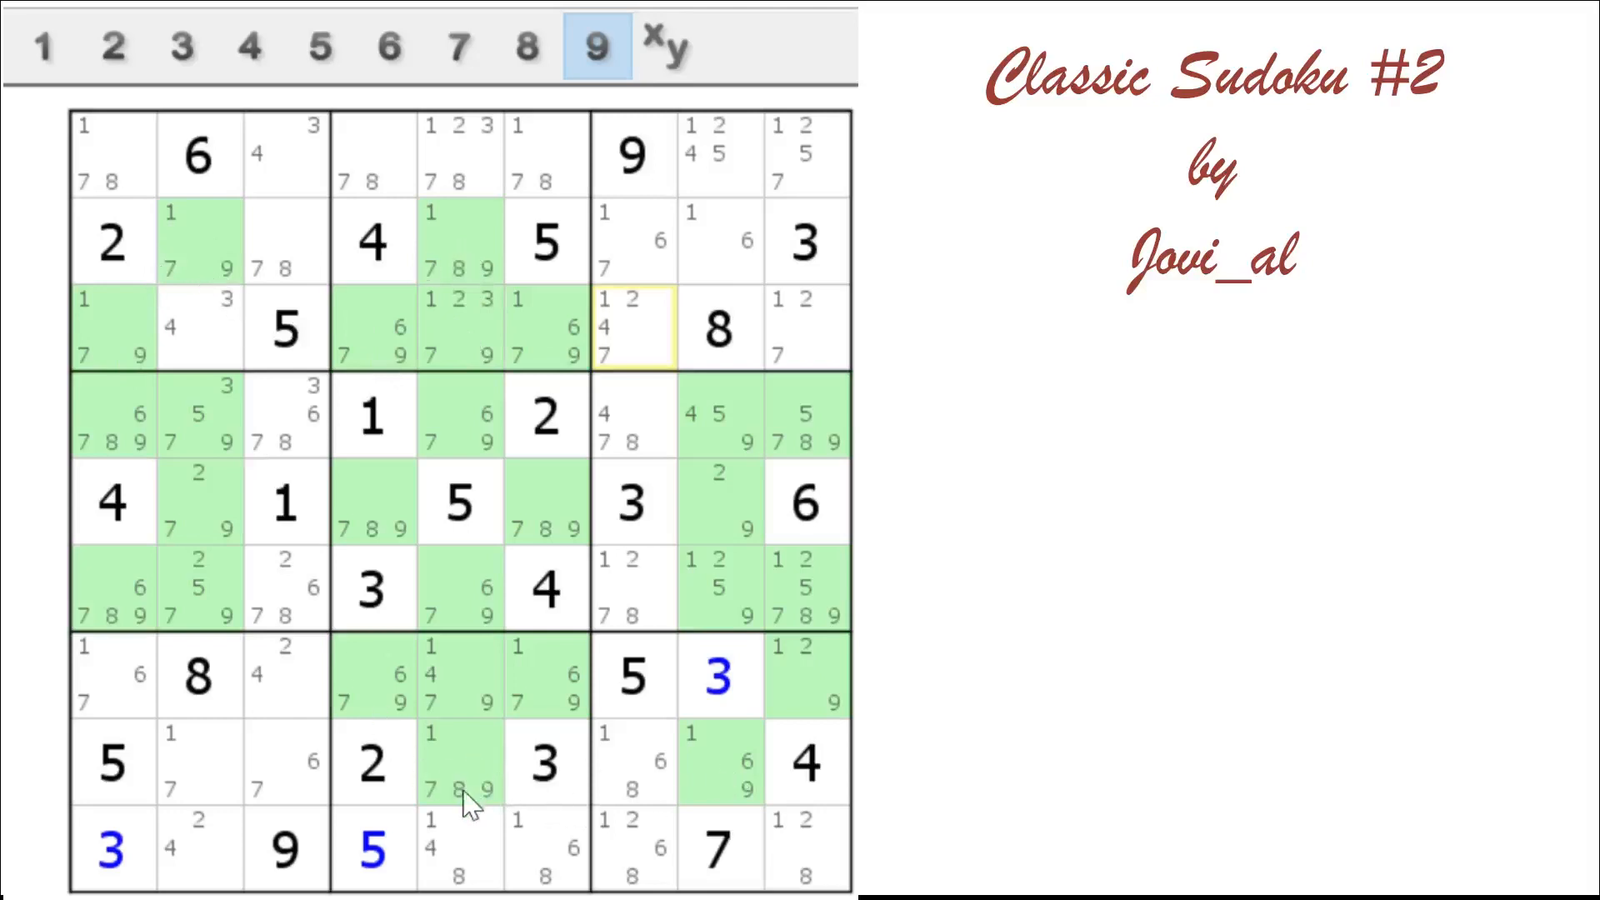
mouse_move(454, 714)
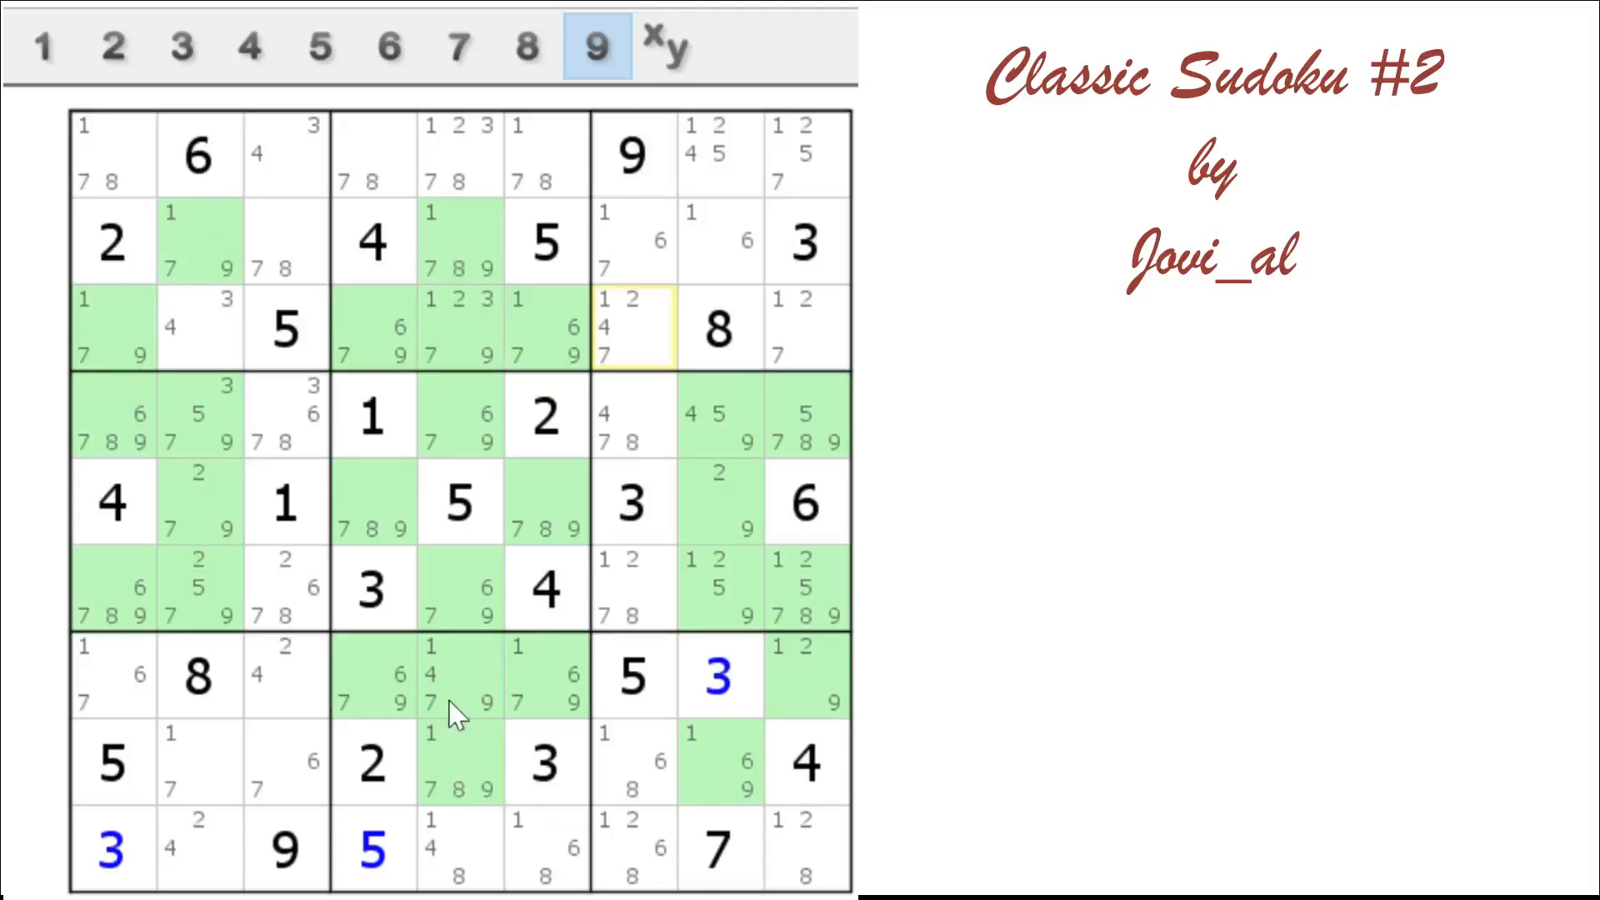
mouse_move(493, 259)
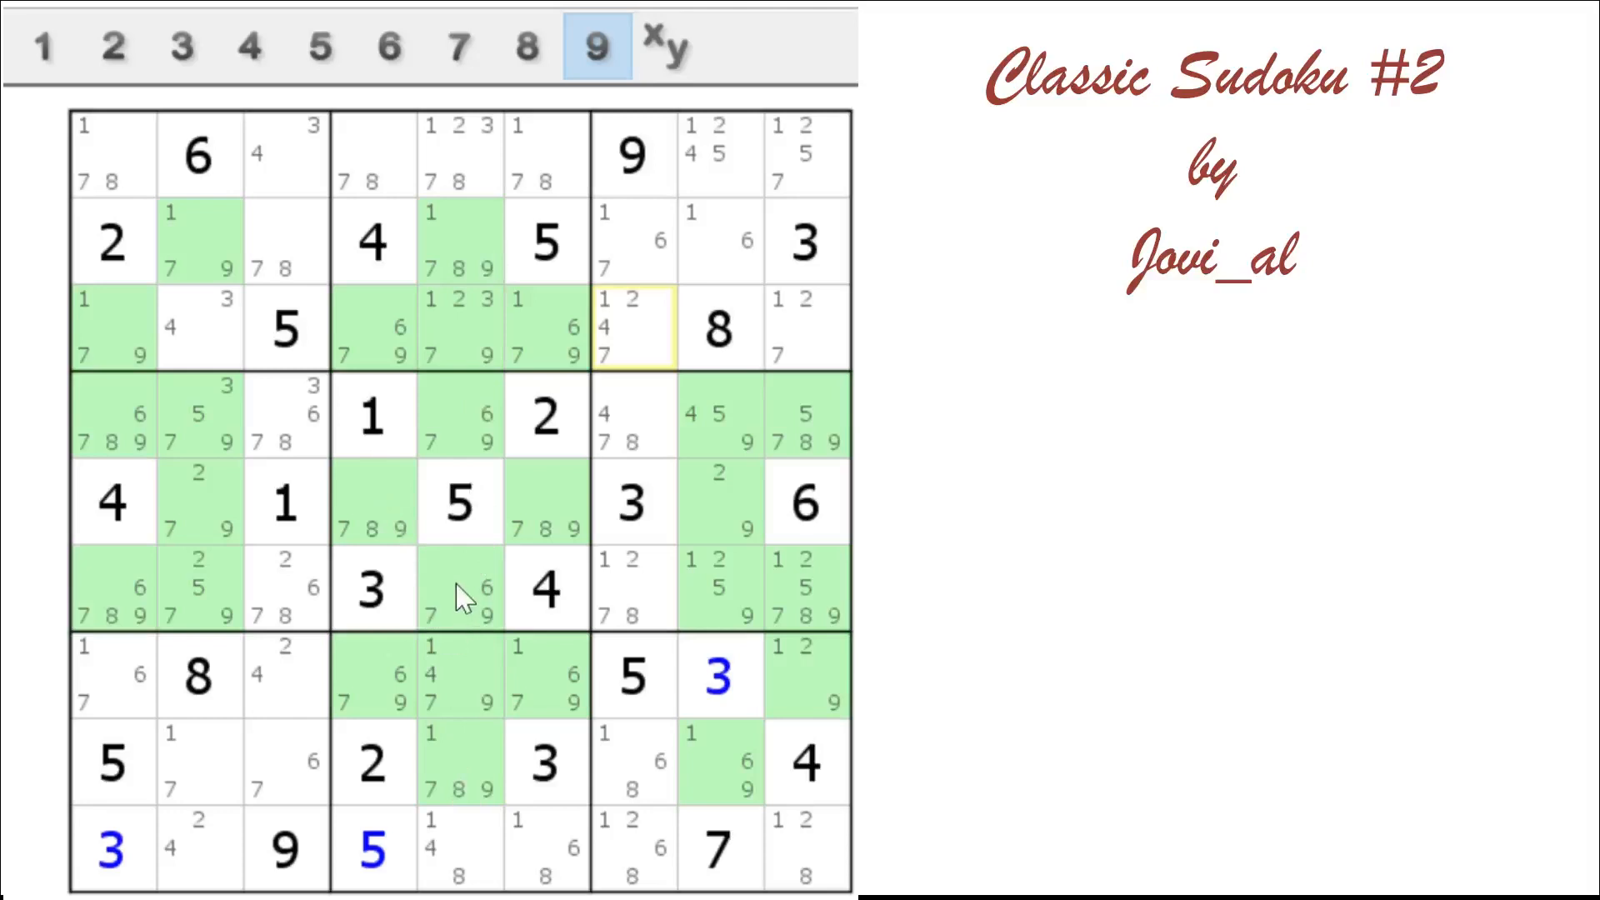
mouse_move(449, 550)
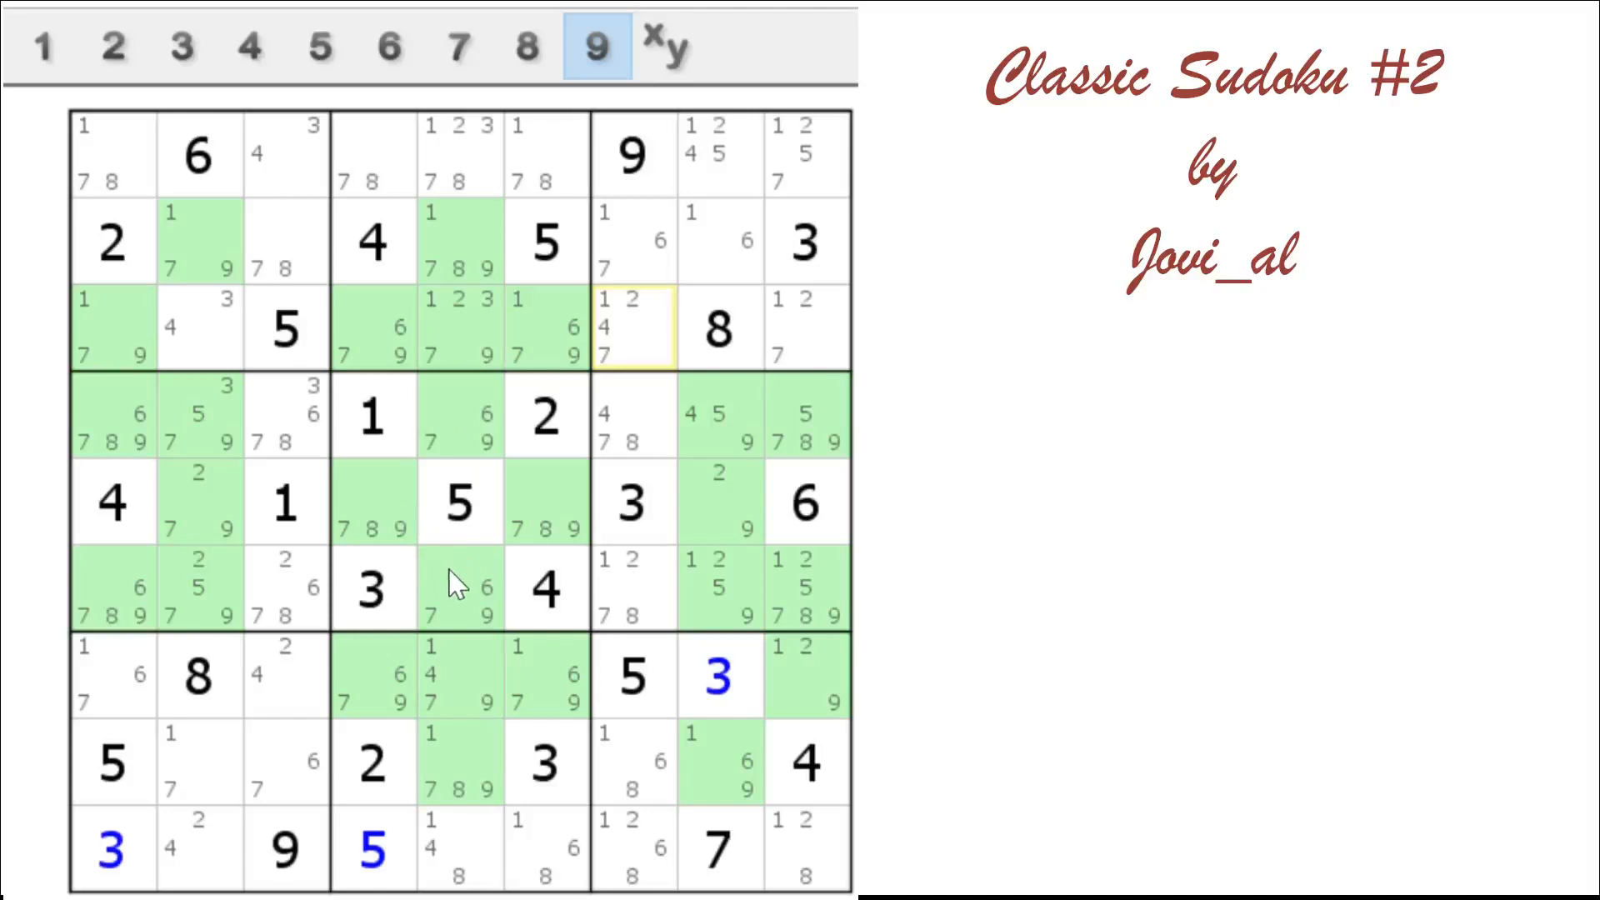
mouse_move(432, 567)
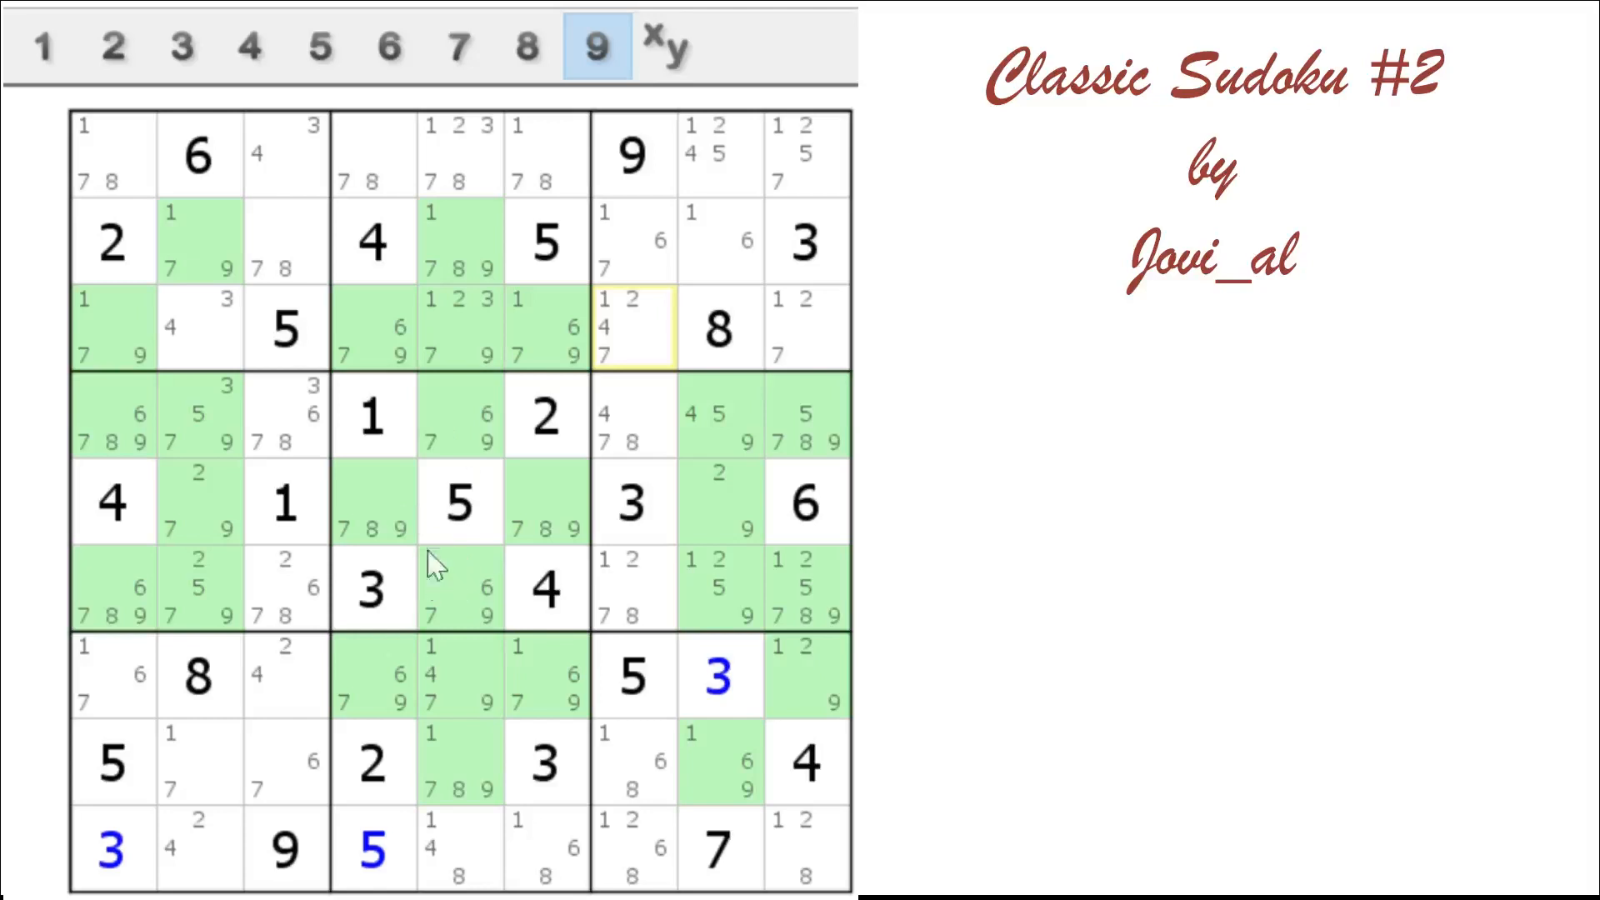
mouse_move(480, 602)
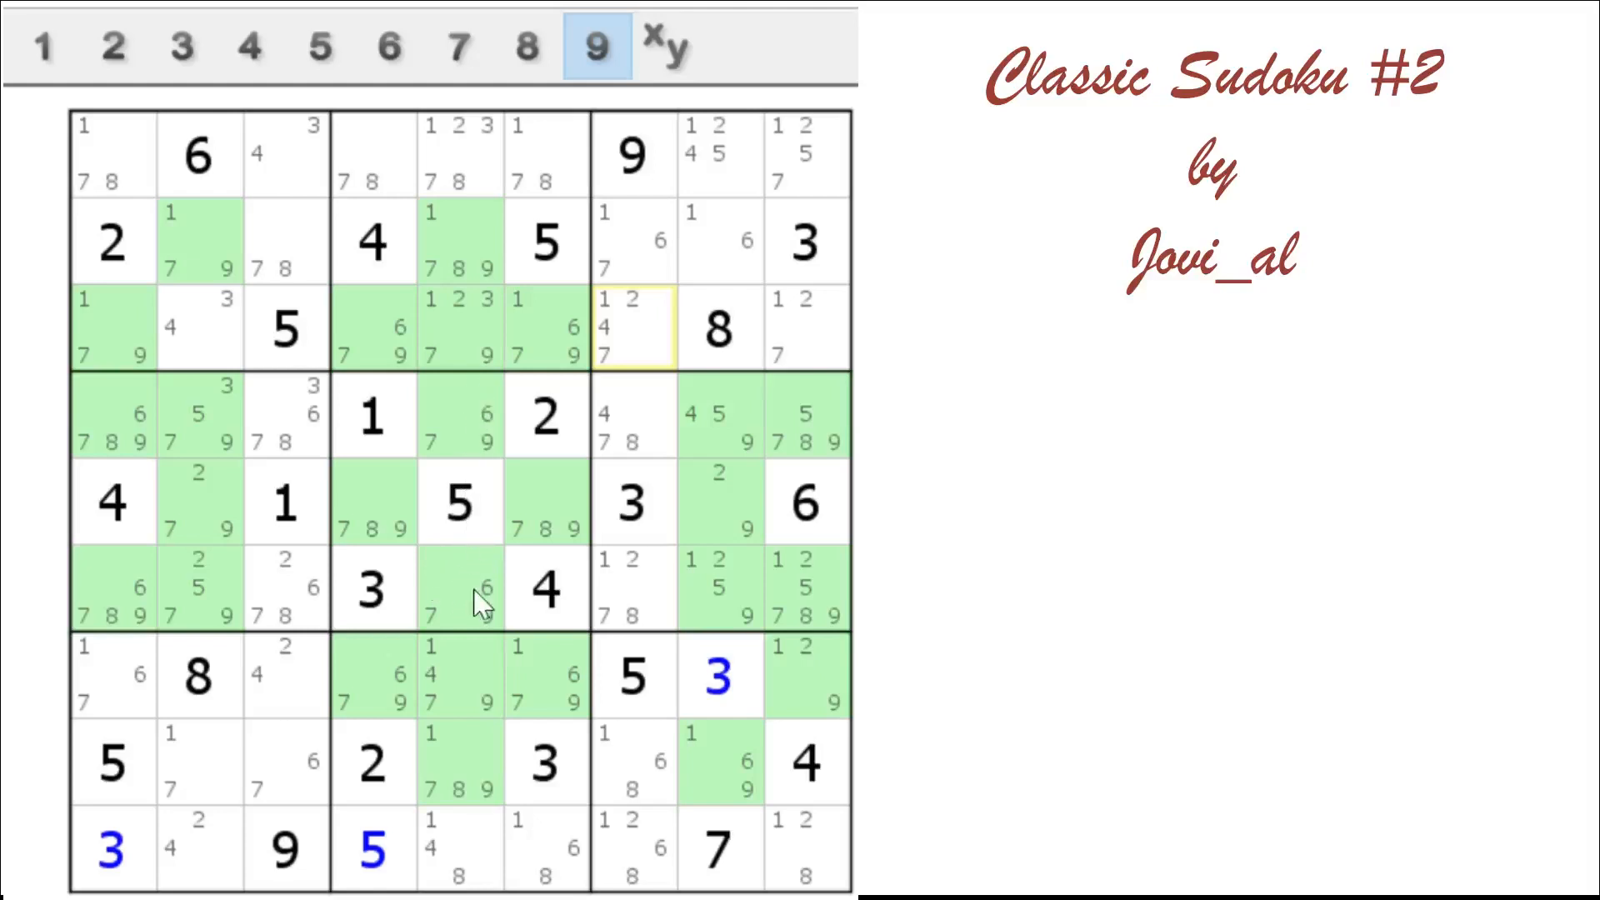
mouse_move(480, 270)
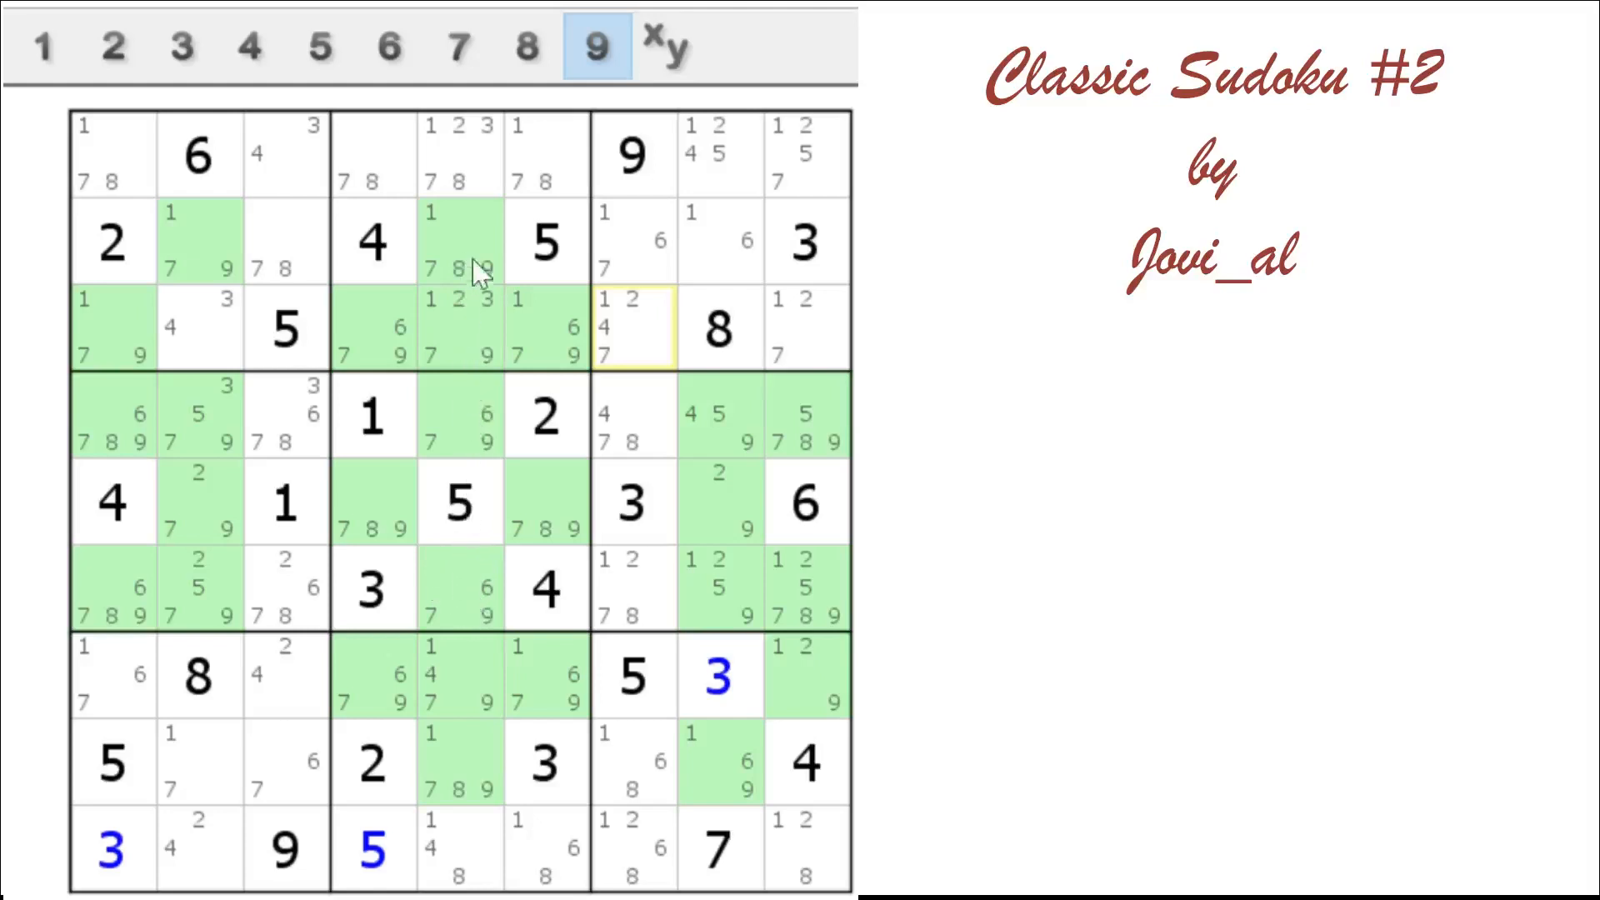
Colour the 9 candidates in R2C2 and R2C5 orange and delete 9 from R5C2
click(459, 240)
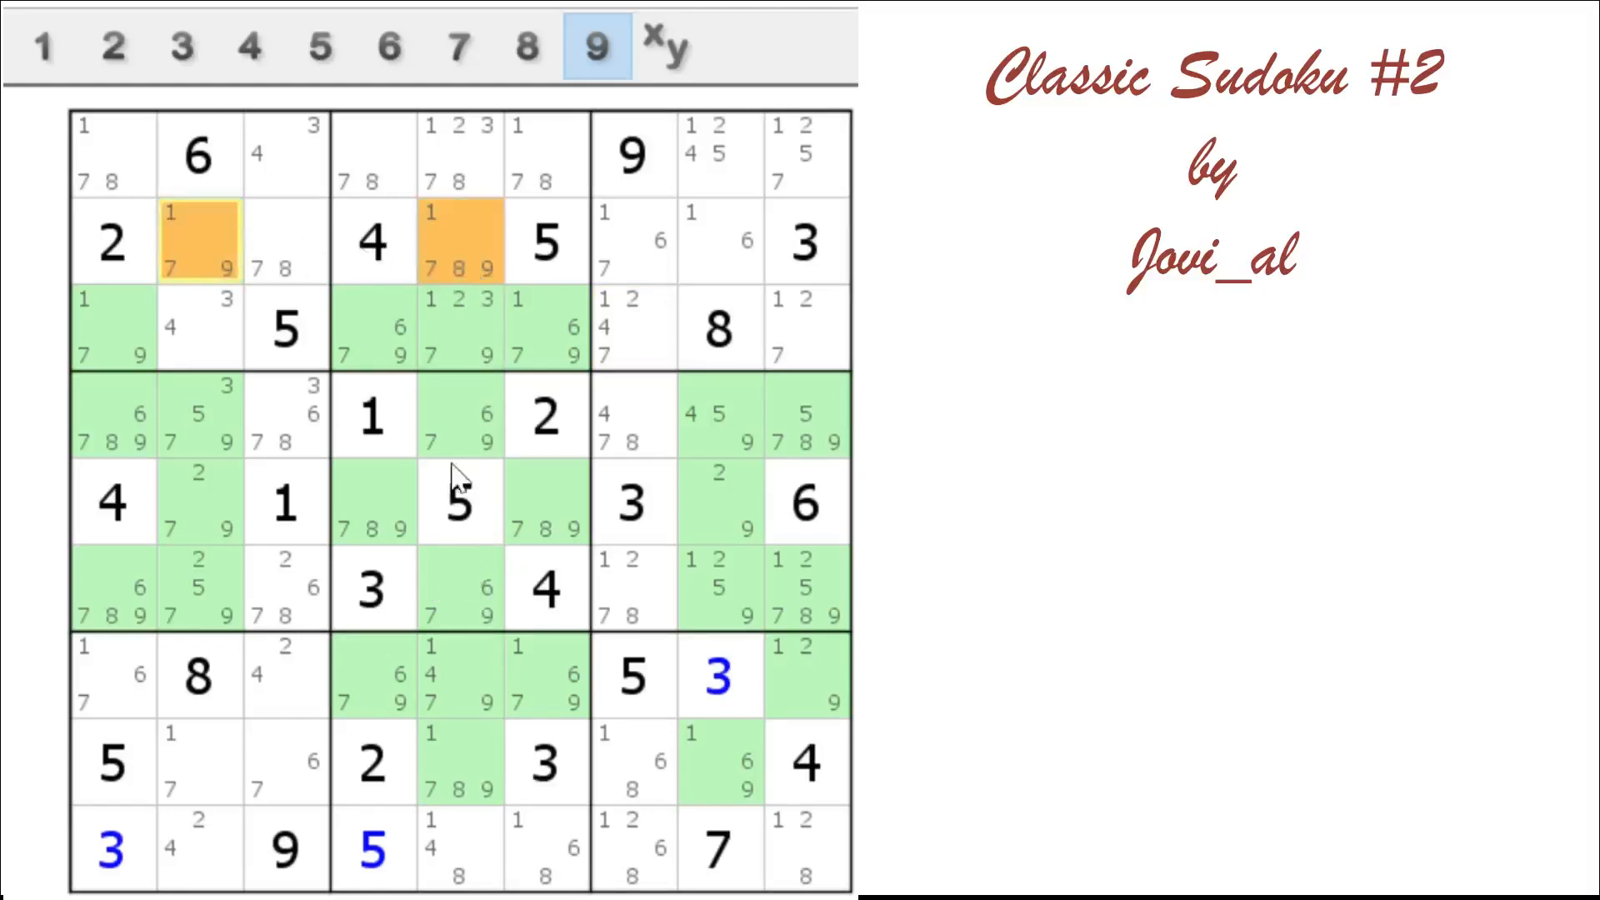
mouse_move(449, 260)
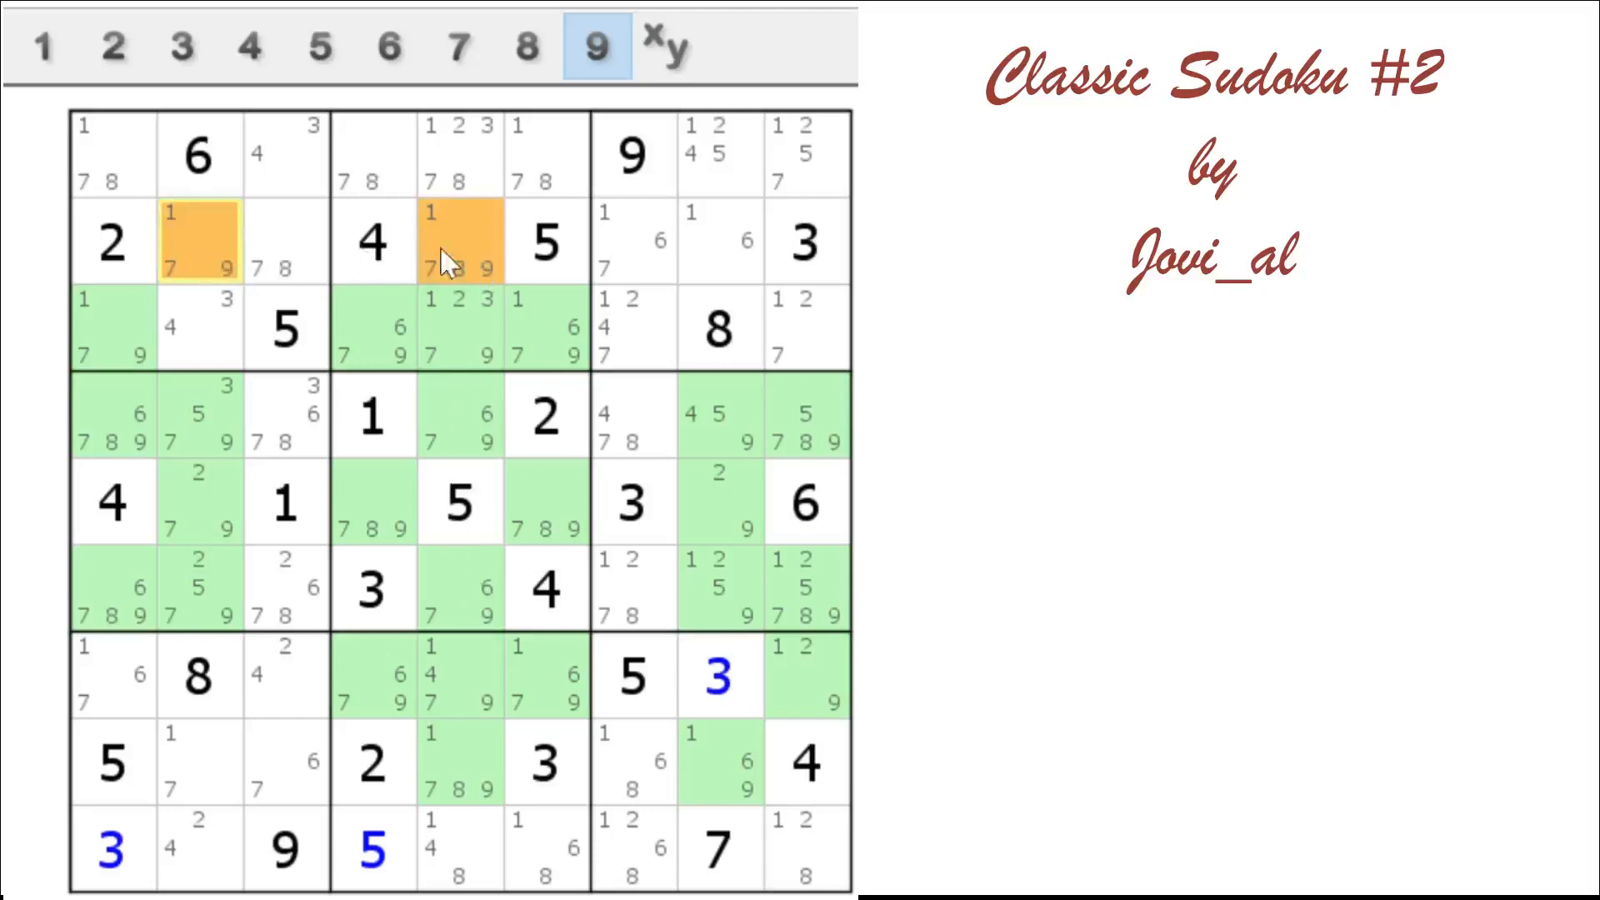
mouse_move(469, 250)
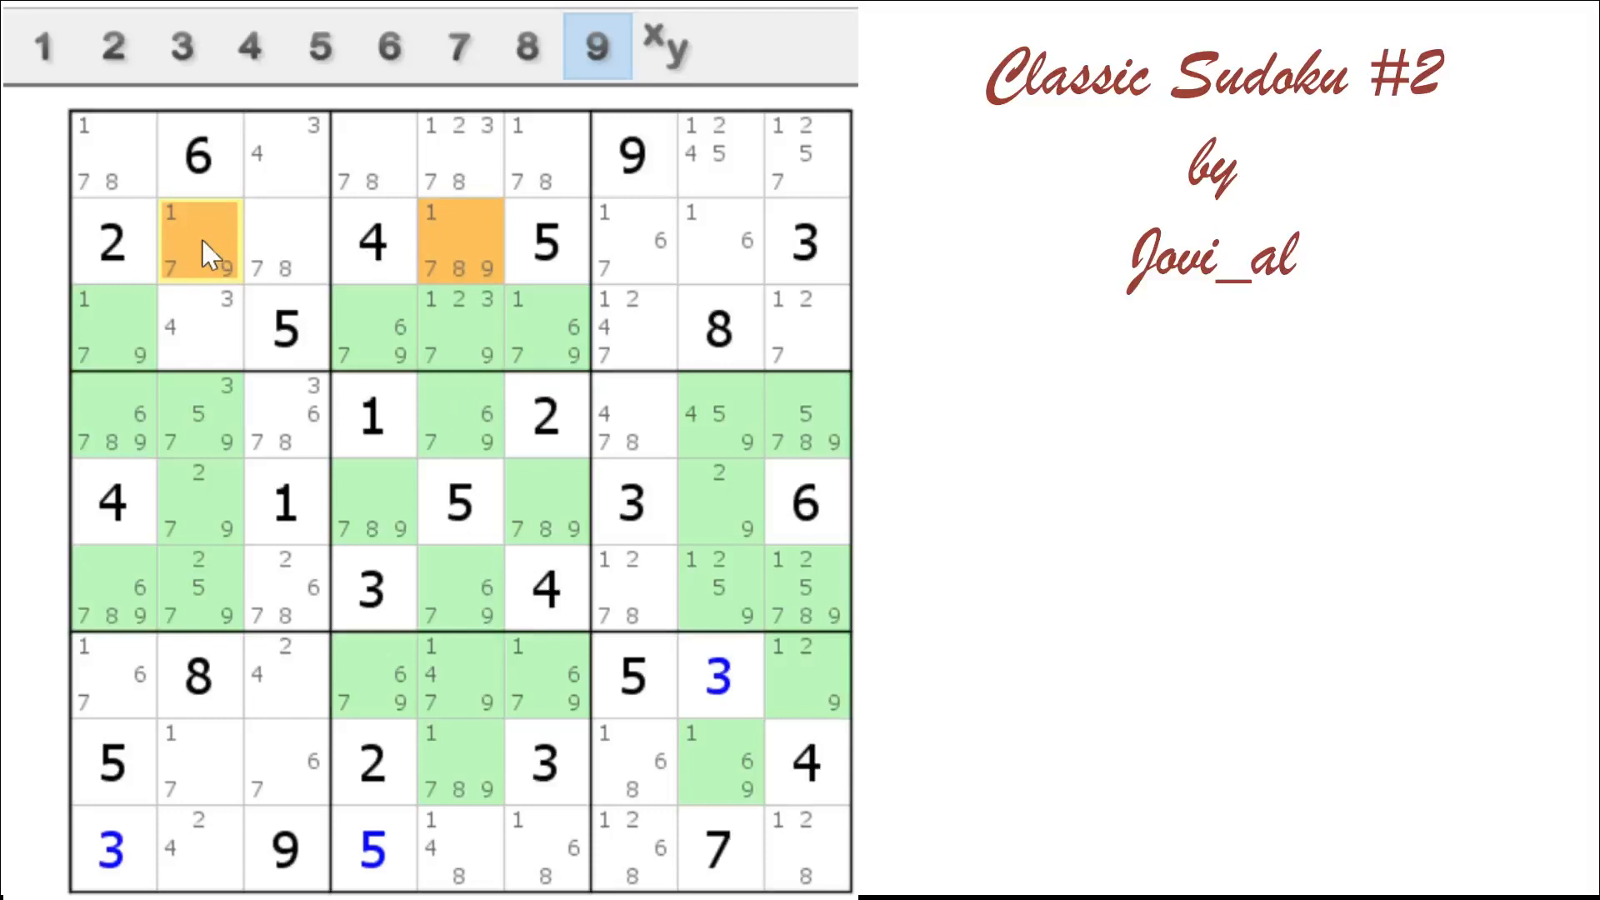
mouse_move(425, 510)
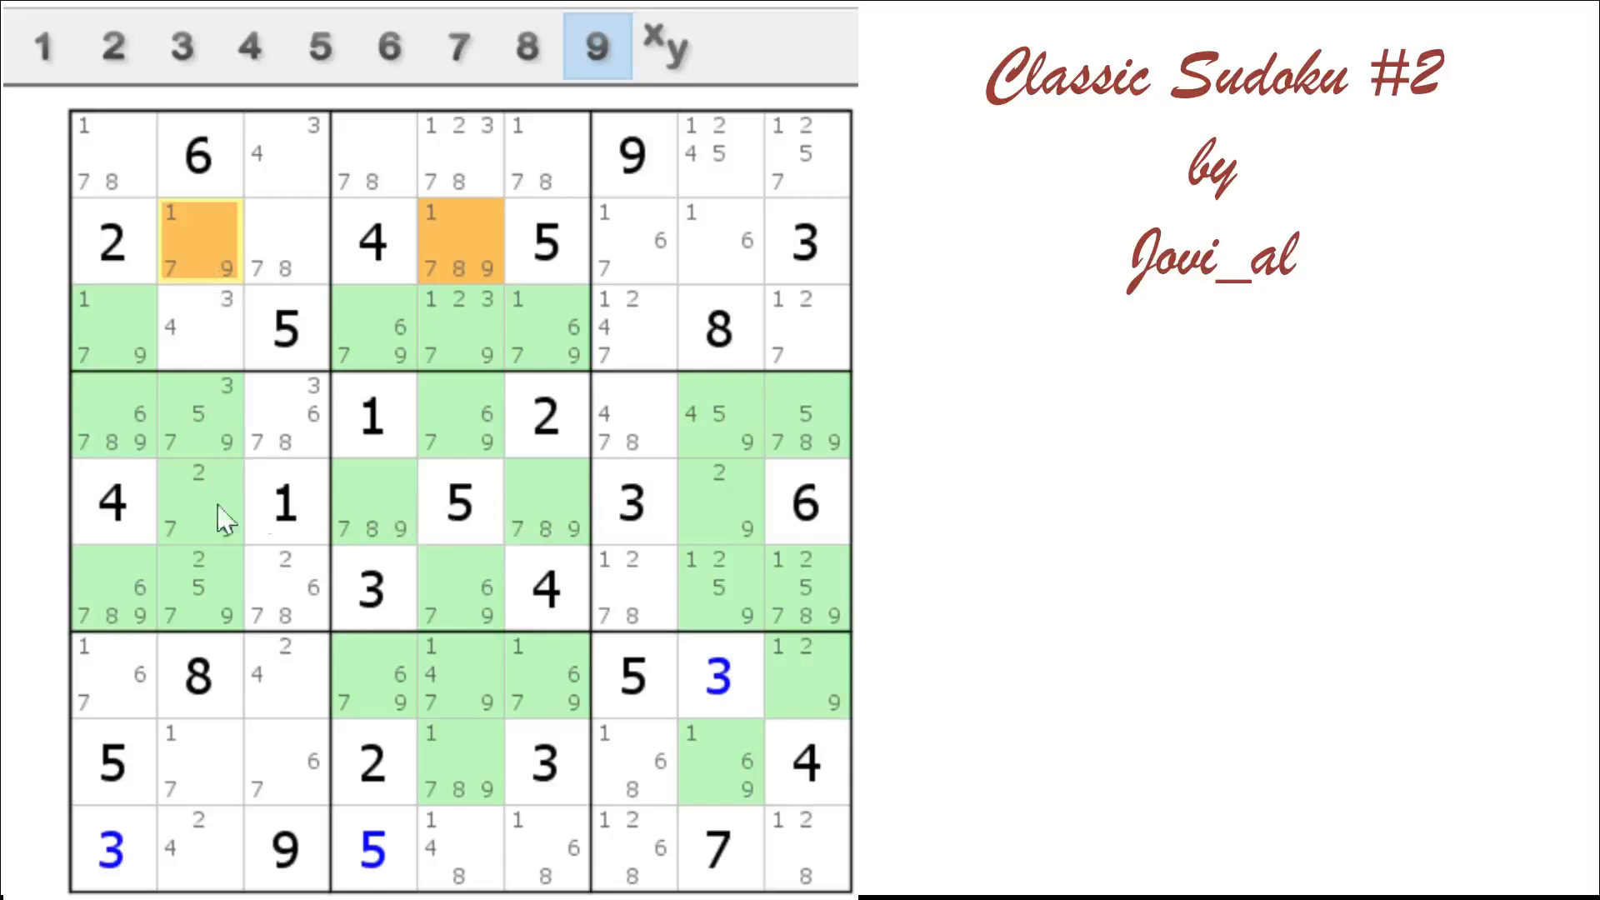
click(199, 500)
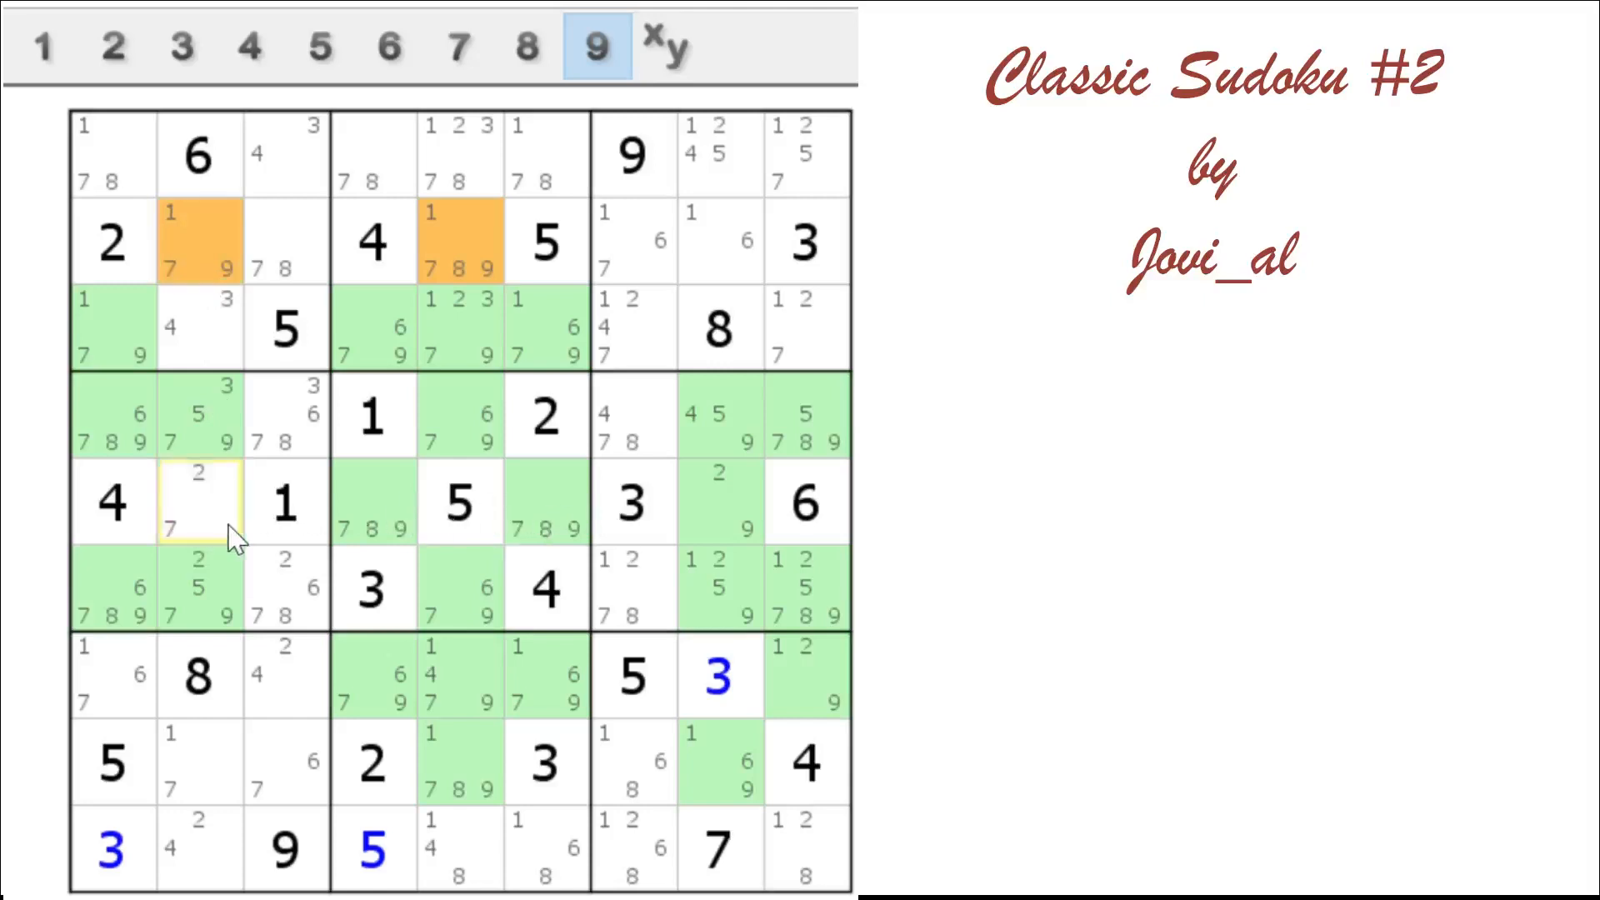
mouse_move(474, 602)
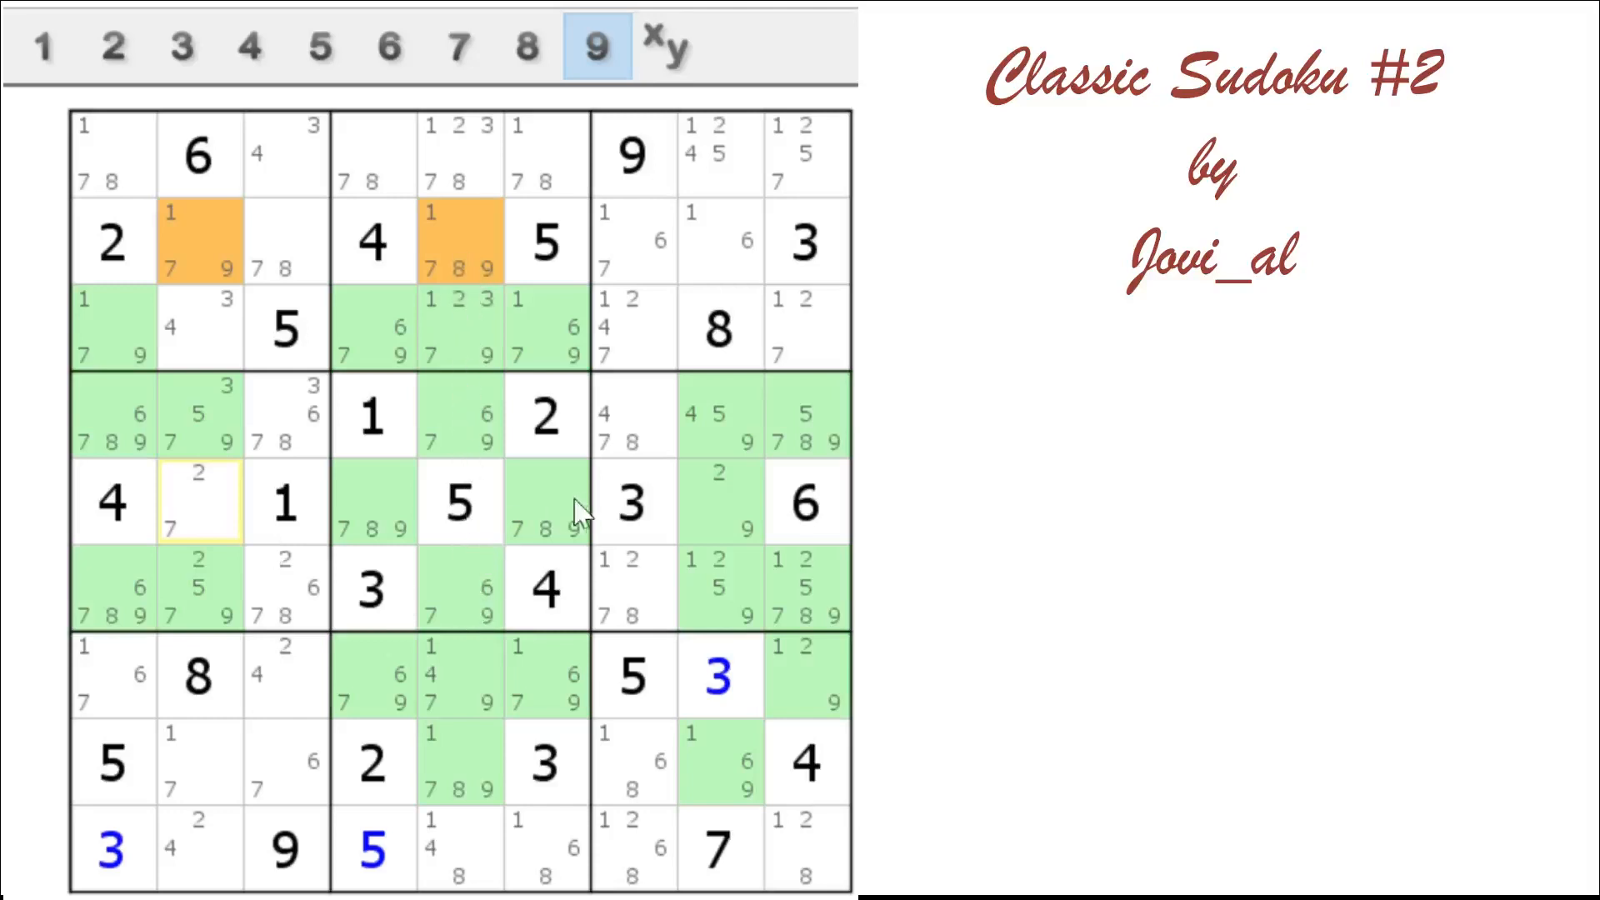
mouse_move(214, 514)
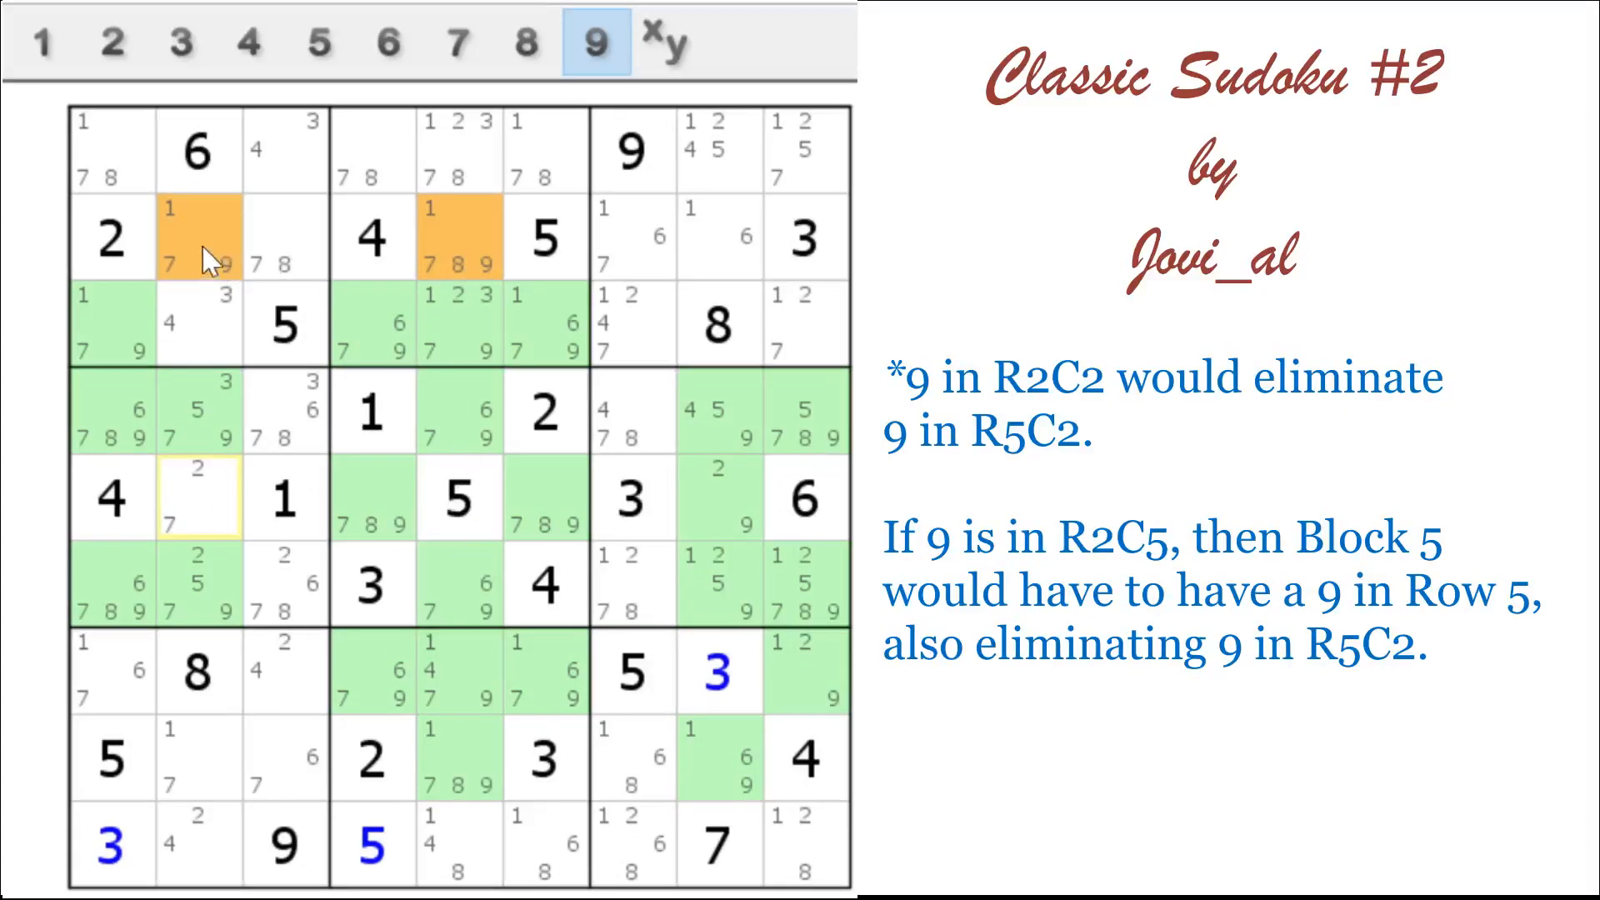
mouse_move(209, 270)
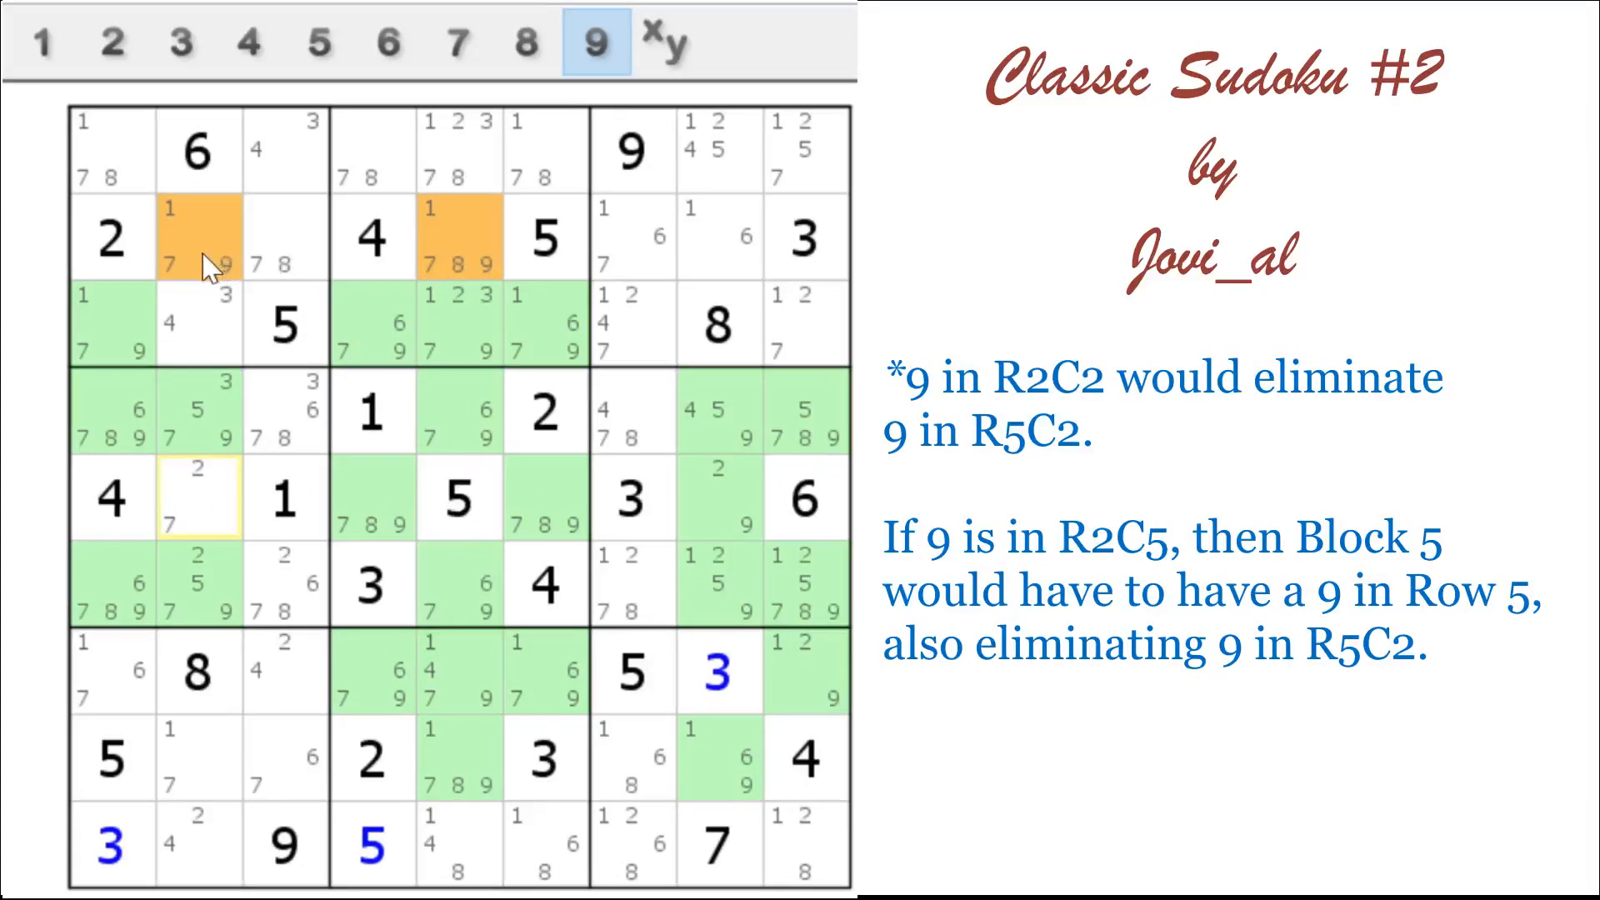
mouse_move(480, 265)
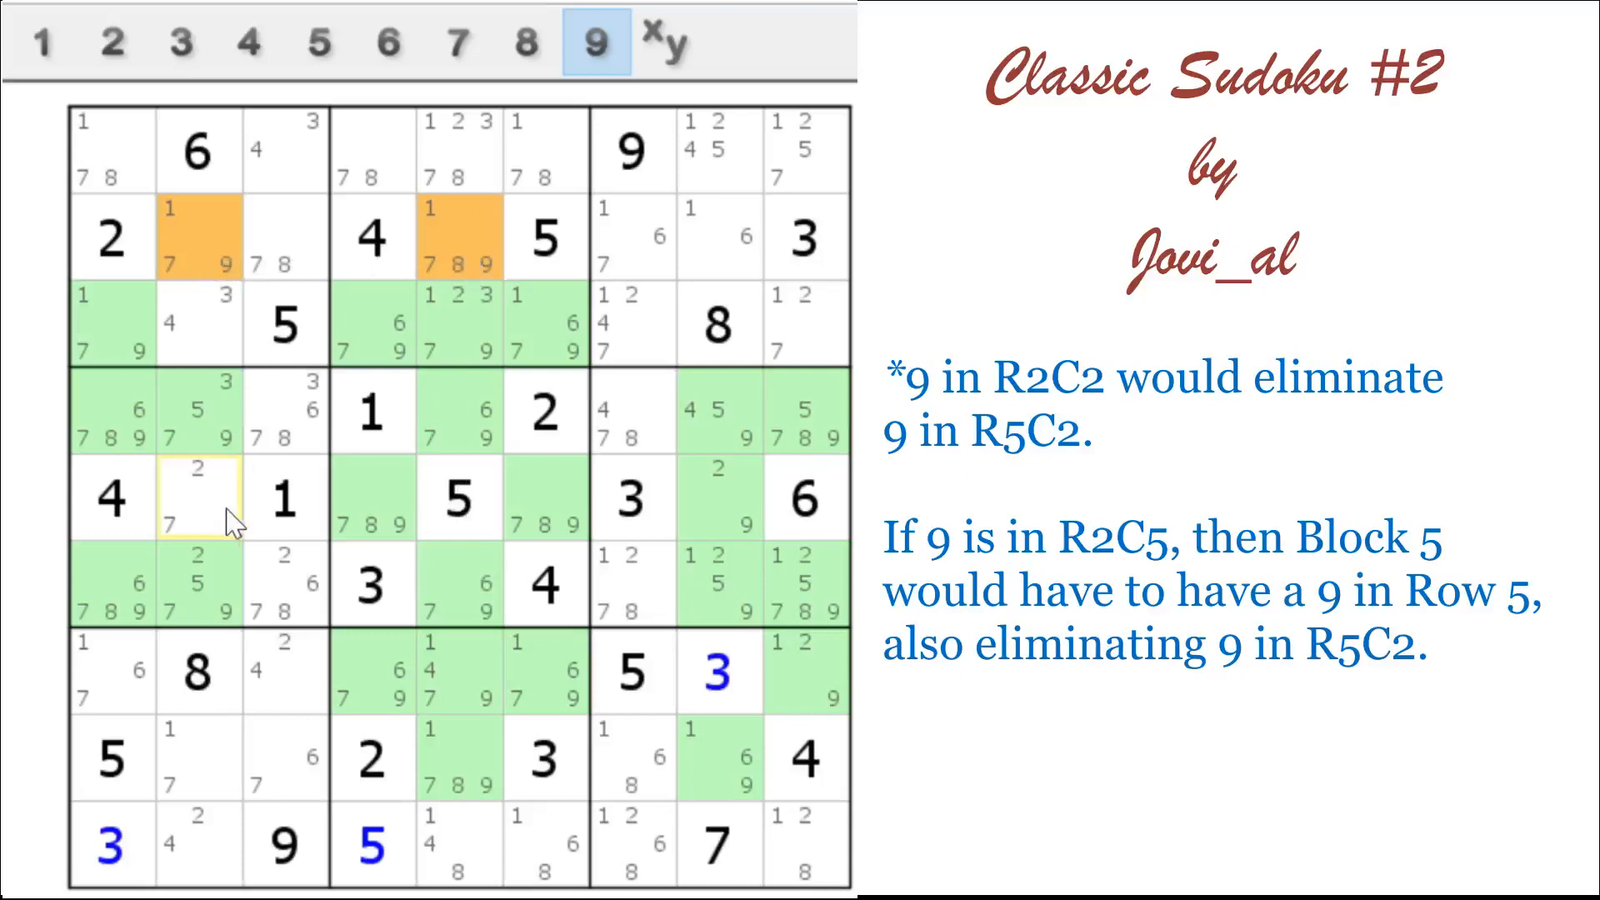
mouse_move(209, 250)
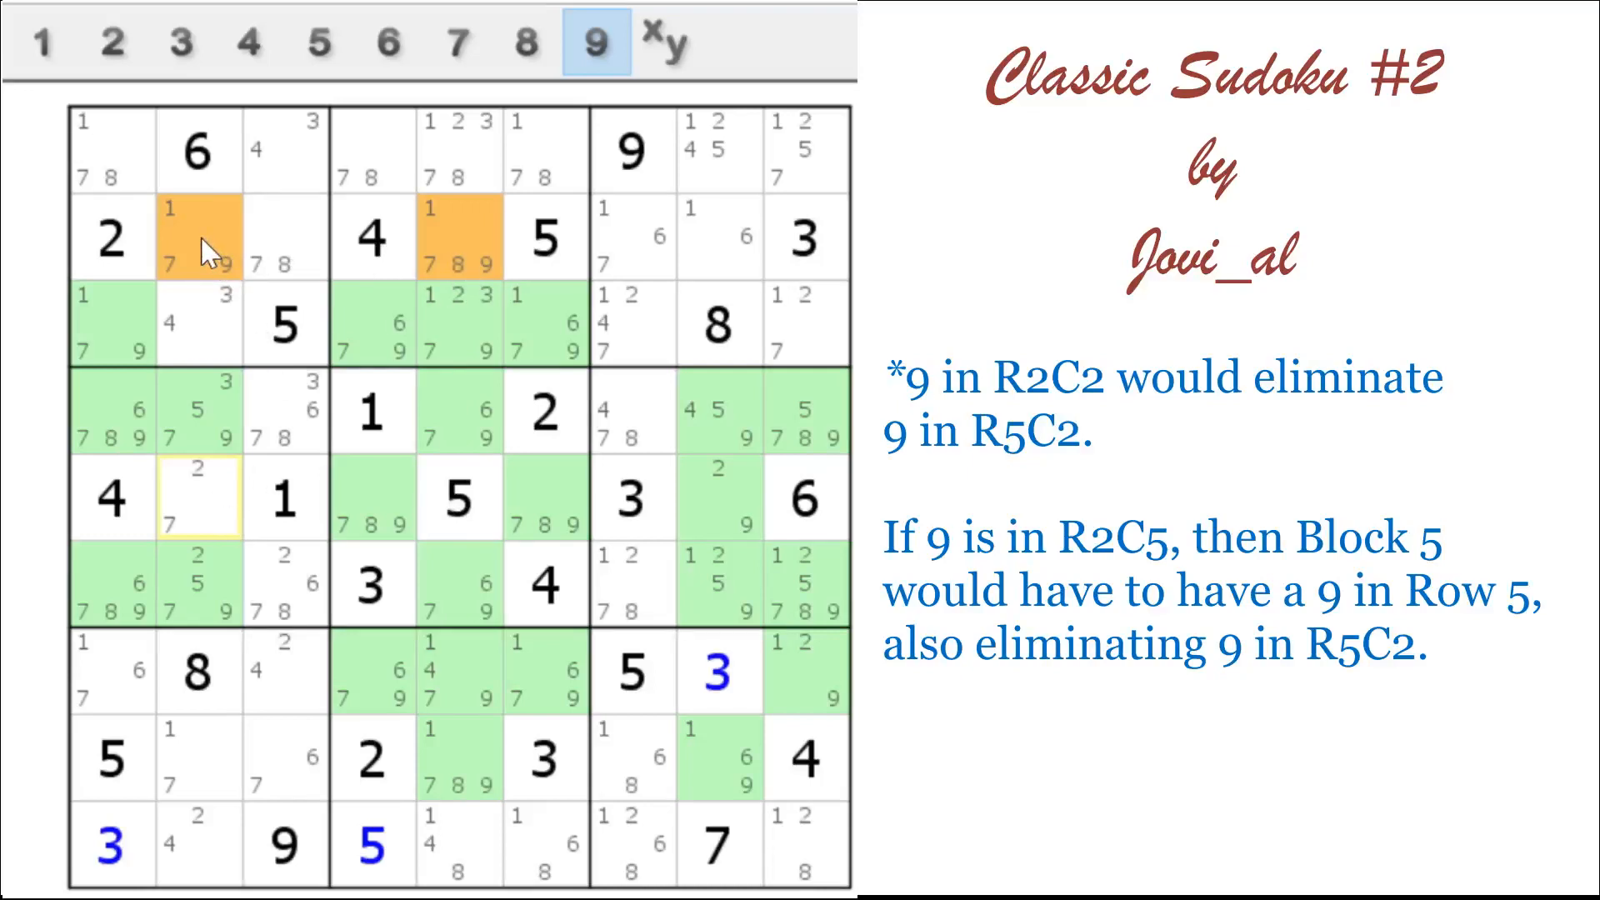
mouse_move(211, 513)
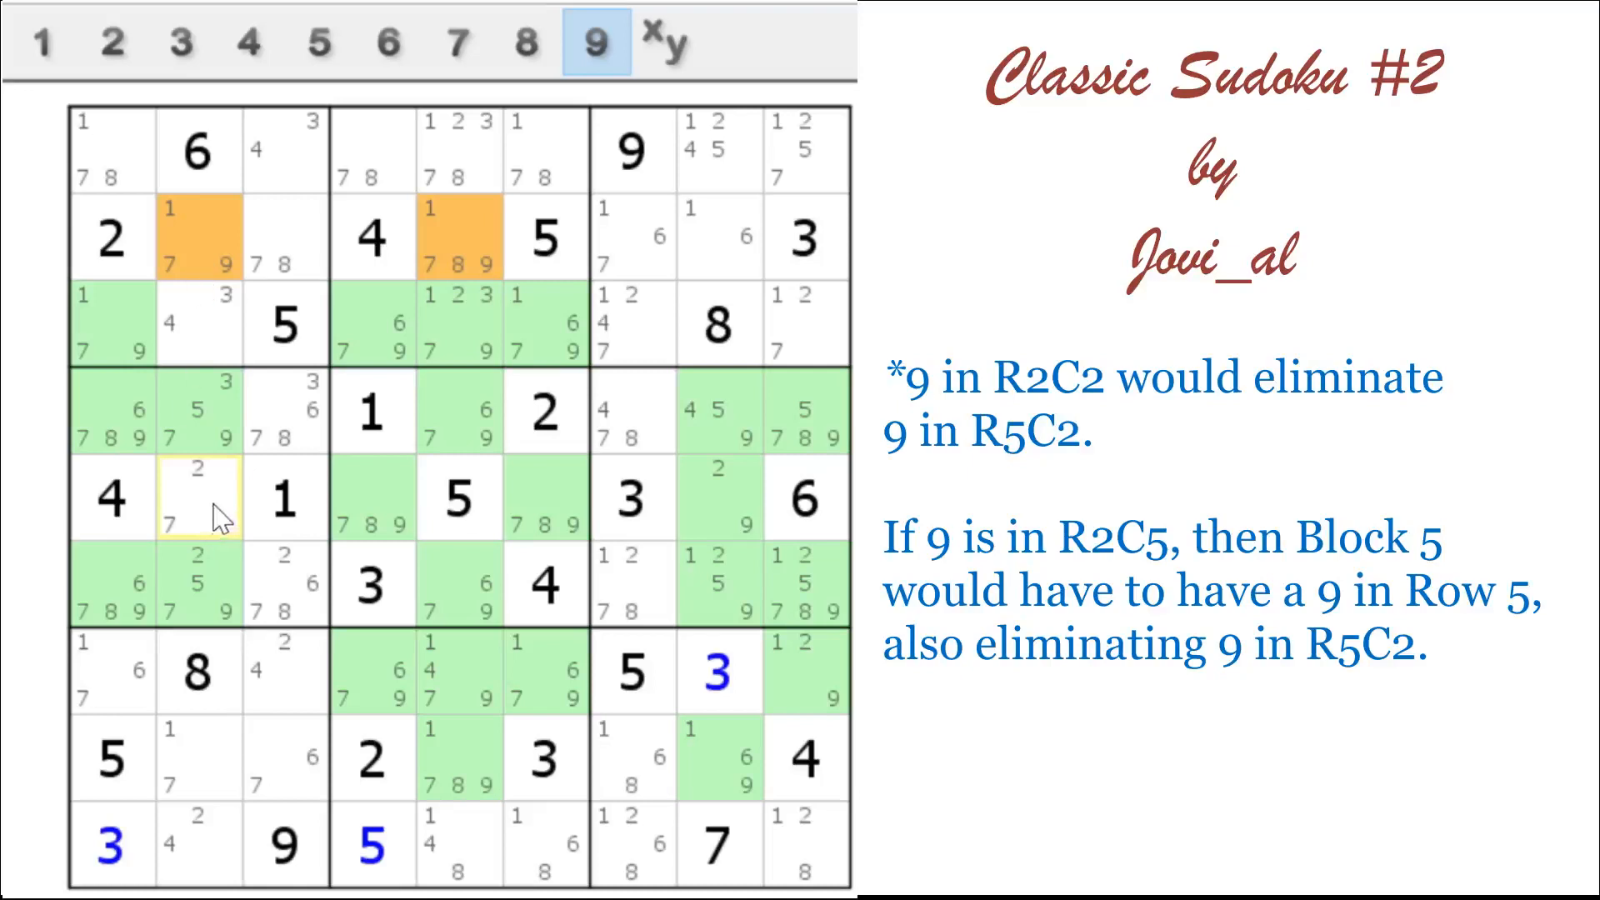
mouse_move(490, 250)
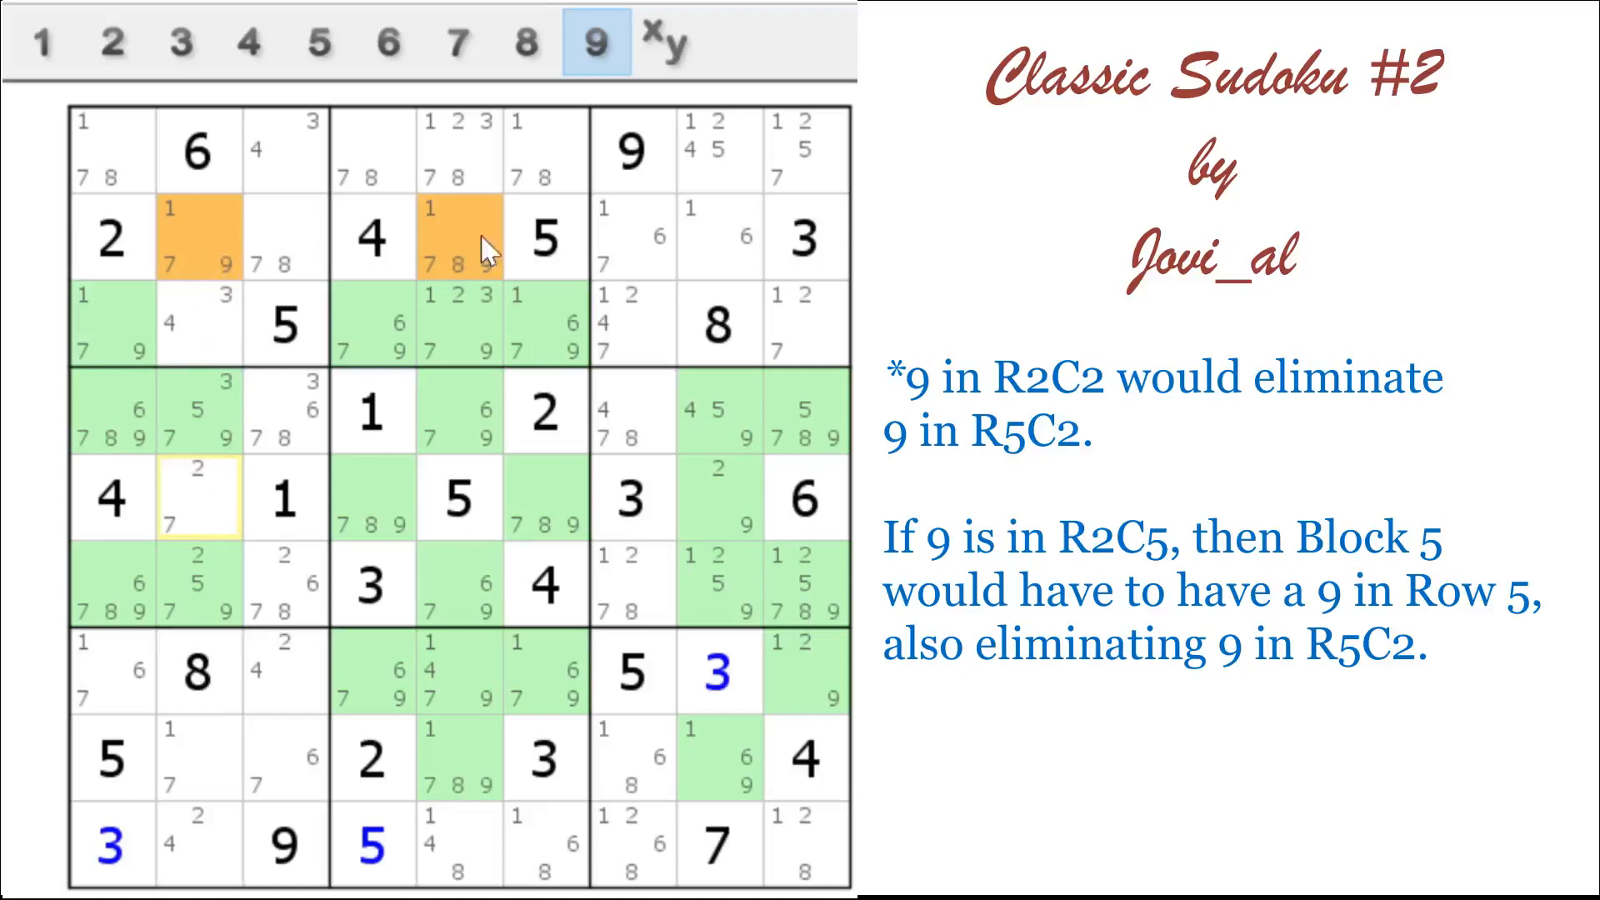
mouse_move(464, 250)
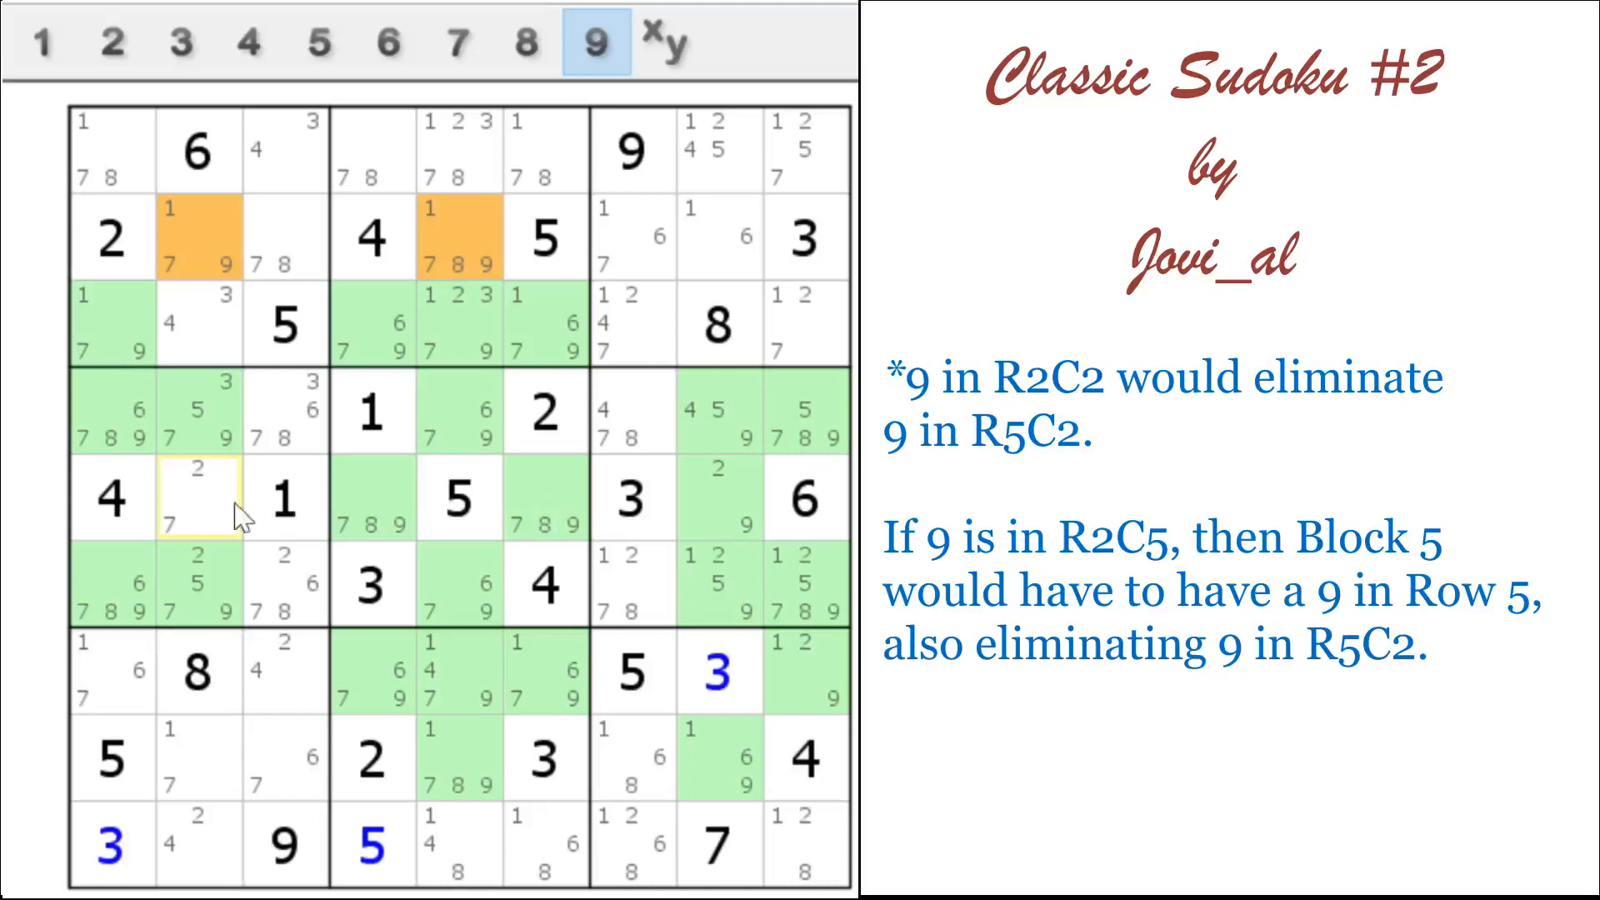
mouse_move(260, 527)
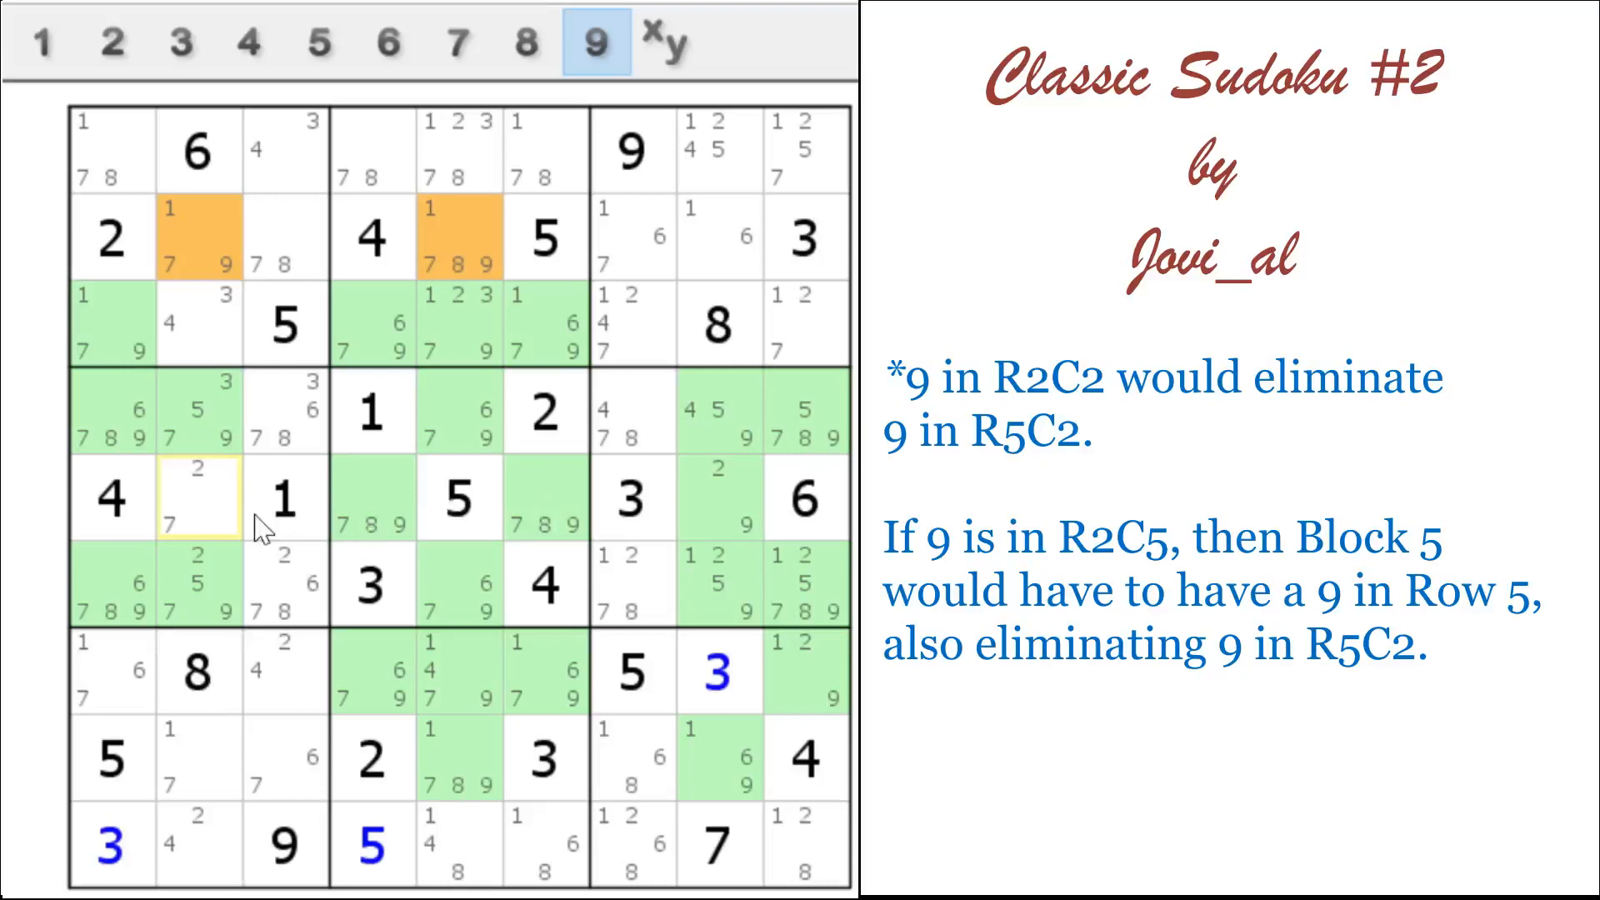
mouse_move(276, 520)
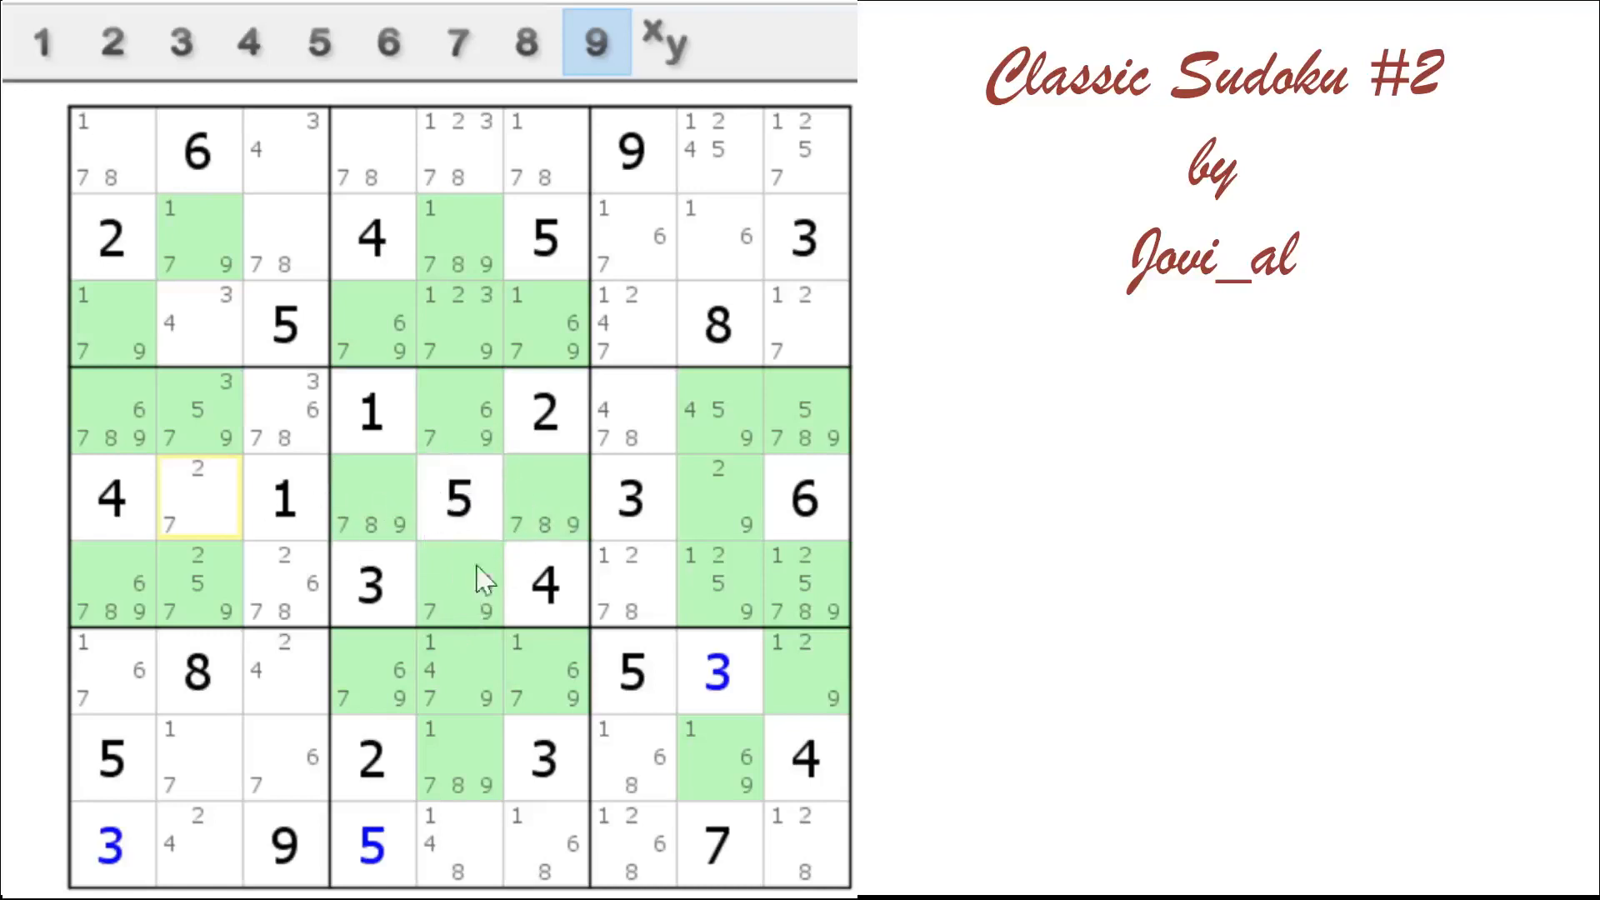
mouse_move(458, 235)
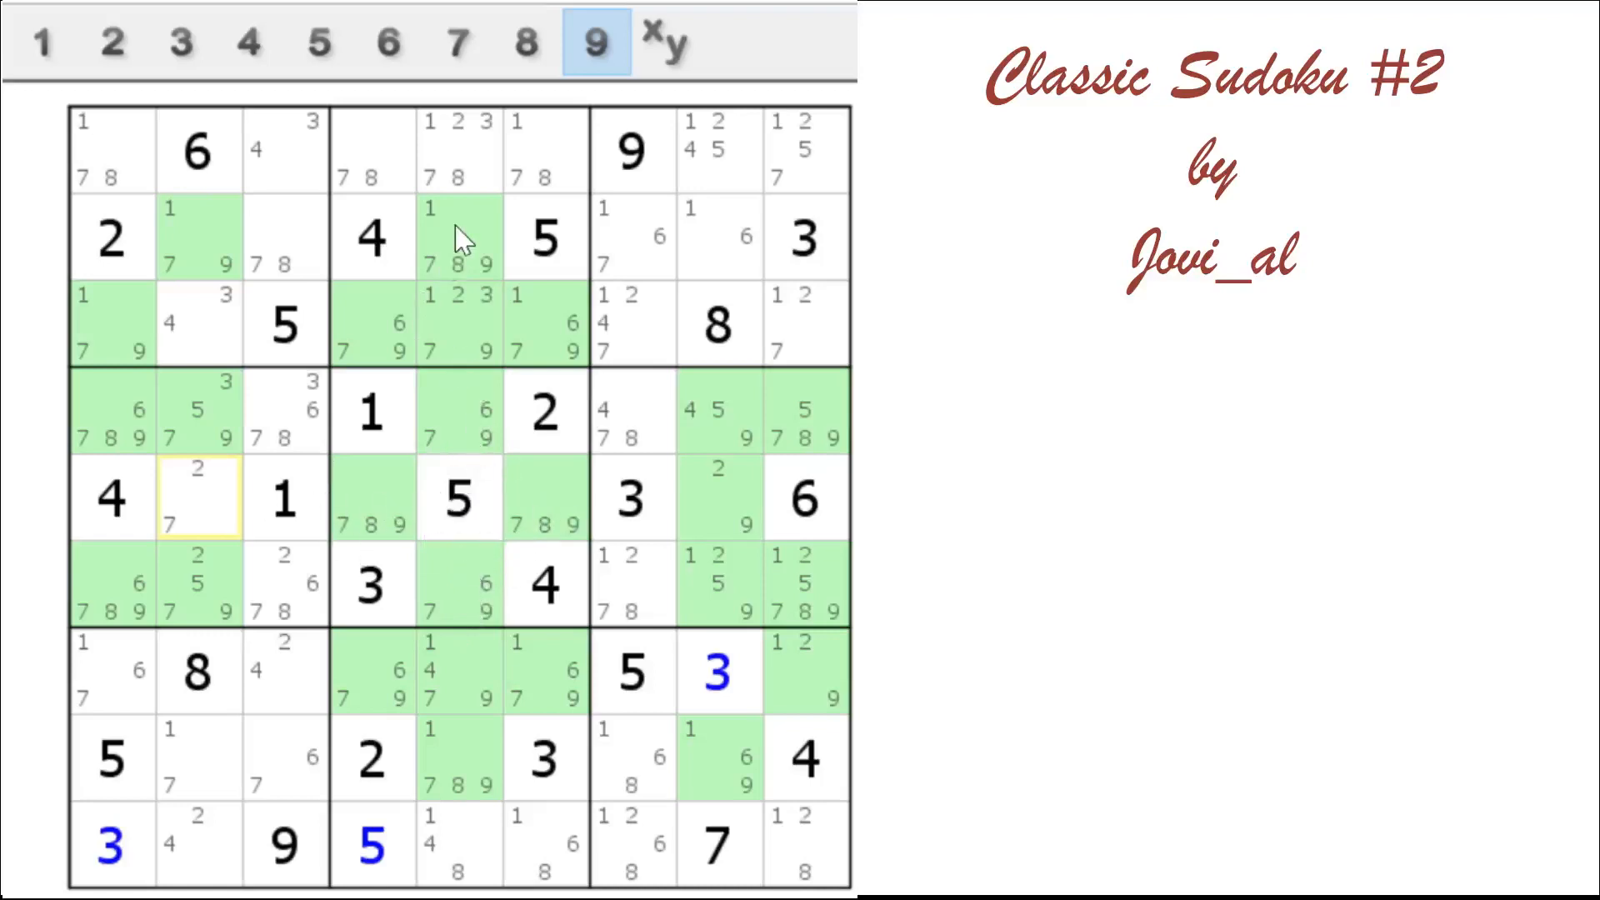
mouse_move(541, 336)
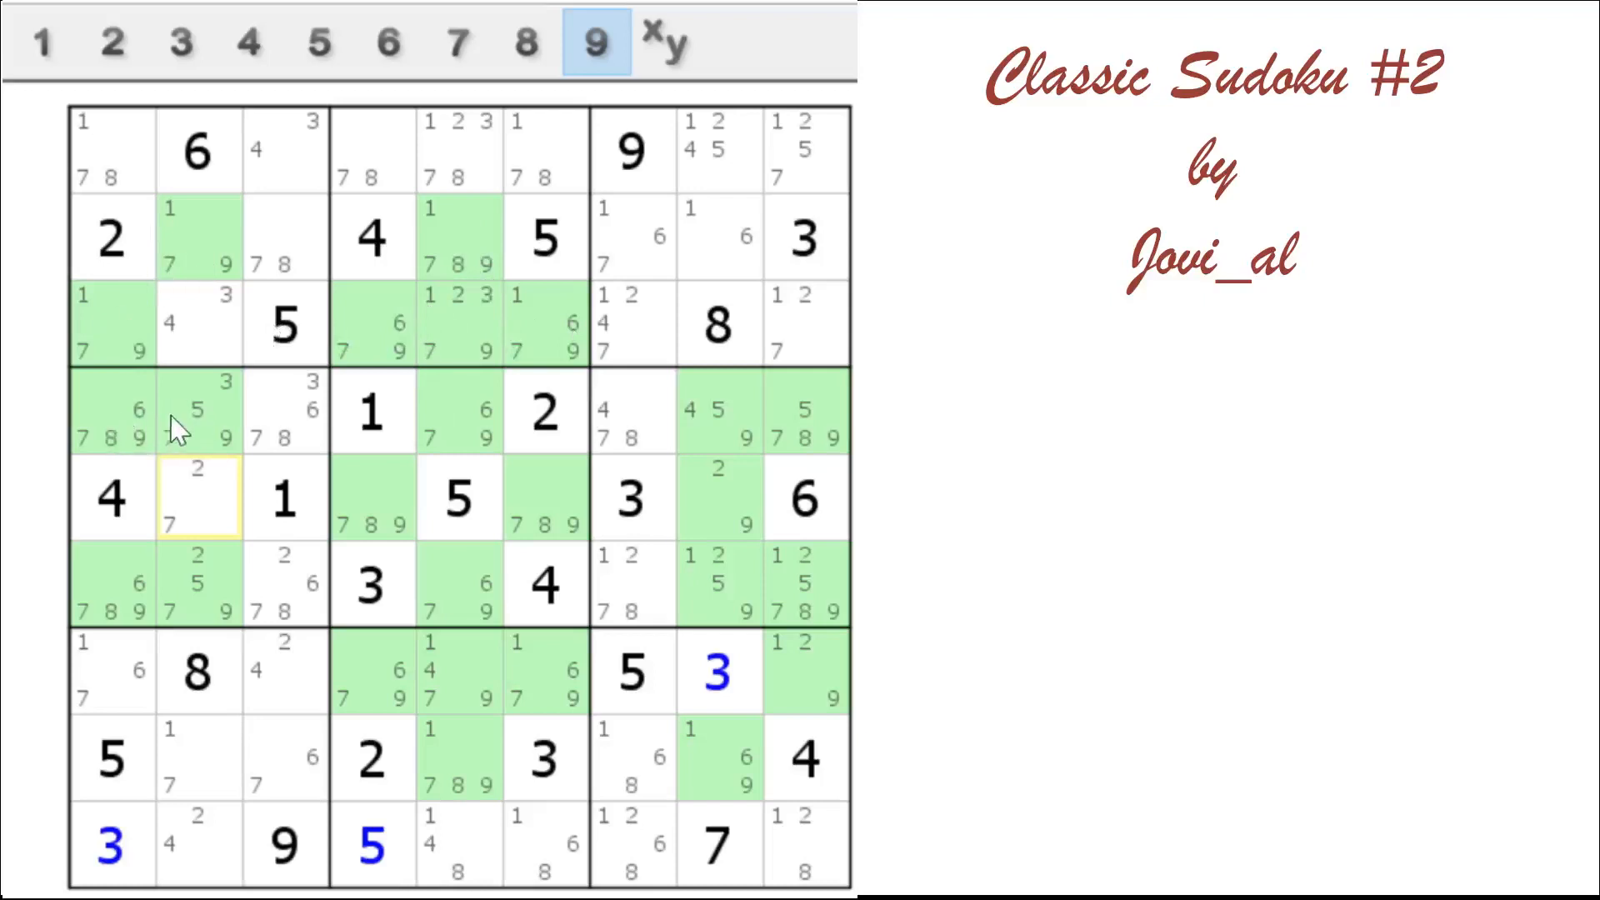
mouse_move(137, 433)
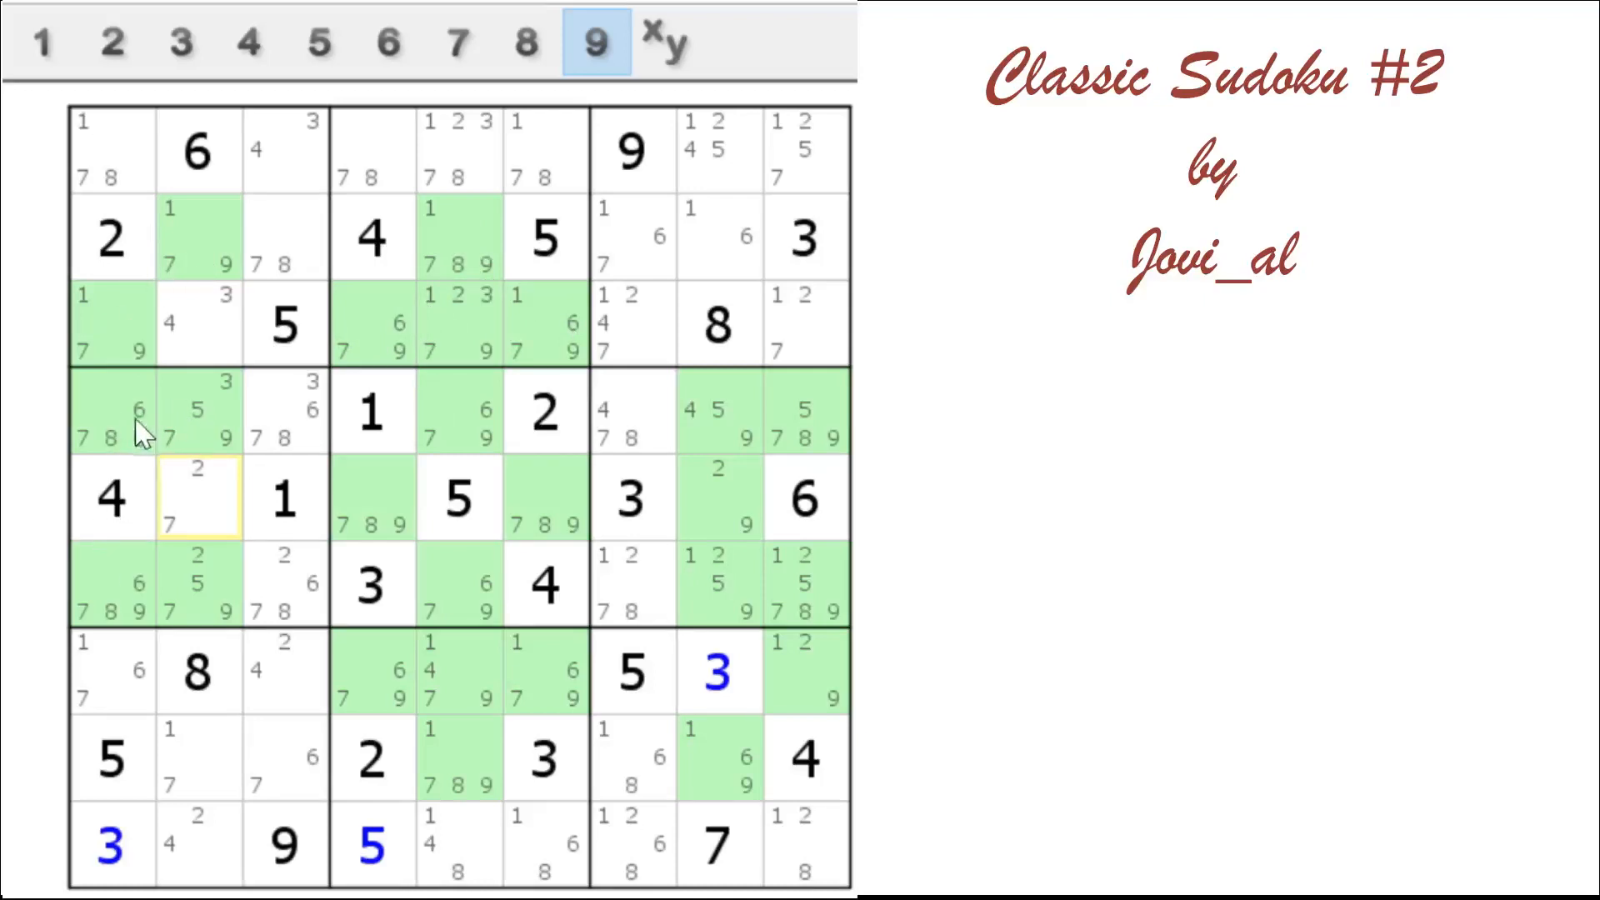
mouse_move(197, 600)
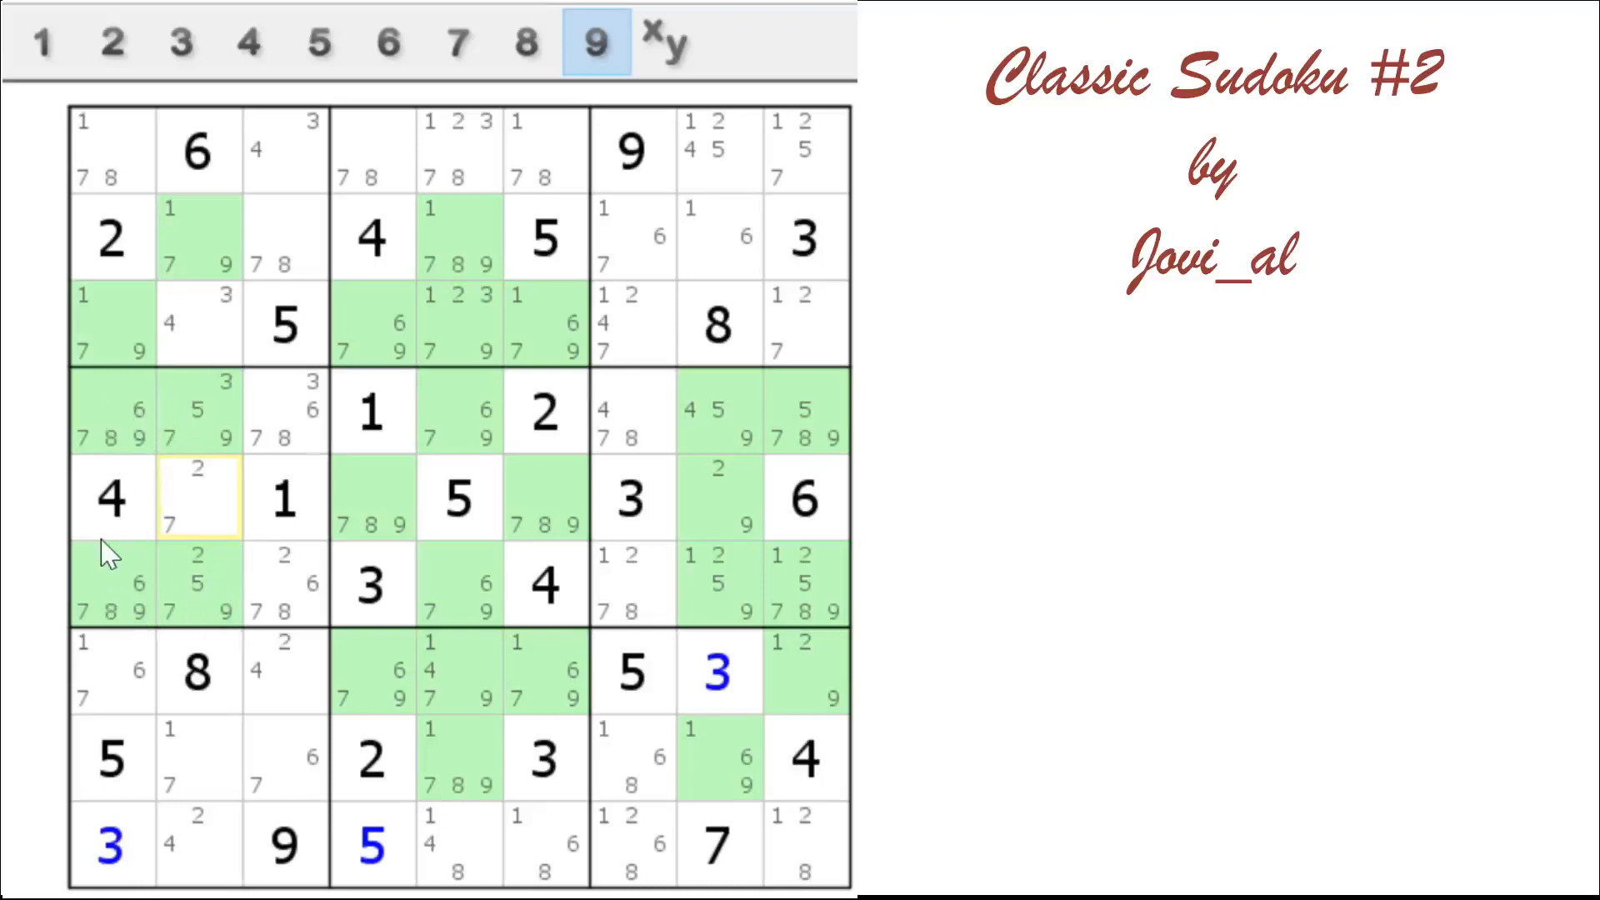
mouse_move(474, 683)
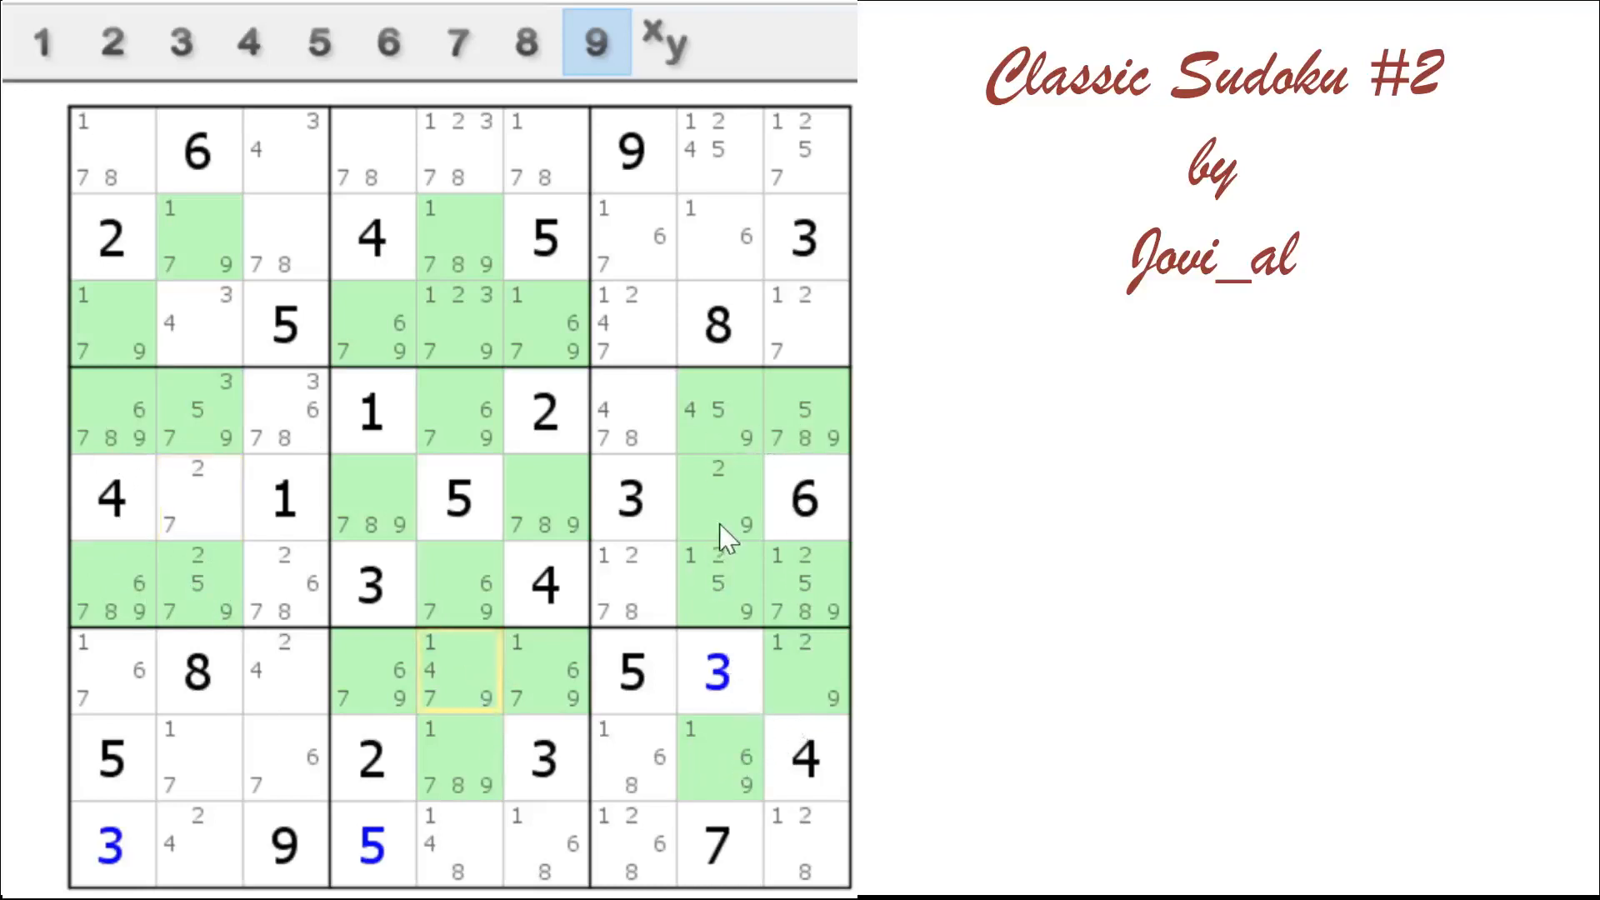
mouse_move(459, 444)
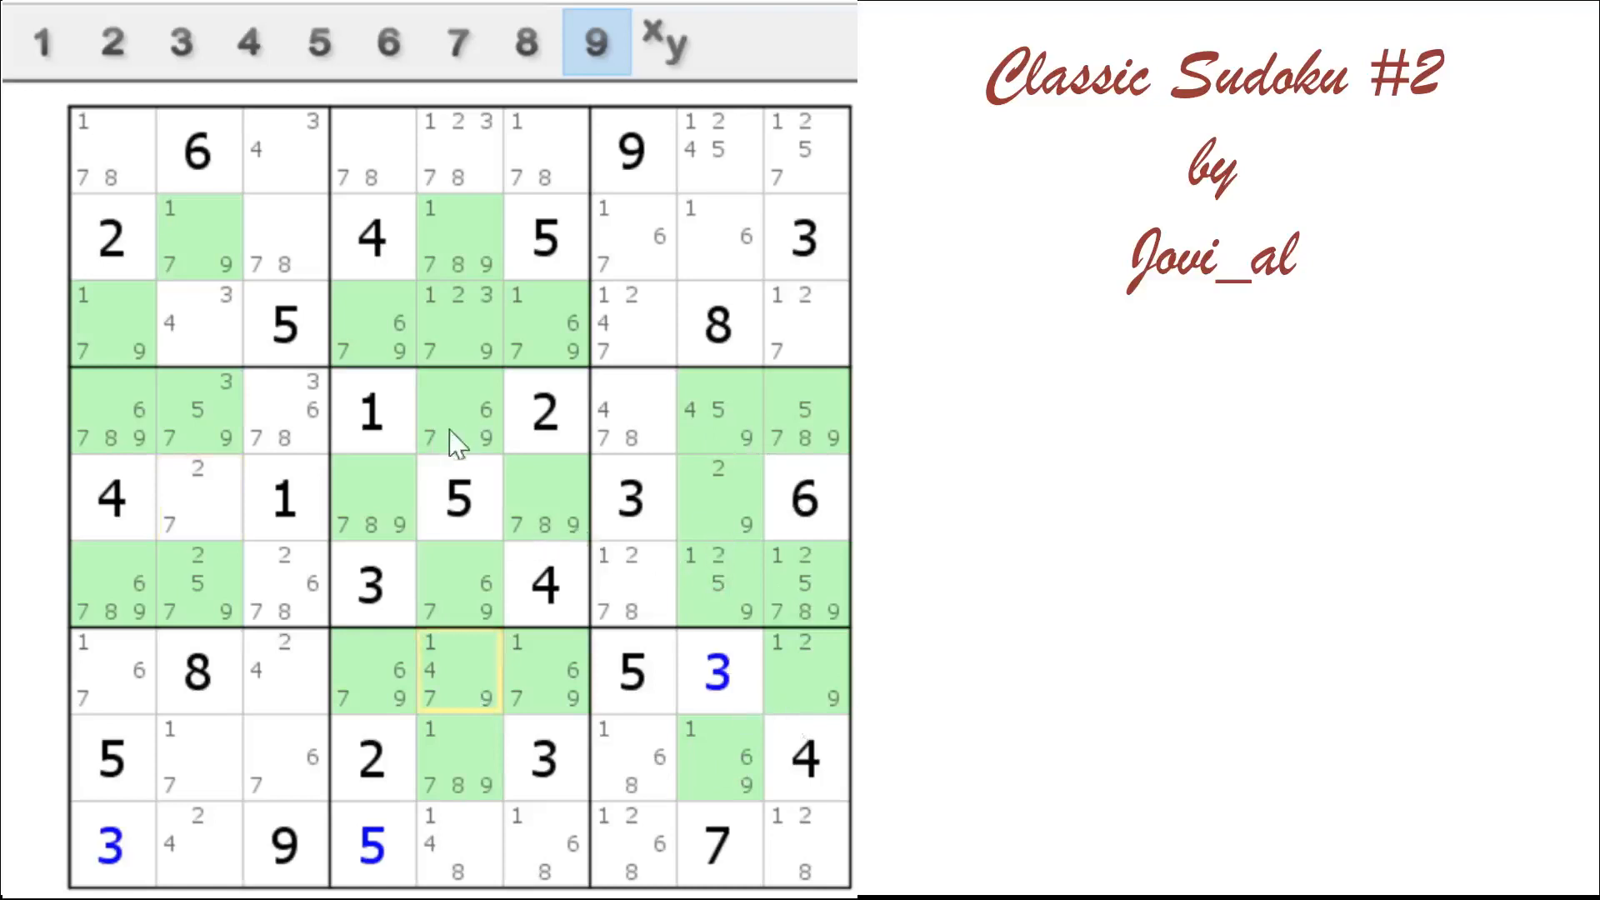
mouse_move(694, 765)
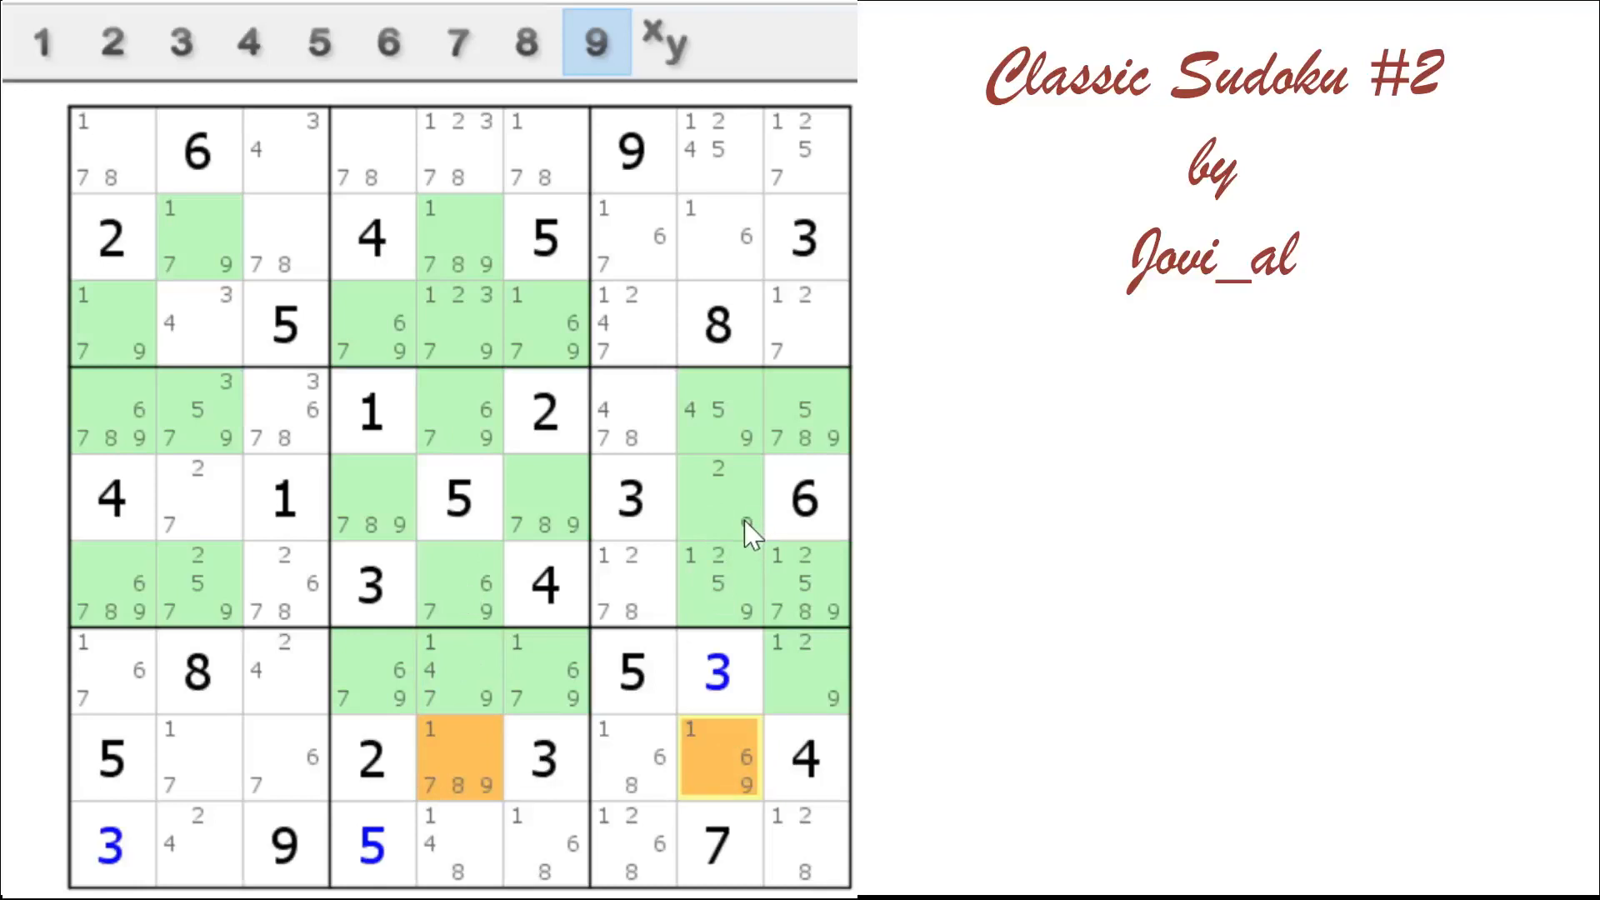
Resolve the row 5, column 8 cell (noted 2 and 9) to 2, auto-clearing related 2 notes
click(719, 498)
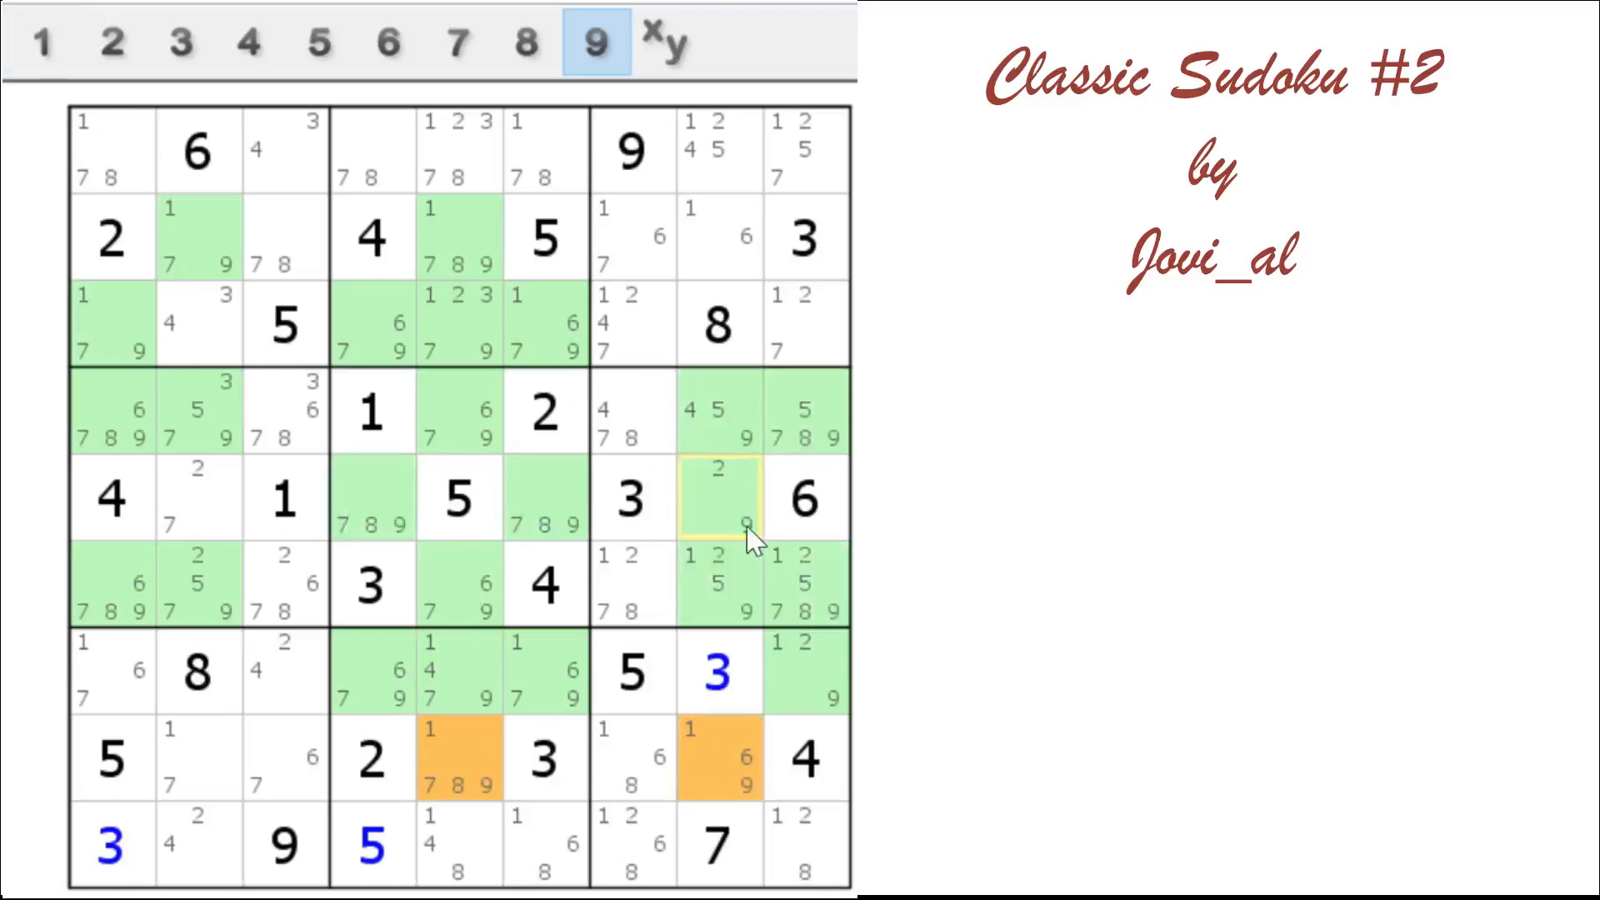
click(718, 499)
text(2)
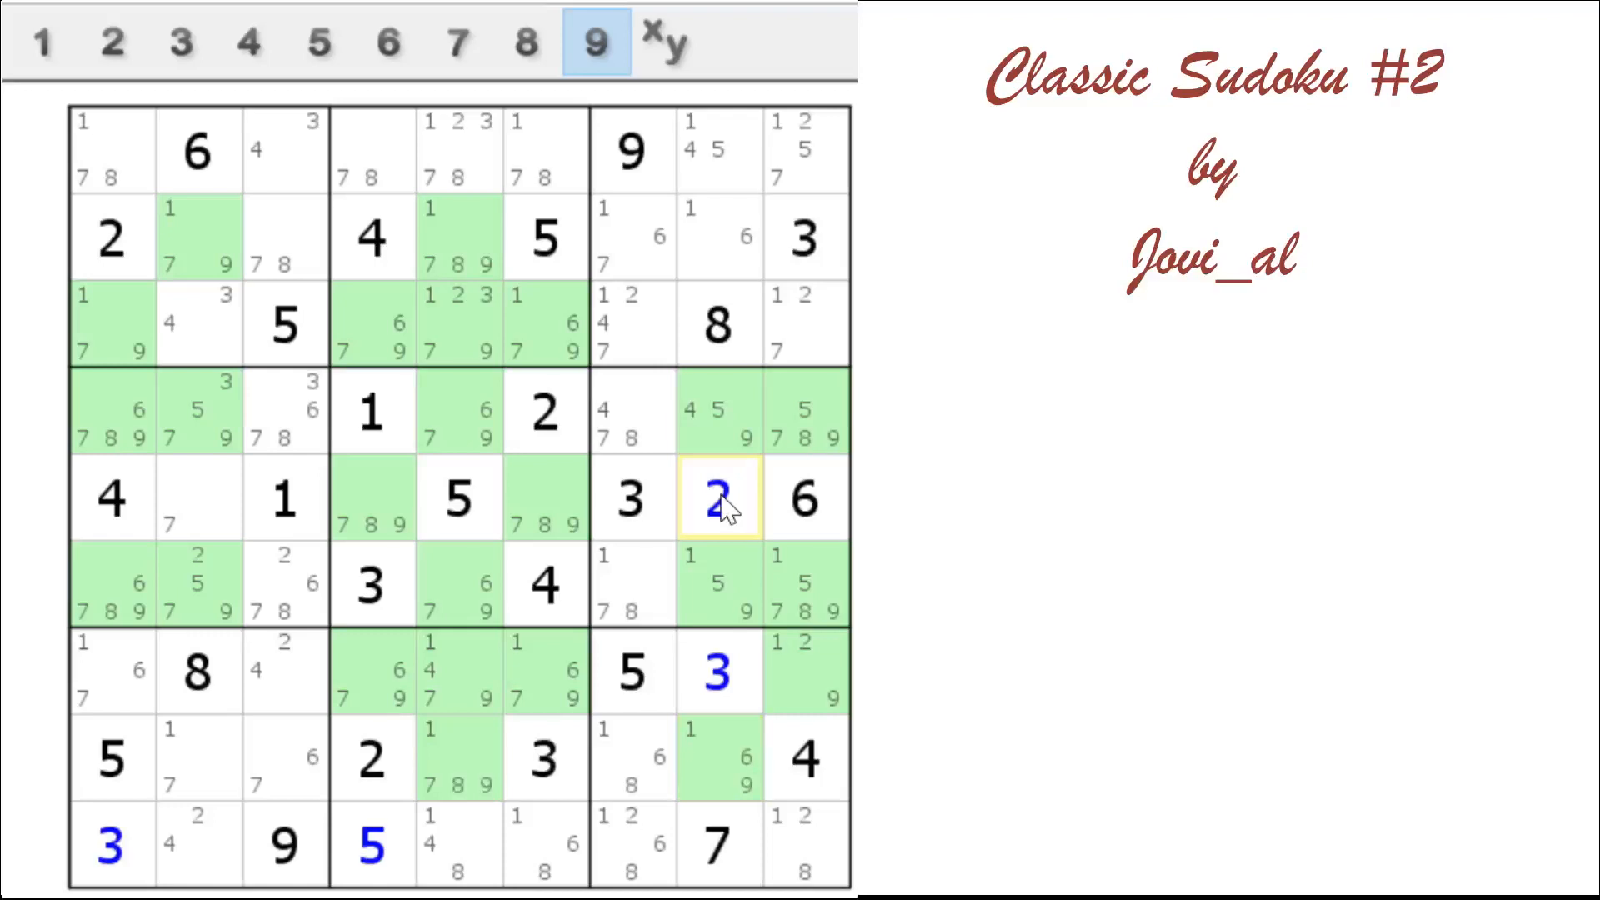
mouse_move(199, 536)
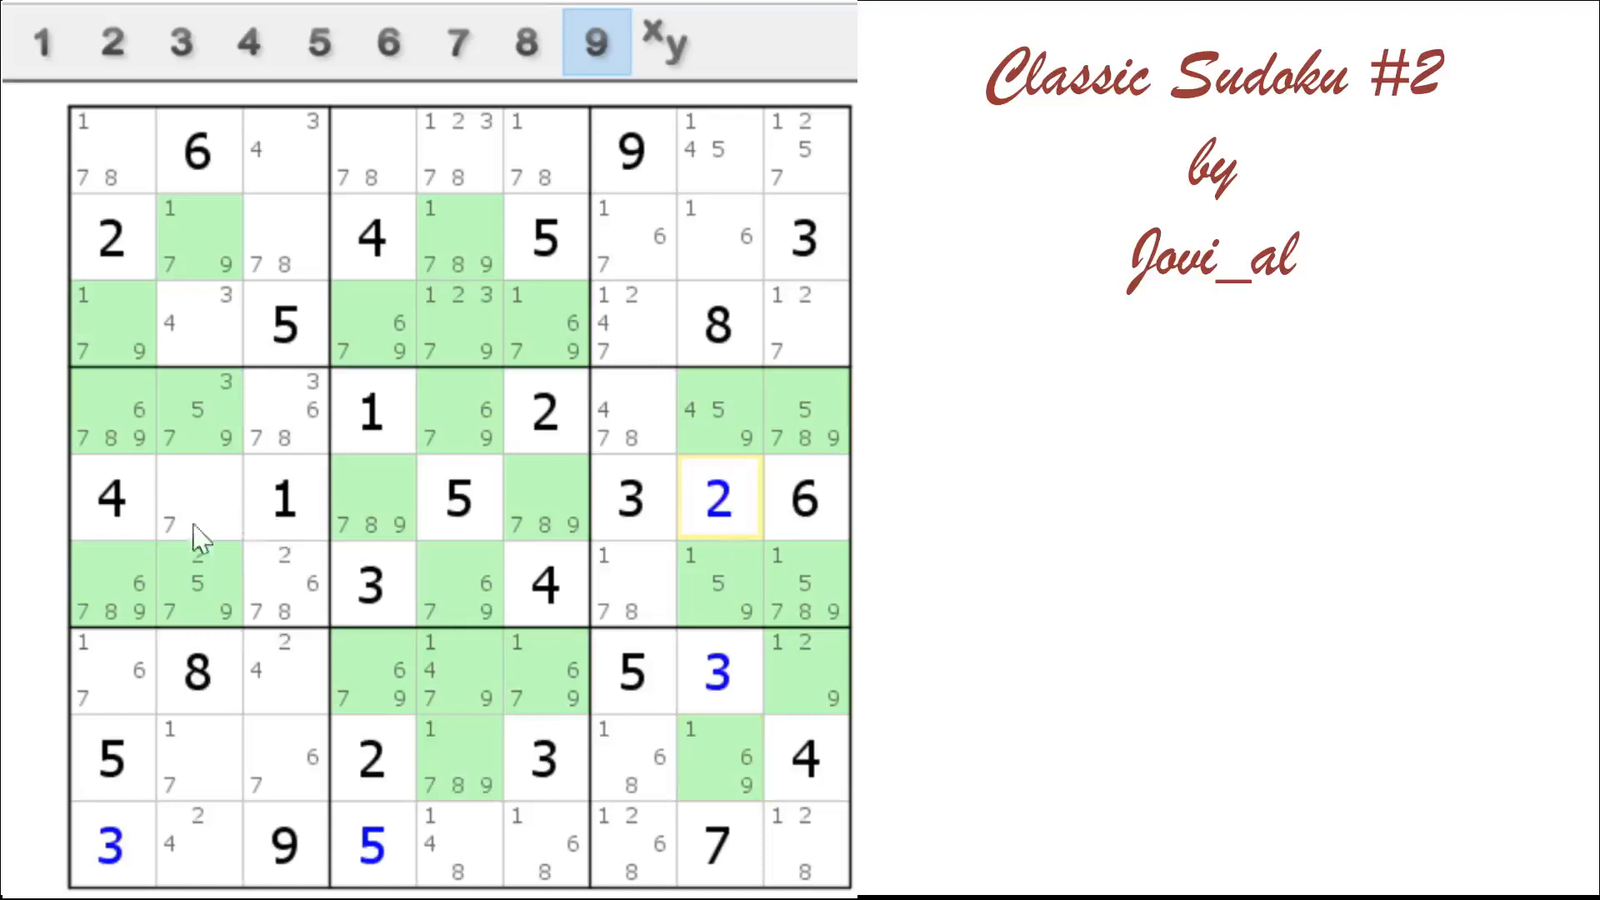
Place 7 in row 5, column 2 and 1 in row 8, column 2
click(198, 499)
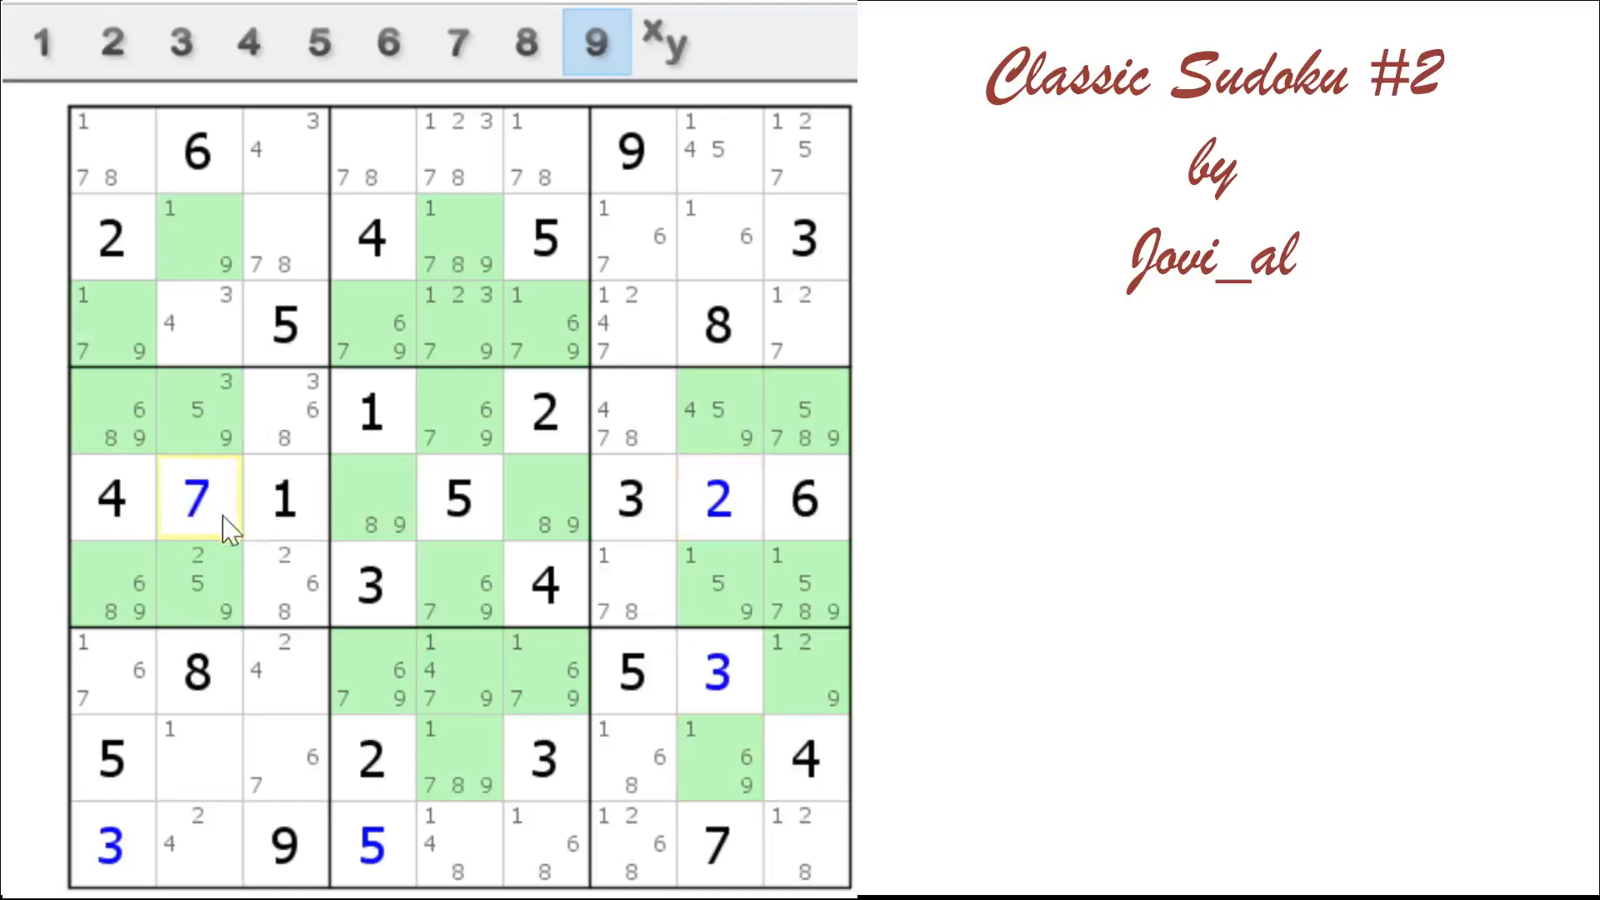
click(200, 759)
text(1)
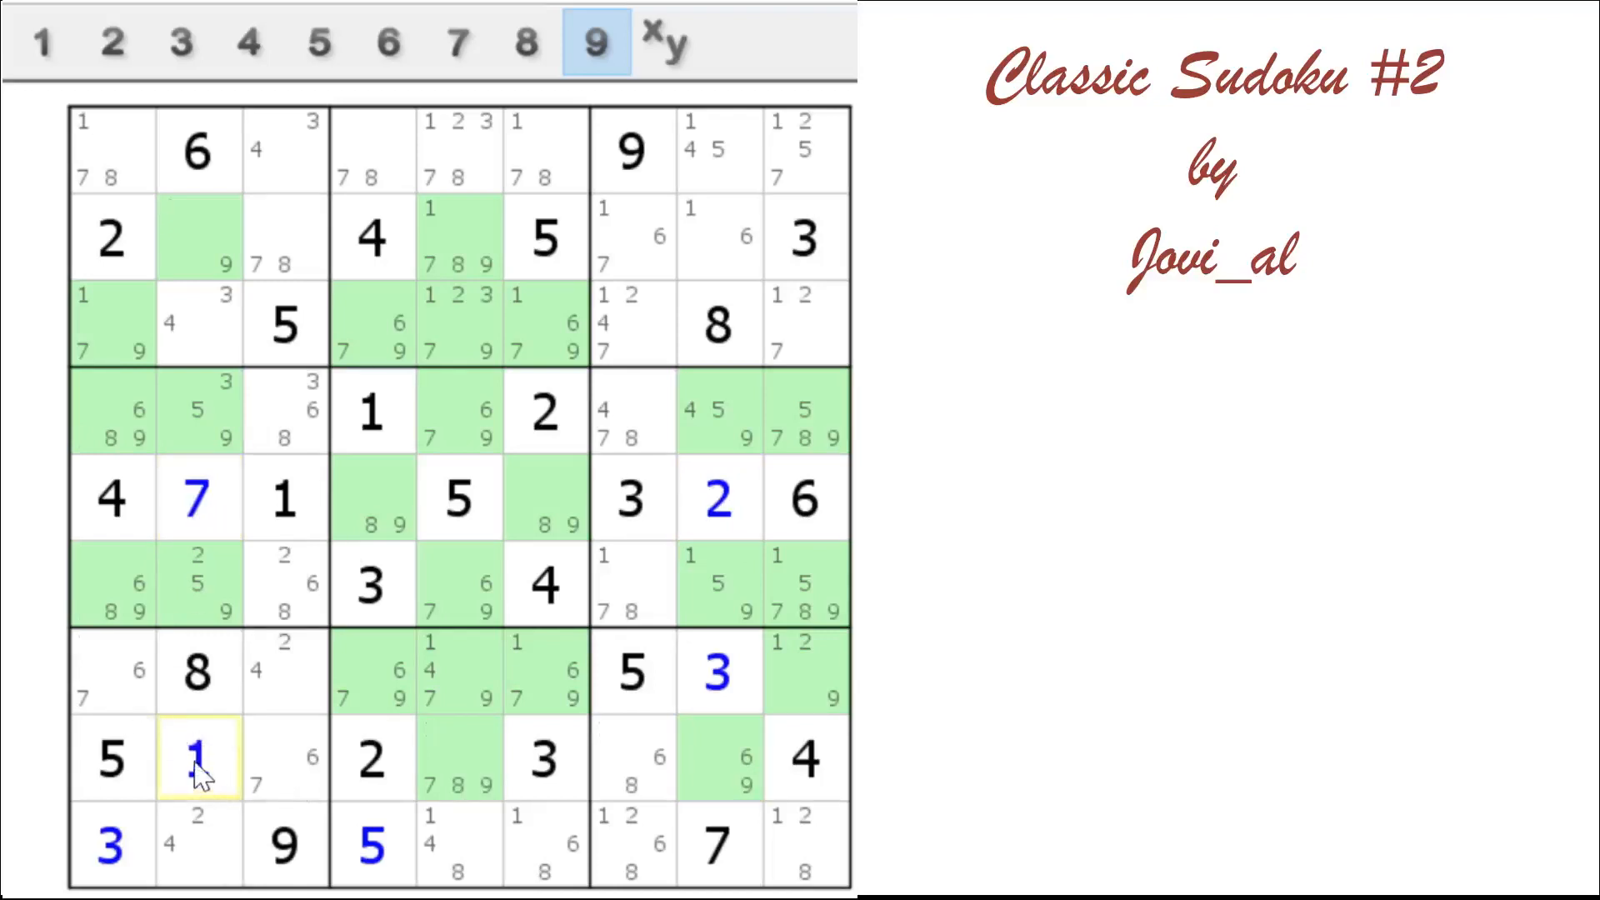
mouse_move(724, 786)
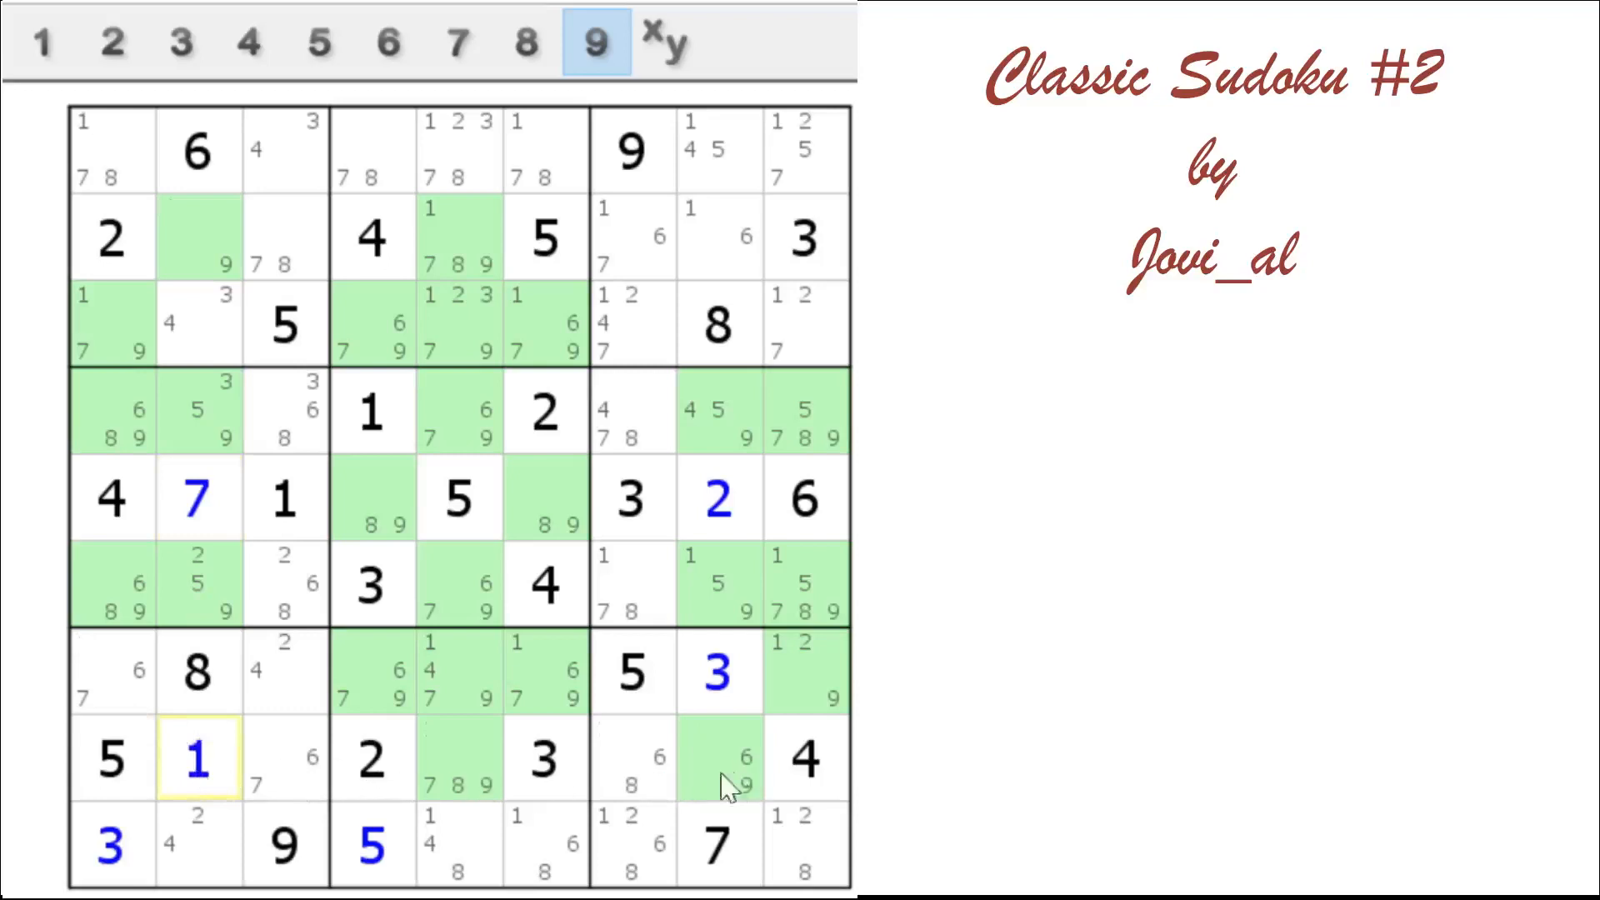
mouse_move(427, 778)
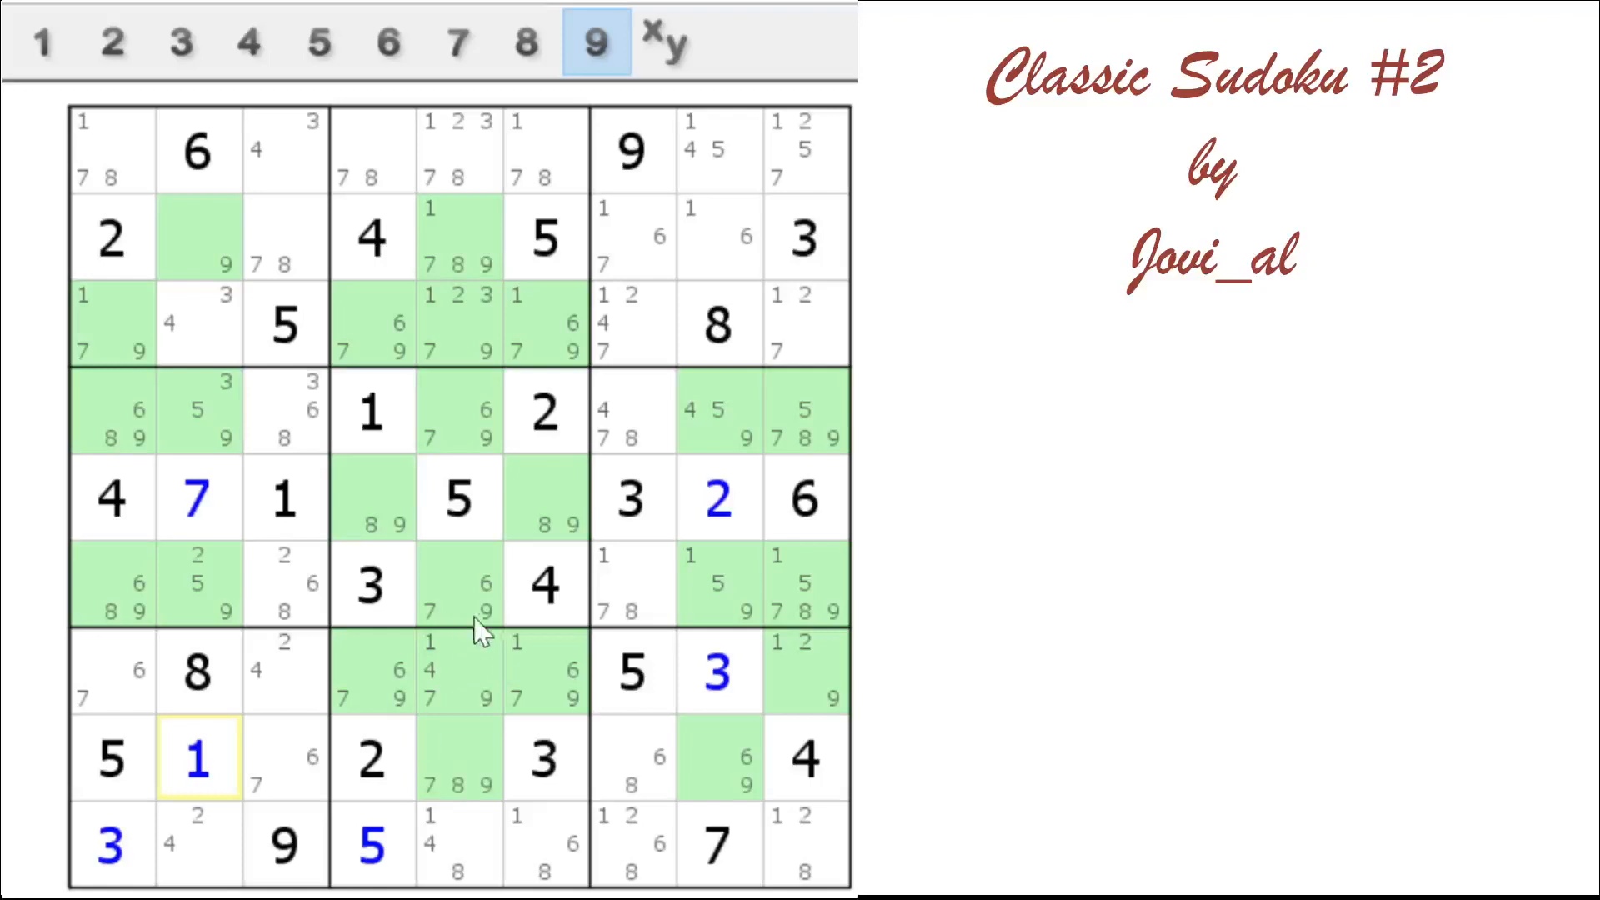
mouse_move(492, 615)
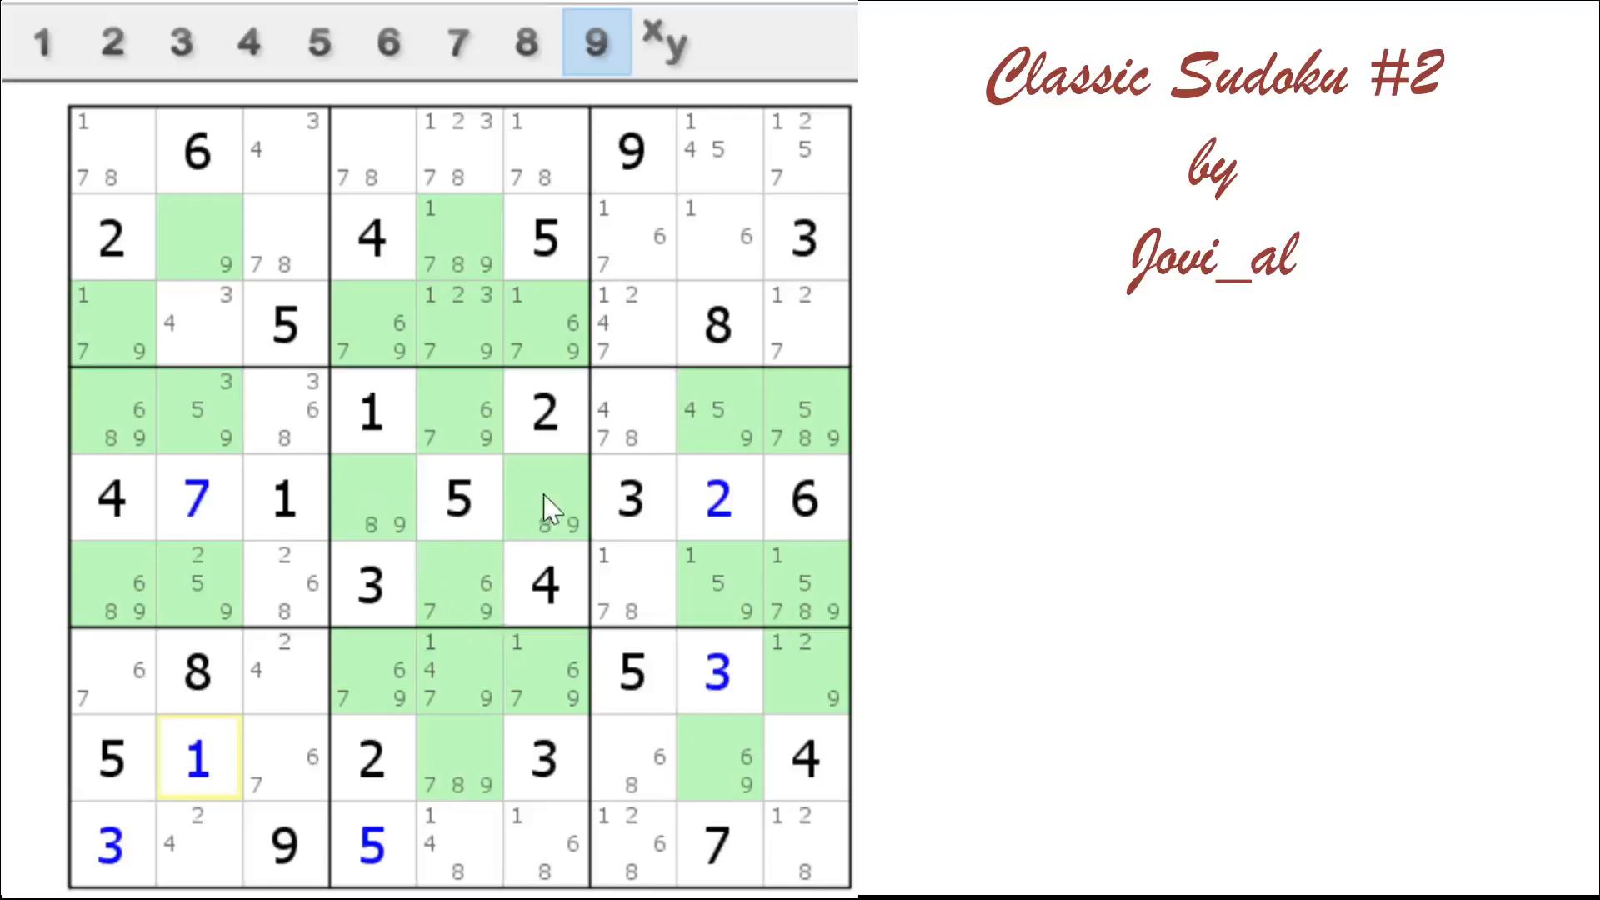
Remove eliminated 9 and 7 notes from column 5 and turn off the 9 highlight
click(458, 410)
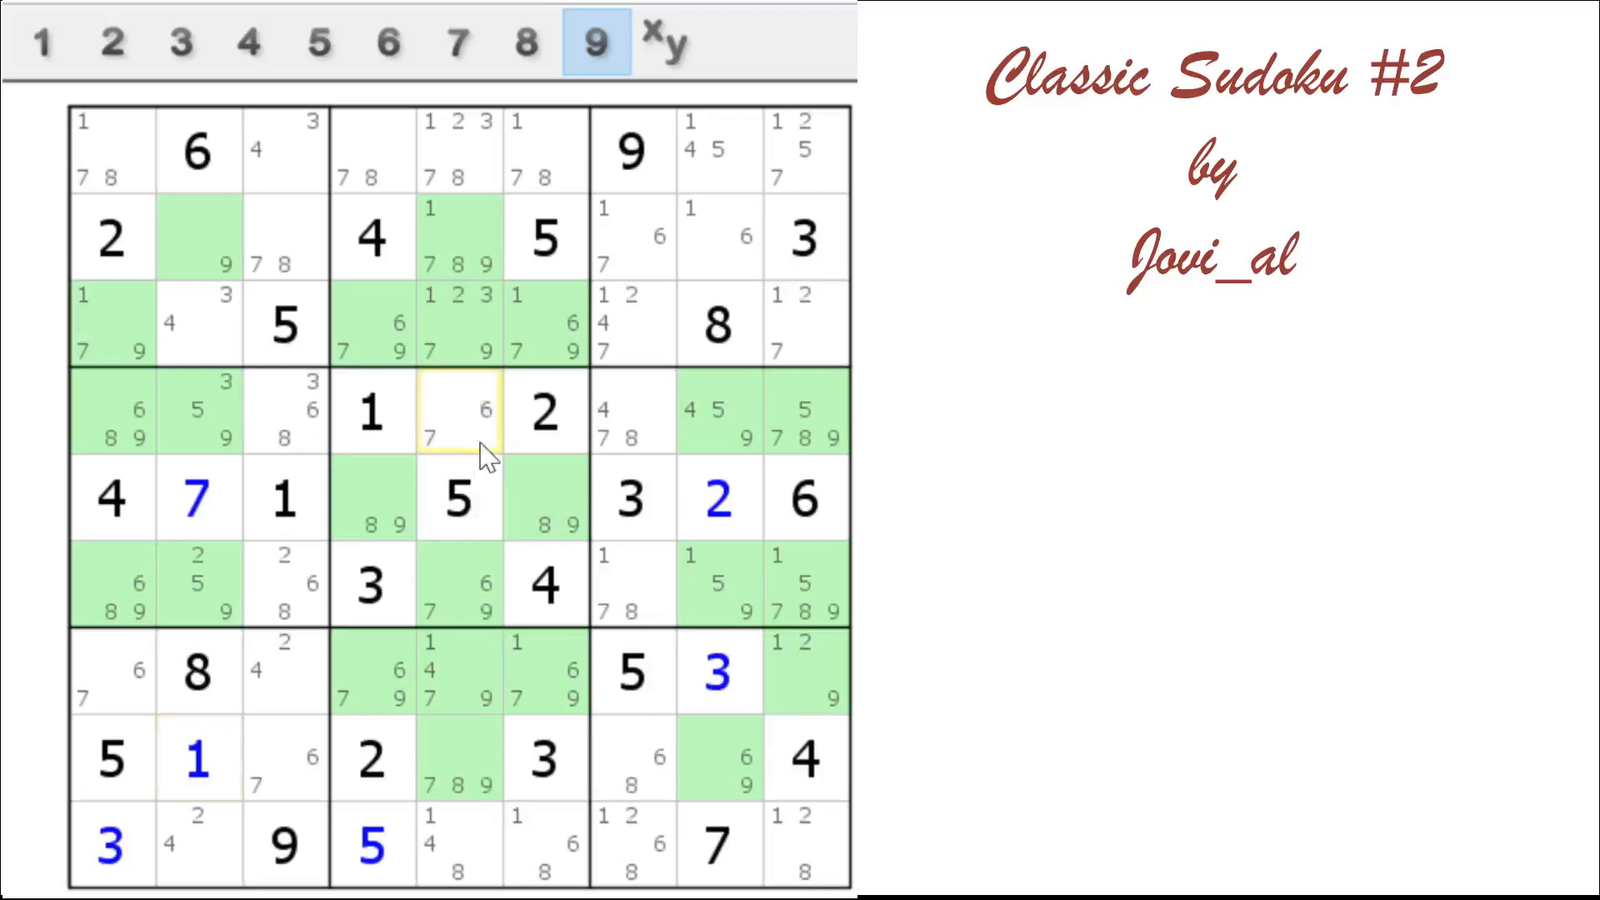
click(458, 585)
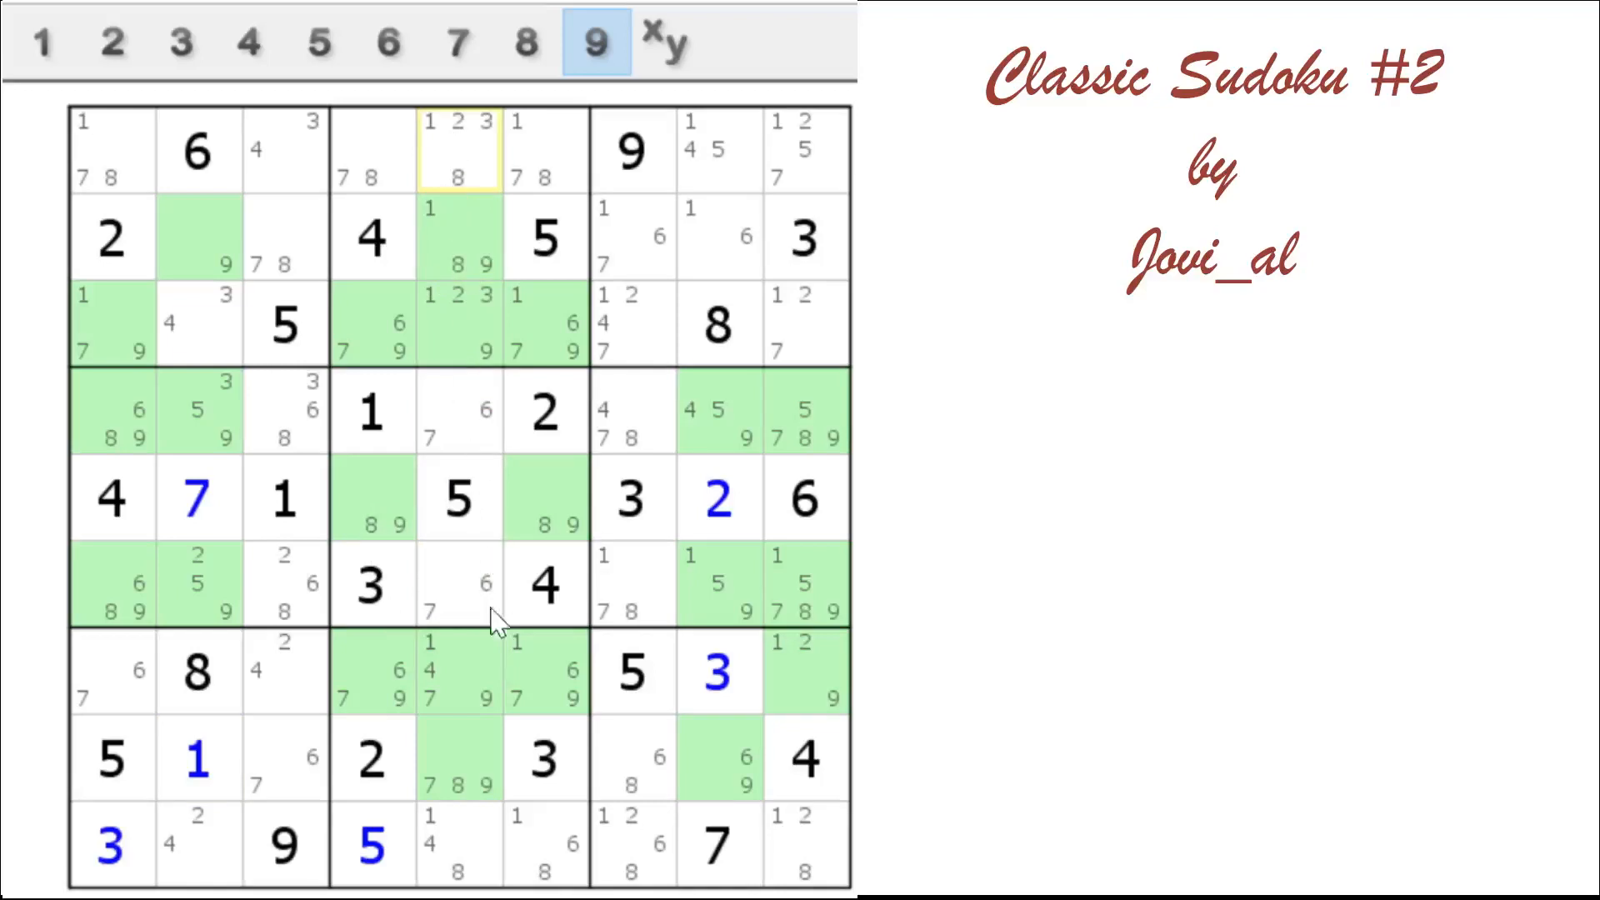
click(458, 758)
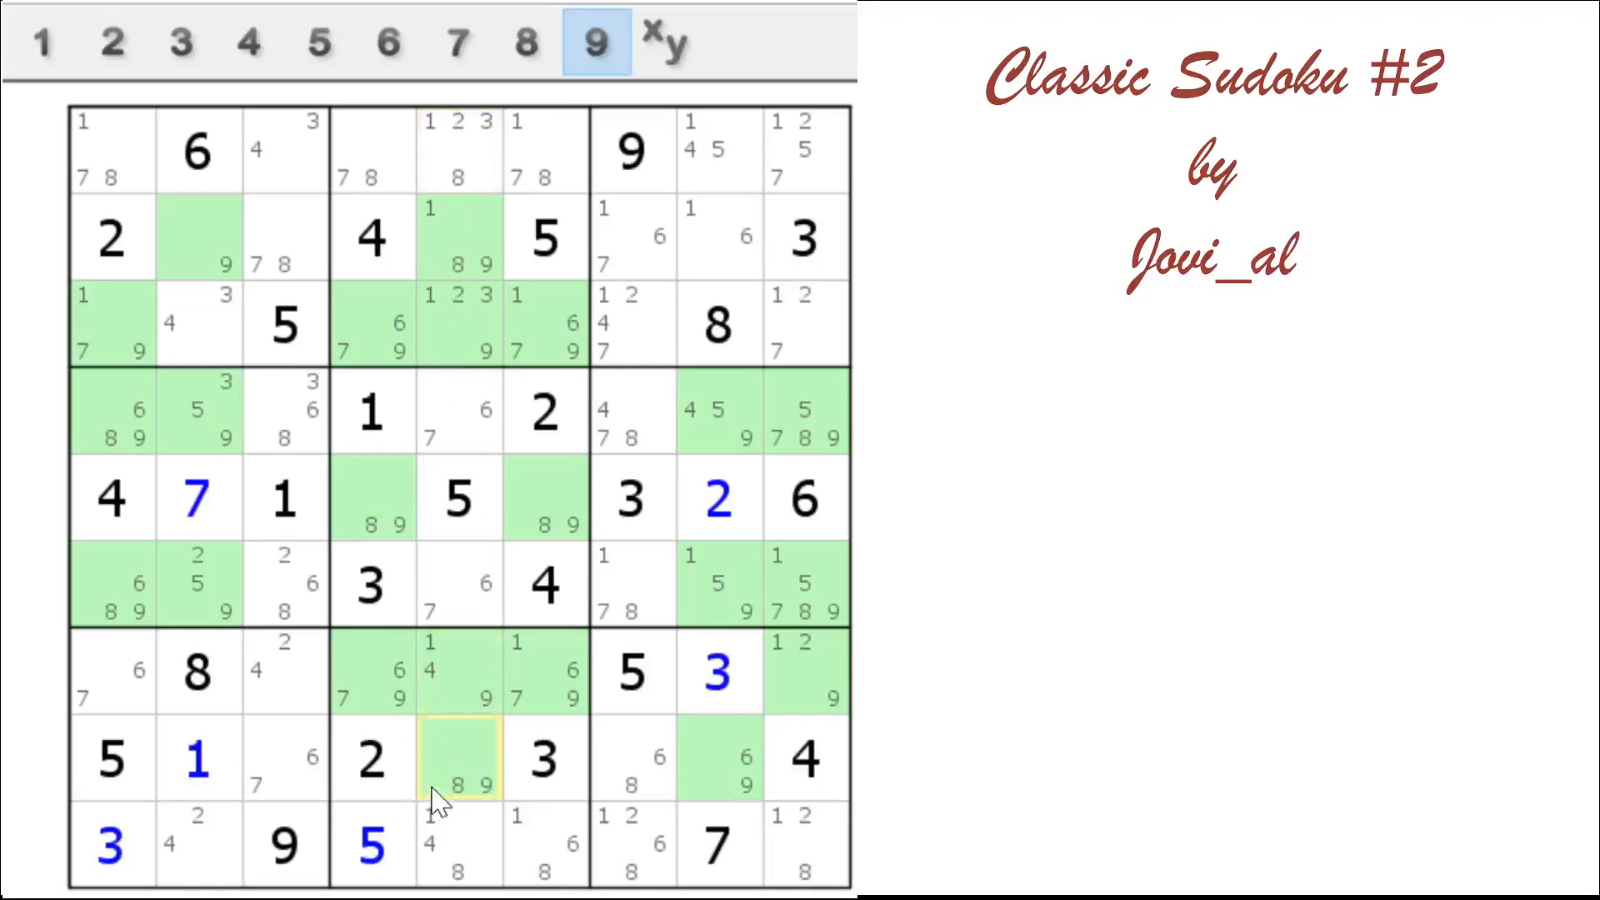
mouse_move(388, 699)
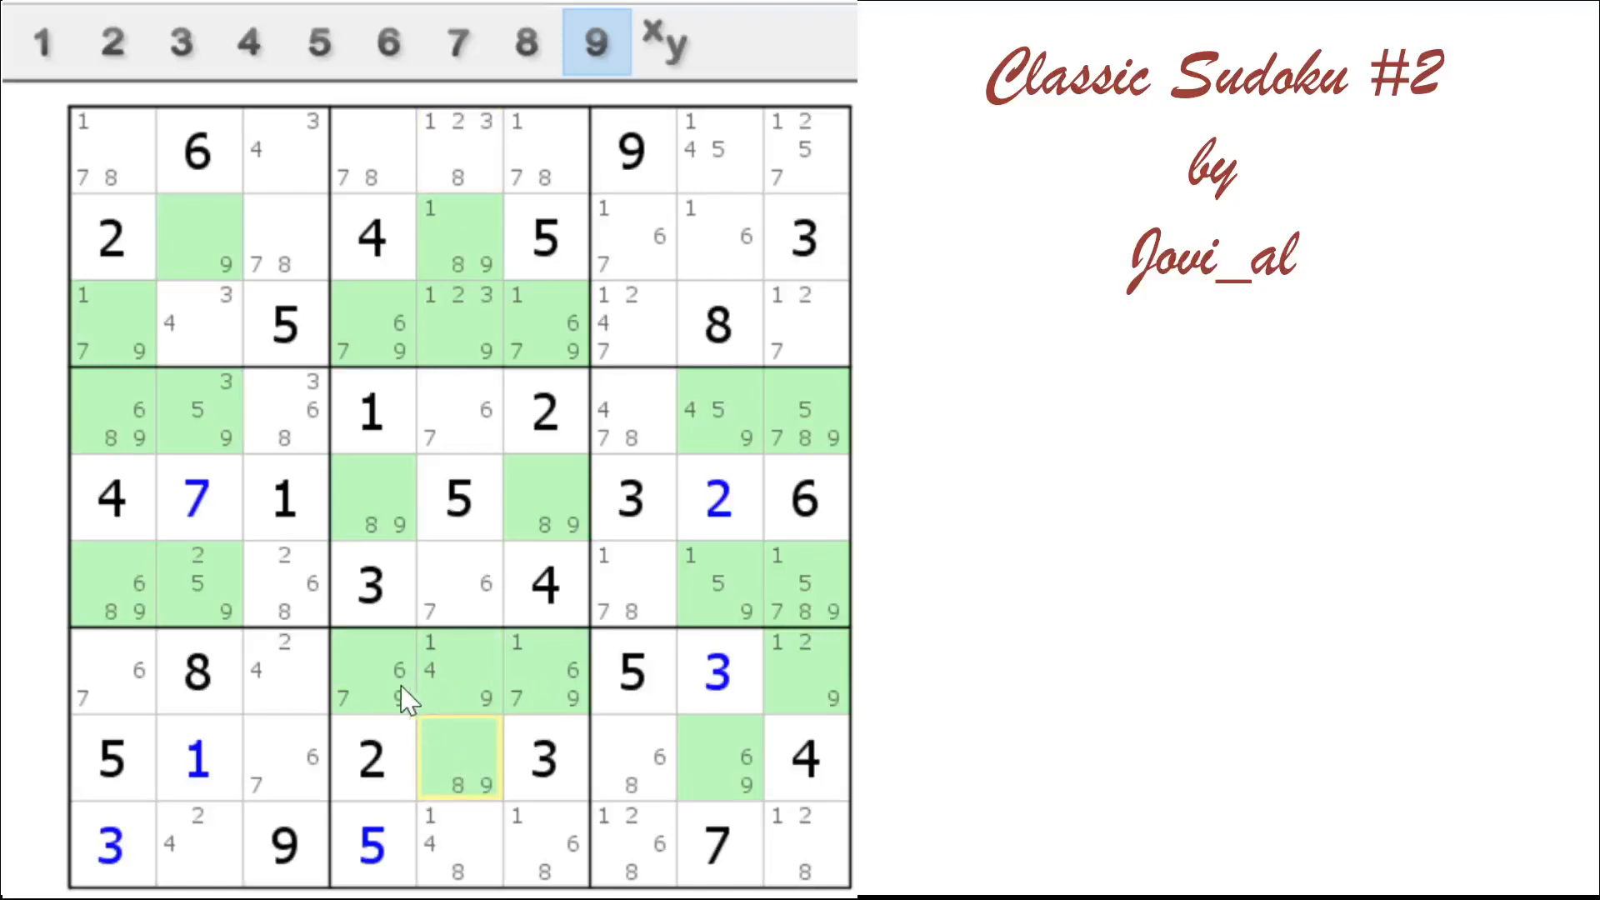
mouse_move(520, 692)
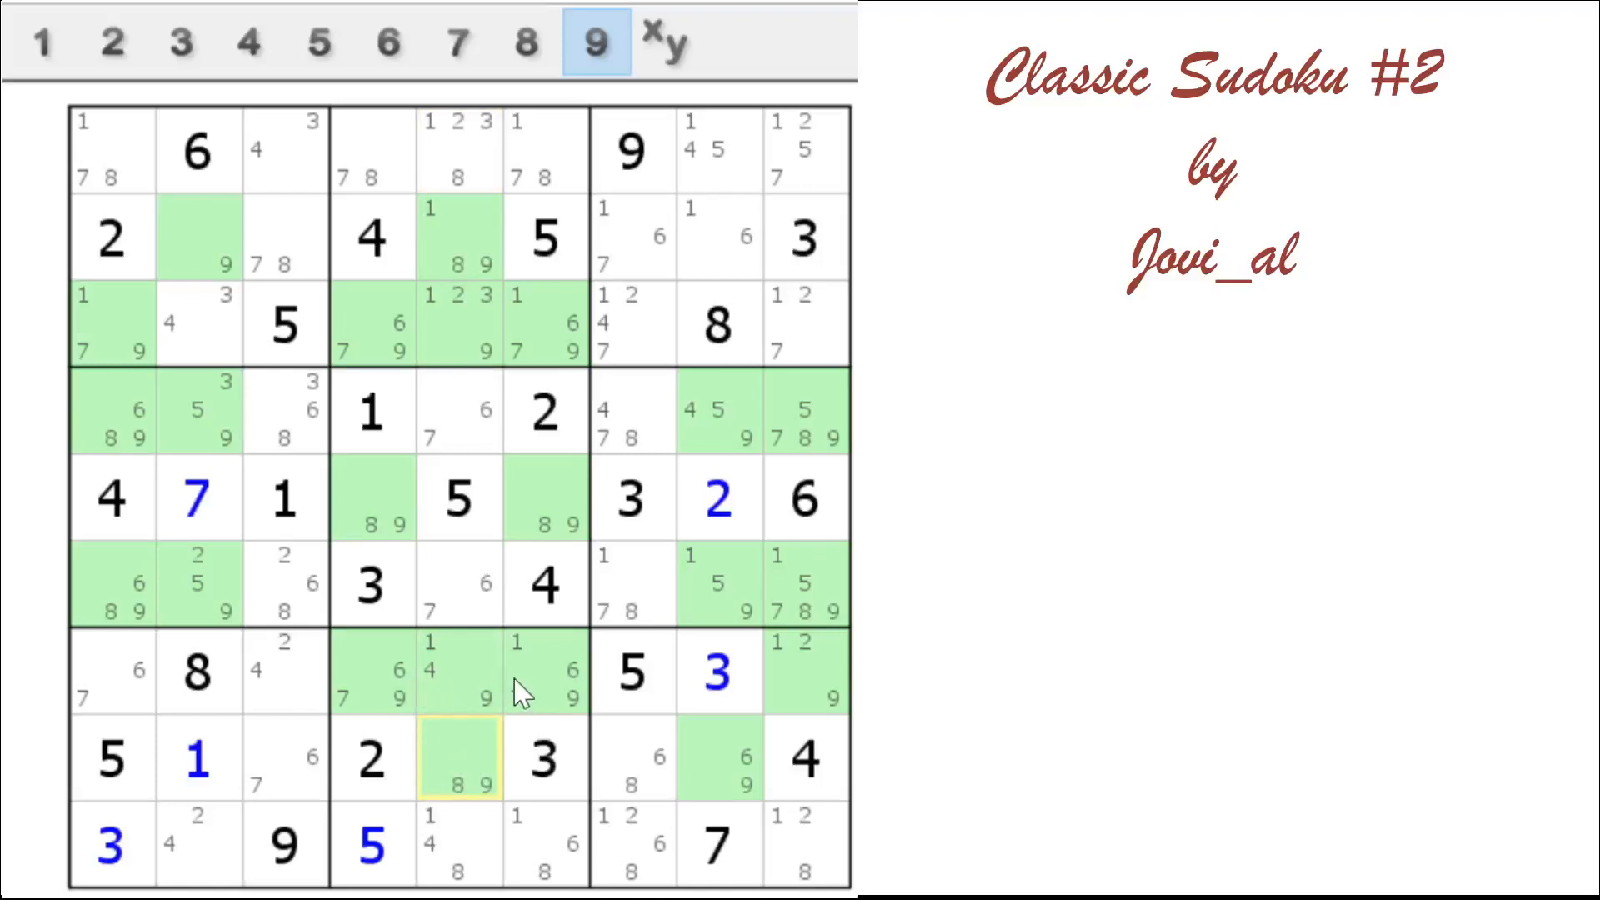
click(595, 43)
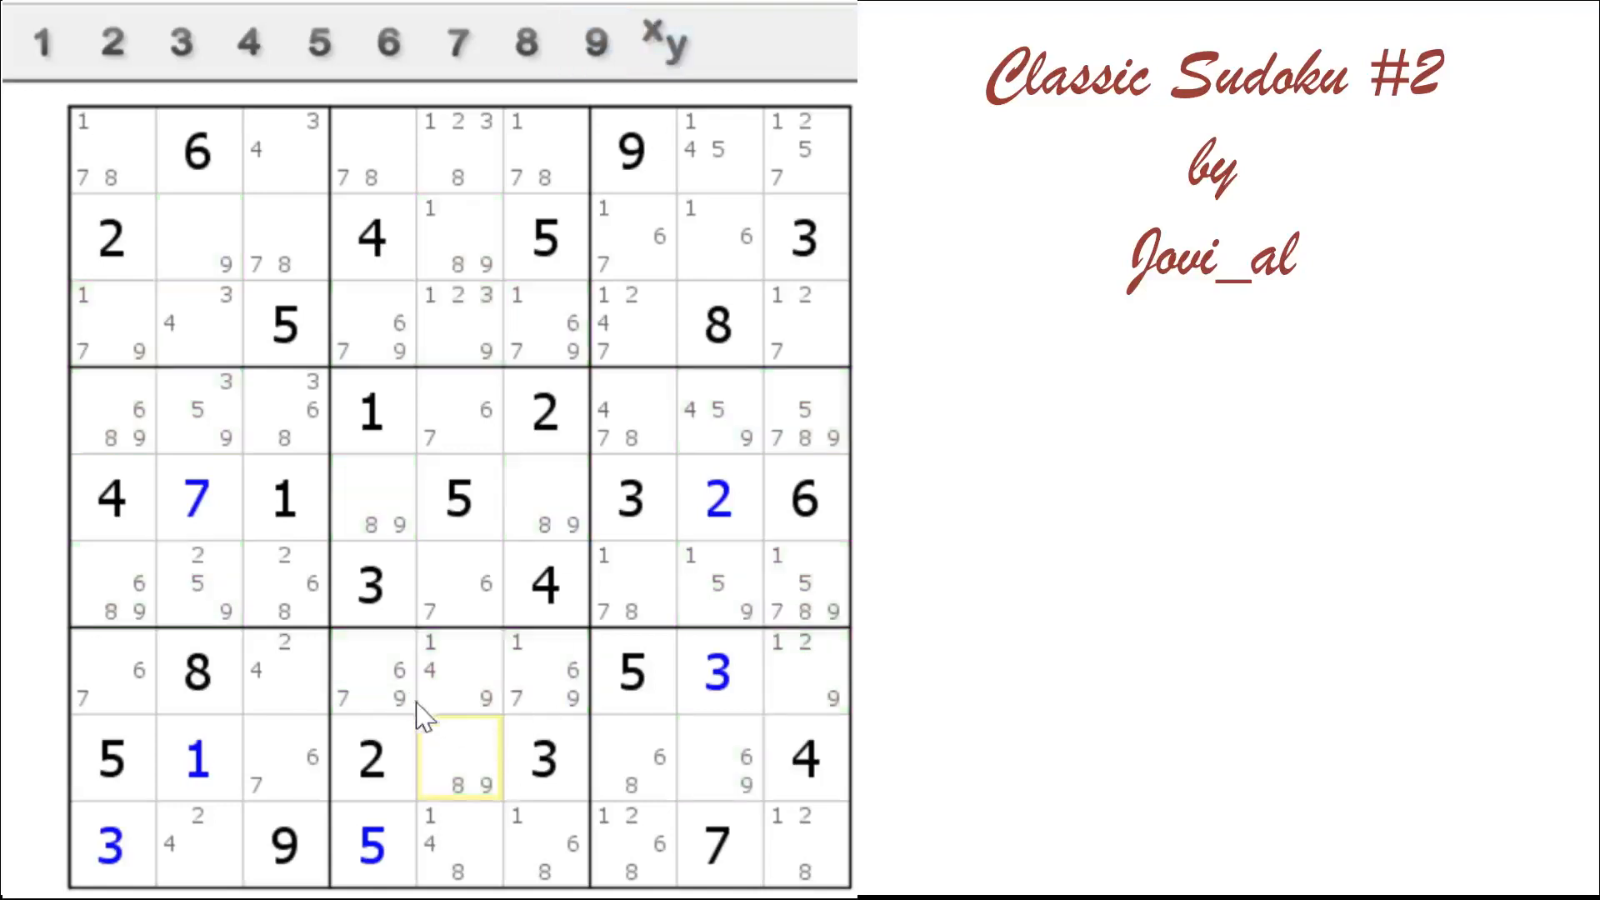
mouse_move(539, 694)
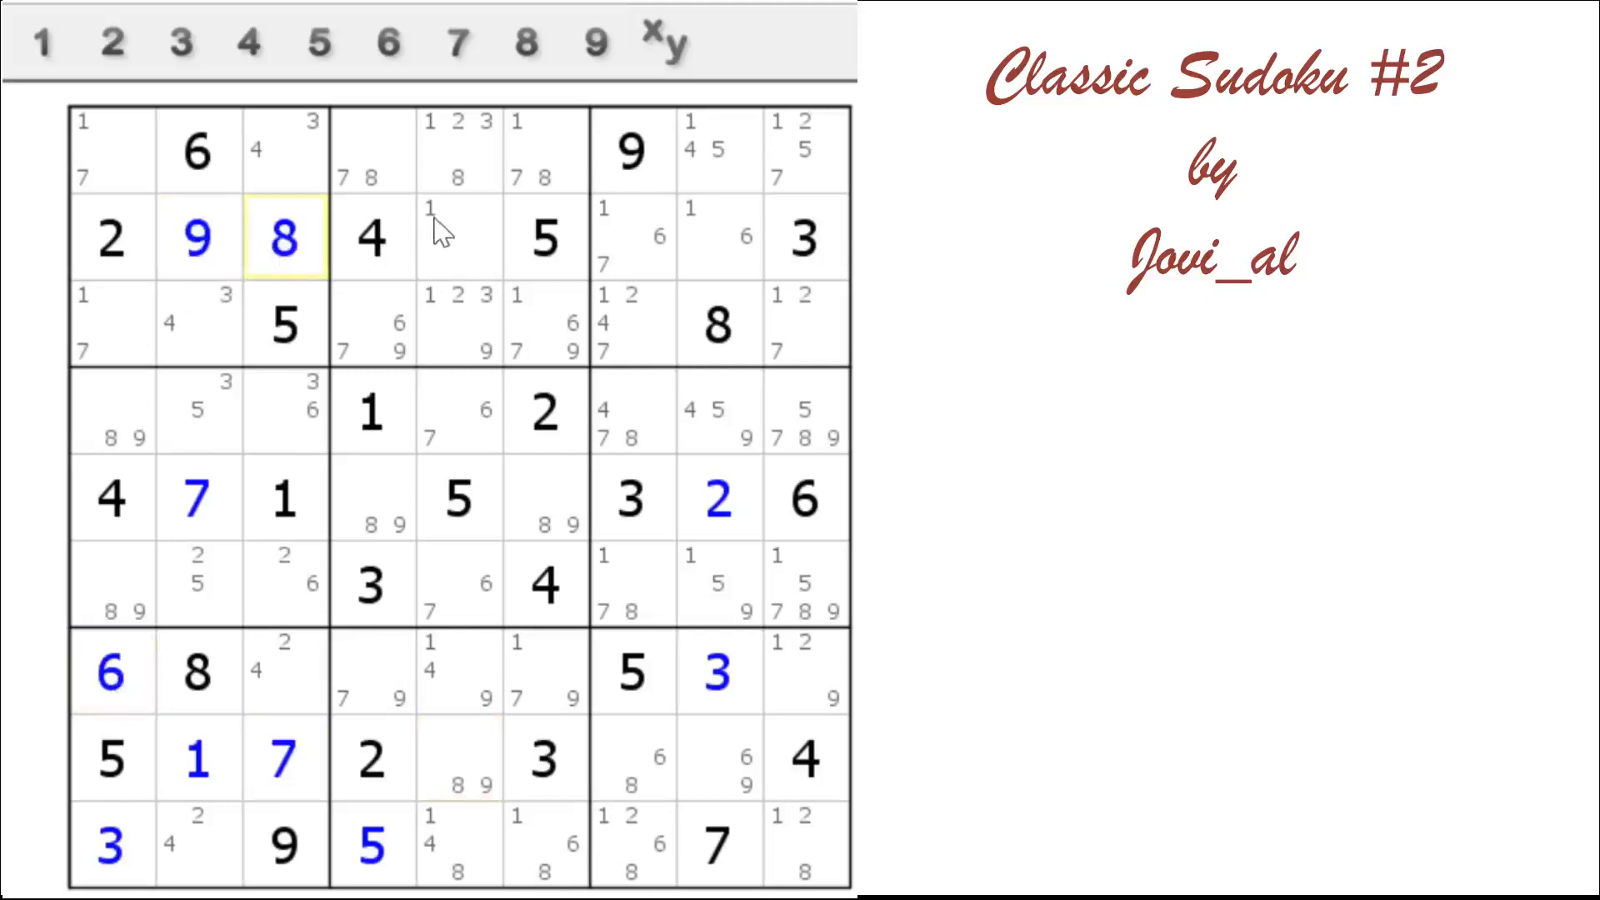
Enter solved digits across rows 1–2, column 5 and the bottom-left box, leaving fourteen noted cells
click(457, 236)
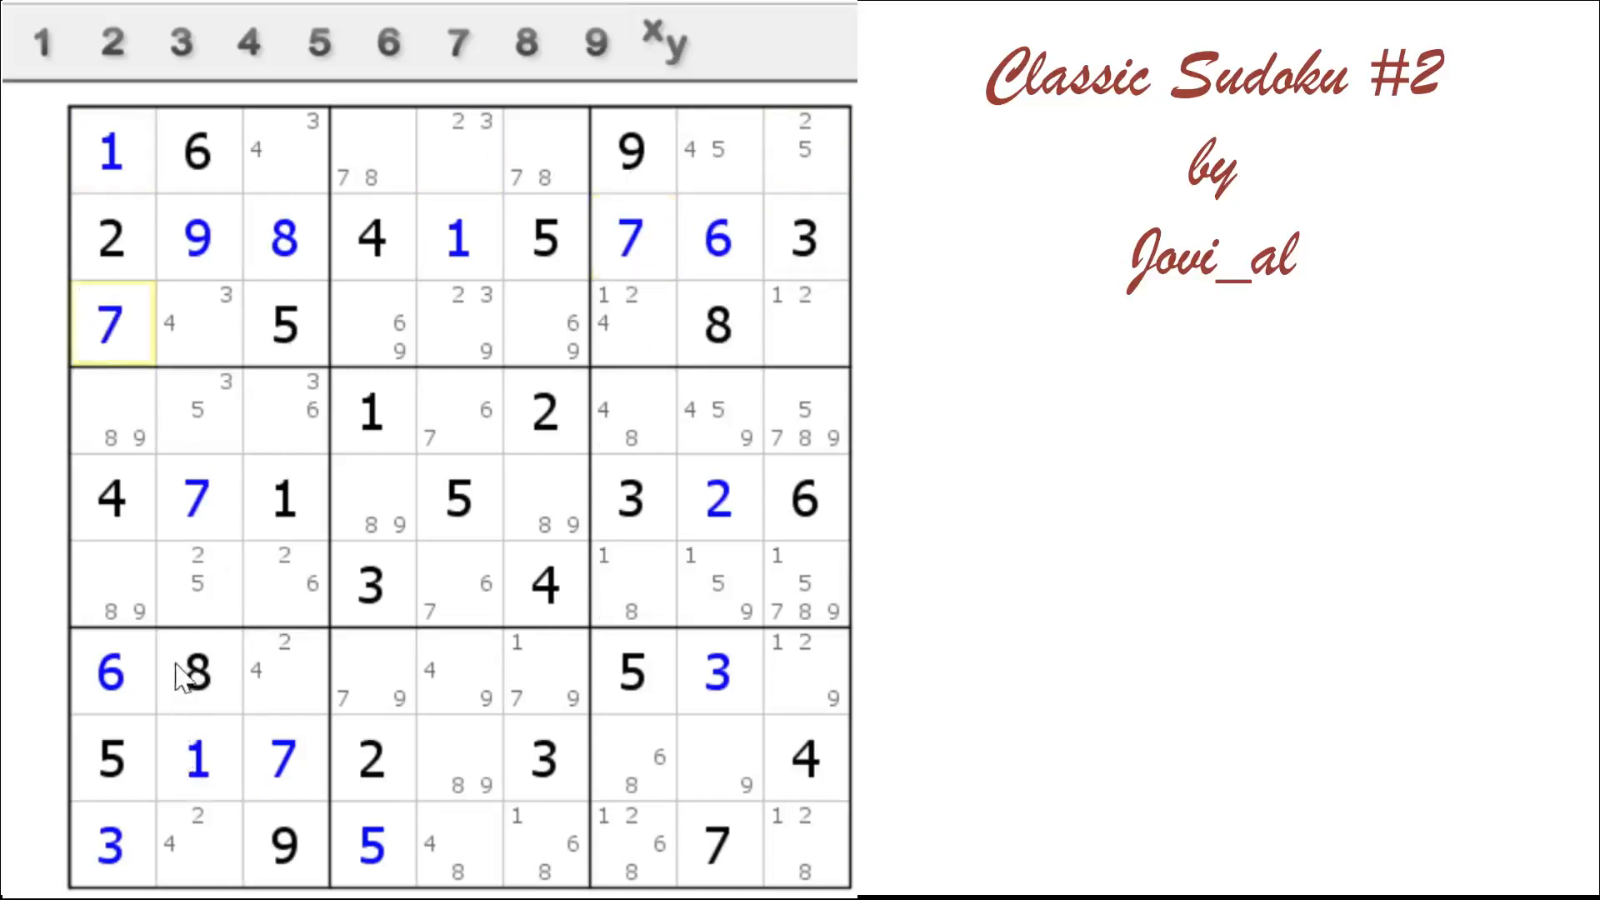
mouse_move(204, 612)
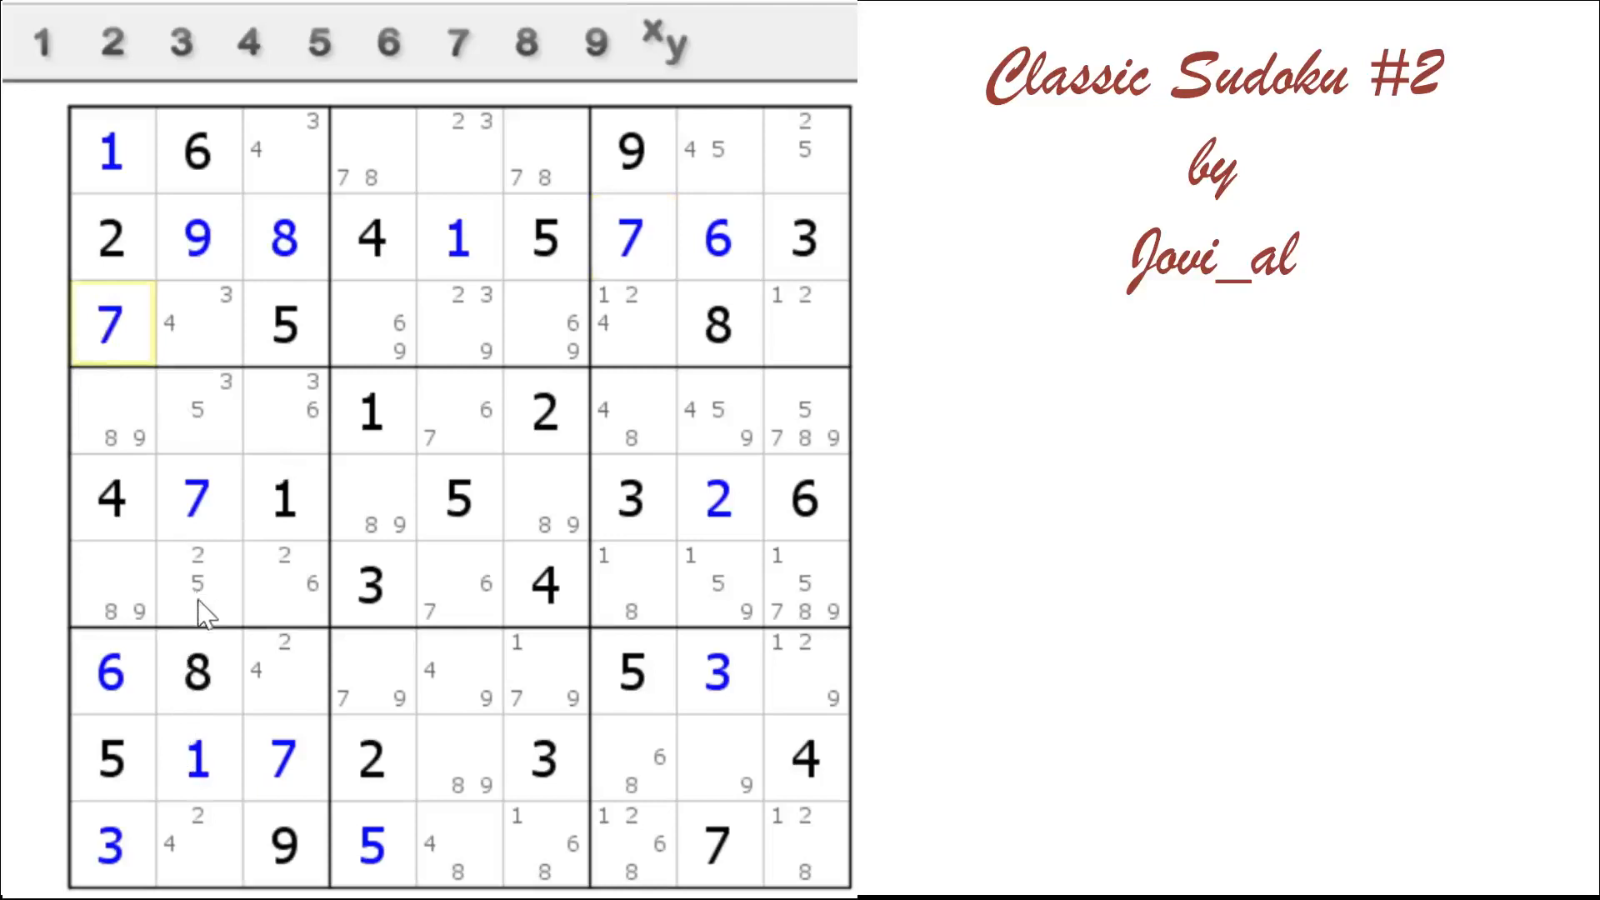
click(455, 758)
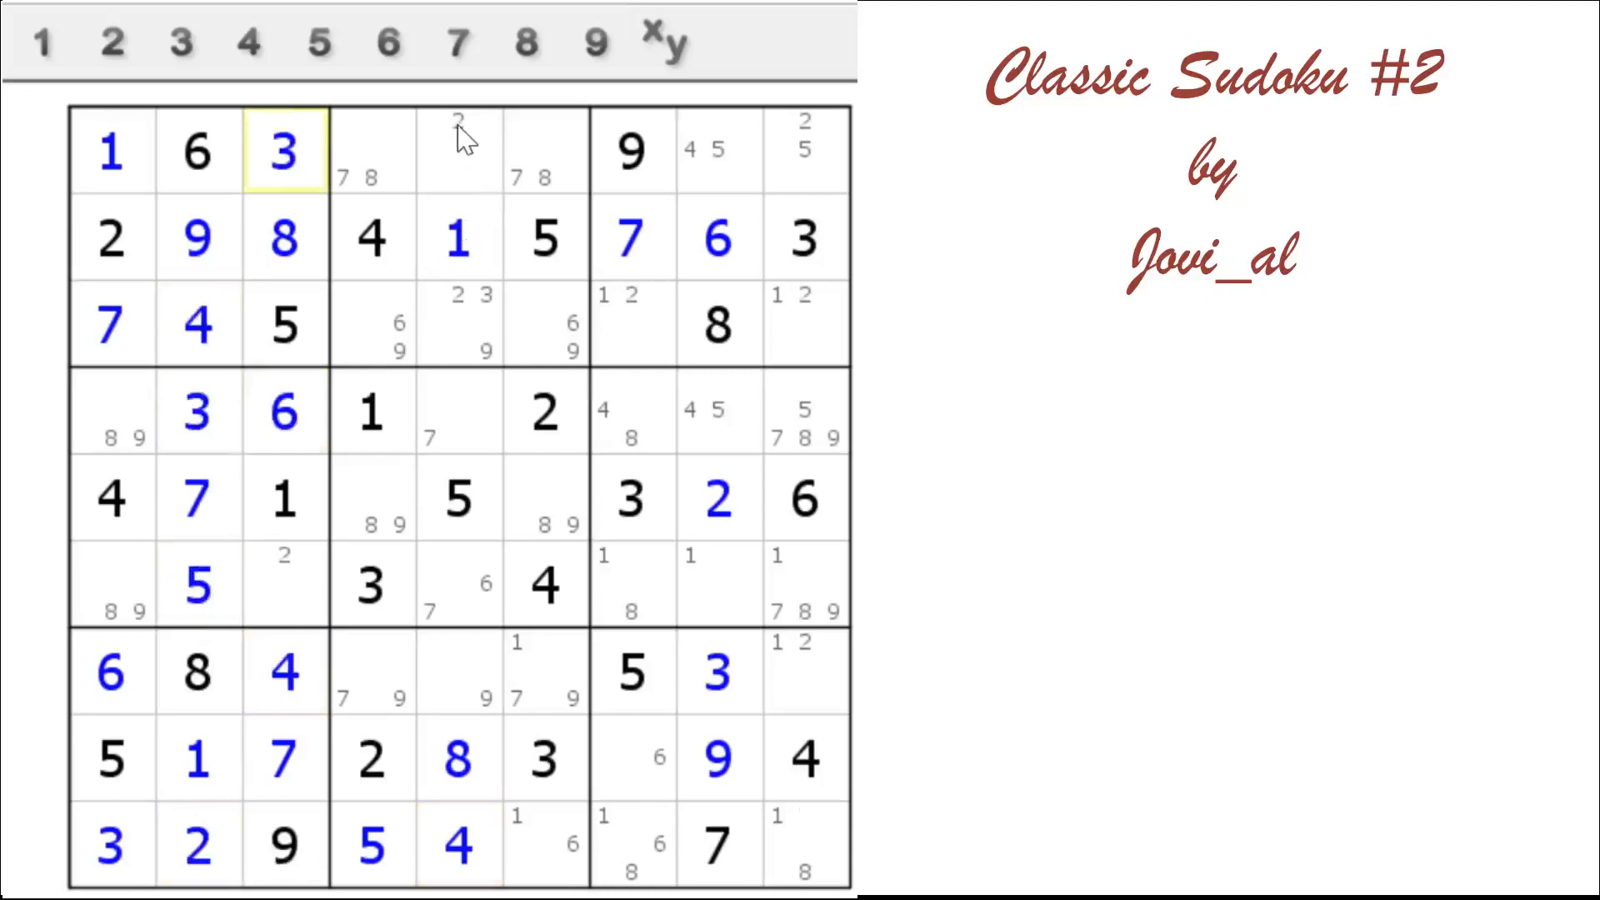
click(804, 151)
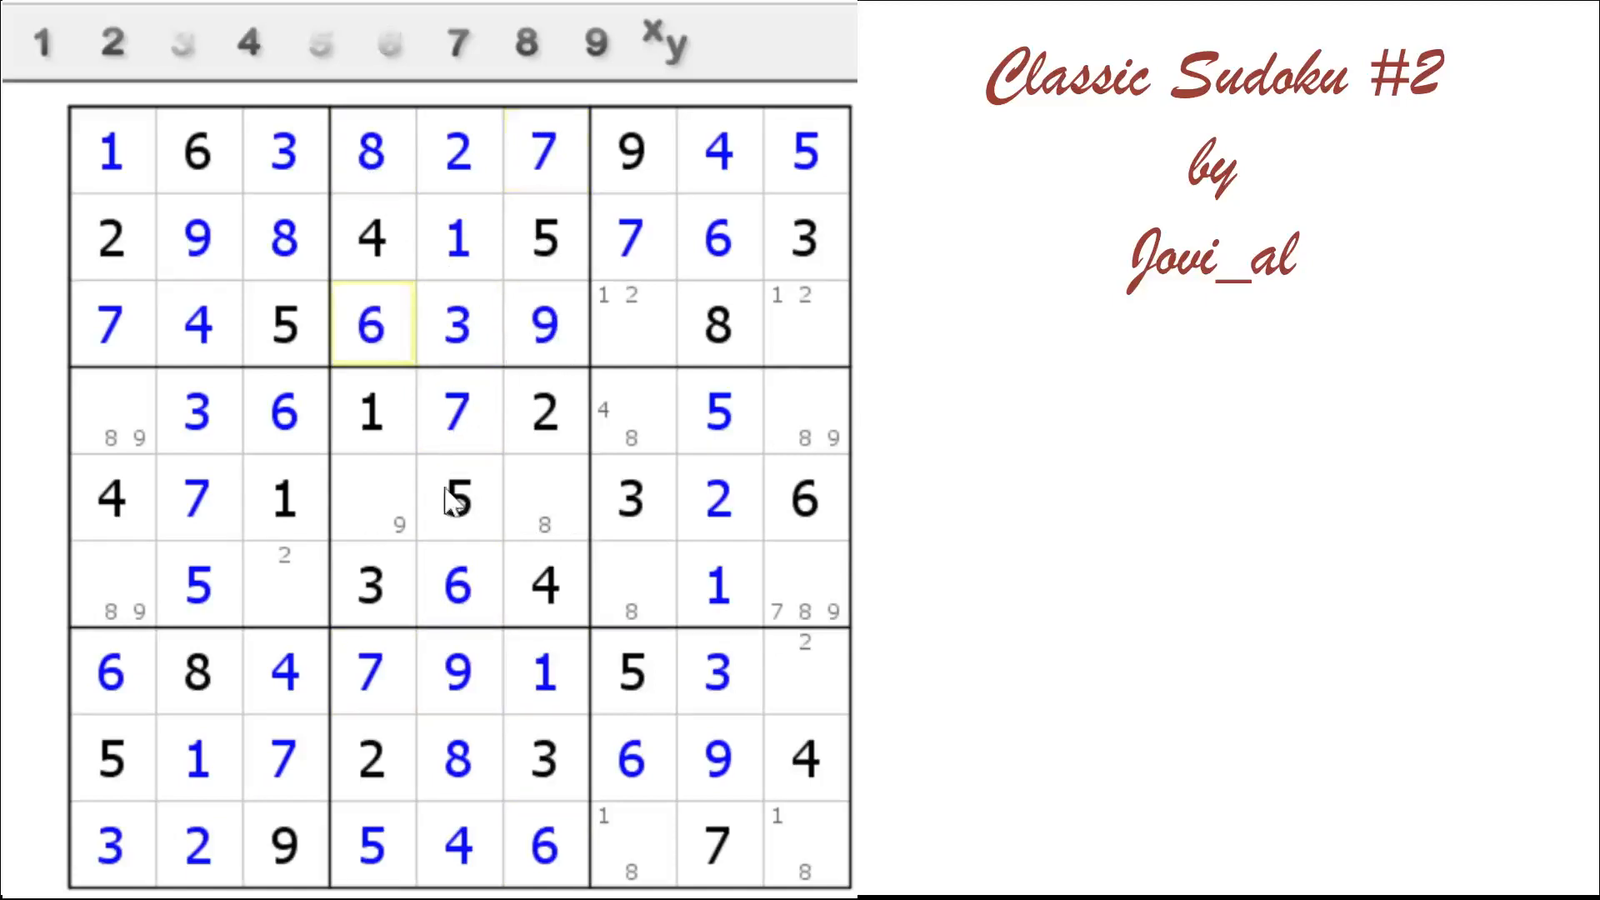
Fill the final empty cells so every cell of Classic Sudoku #2 holds its correct digit
click(630, 587)
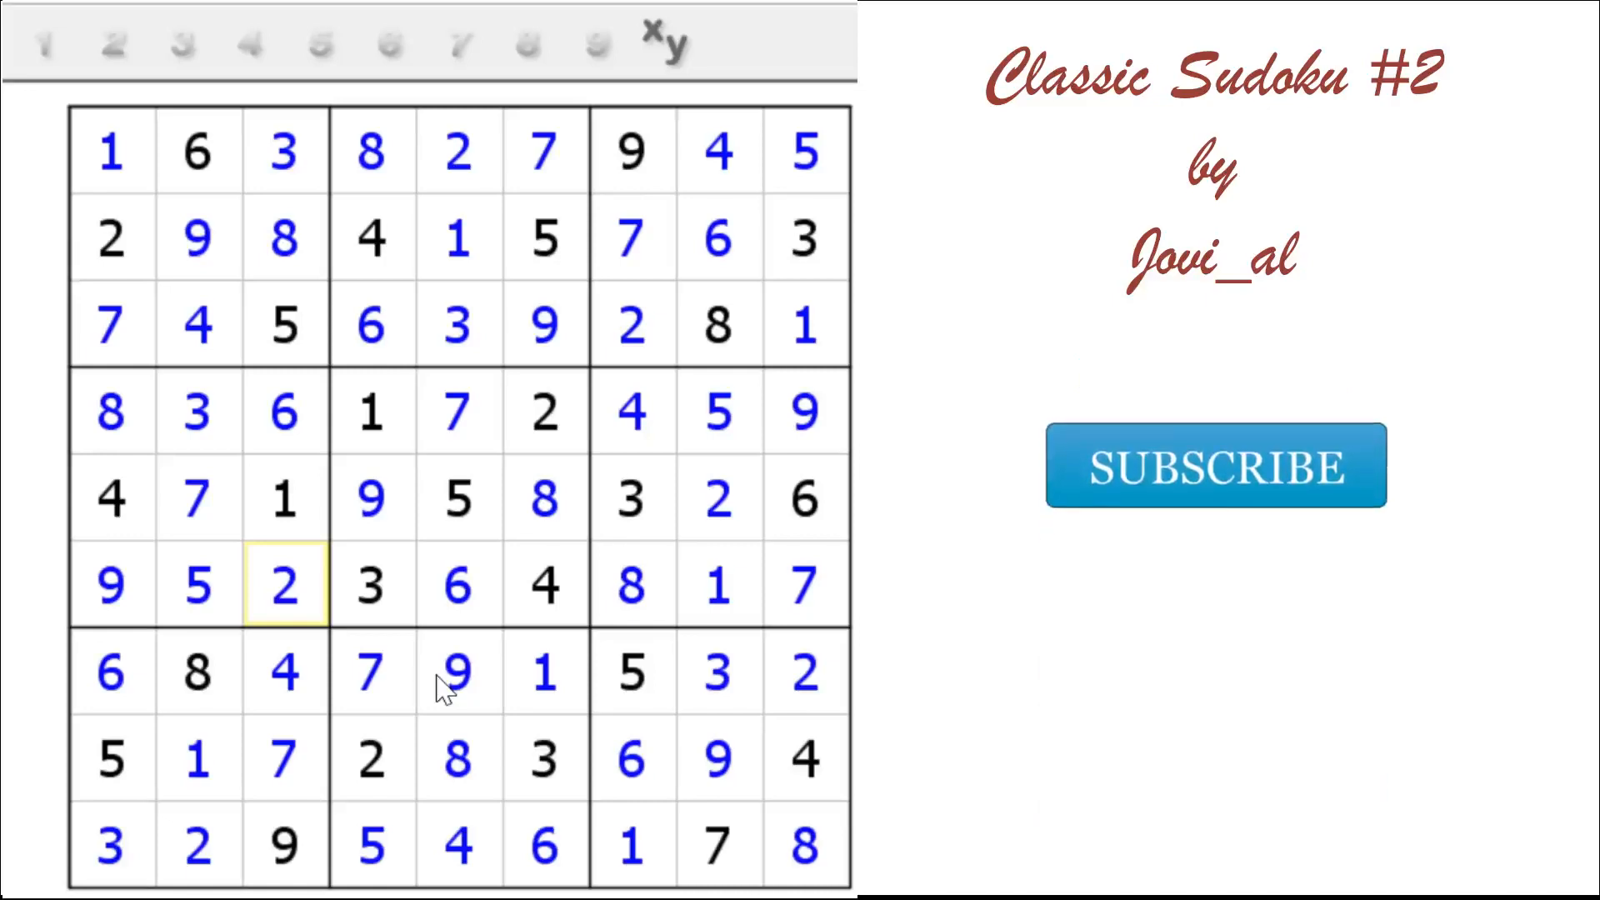
click(1213, 466)
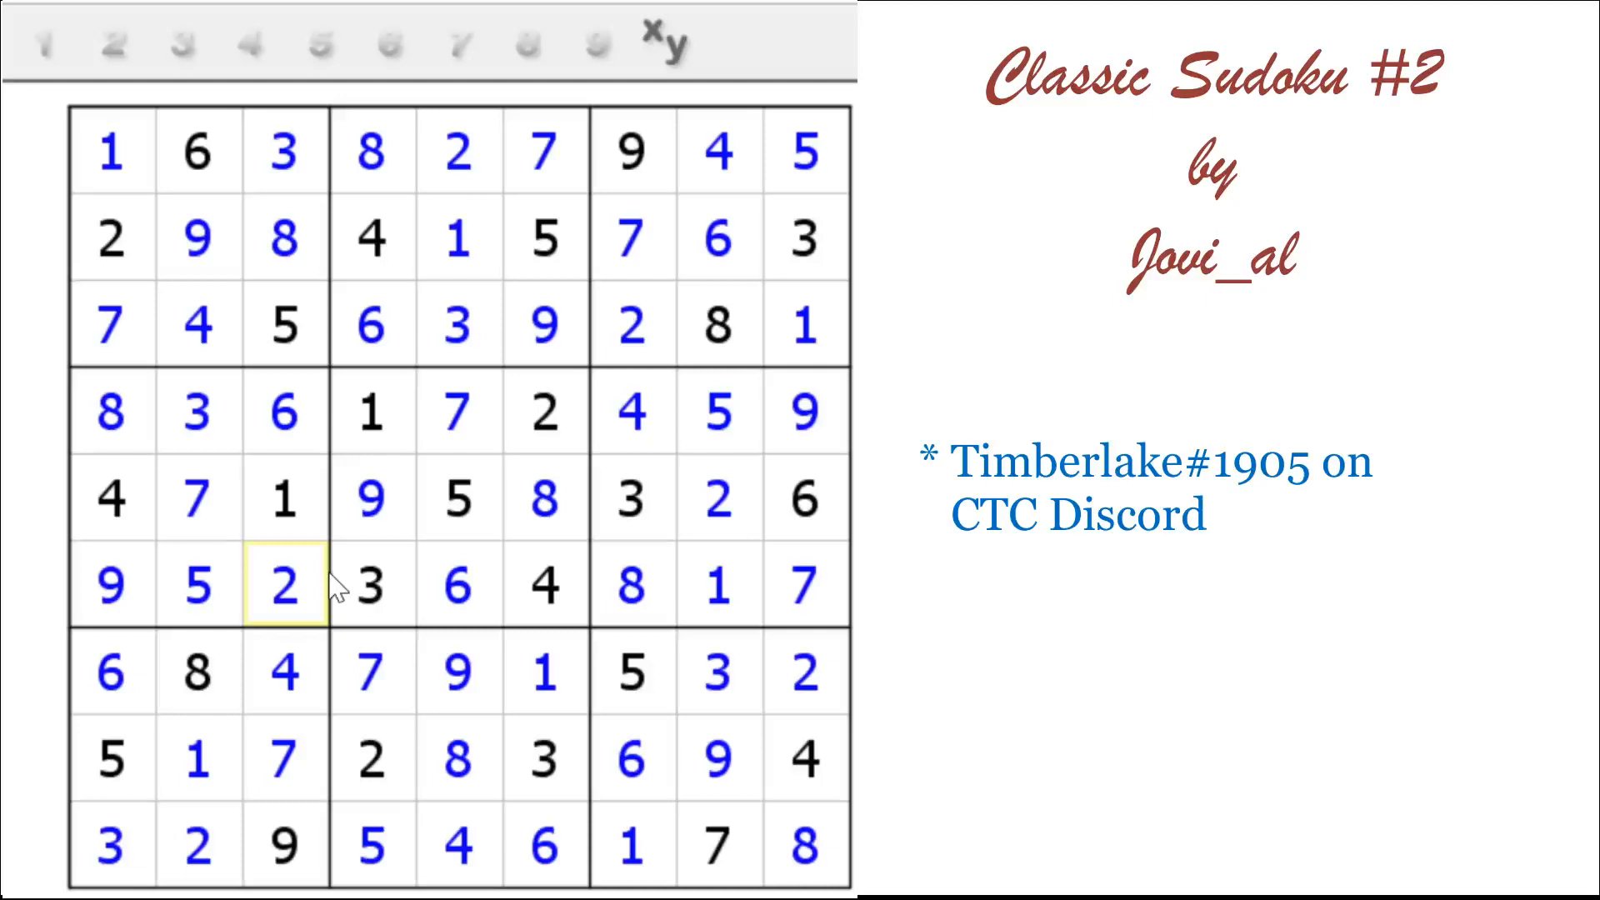
mouse_move(76, 602)
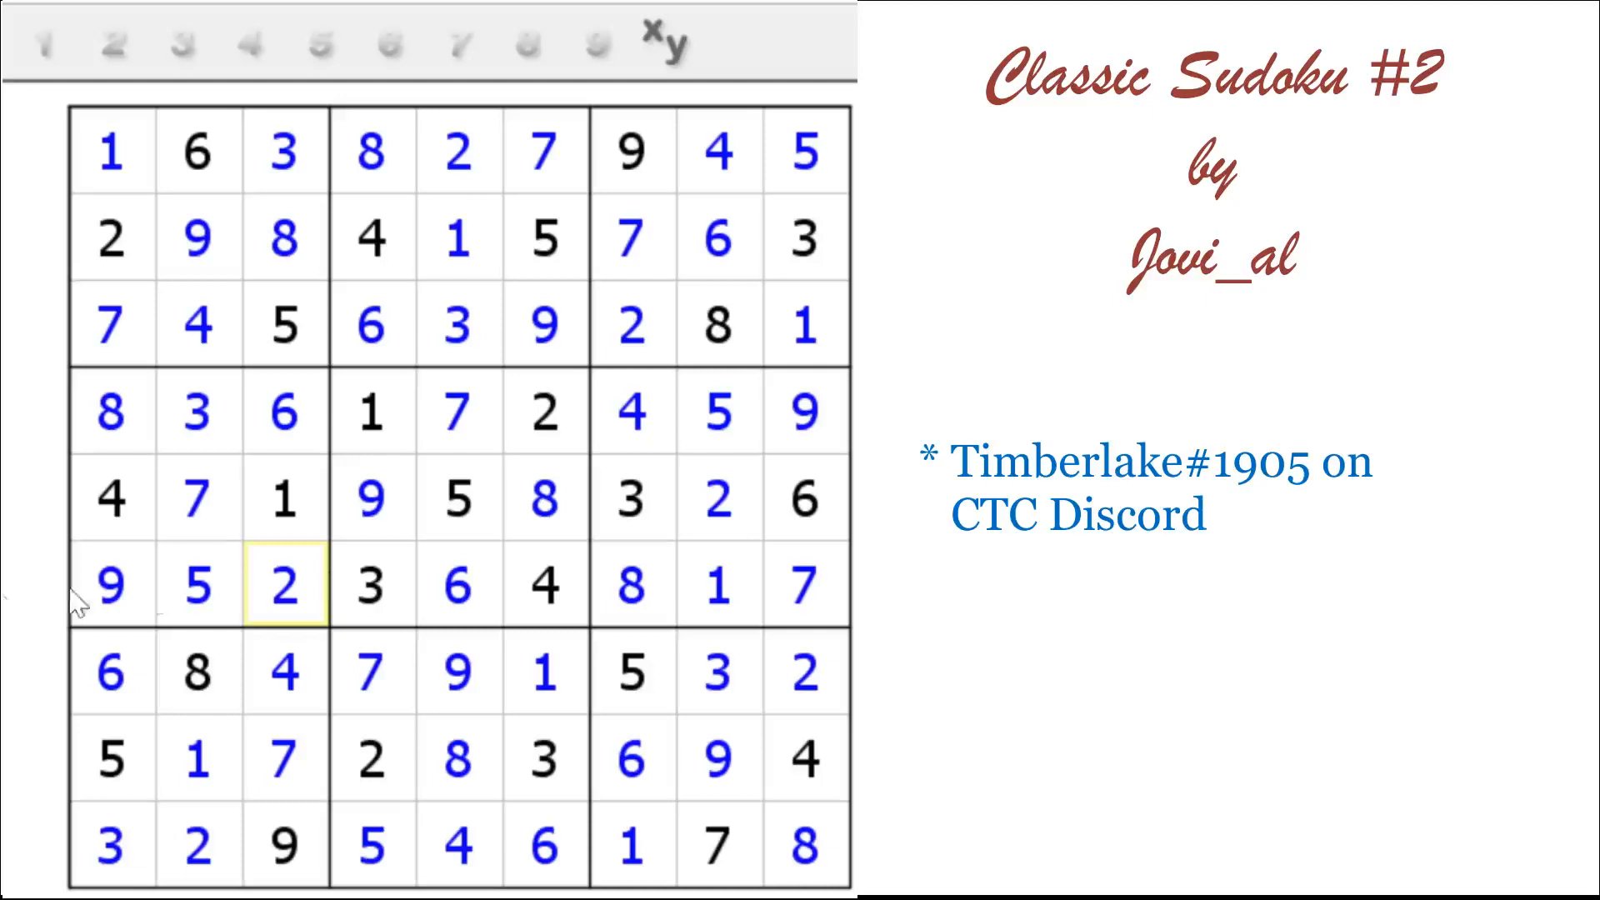